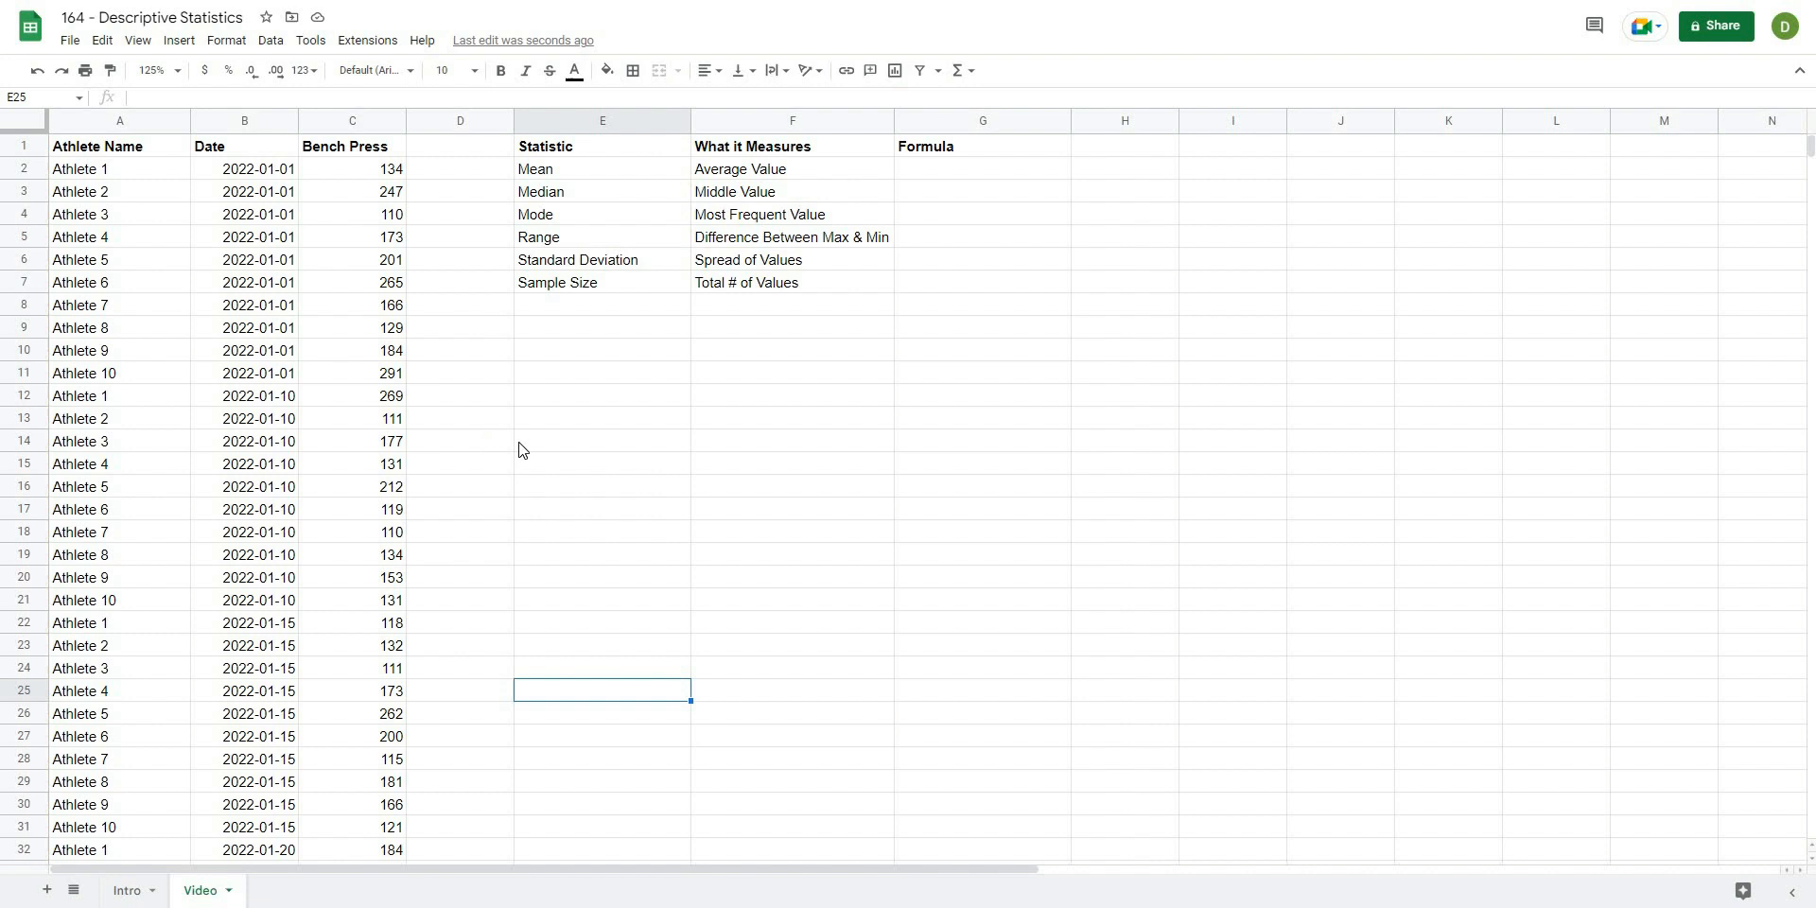
mouse_move(613, 541)
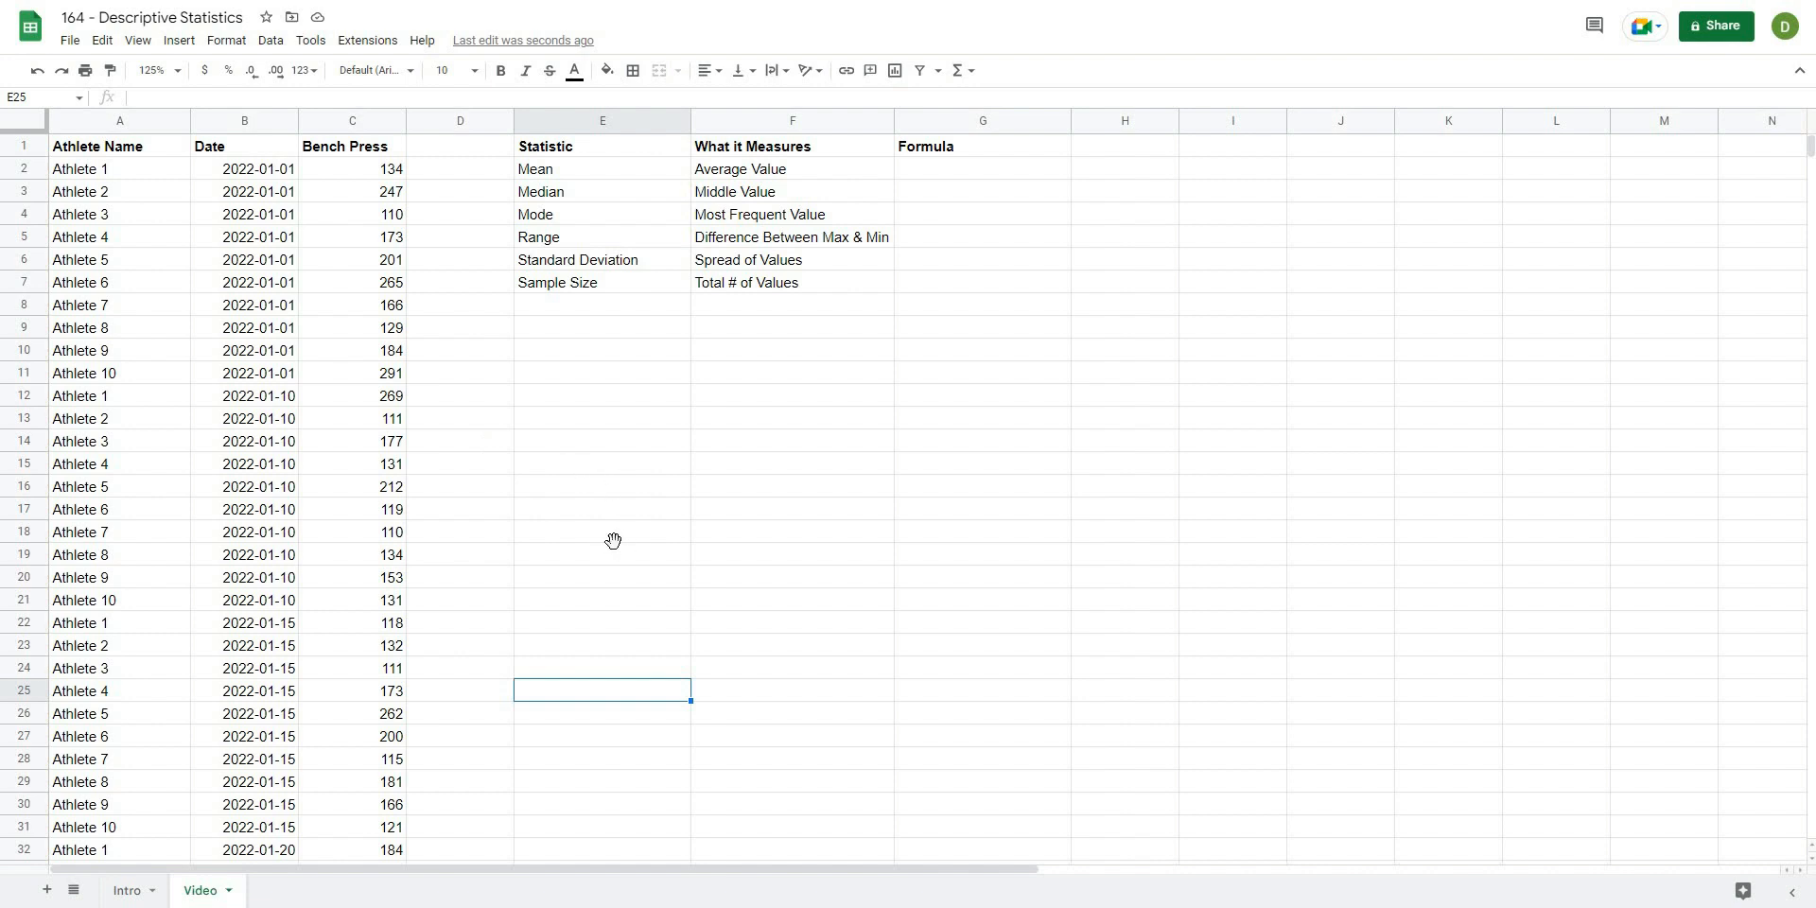
Review the Date and Bench Press data columns alongside the empty statistics table.
left_click(602, 532)
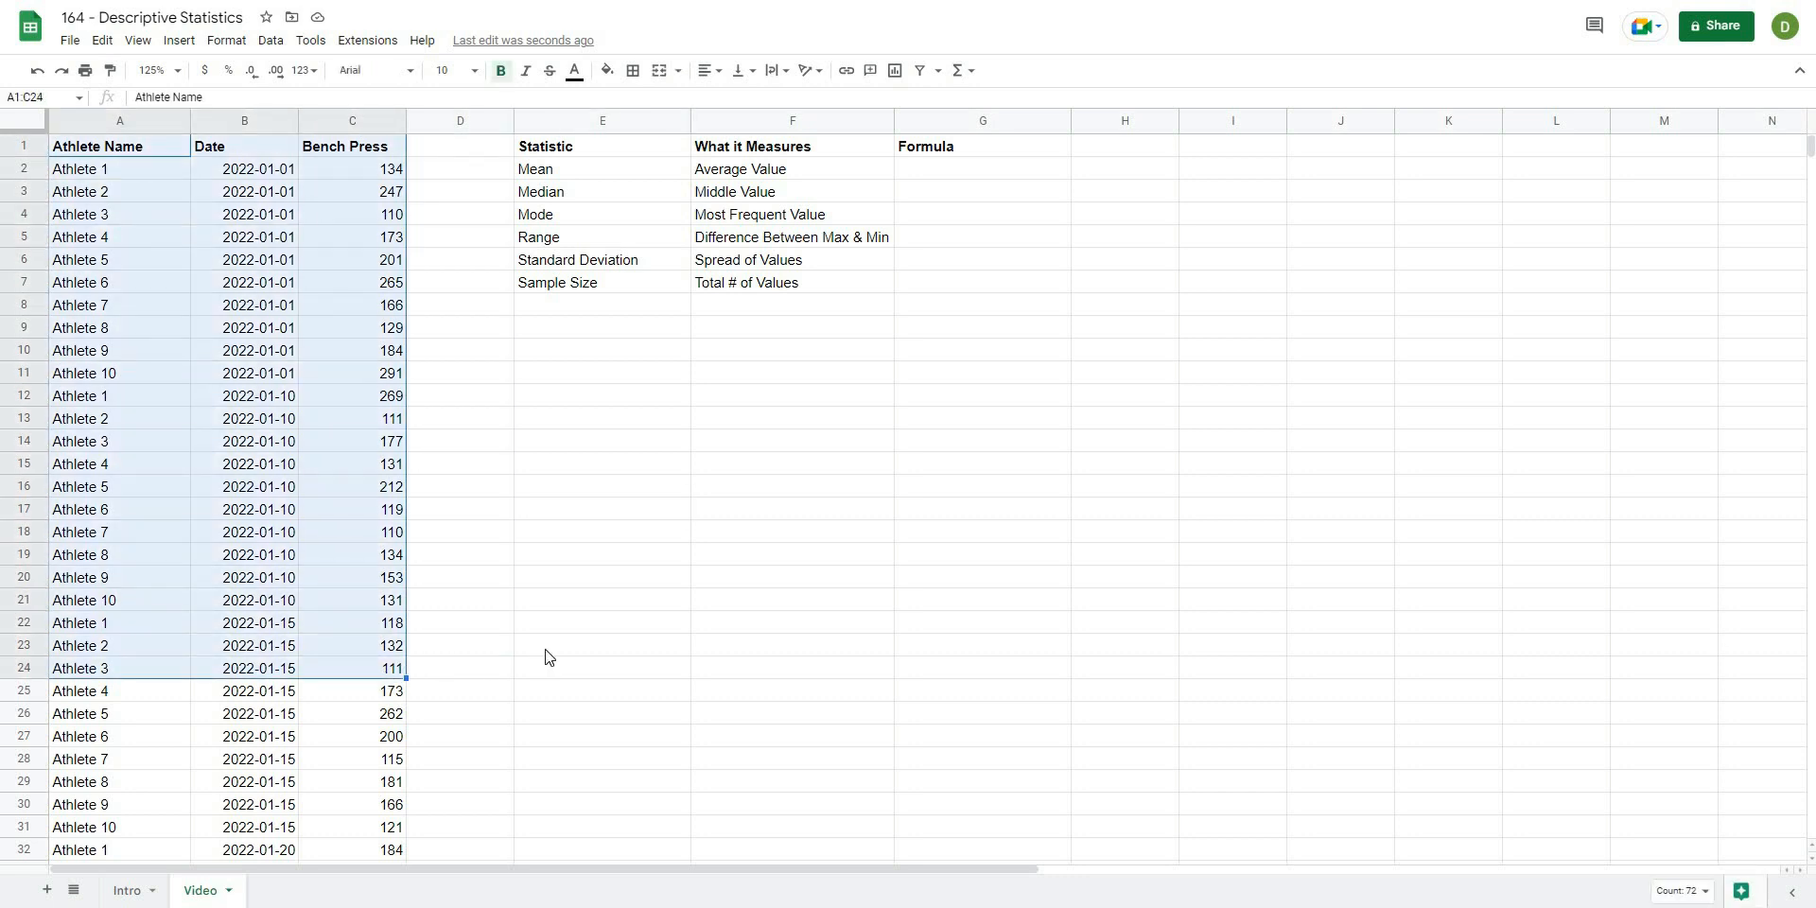
left_click(602, 645)
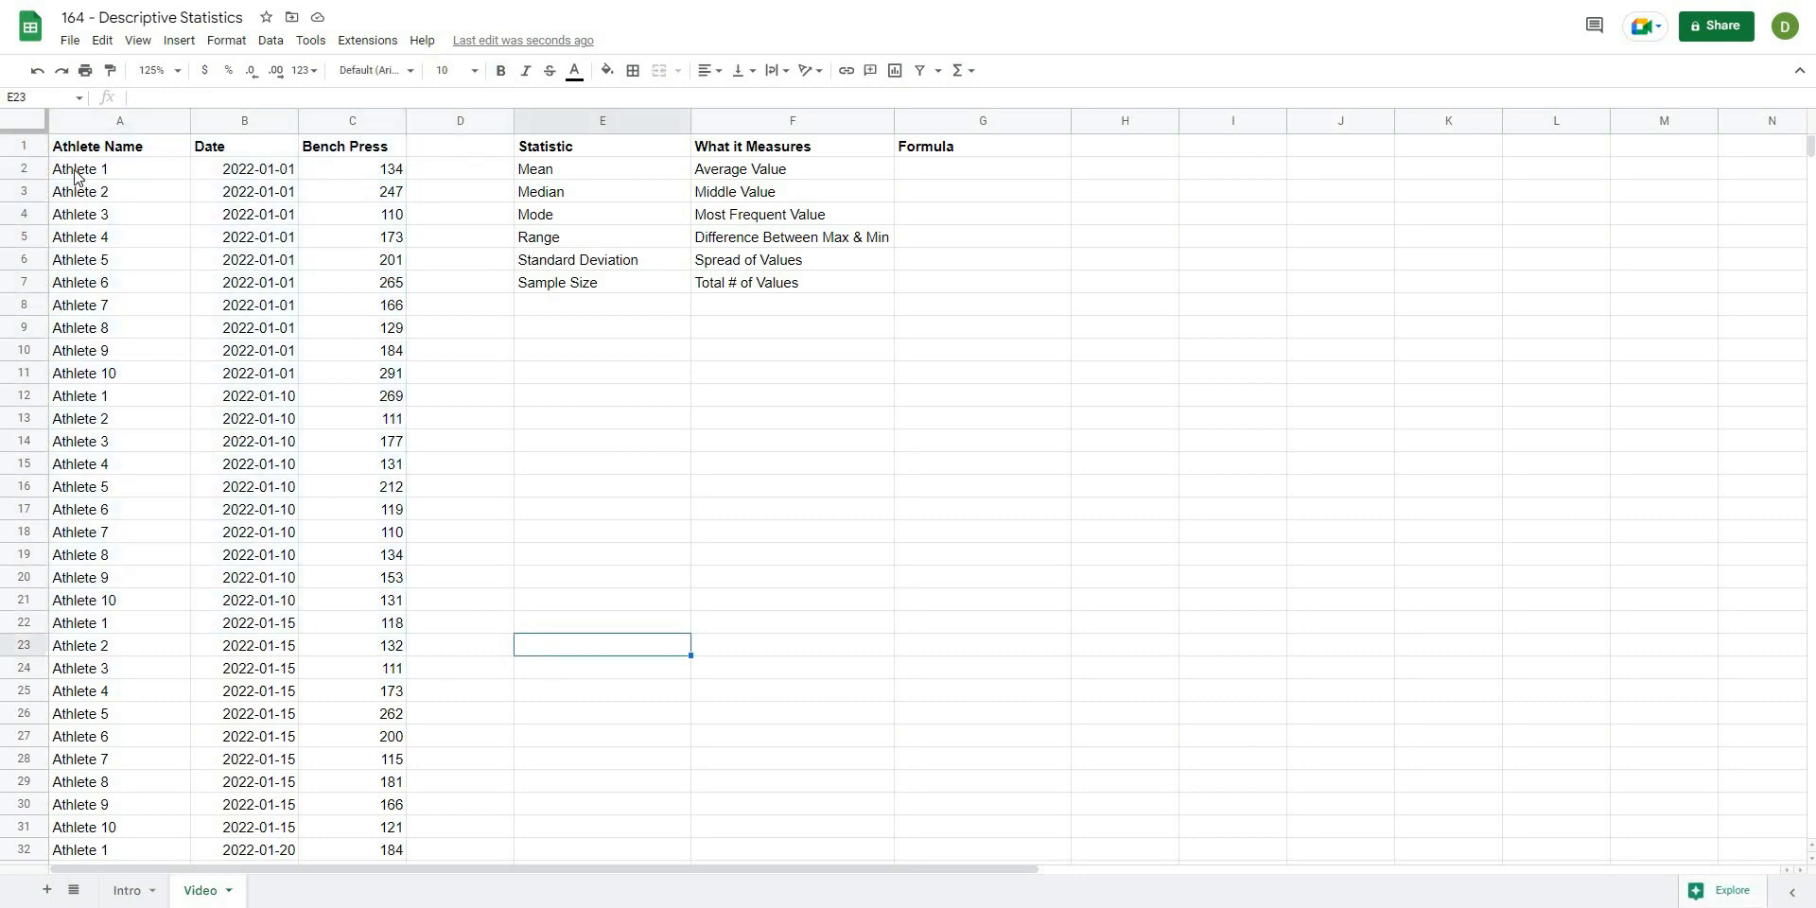
left_click(244, 169)
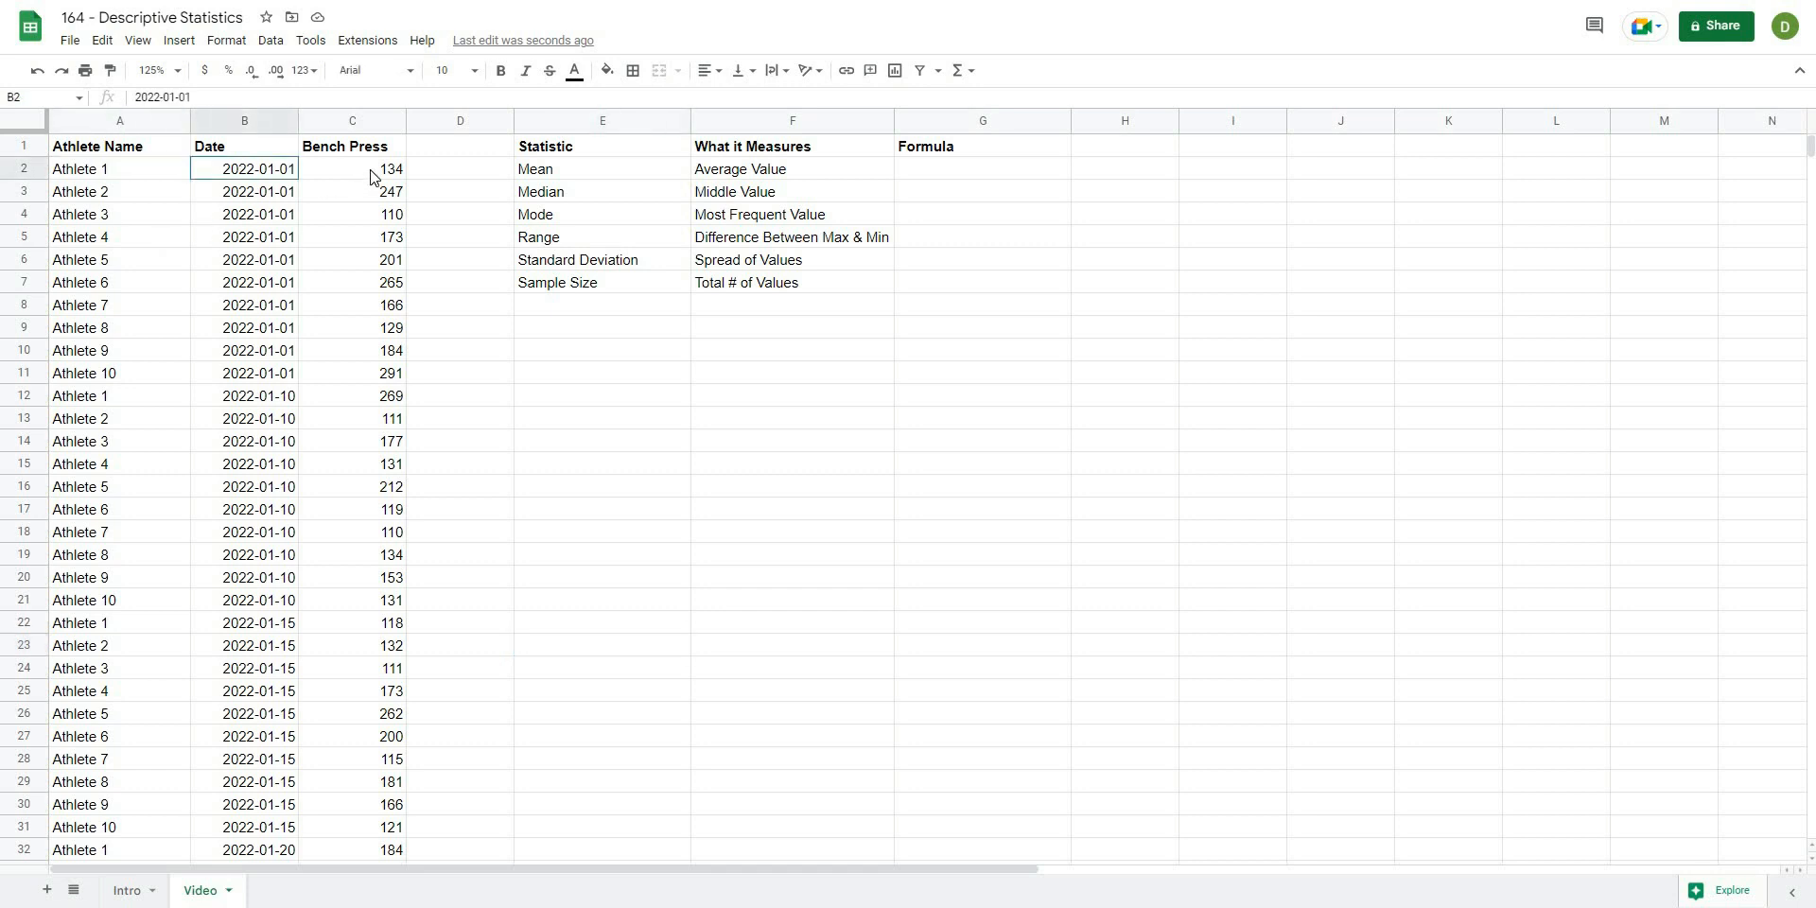
left_click(352, 168)
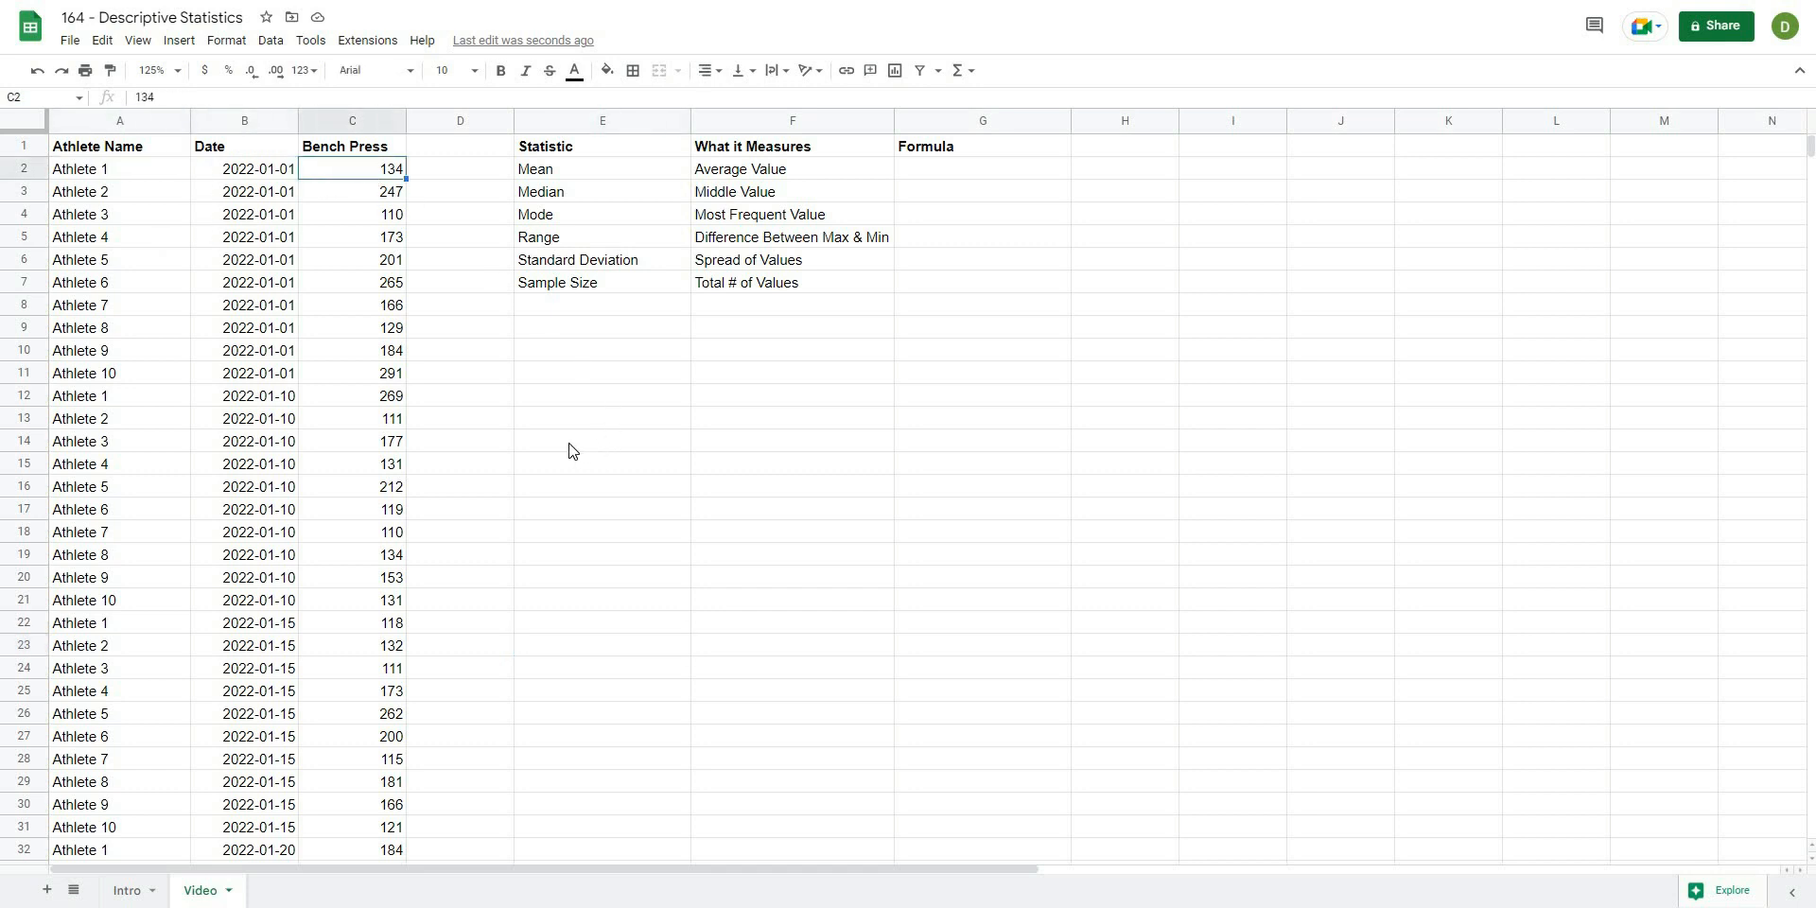
left_click(601, 439)
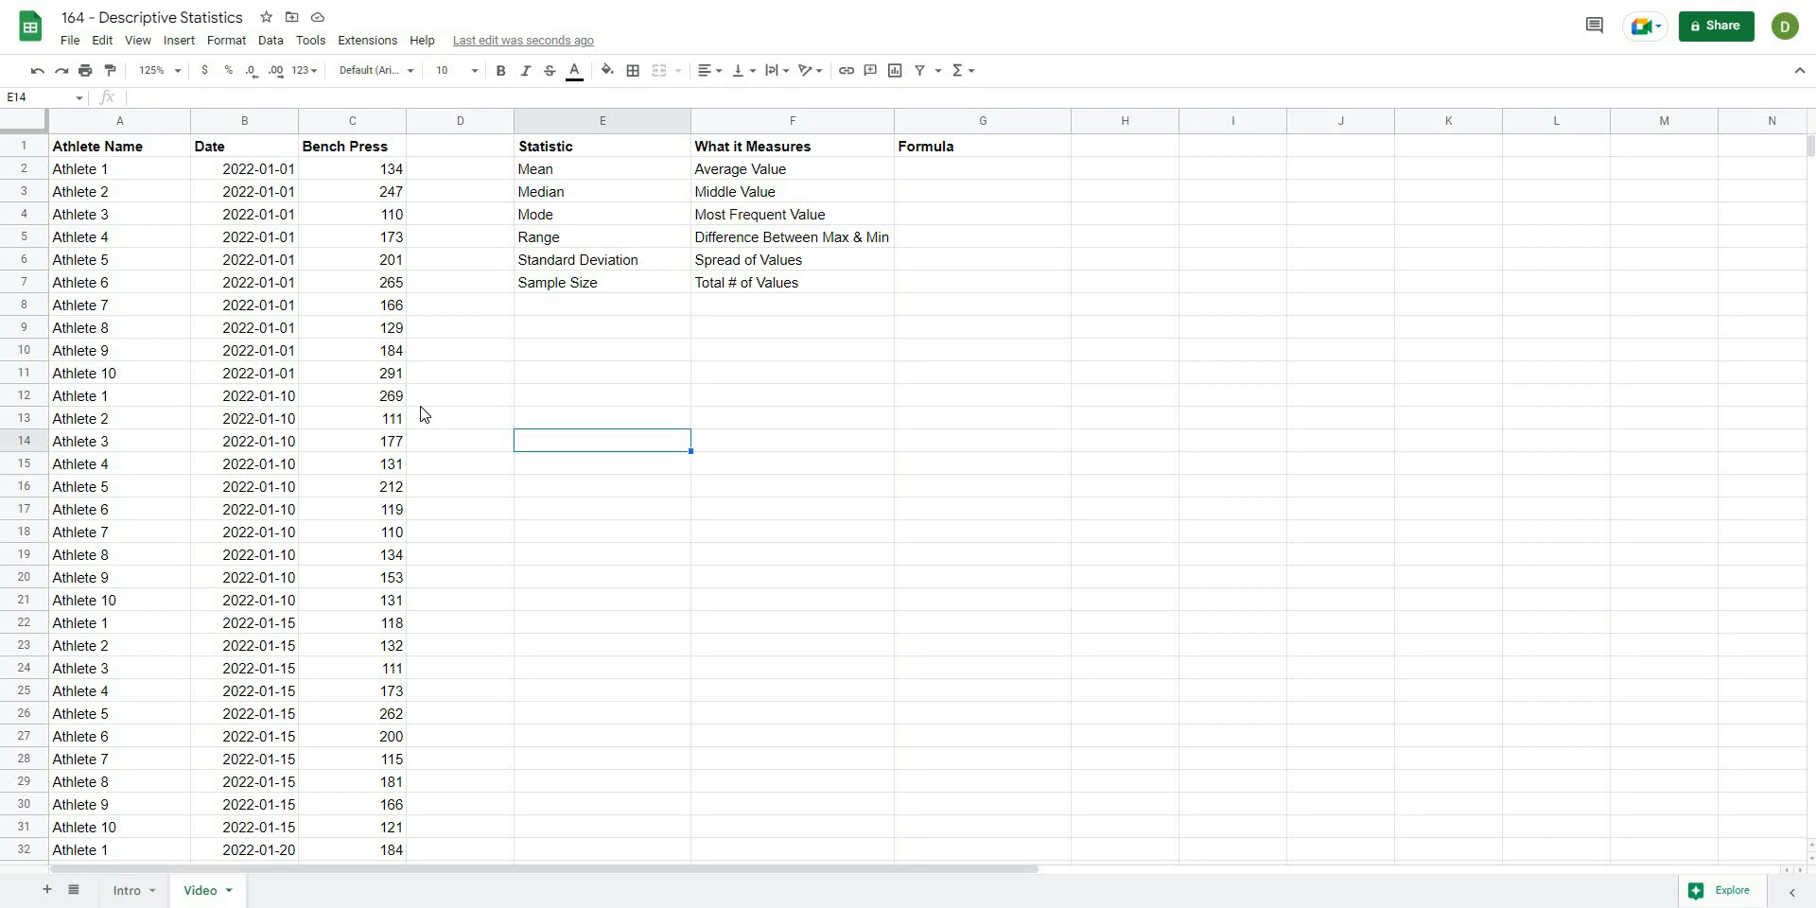
scroll("down", 3)
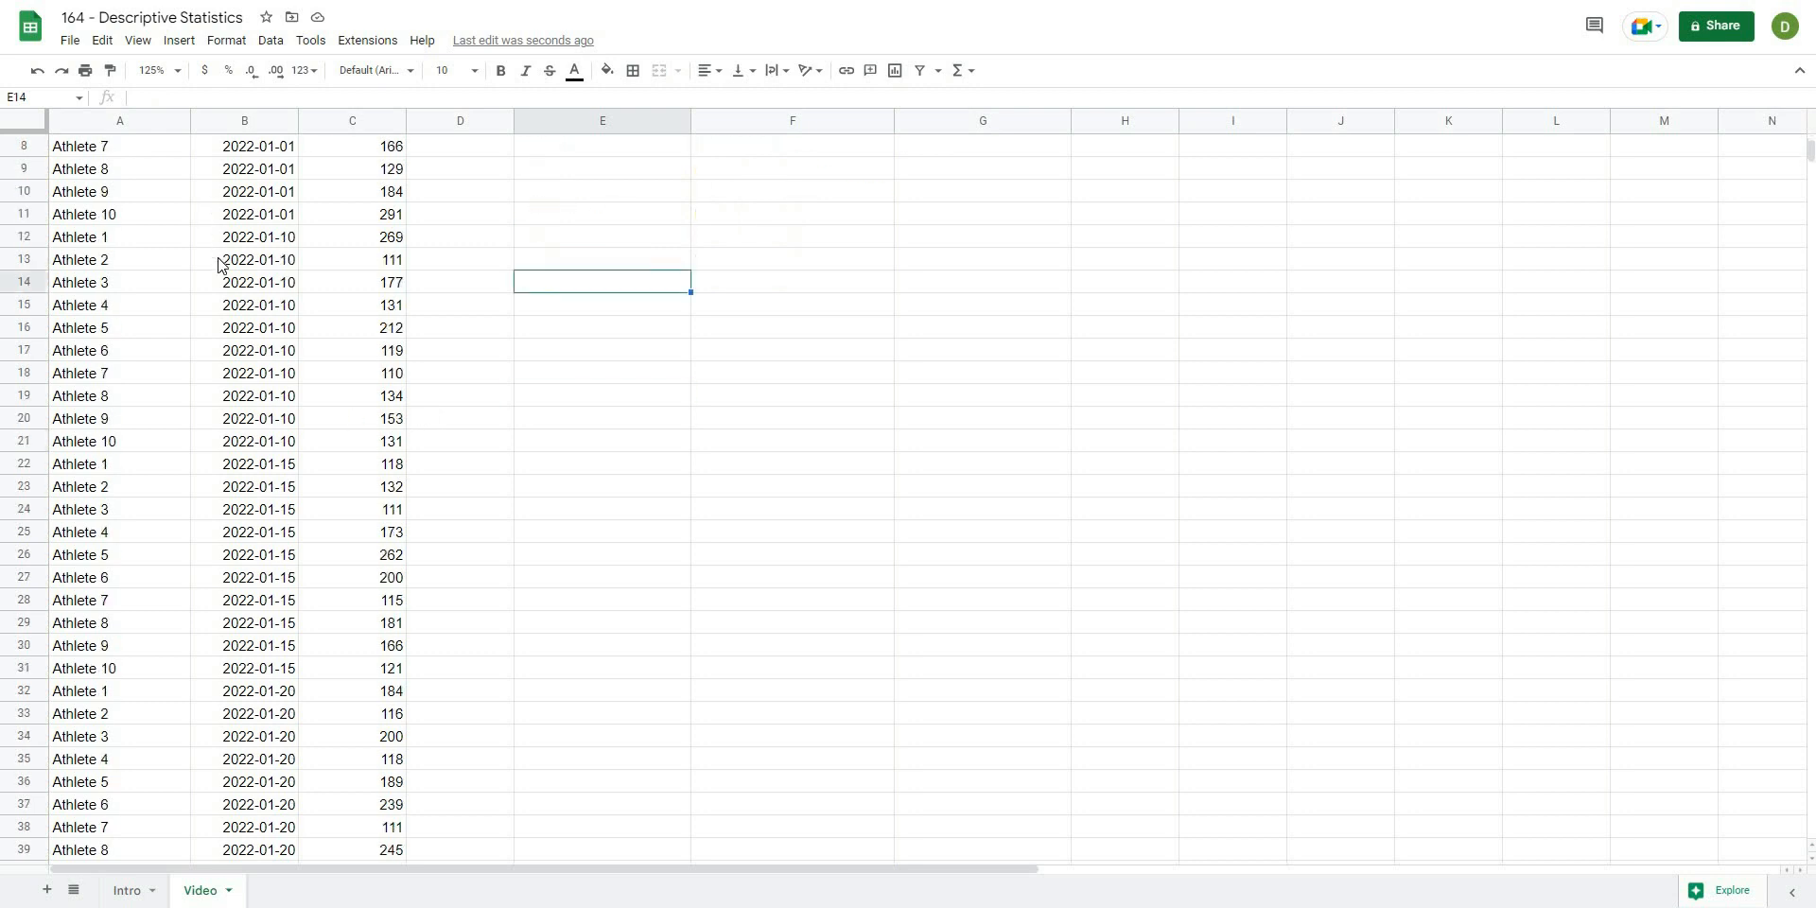
scroll("up", 3)
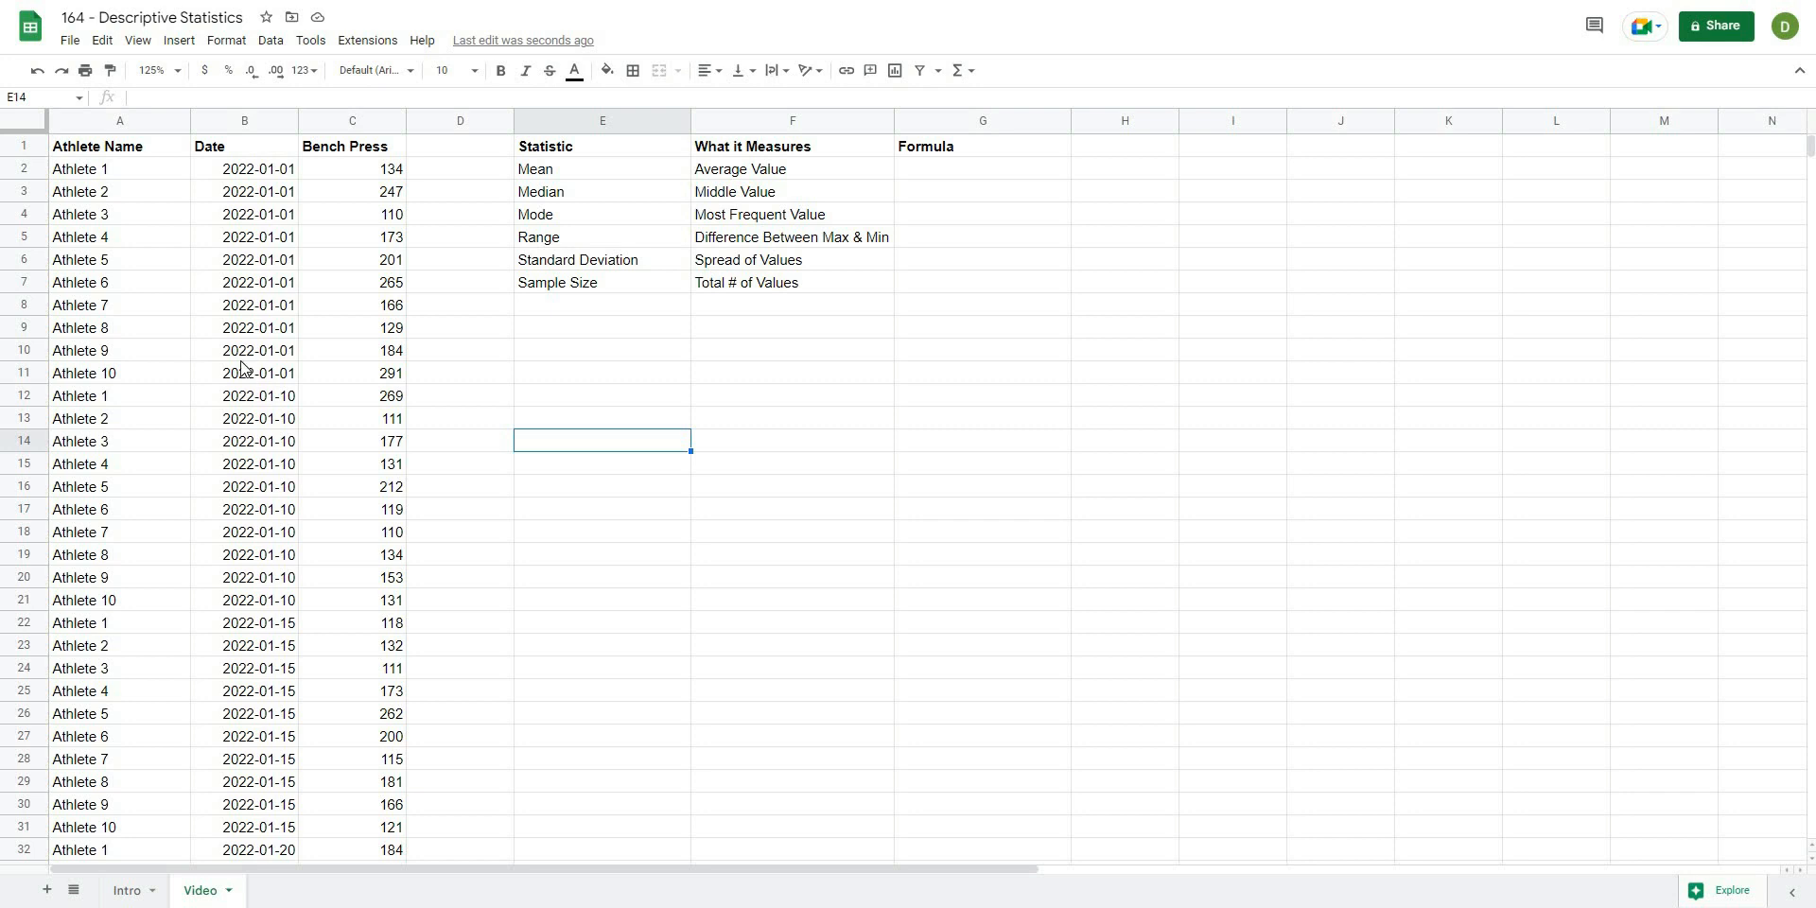
mouse_move(583, 420)
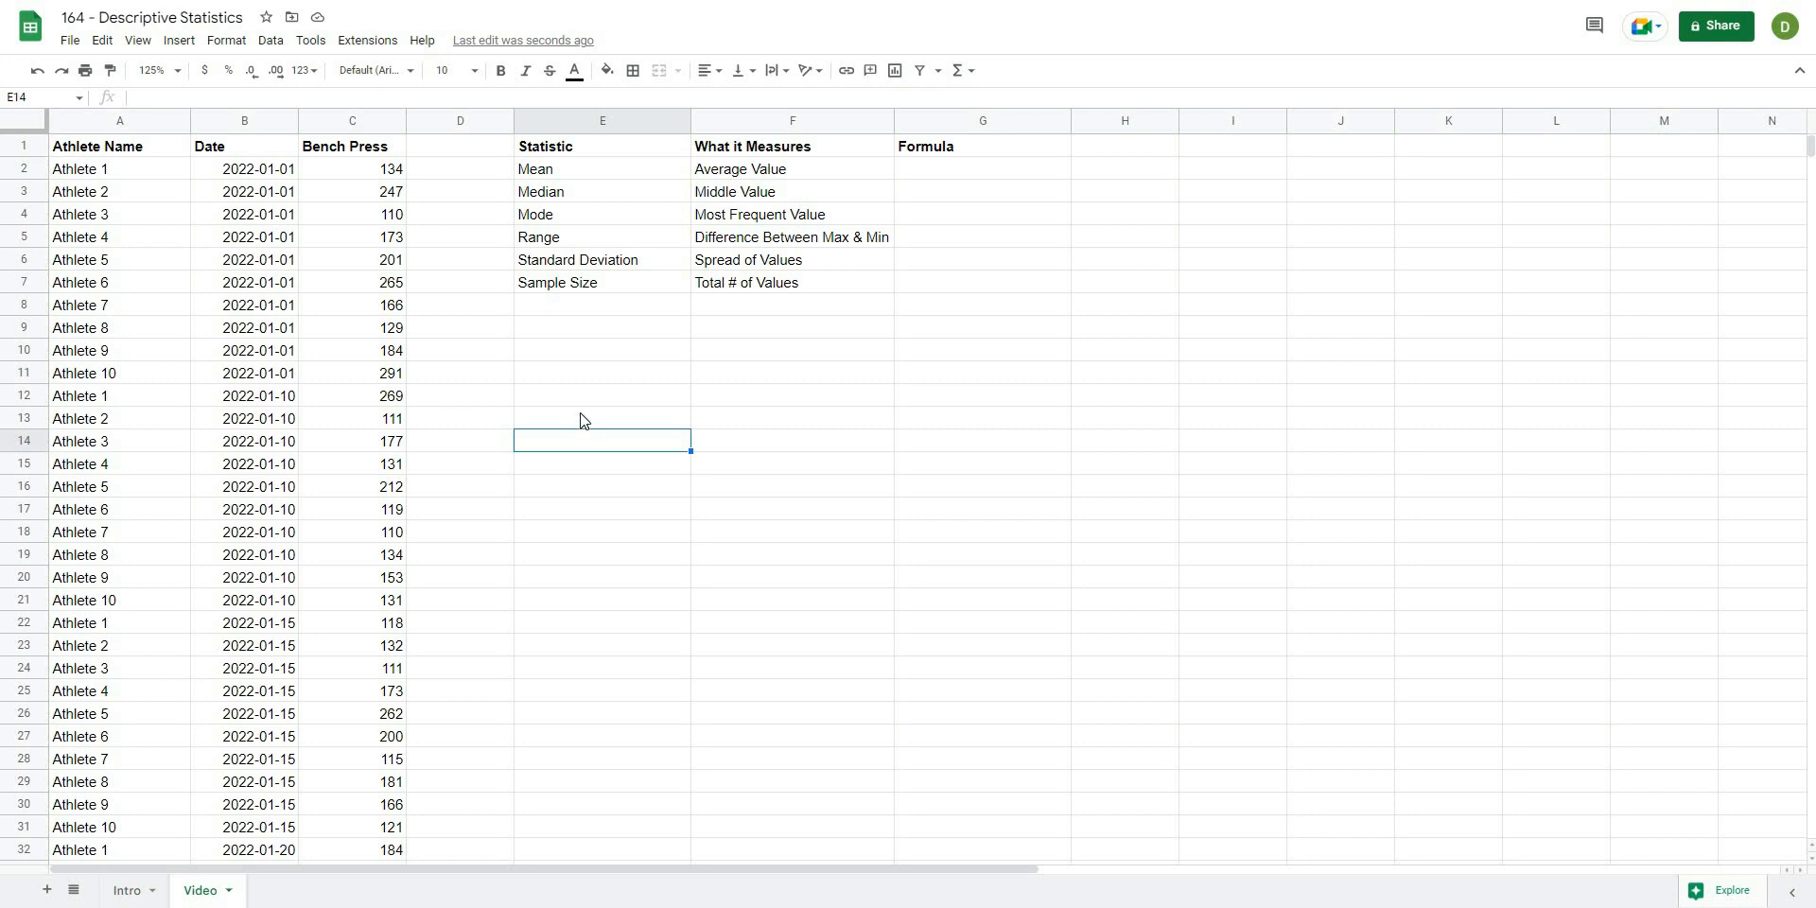
Point out the Mean and Range labels and the descriptions of what each statistic measures.
left_click(602, 393)
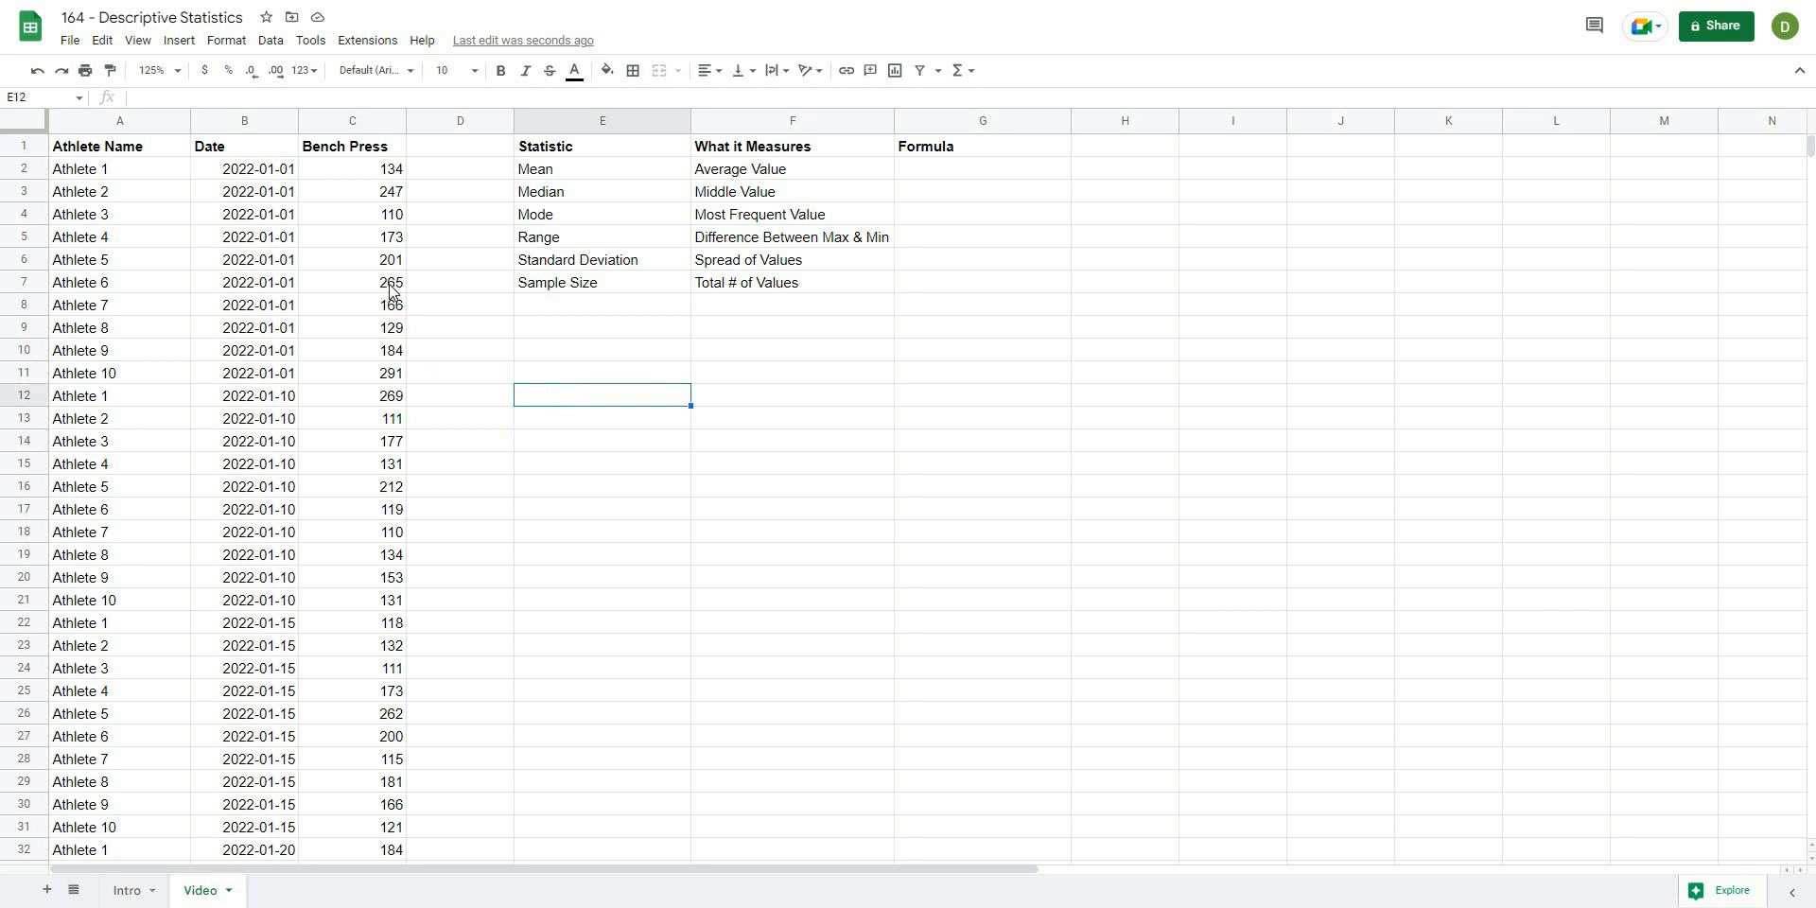
mouse_move(312, 326)
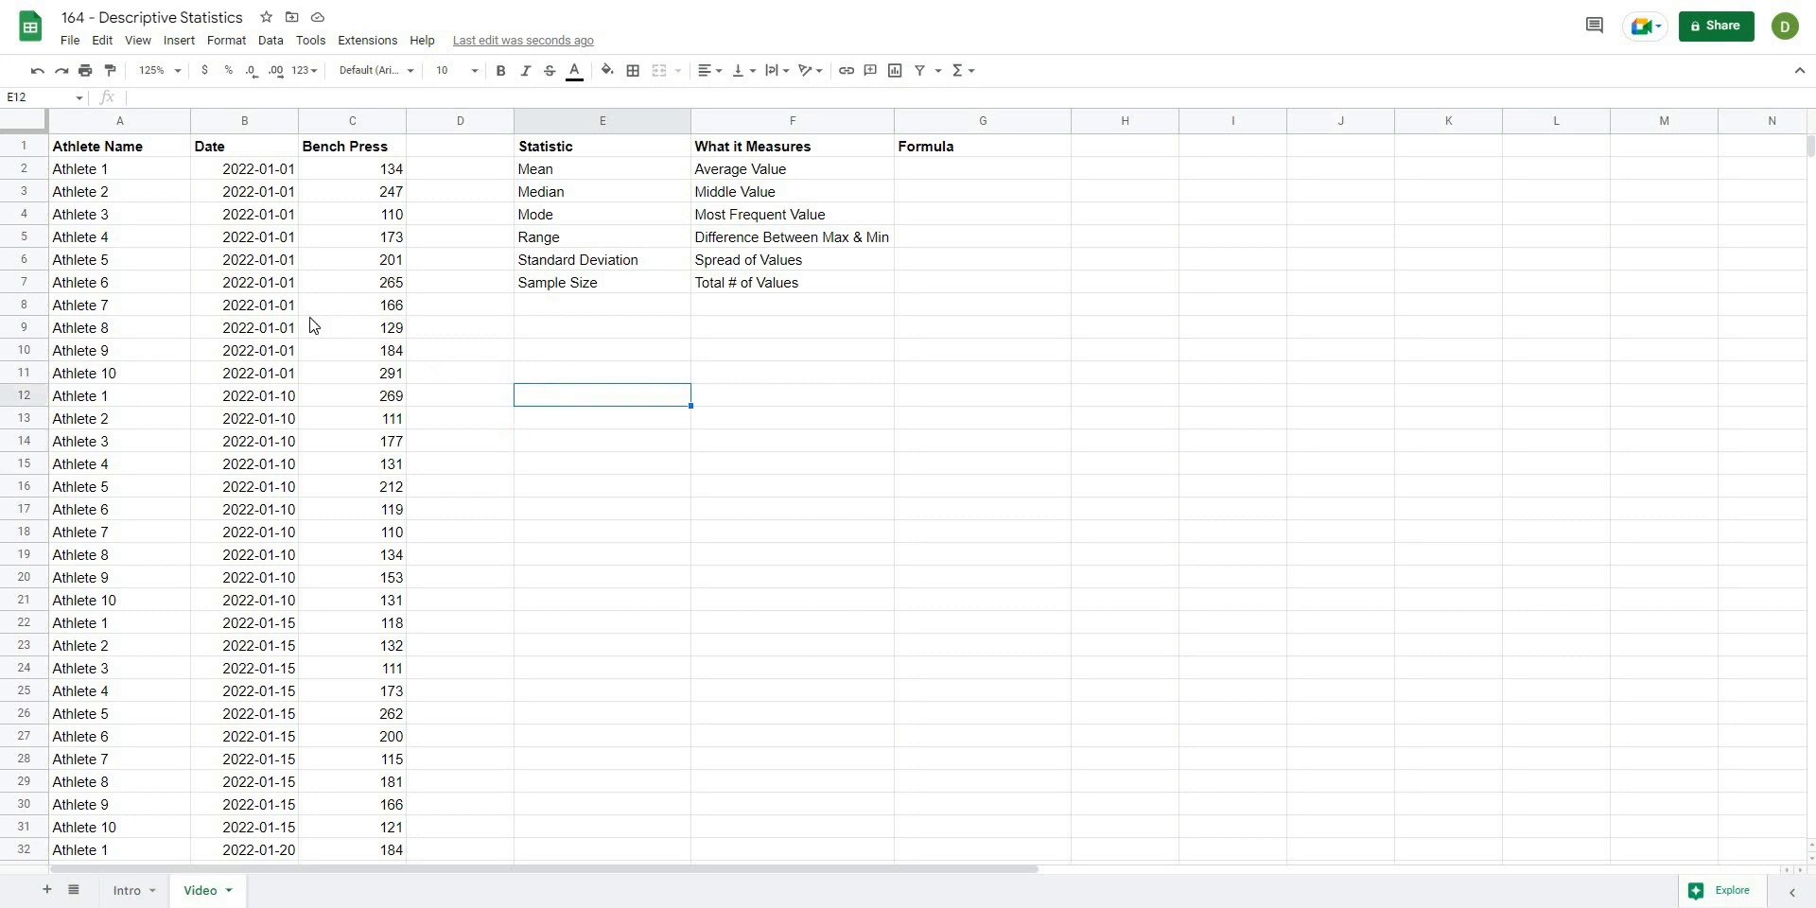
left_click(791, 416)
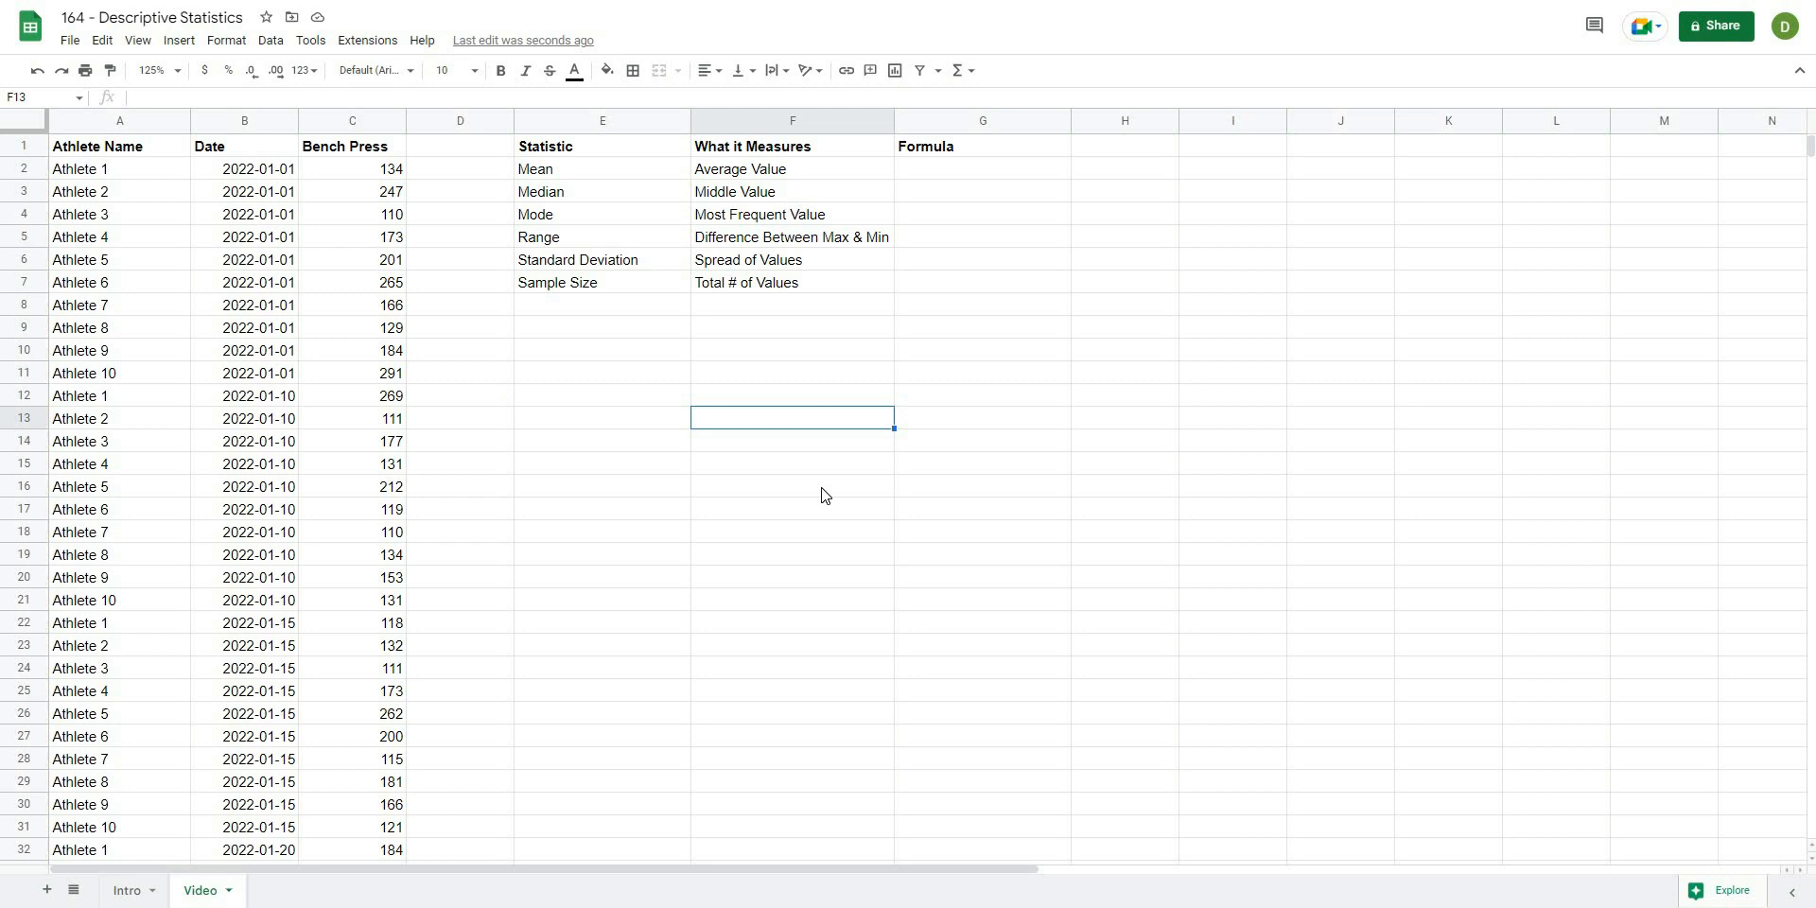
left_click(602, 463)
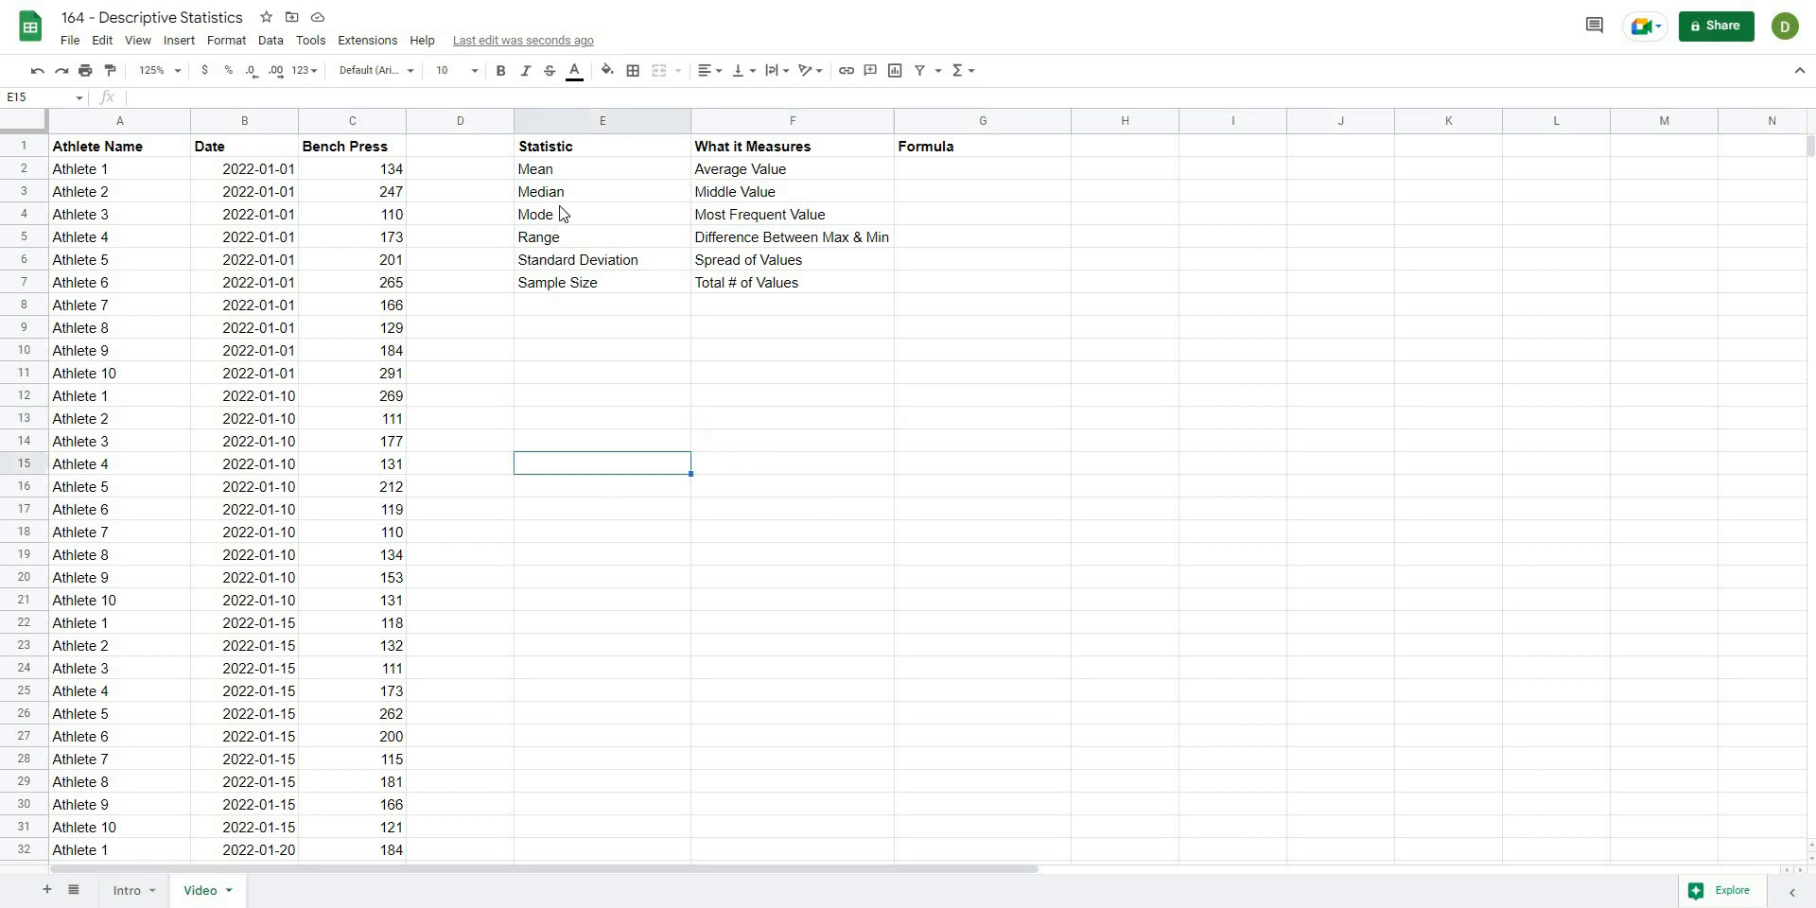
left_click(601, 168)
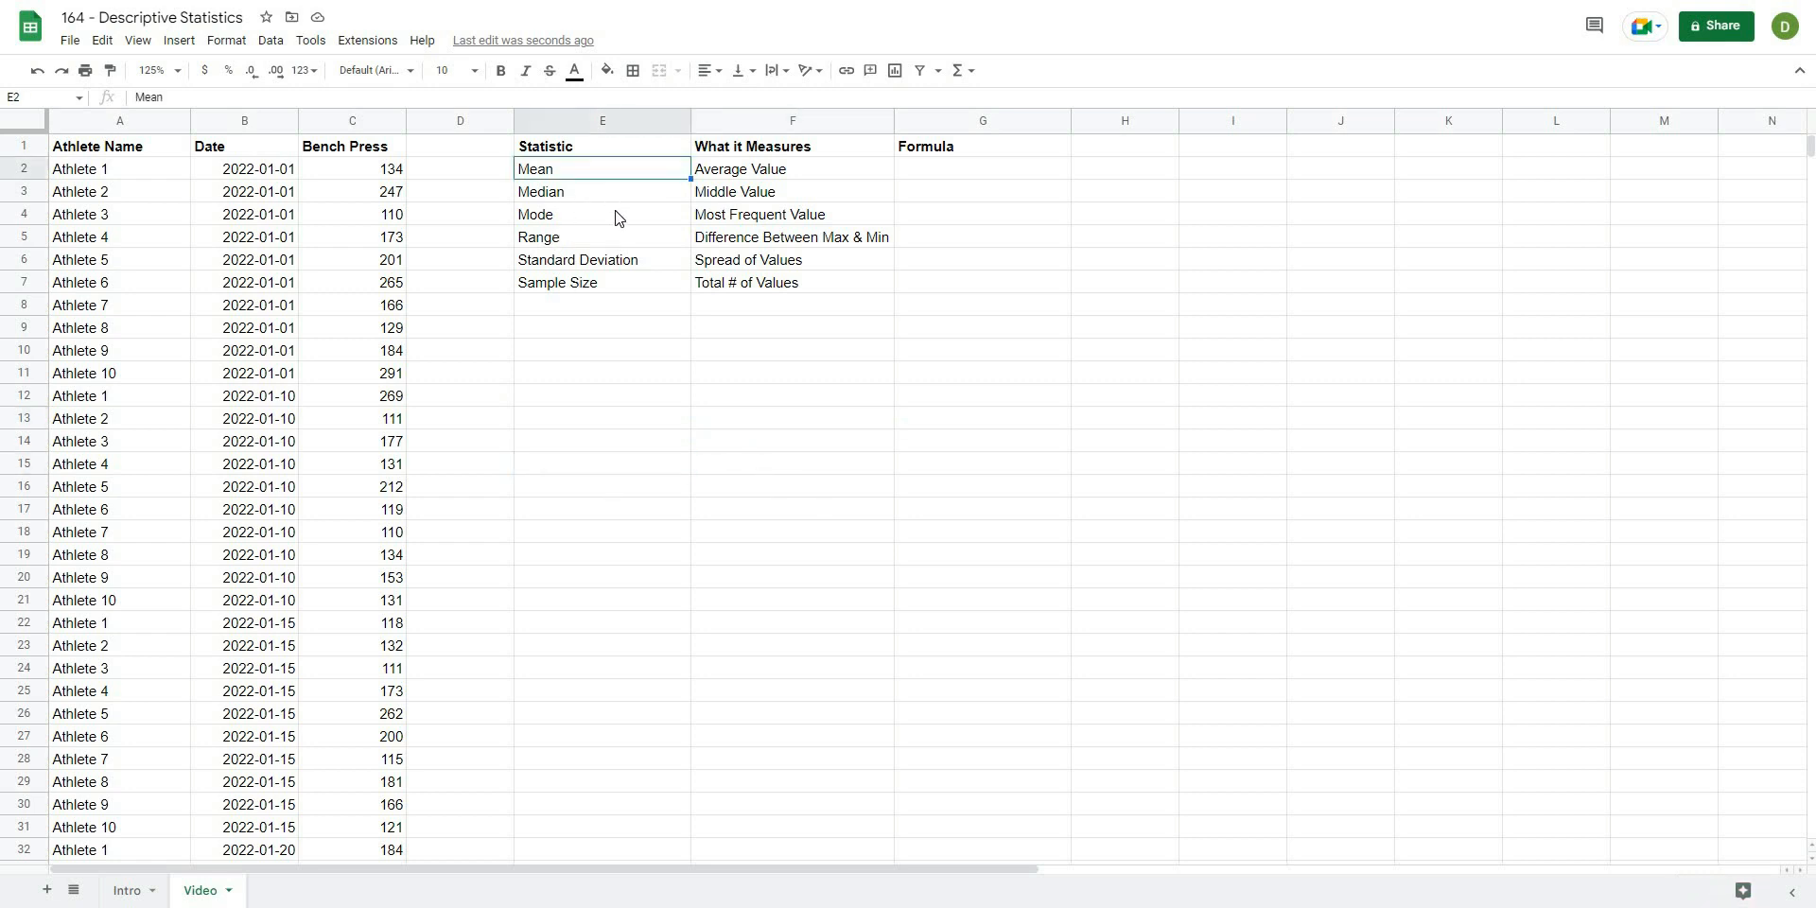
left_click(602, 237)
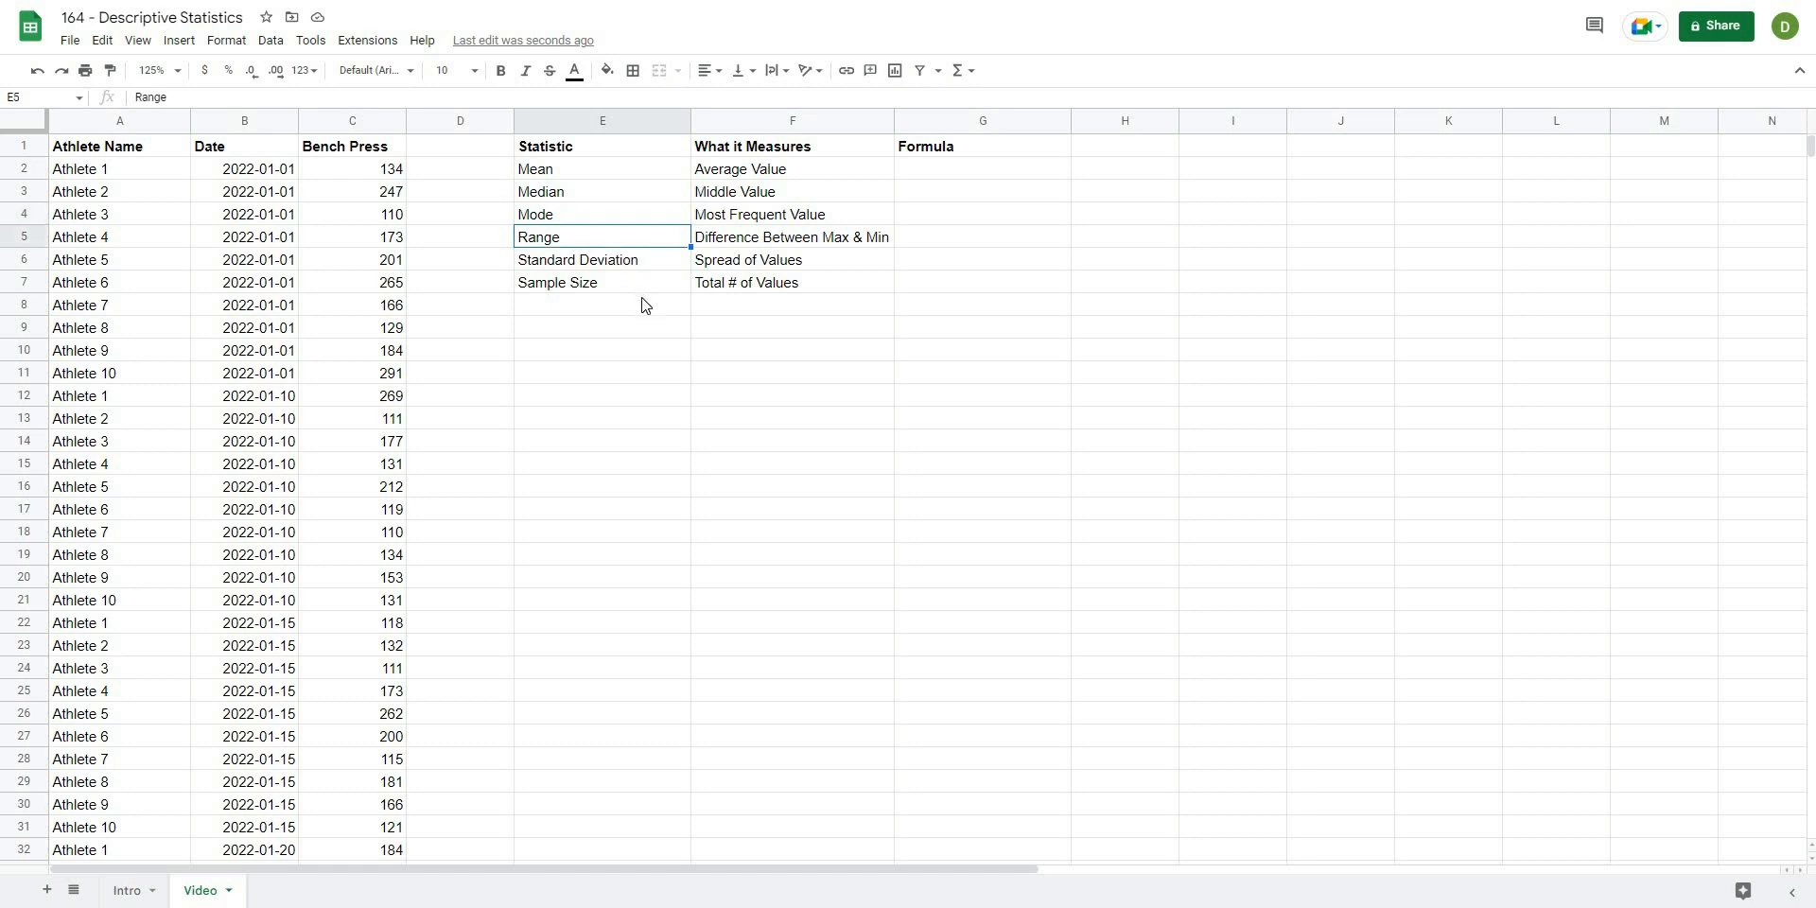
left_click(602, 350)
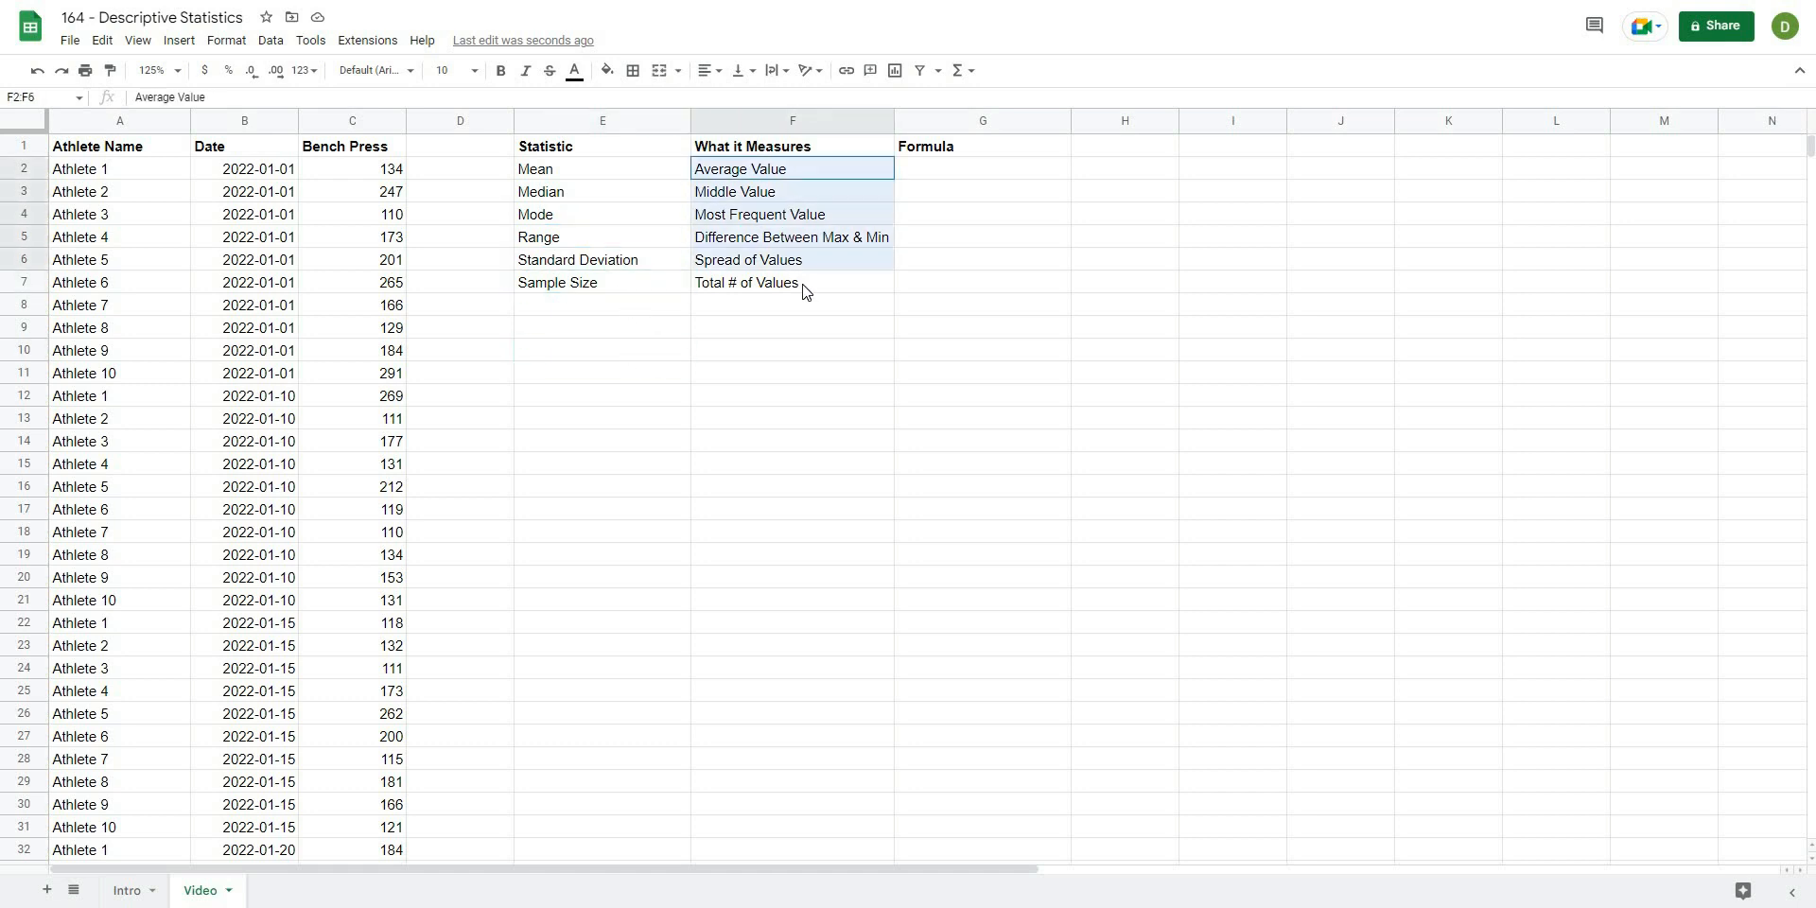
left_click(790, 373)
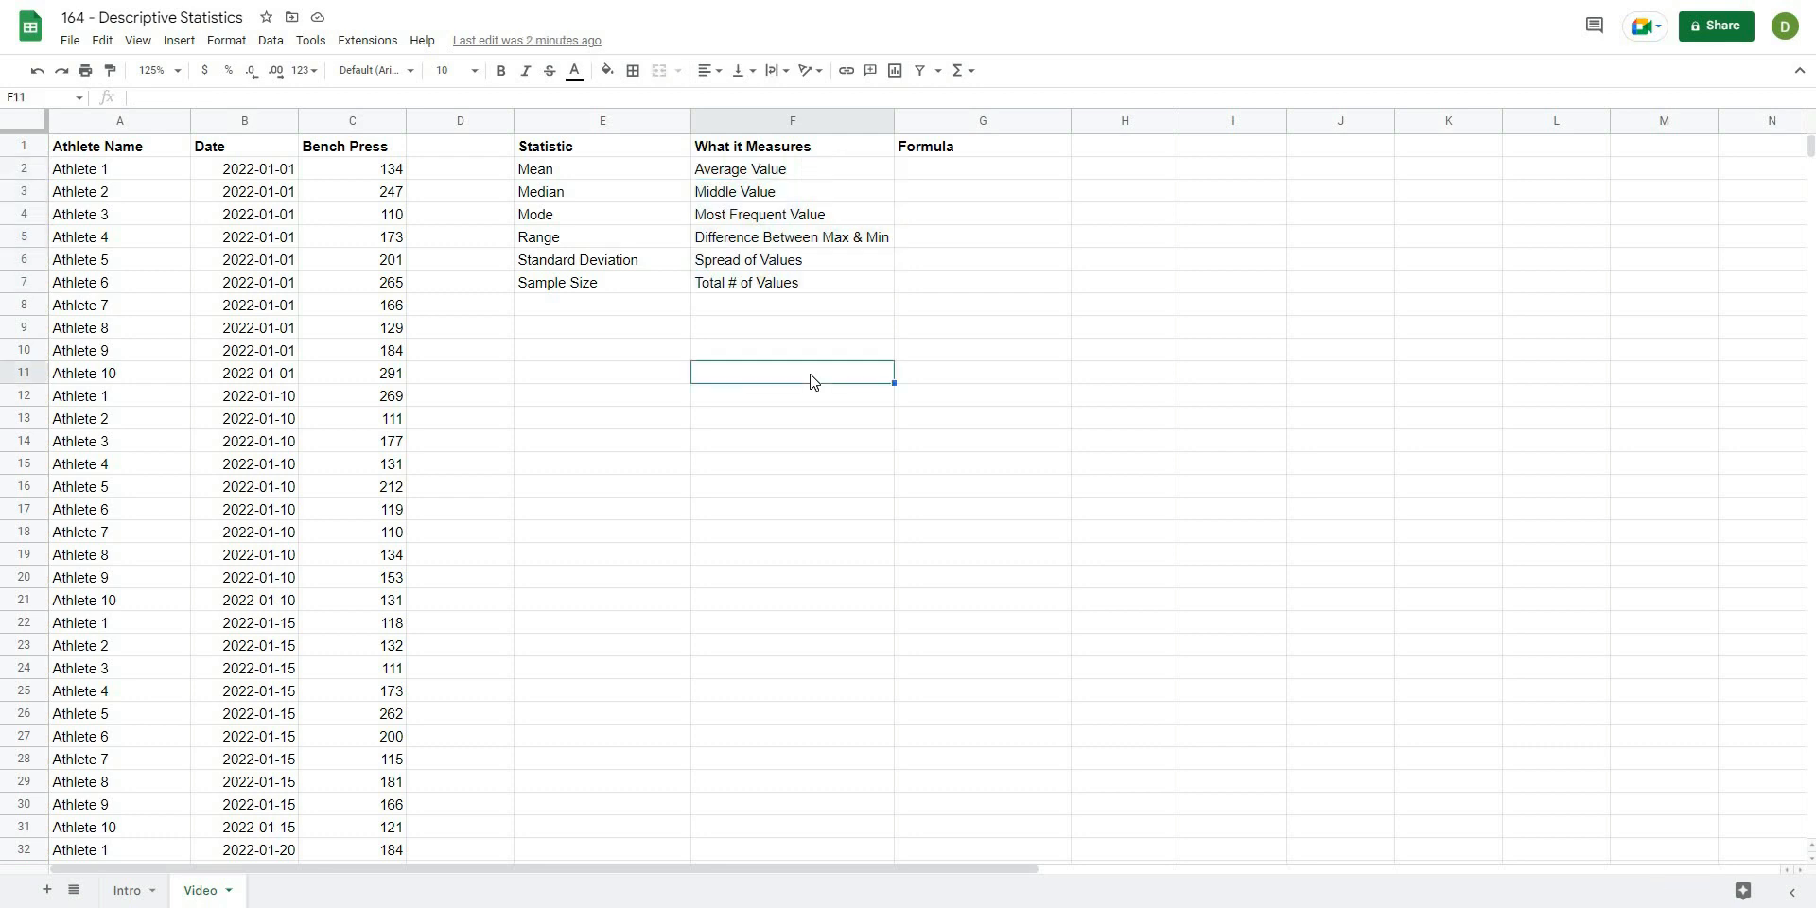
mouse_move(727, 173)
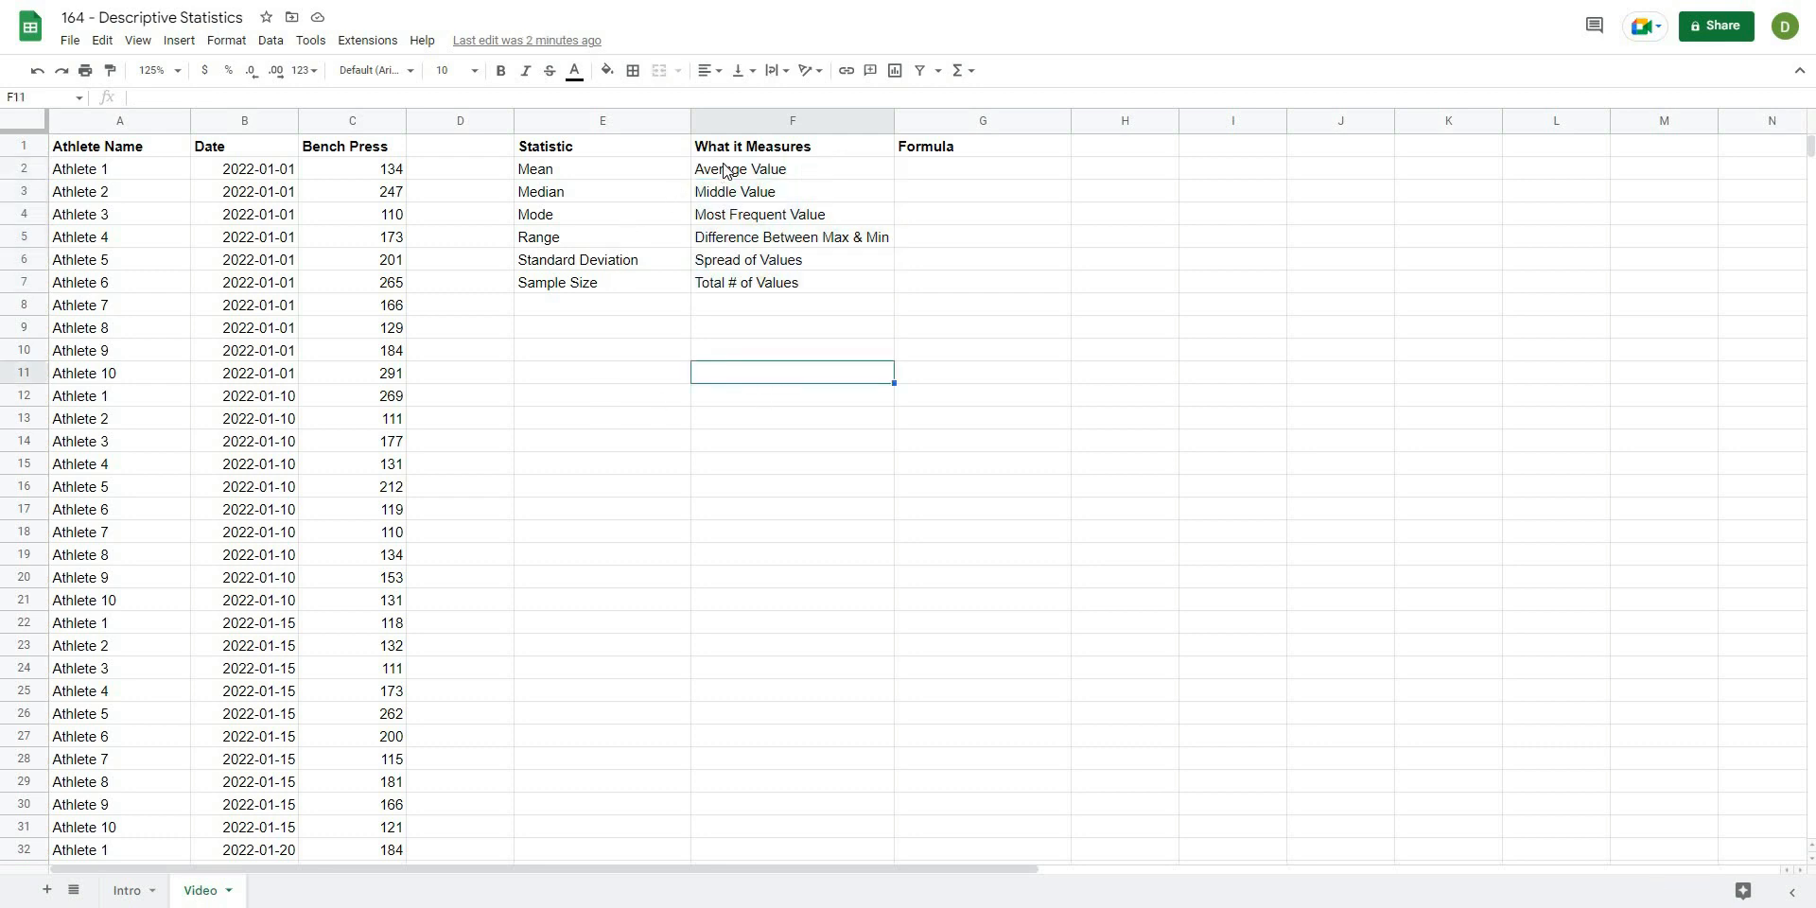
left_click(602, 395)
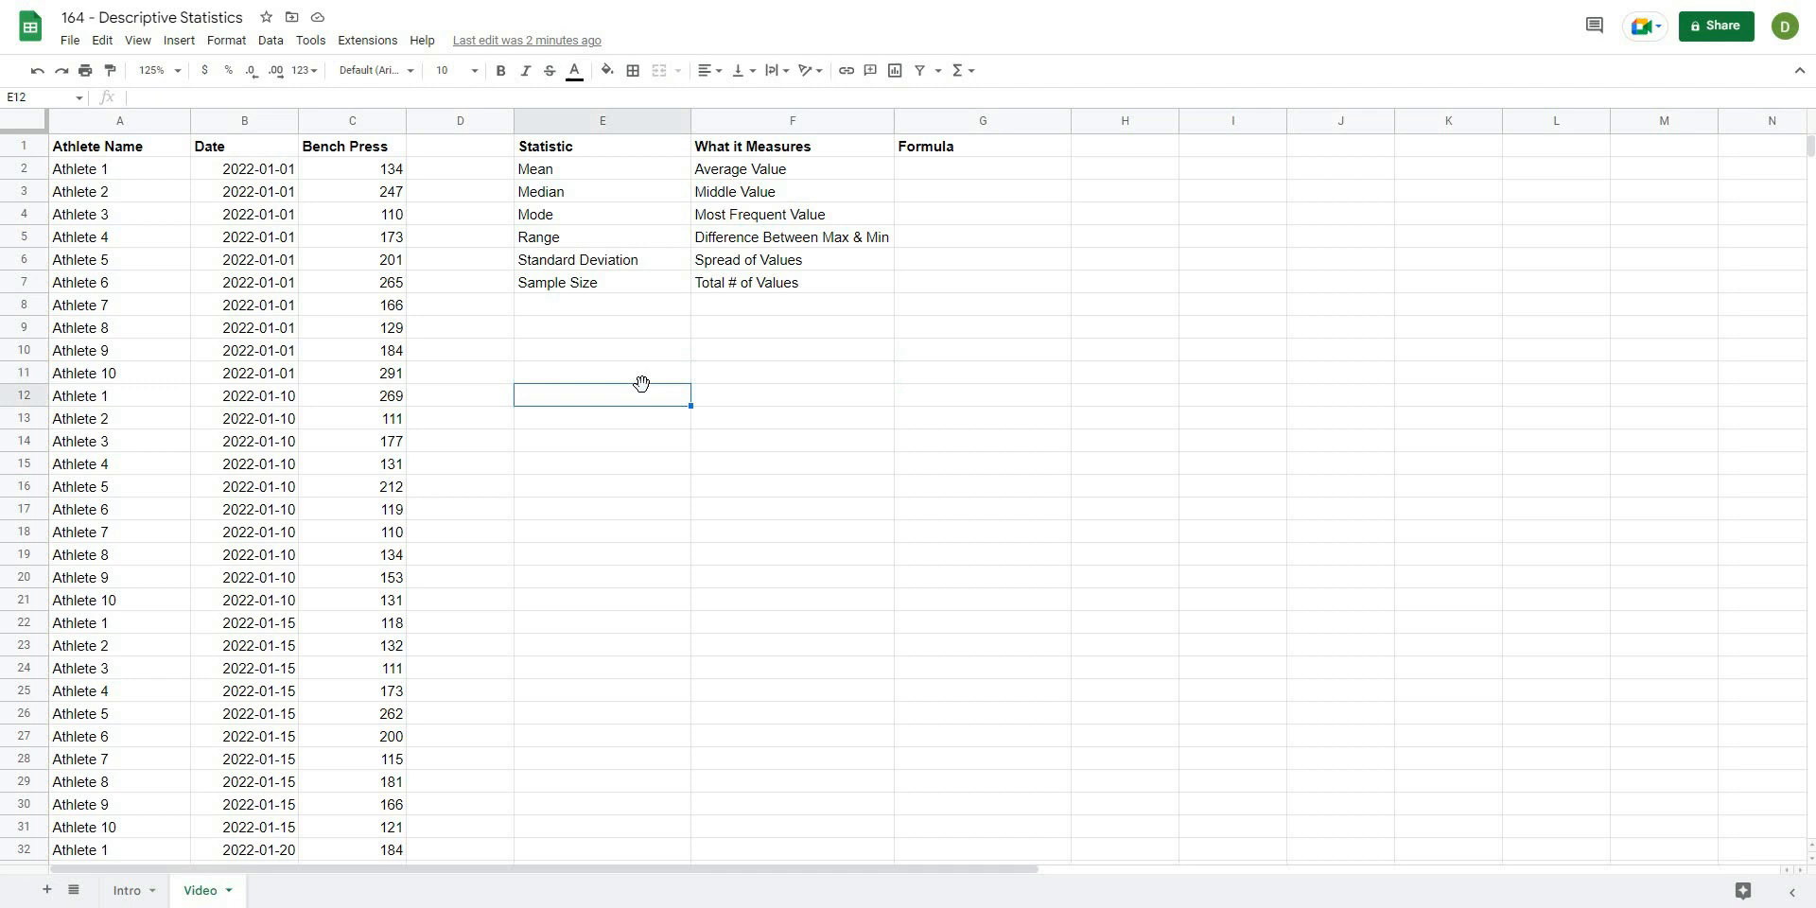
mouse_move(420, 342)
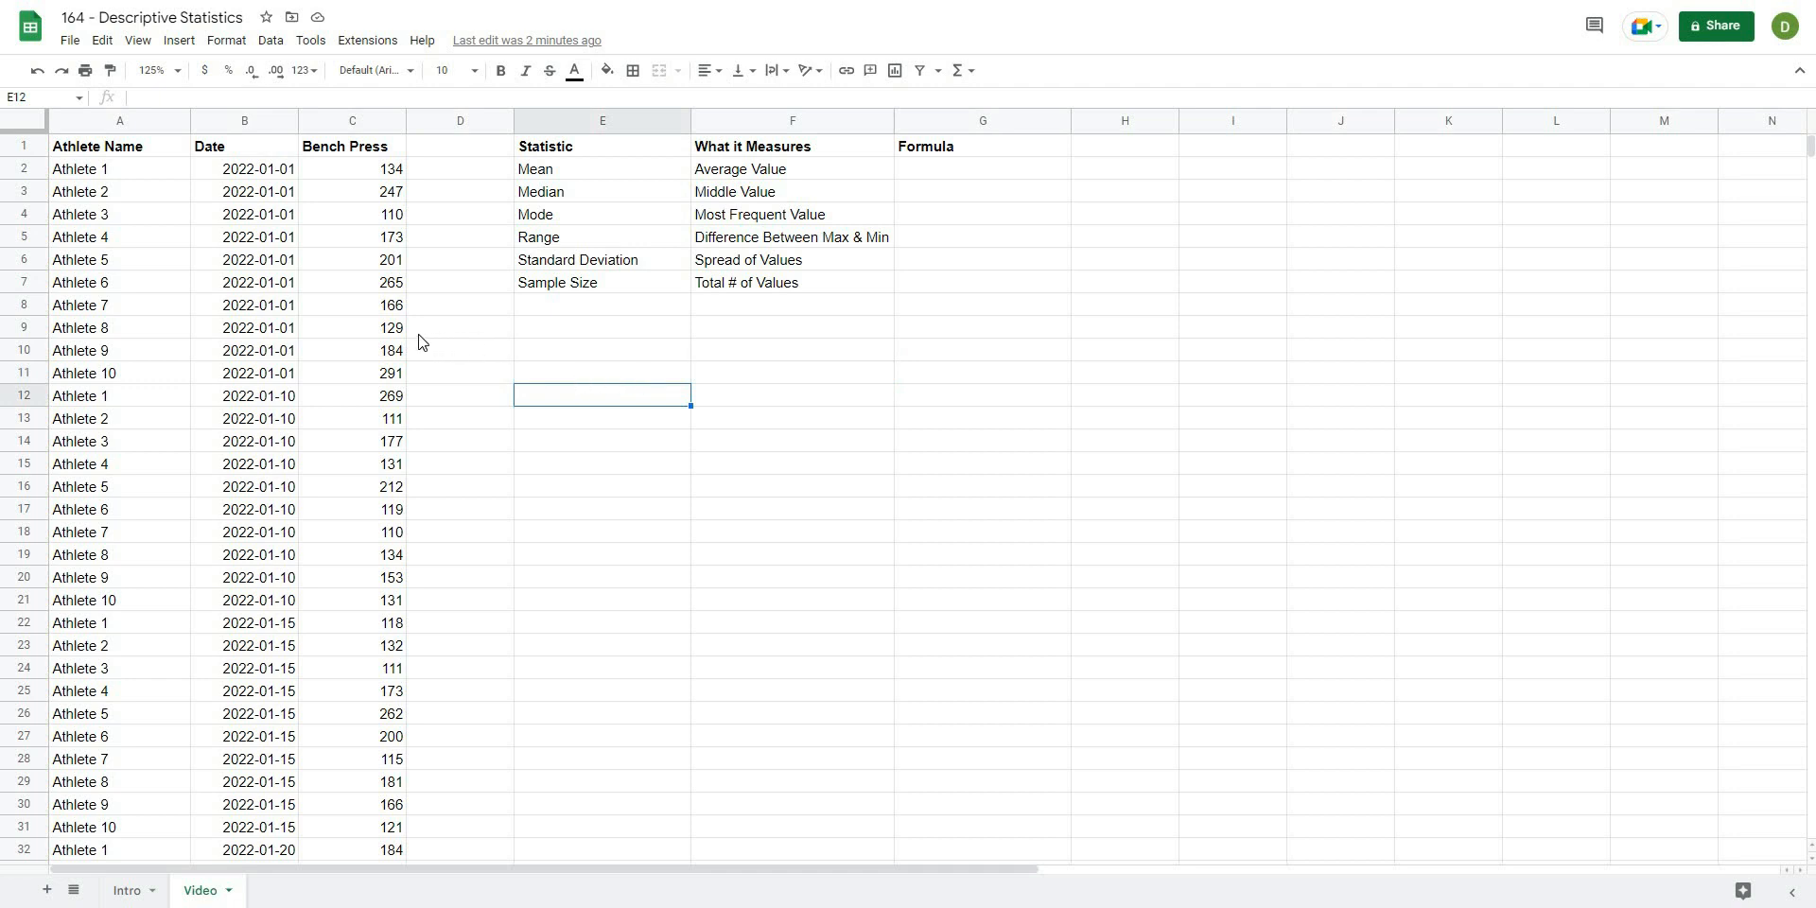
left_click(459, 349)
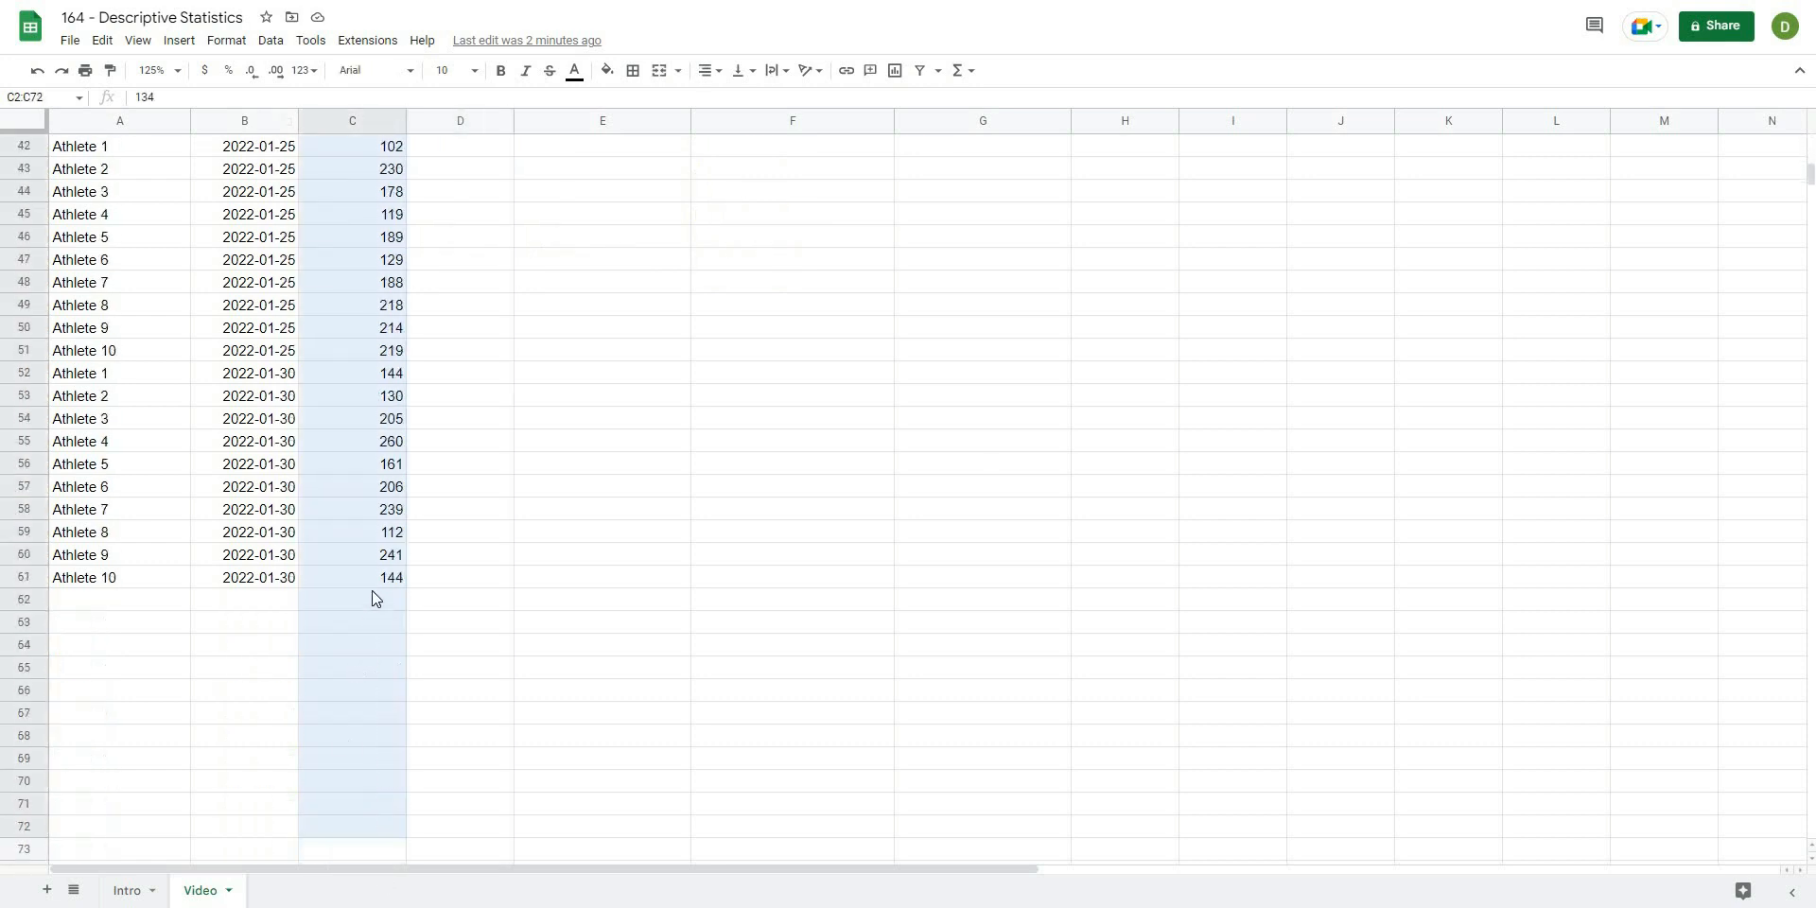
scroll("up", 3)
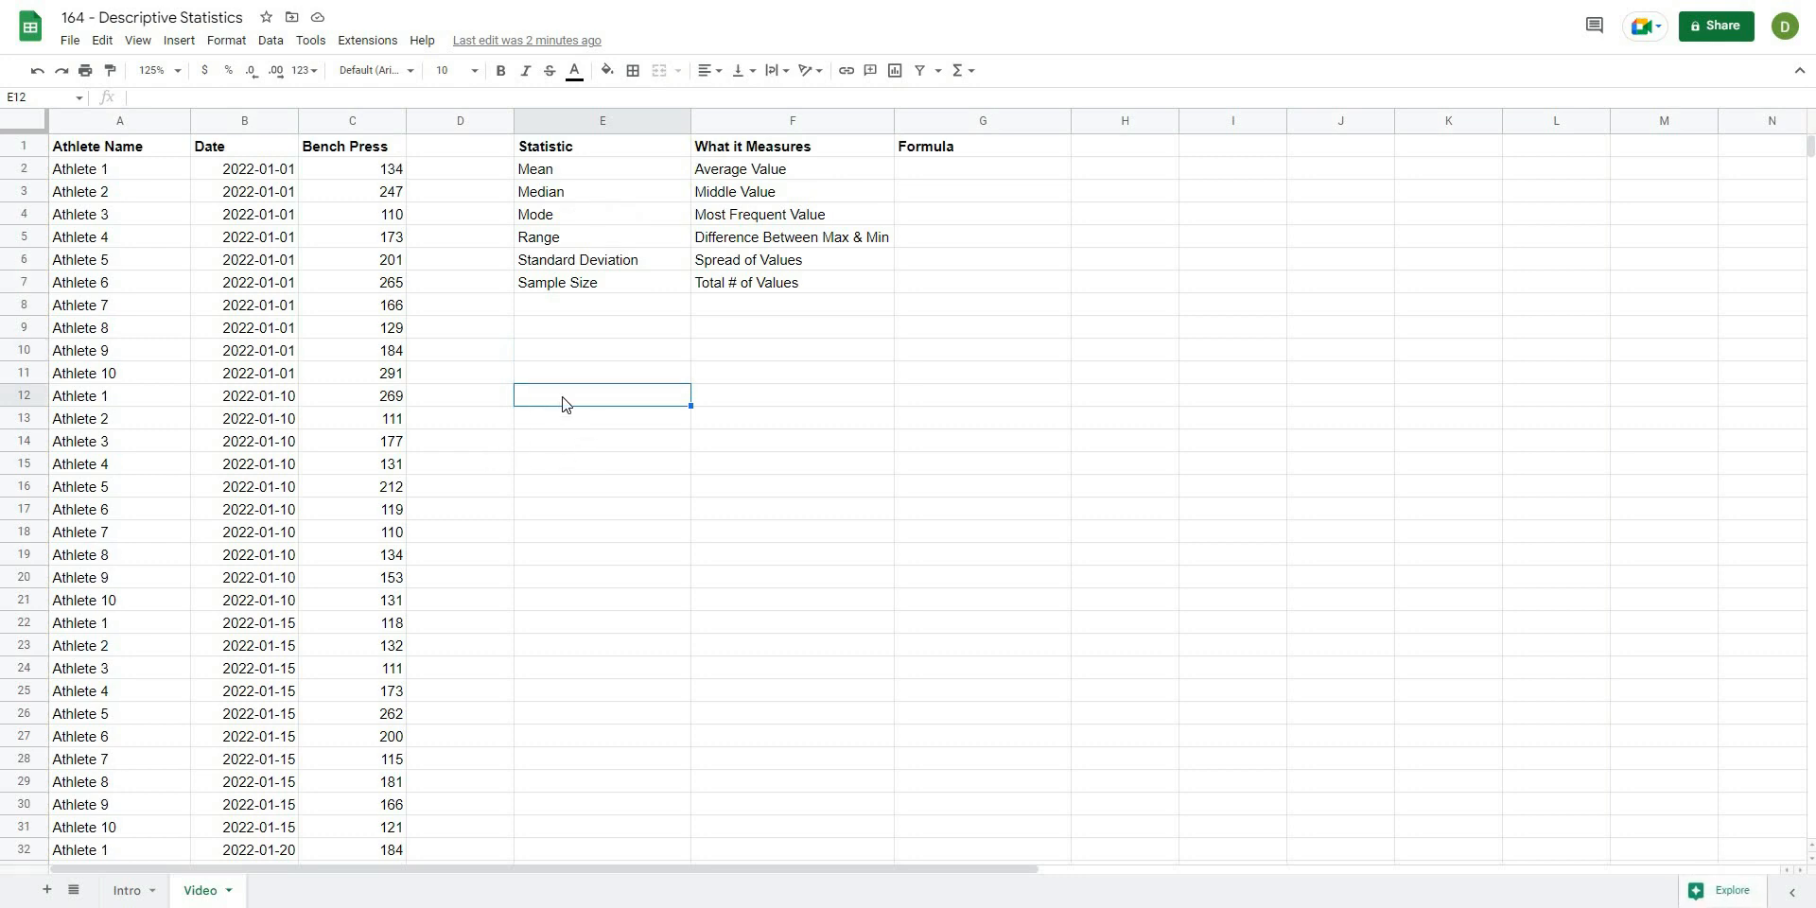
mouse_move(369, 146)
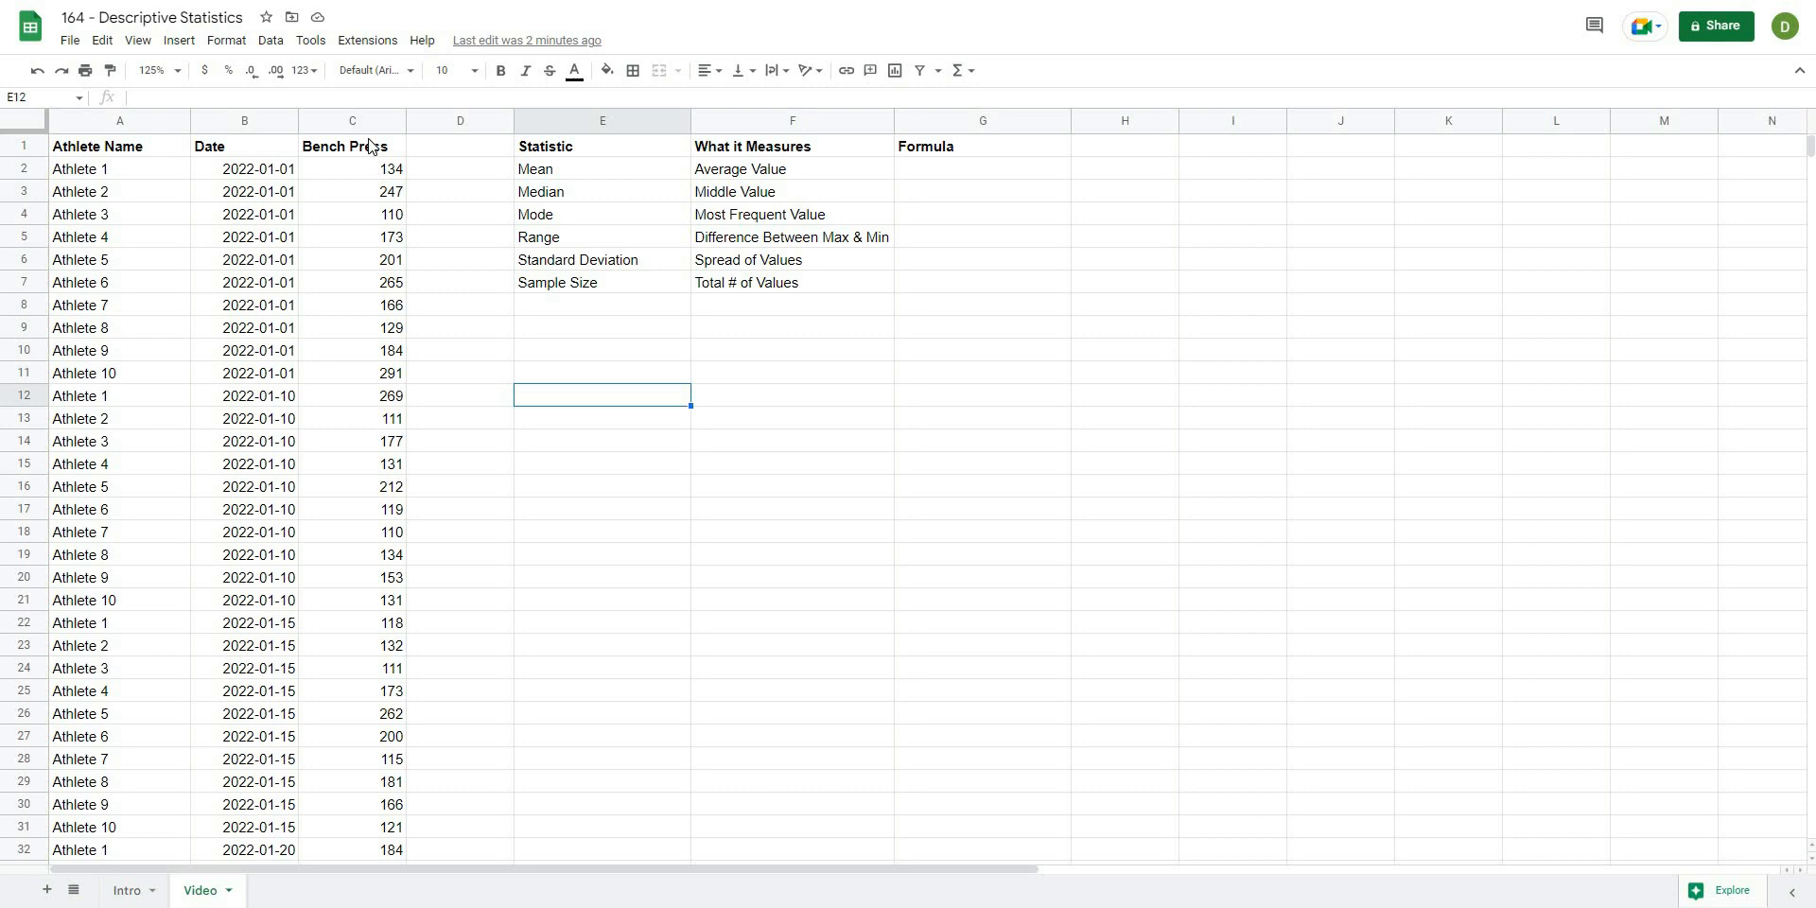
Redefine the named range Data as Video!C2:C1000, excluding the Bench Press header.
left_click(351, 121)
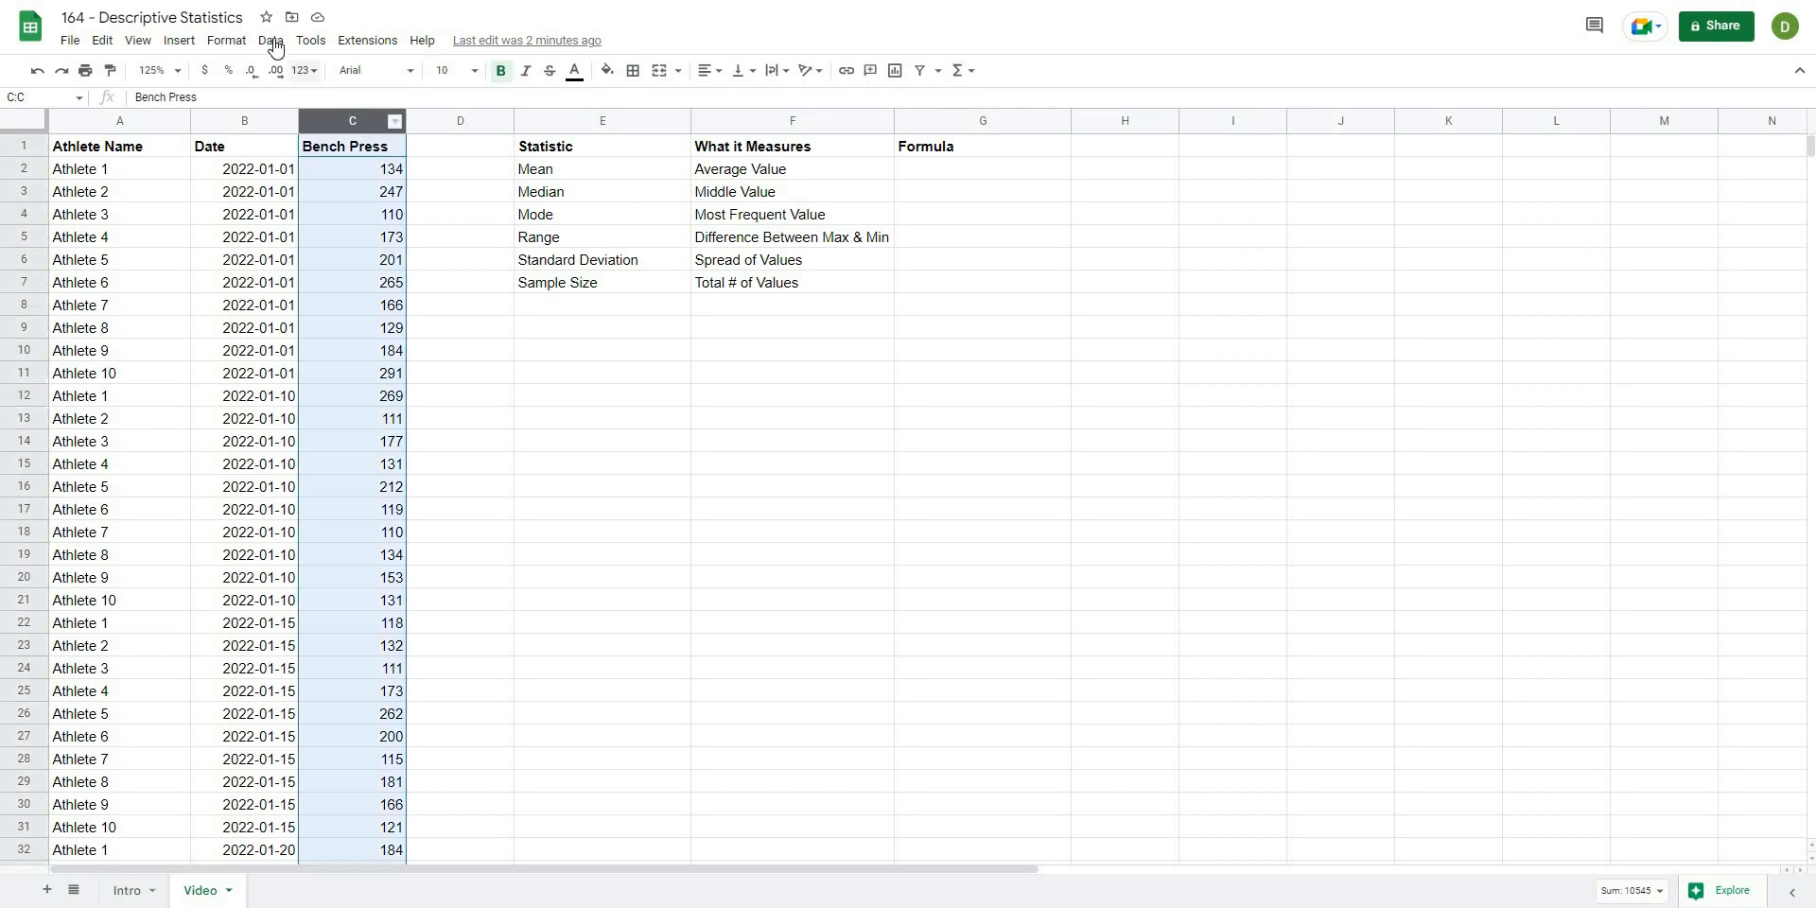
left_click(271, 40)
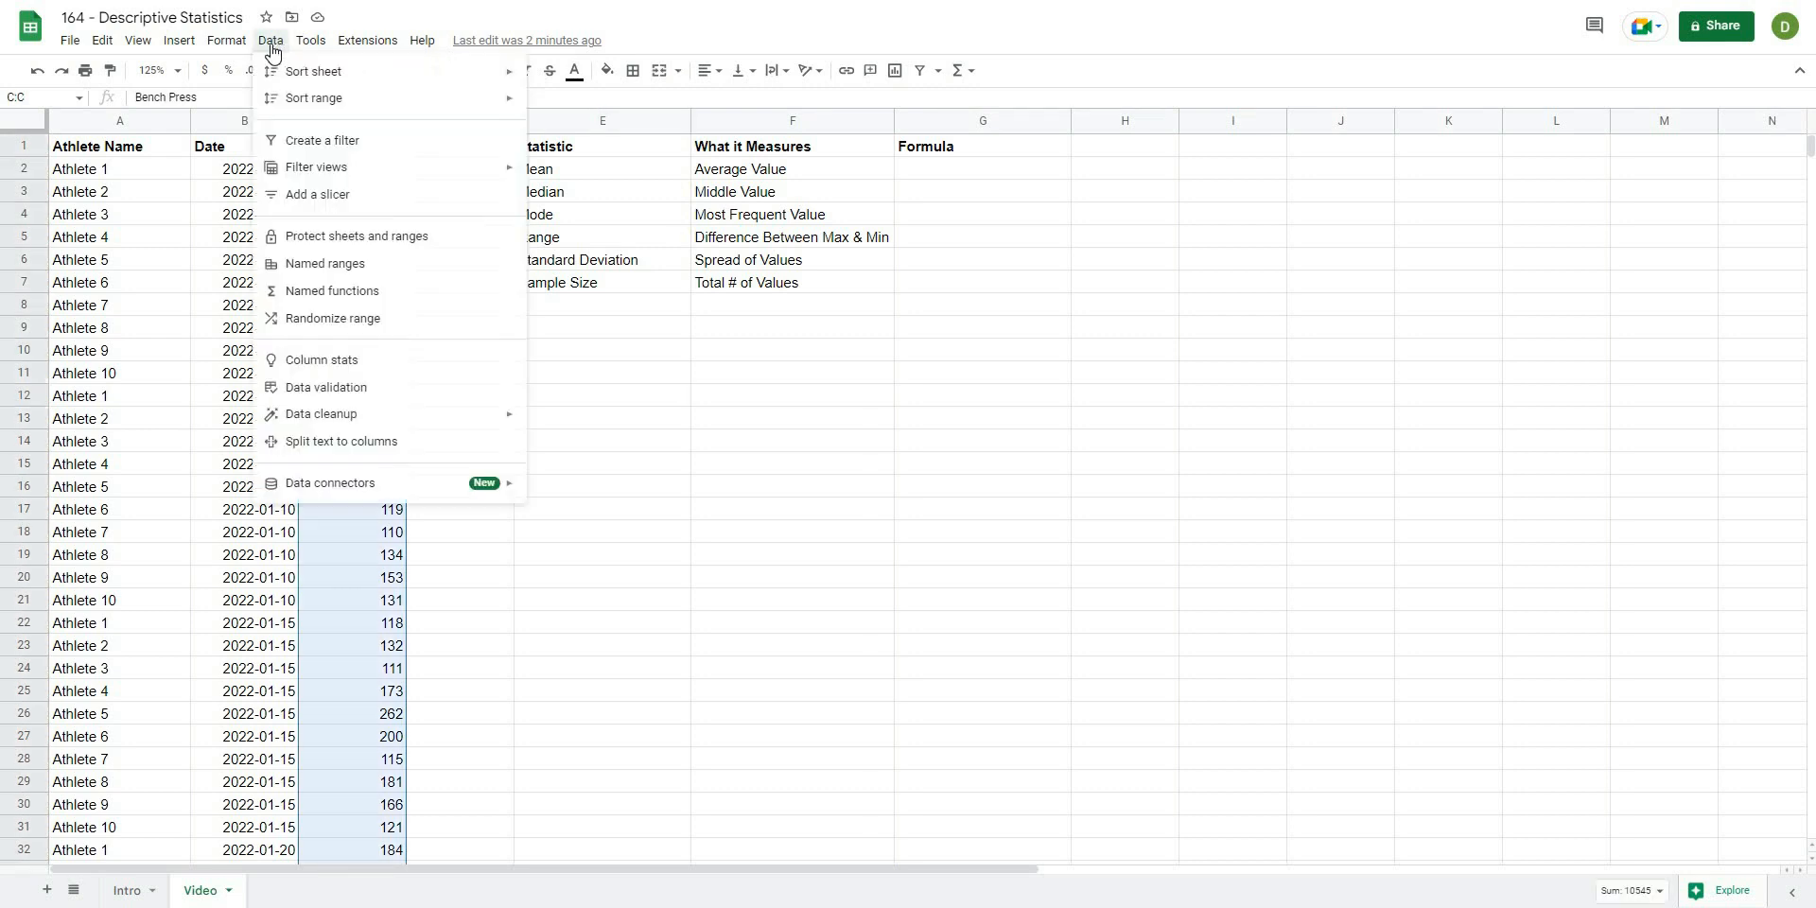
mouse_move(325, 263)
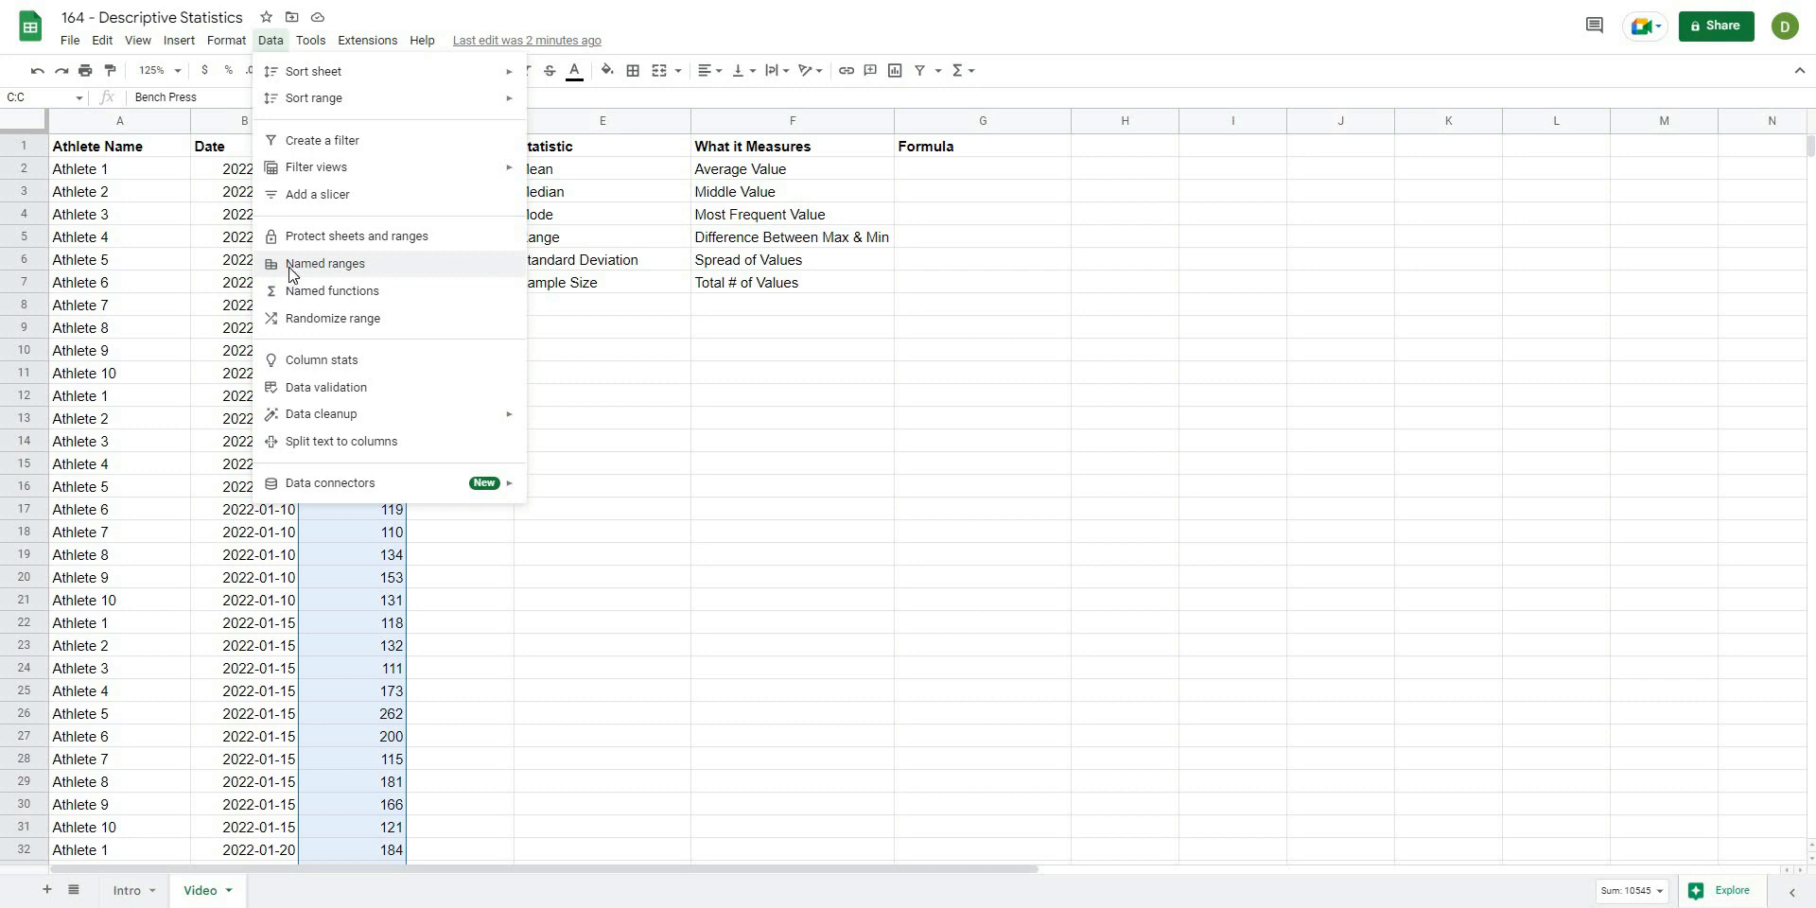
left_click(326, 263)
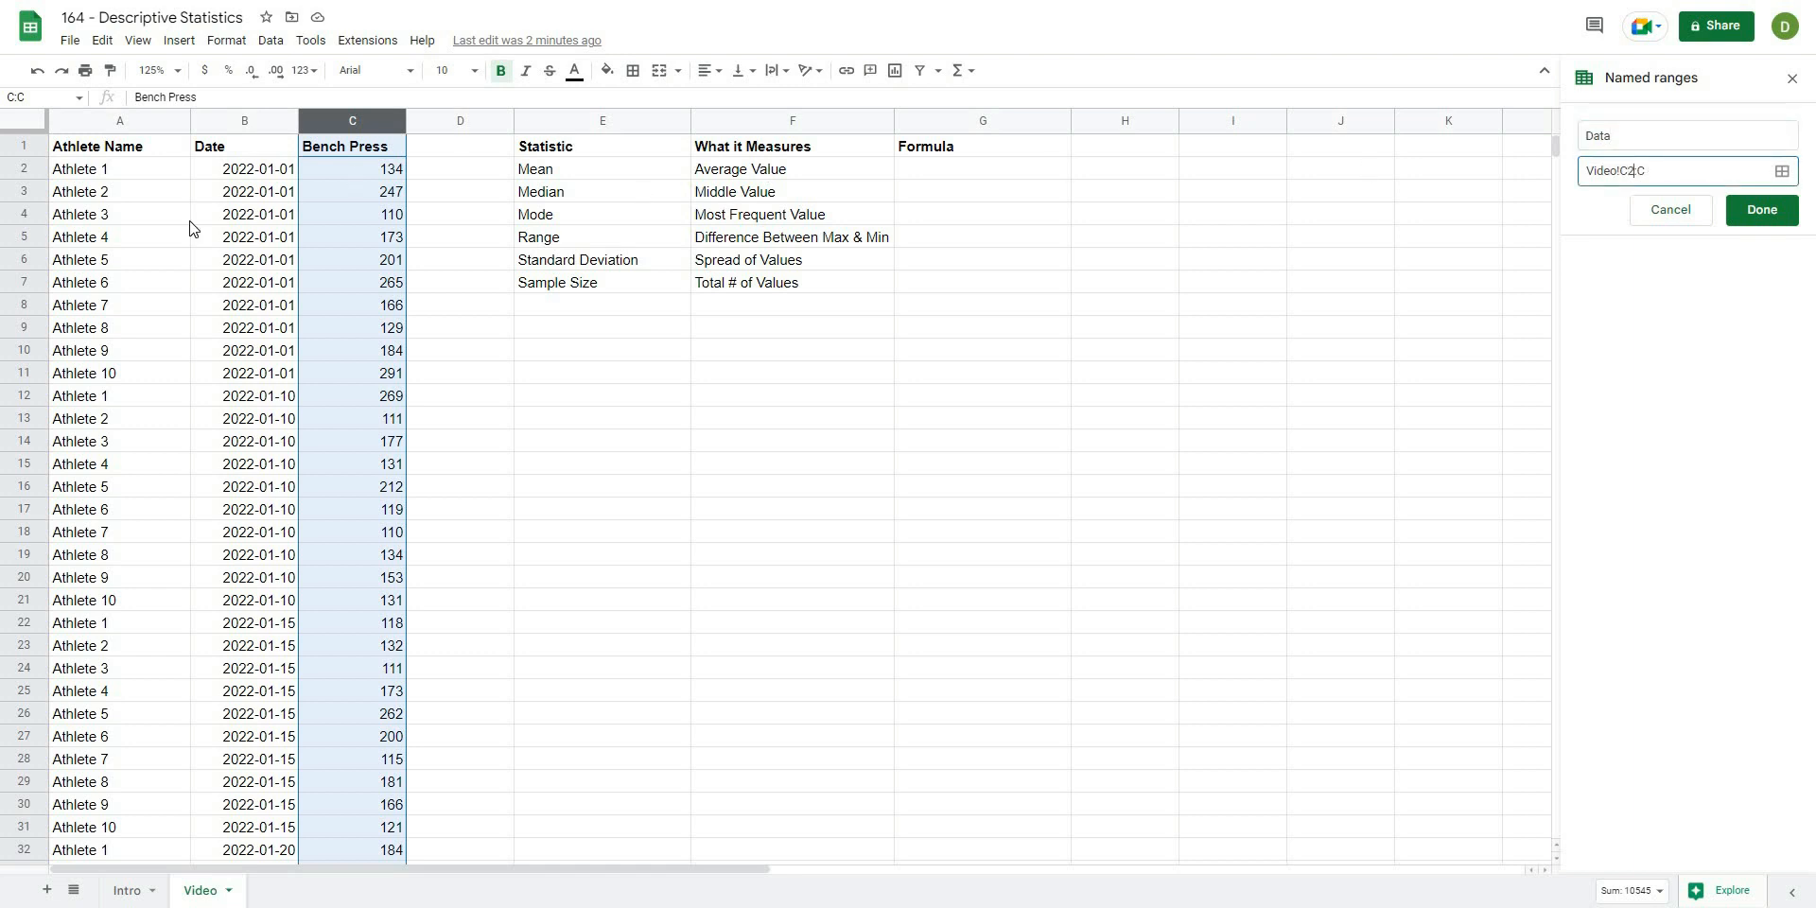
mouse_move(363, 176)
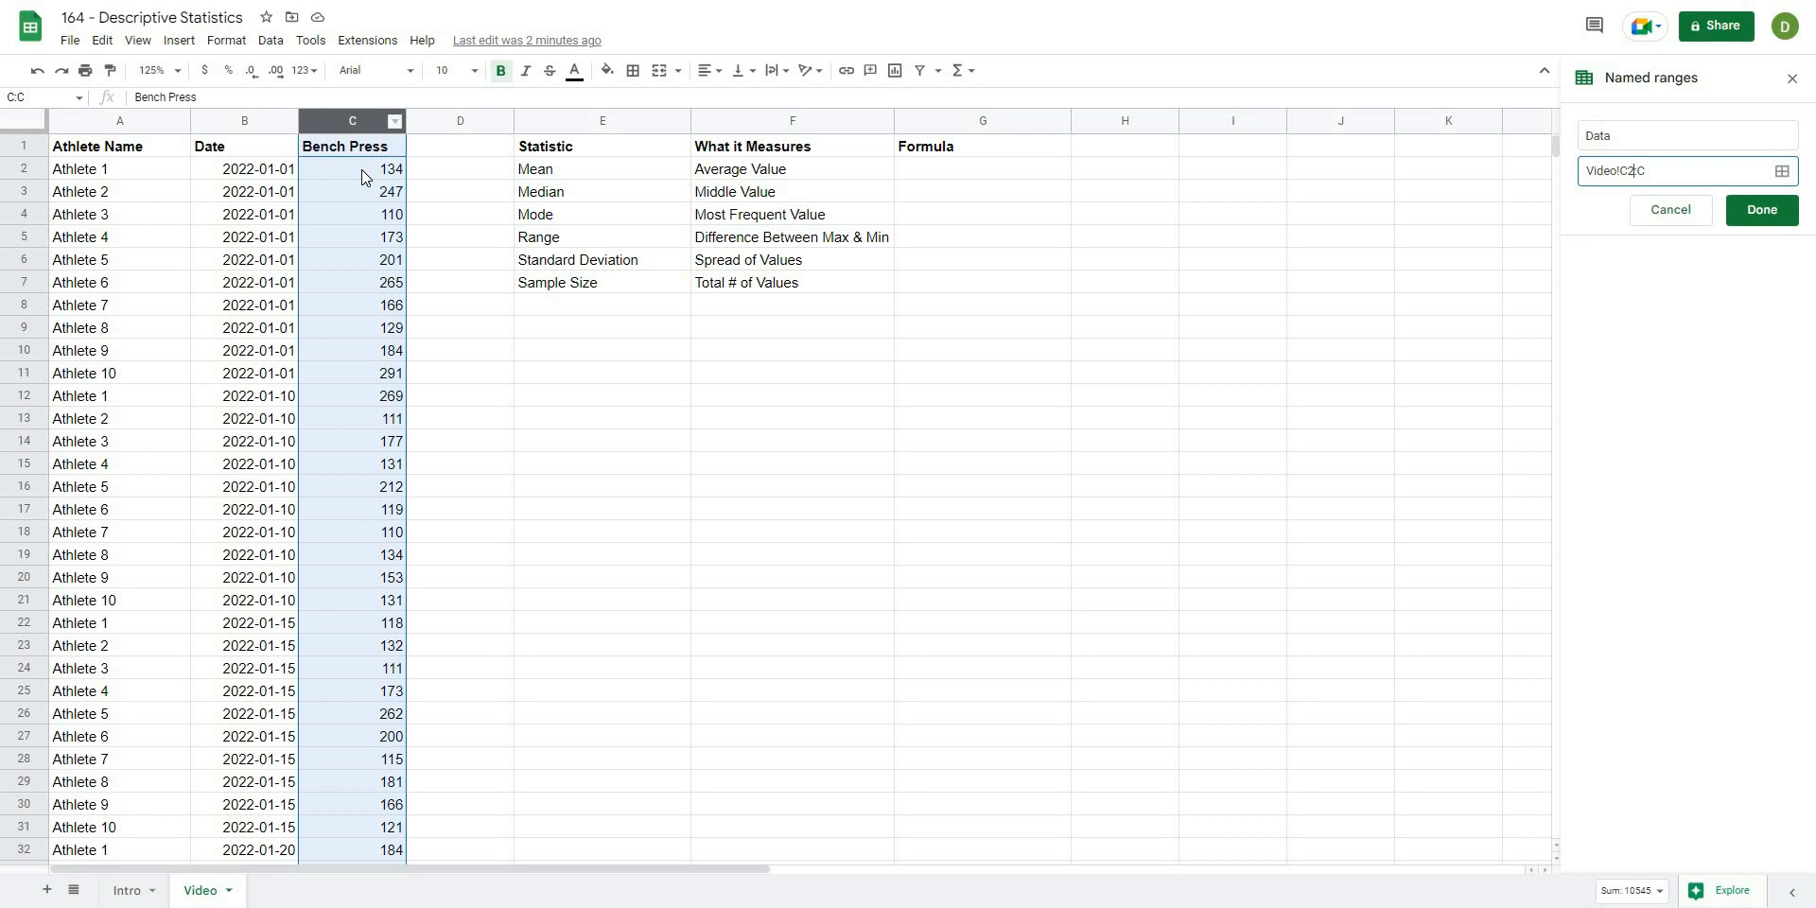
mouse_move(1271, 514)
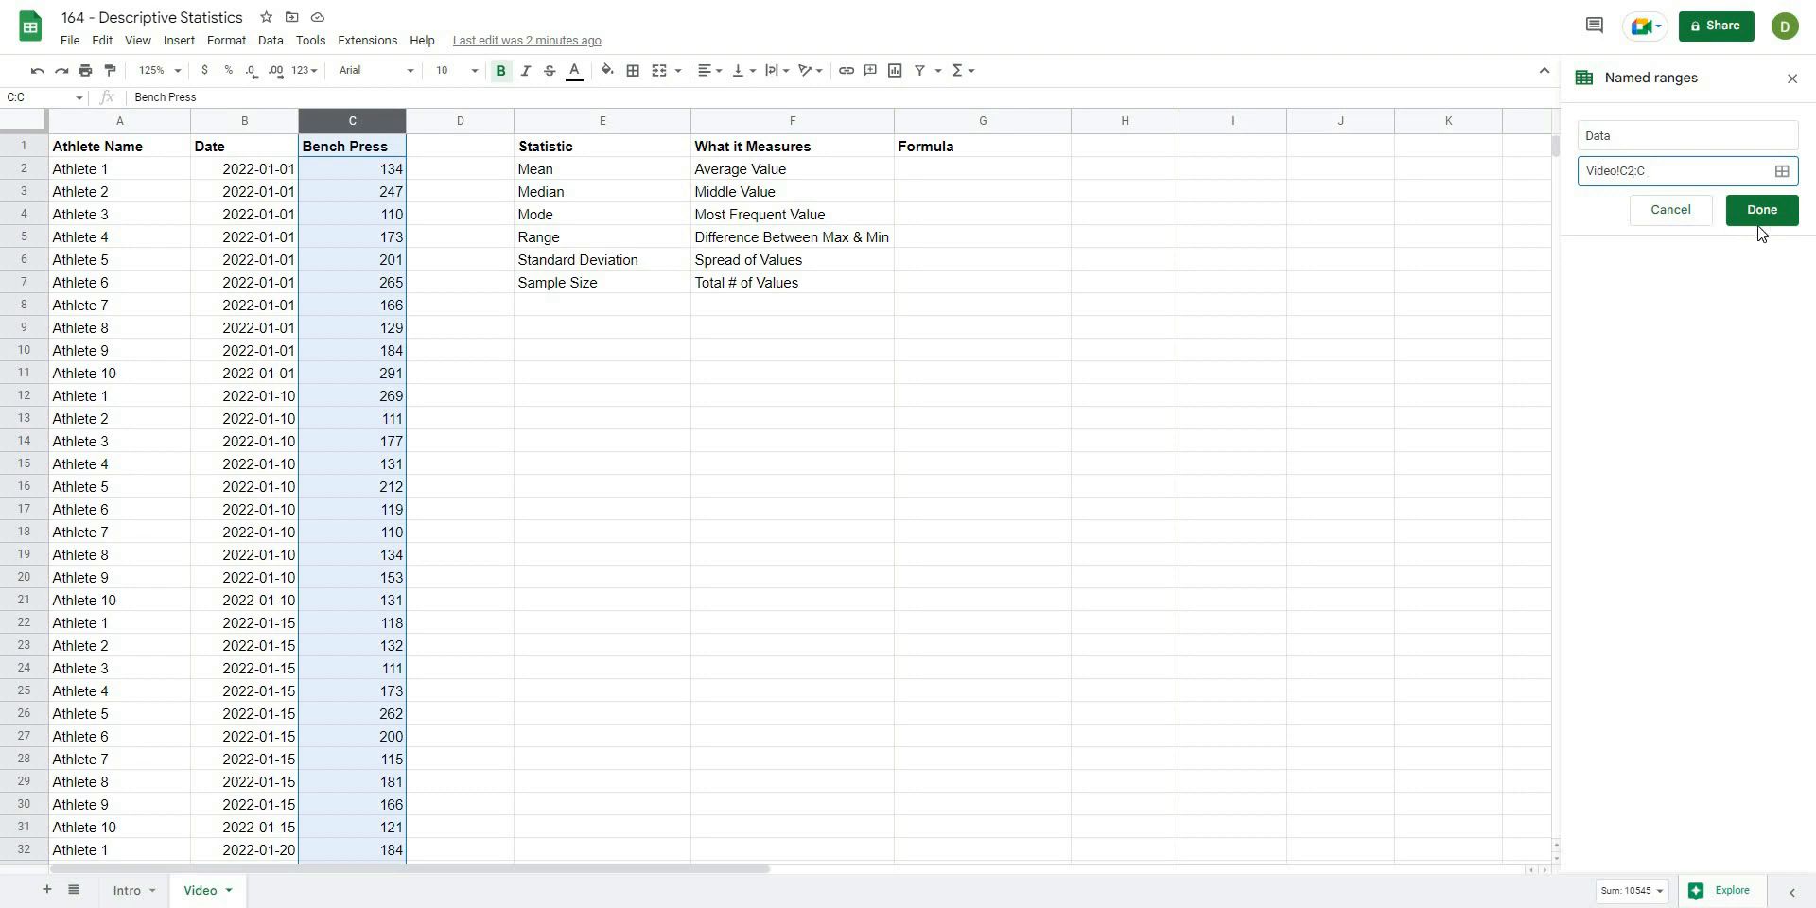
left_click(1762, 210)
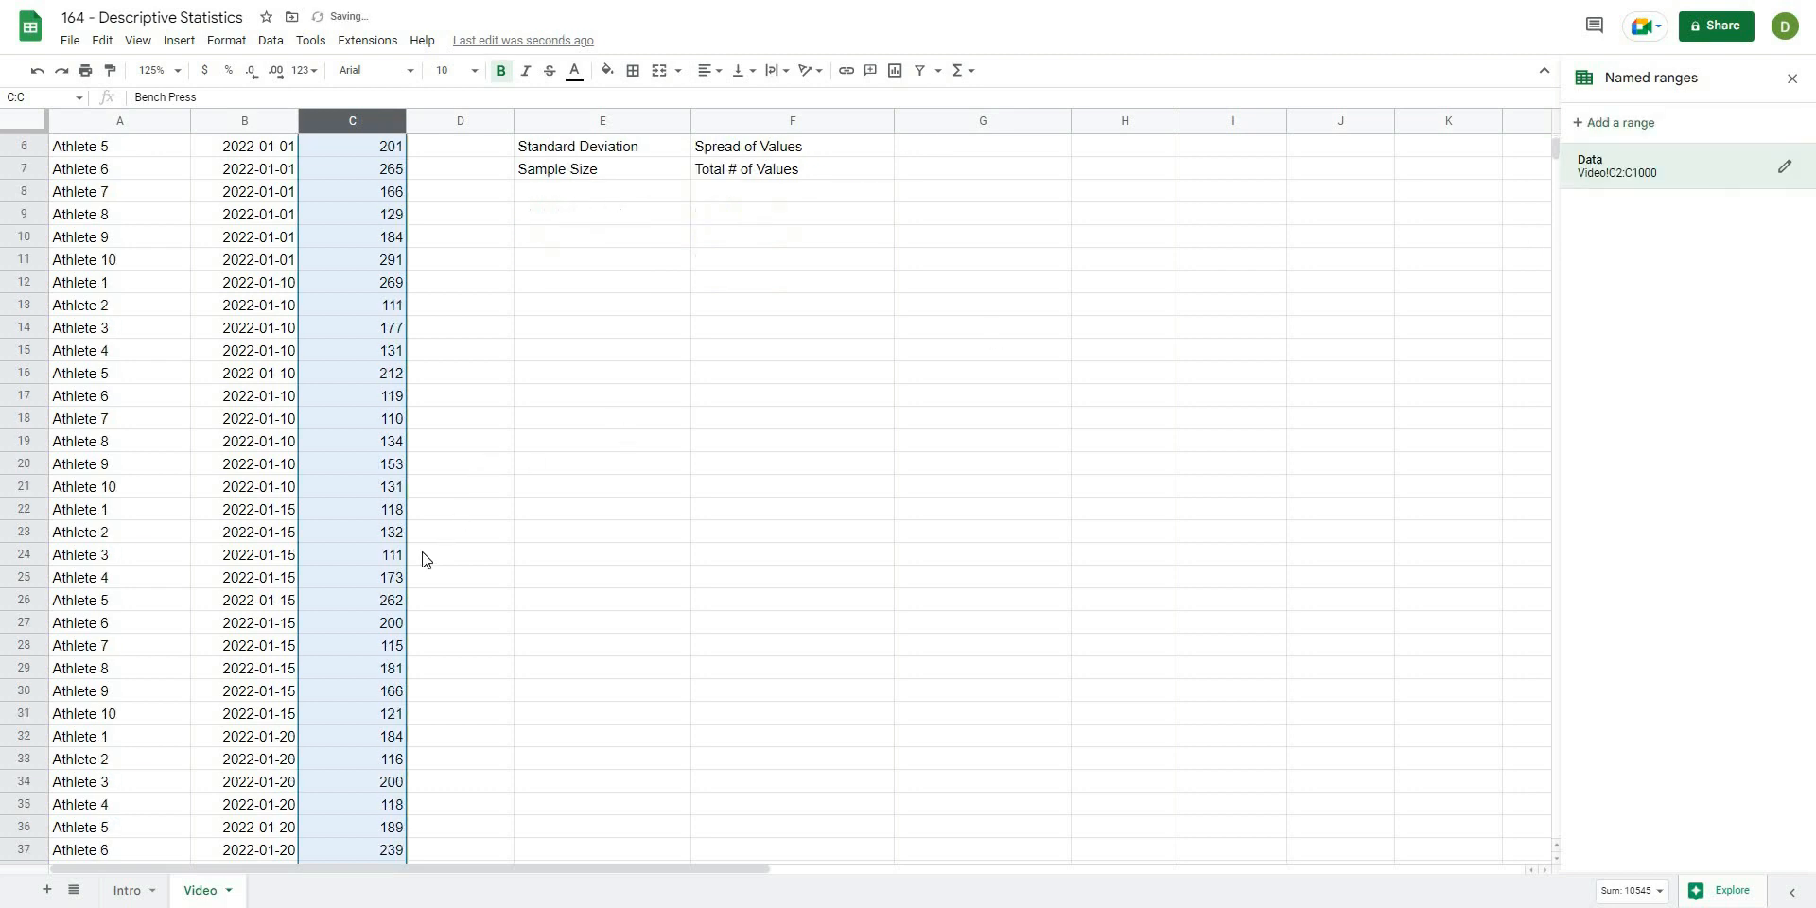
scroll("down", 3)
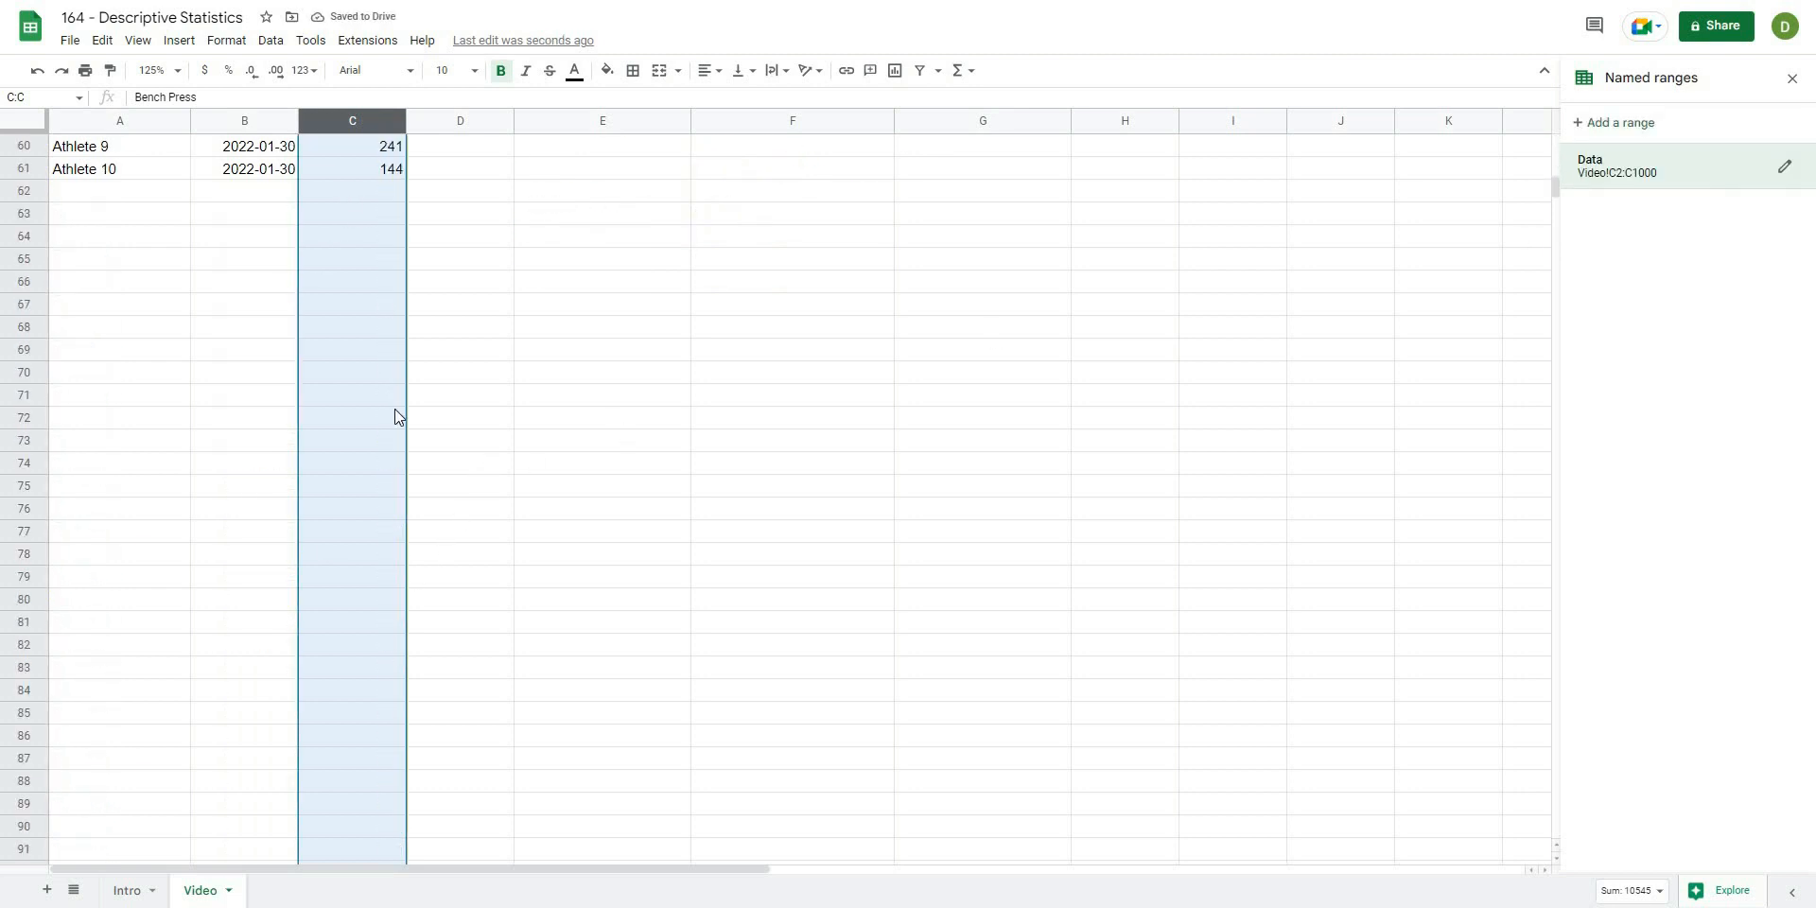
scroll("up", 3)
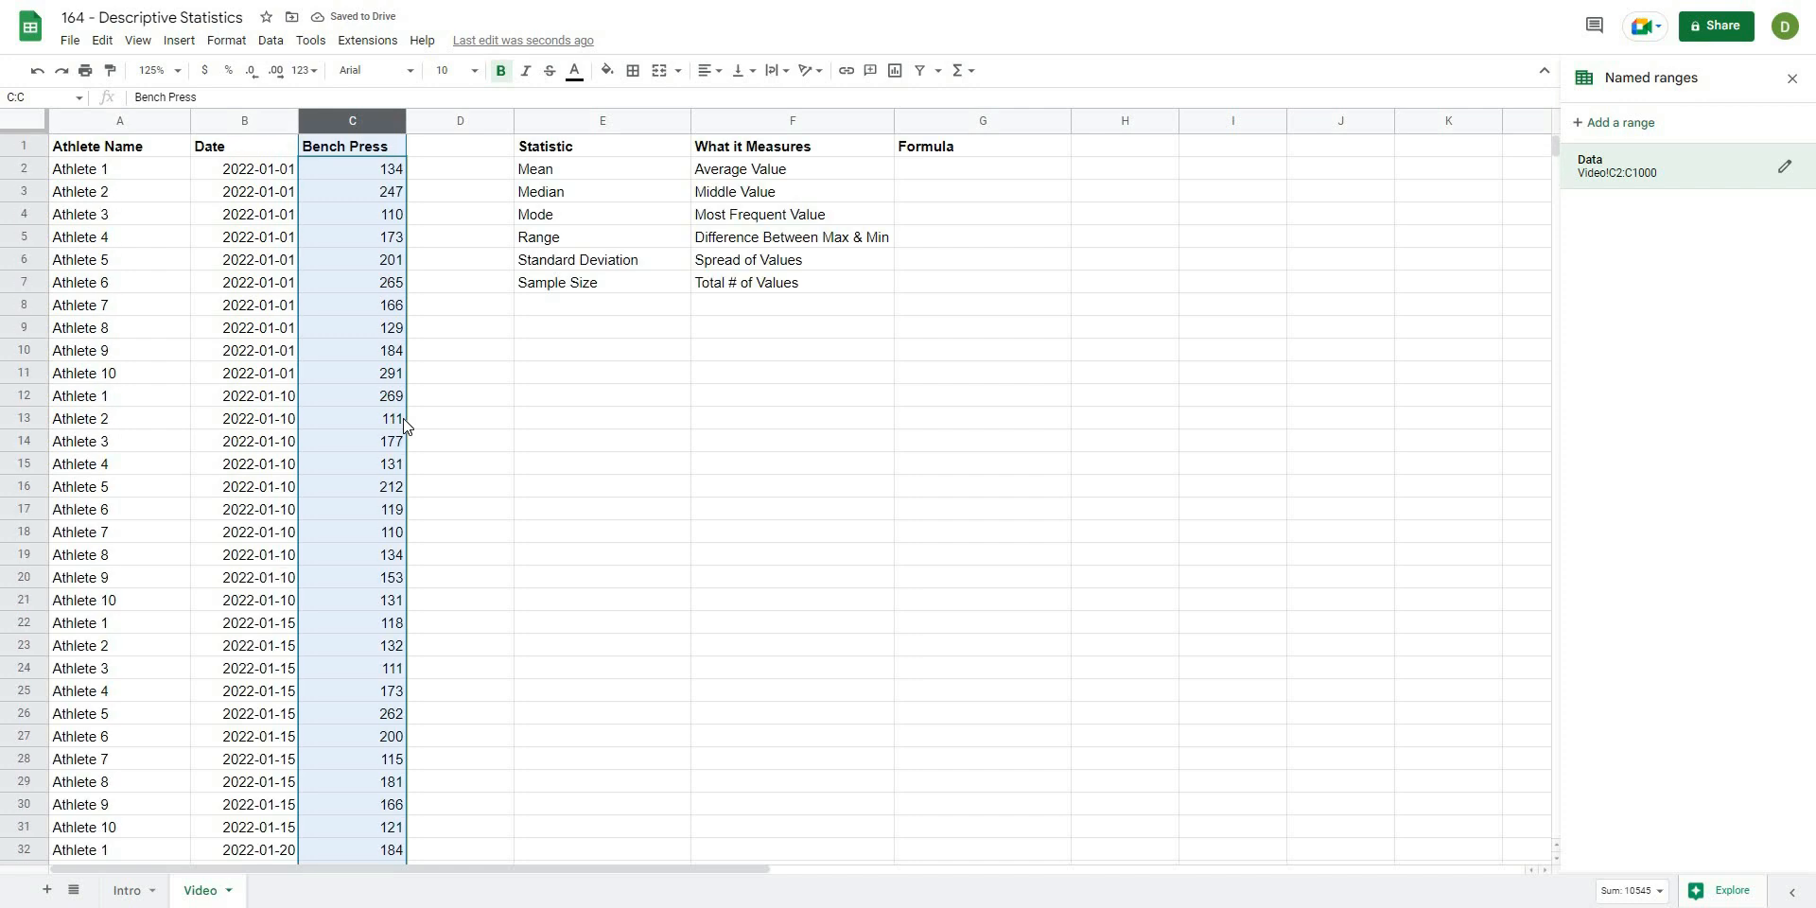
mouse_move(415, 204)
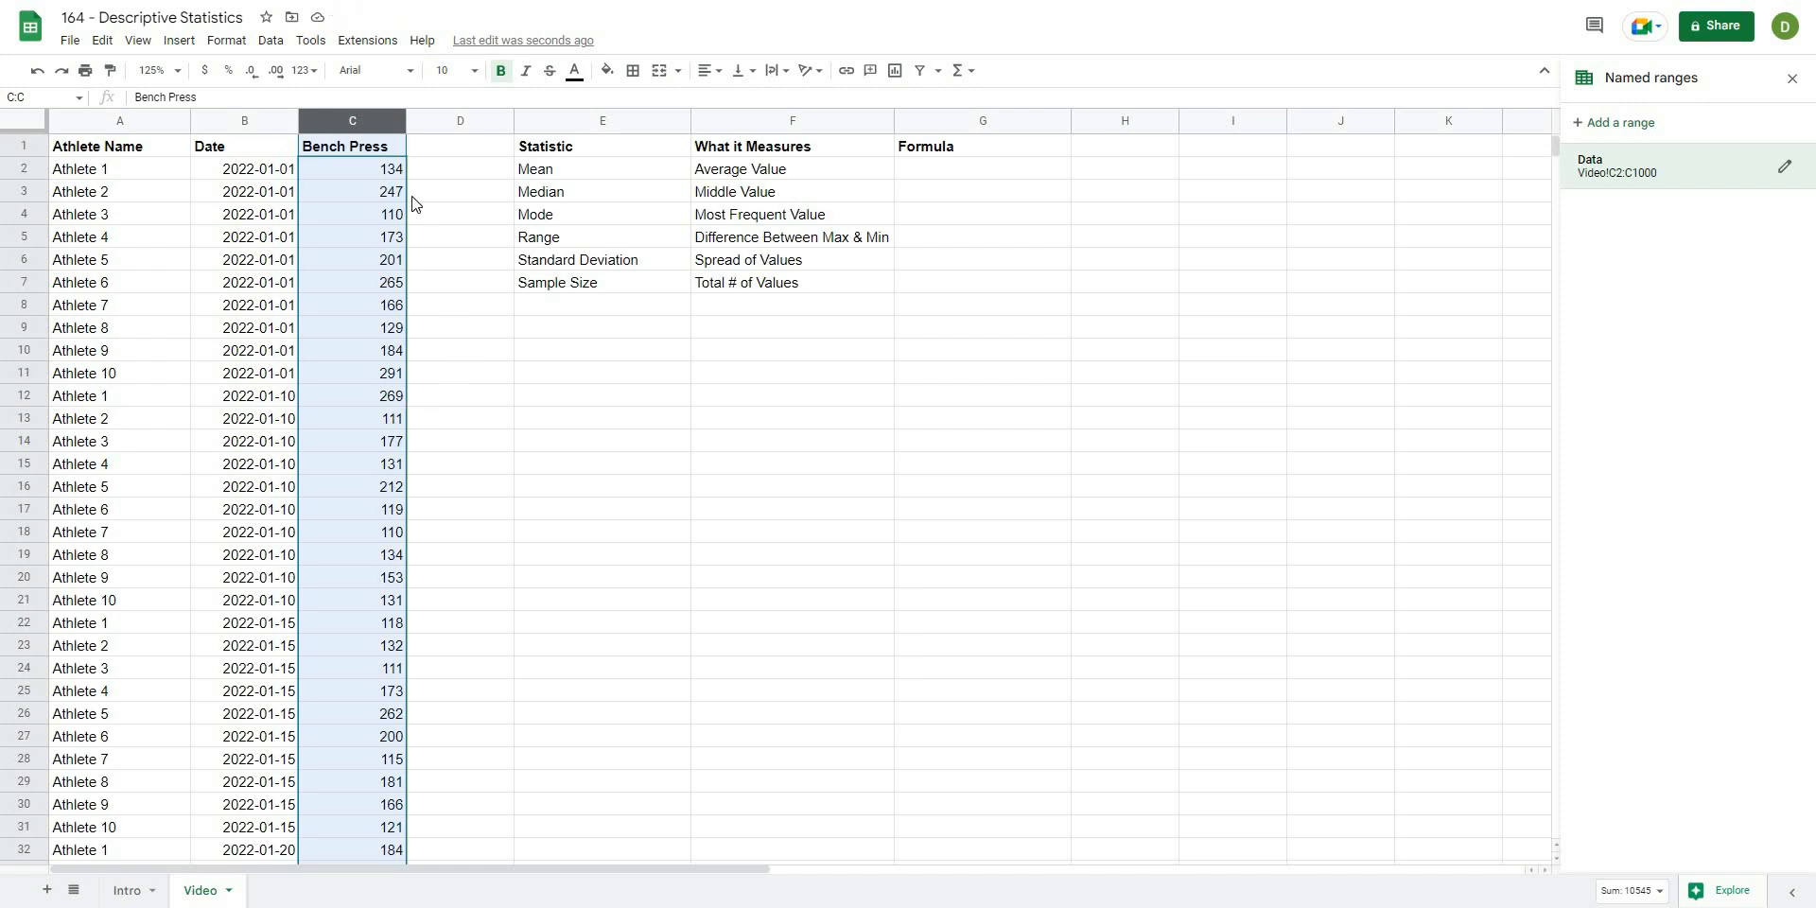
left_click(459, 350)
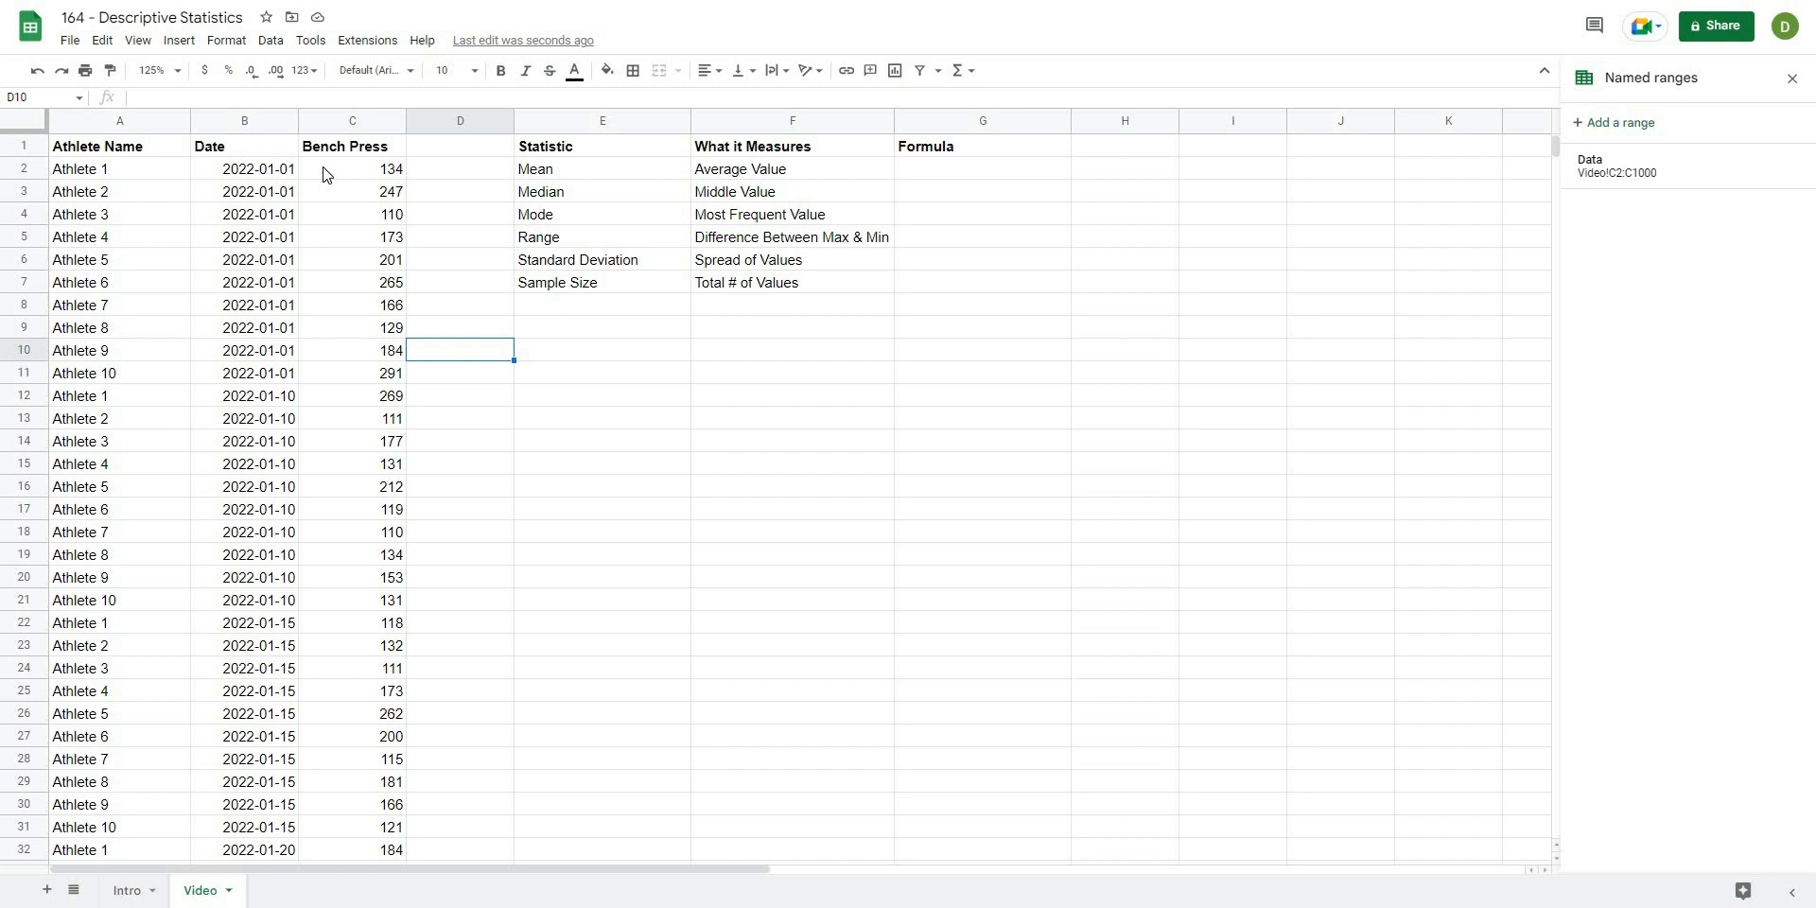
mouse_move(1691, 159)
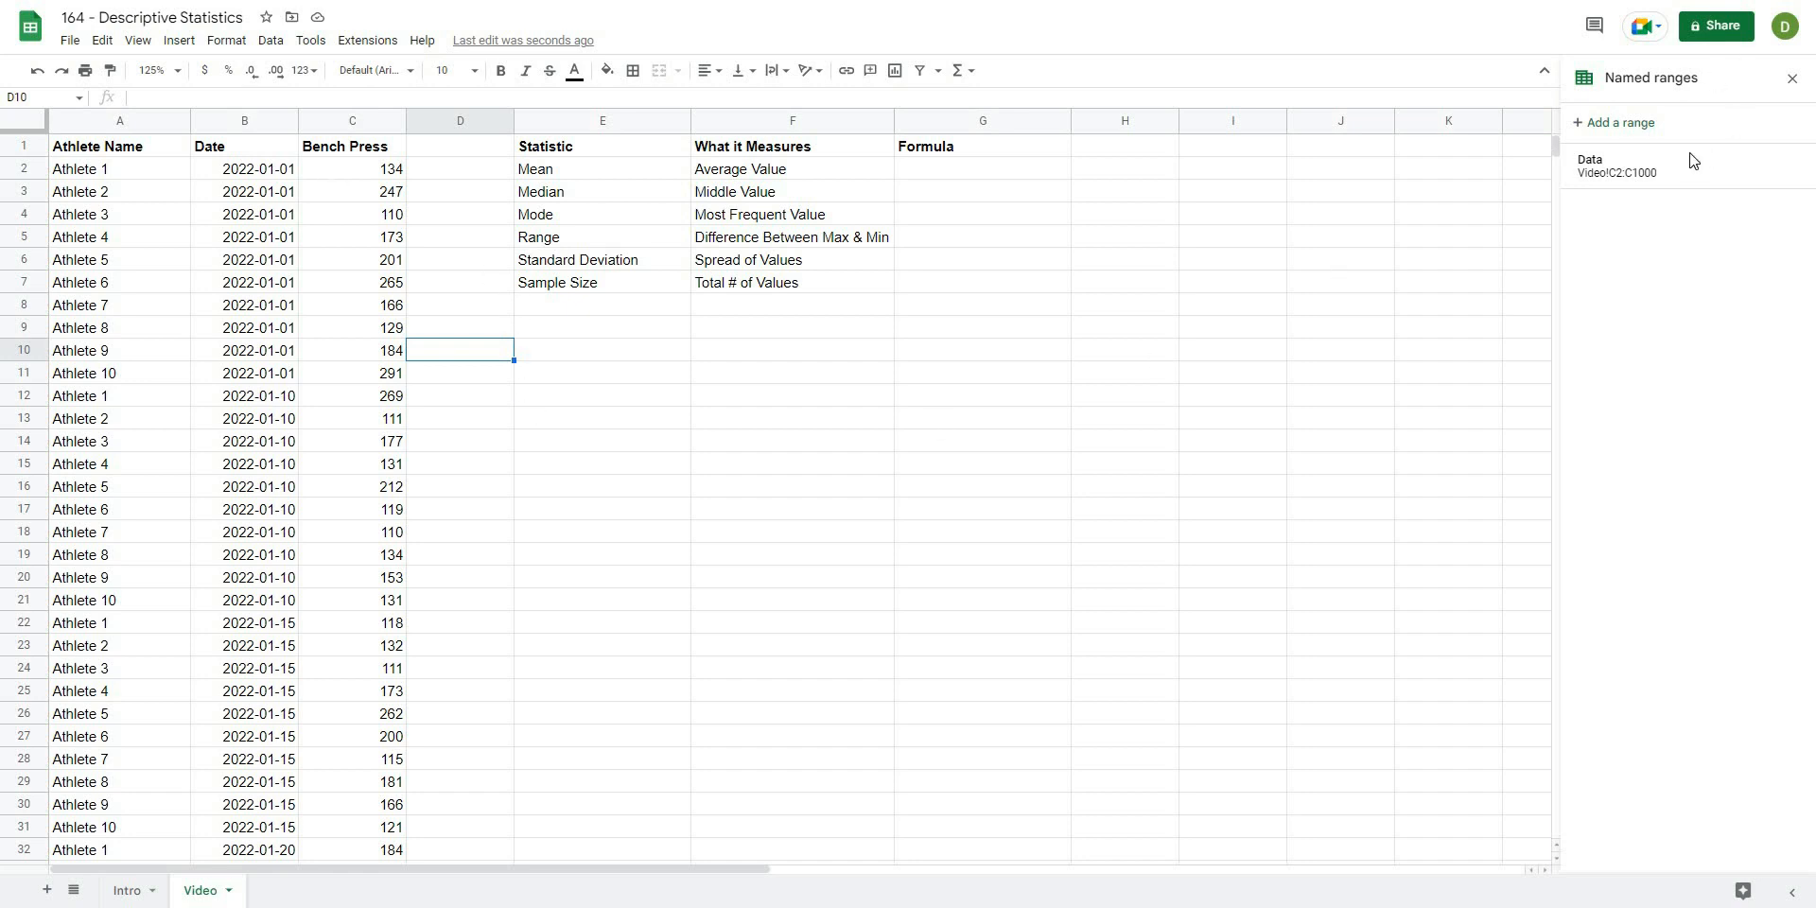
mouse_move(938, 386)
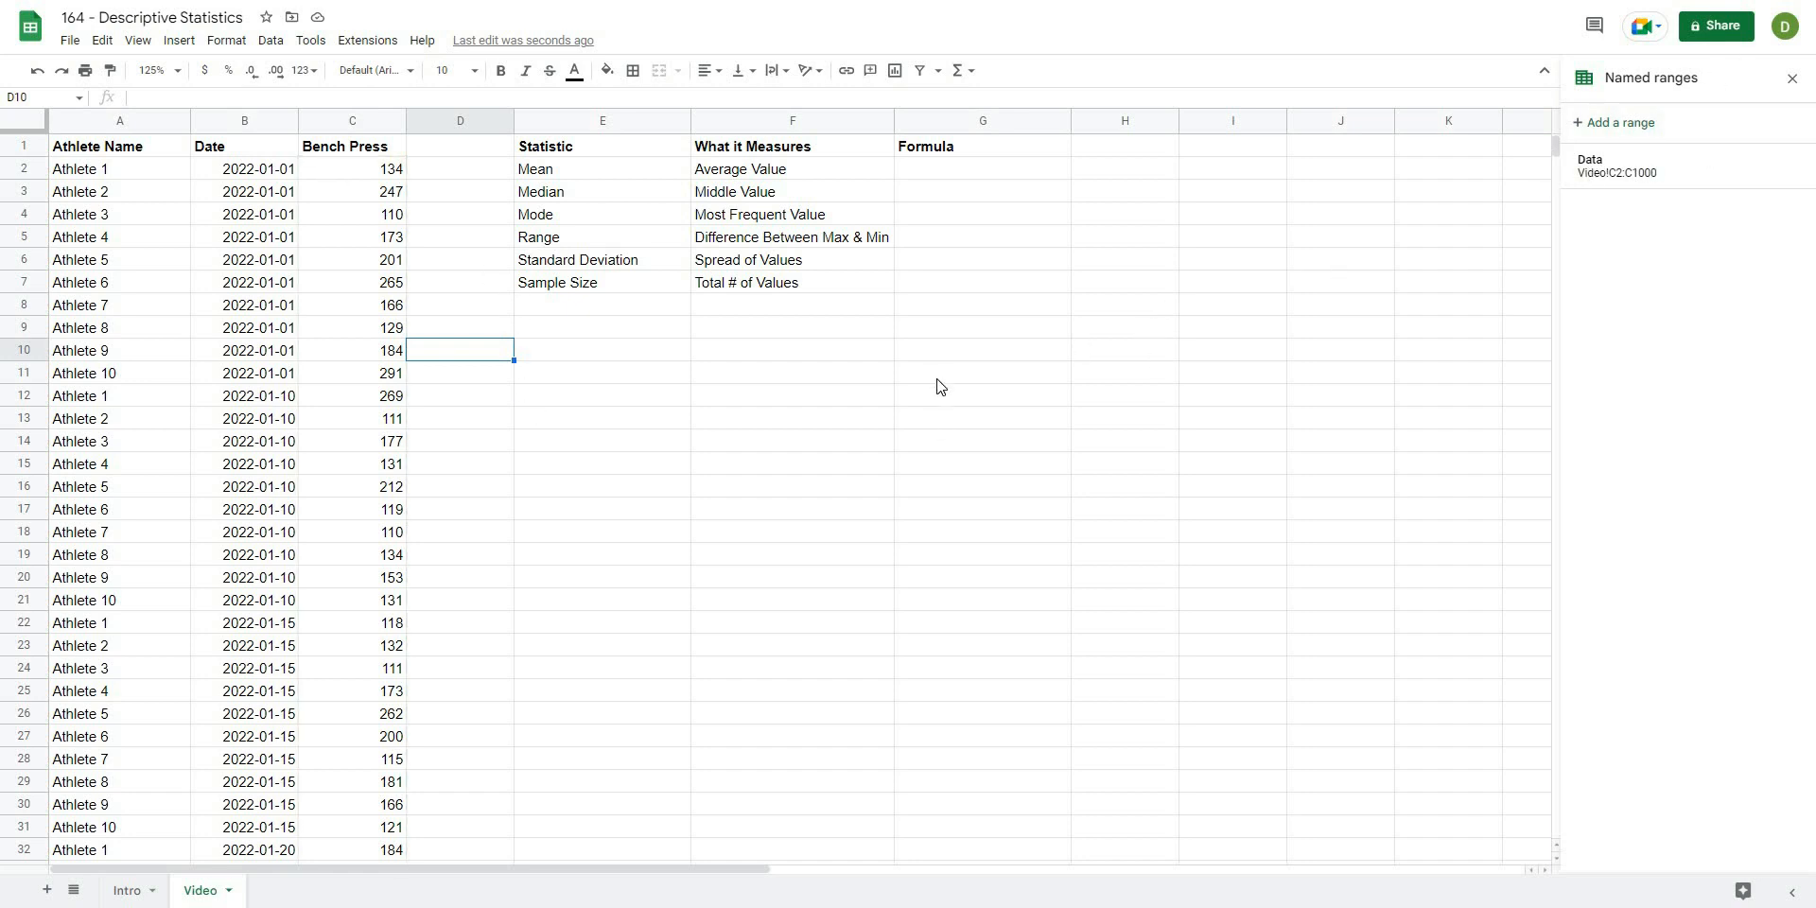
left_click(1124, 169)
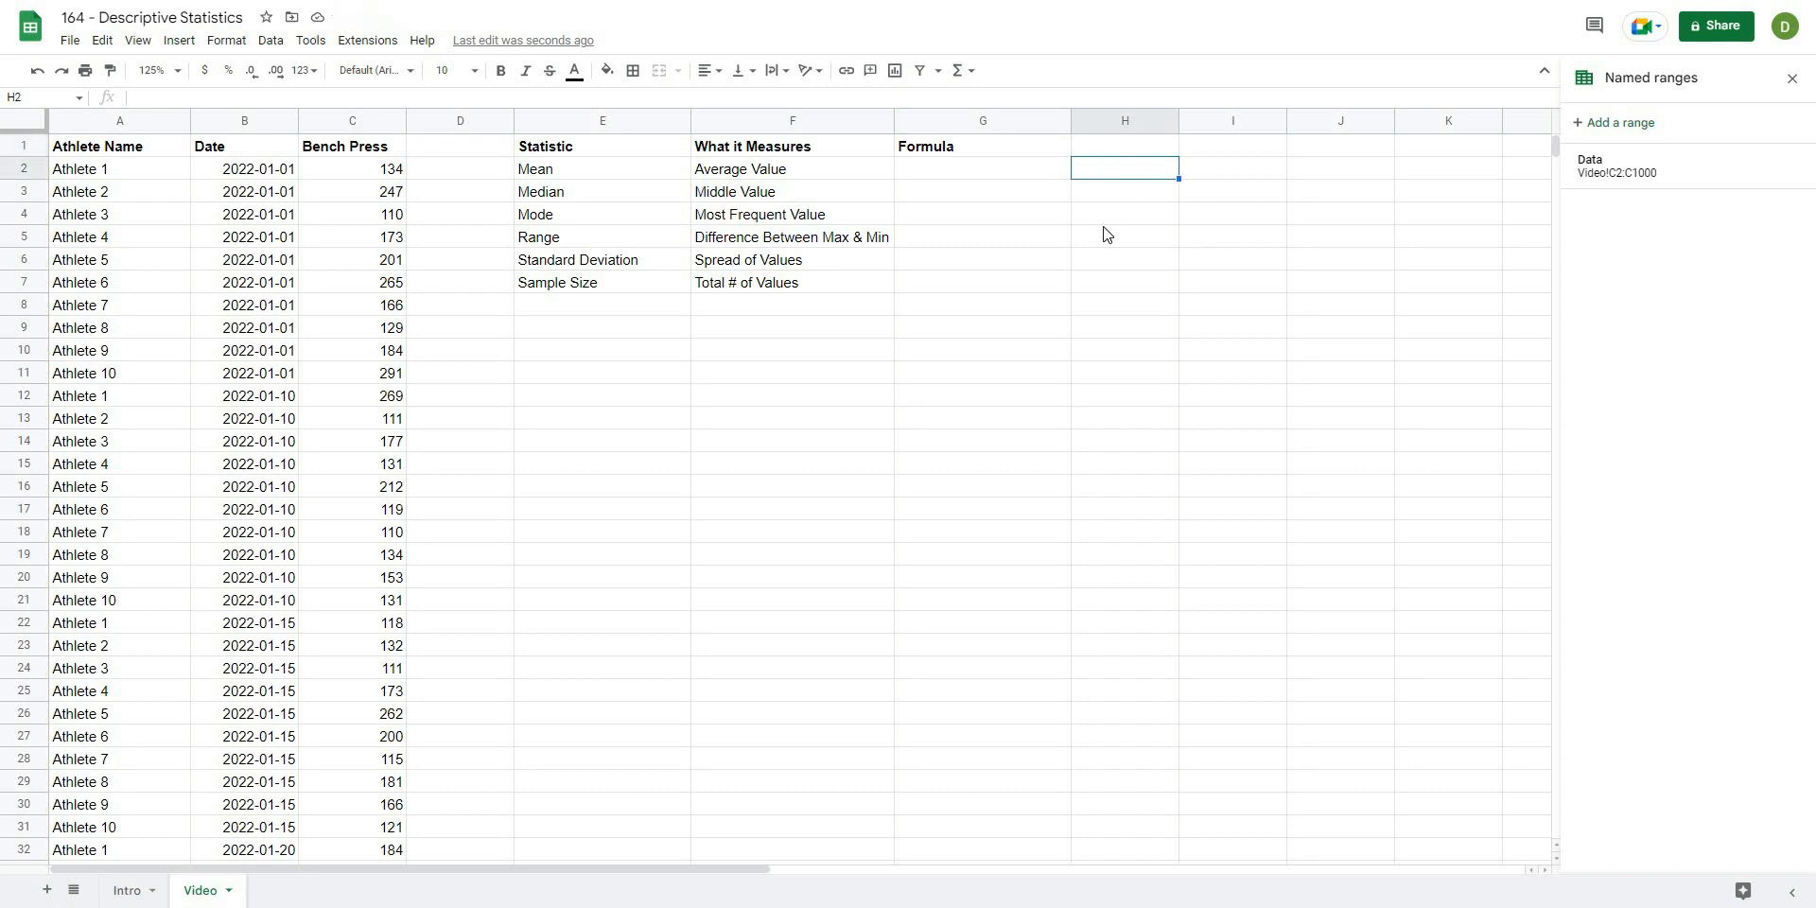
left_click(1232, 328)
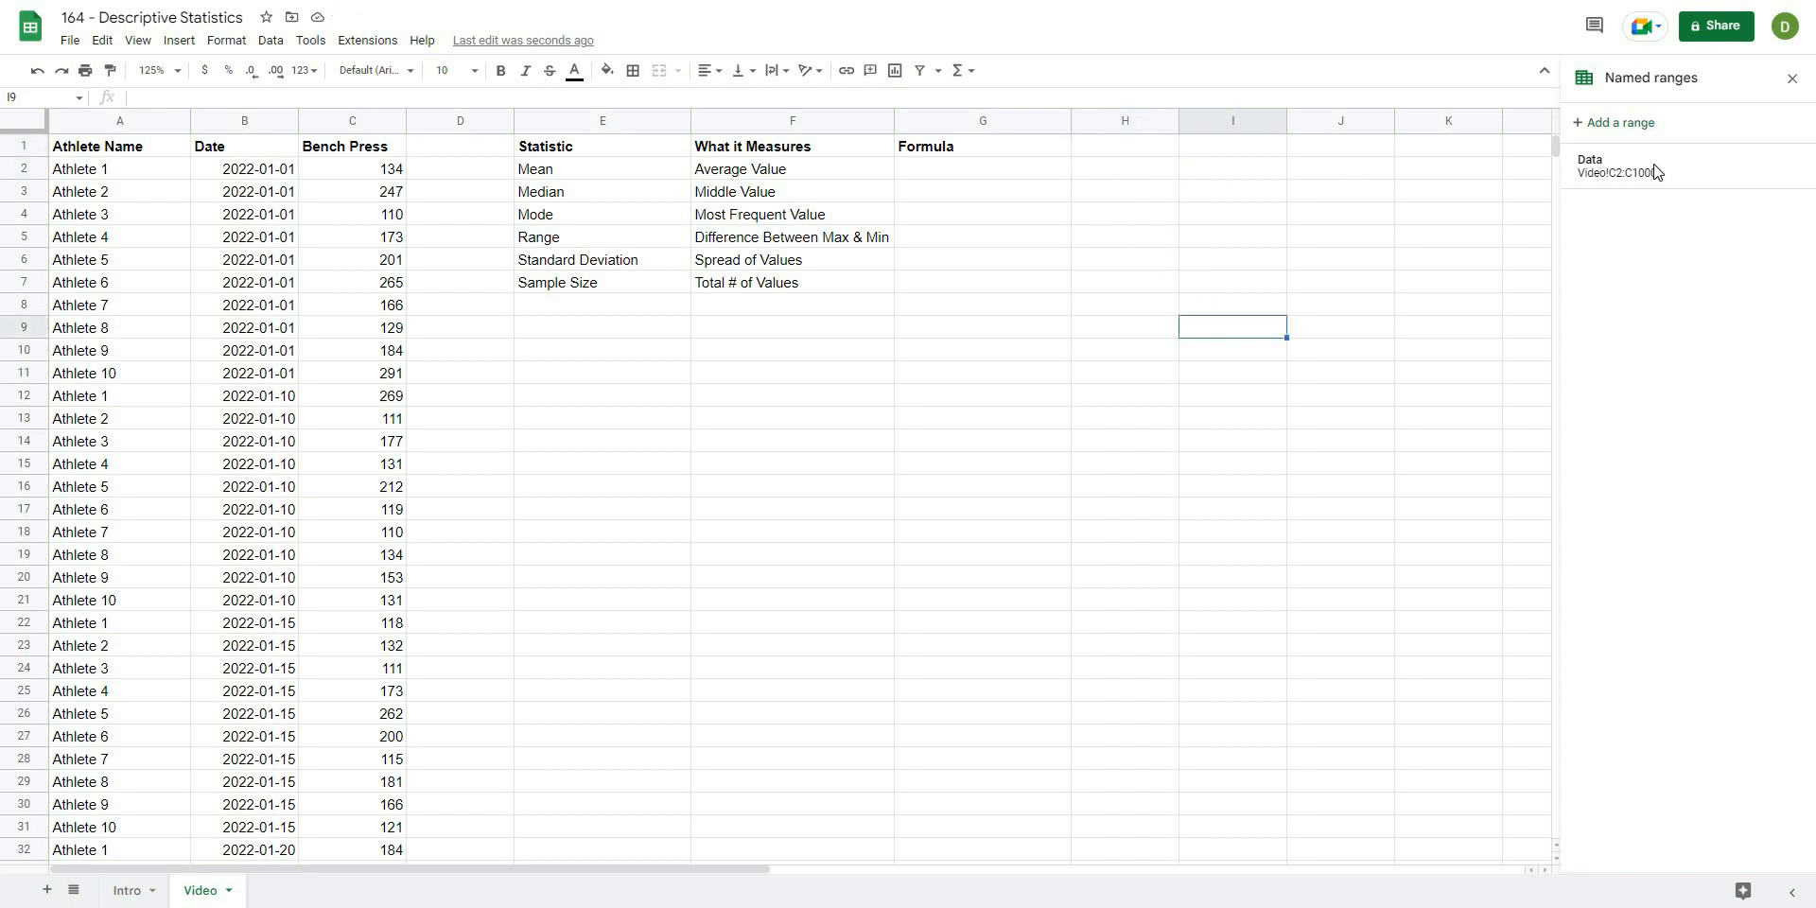
left_click(1121, 168)
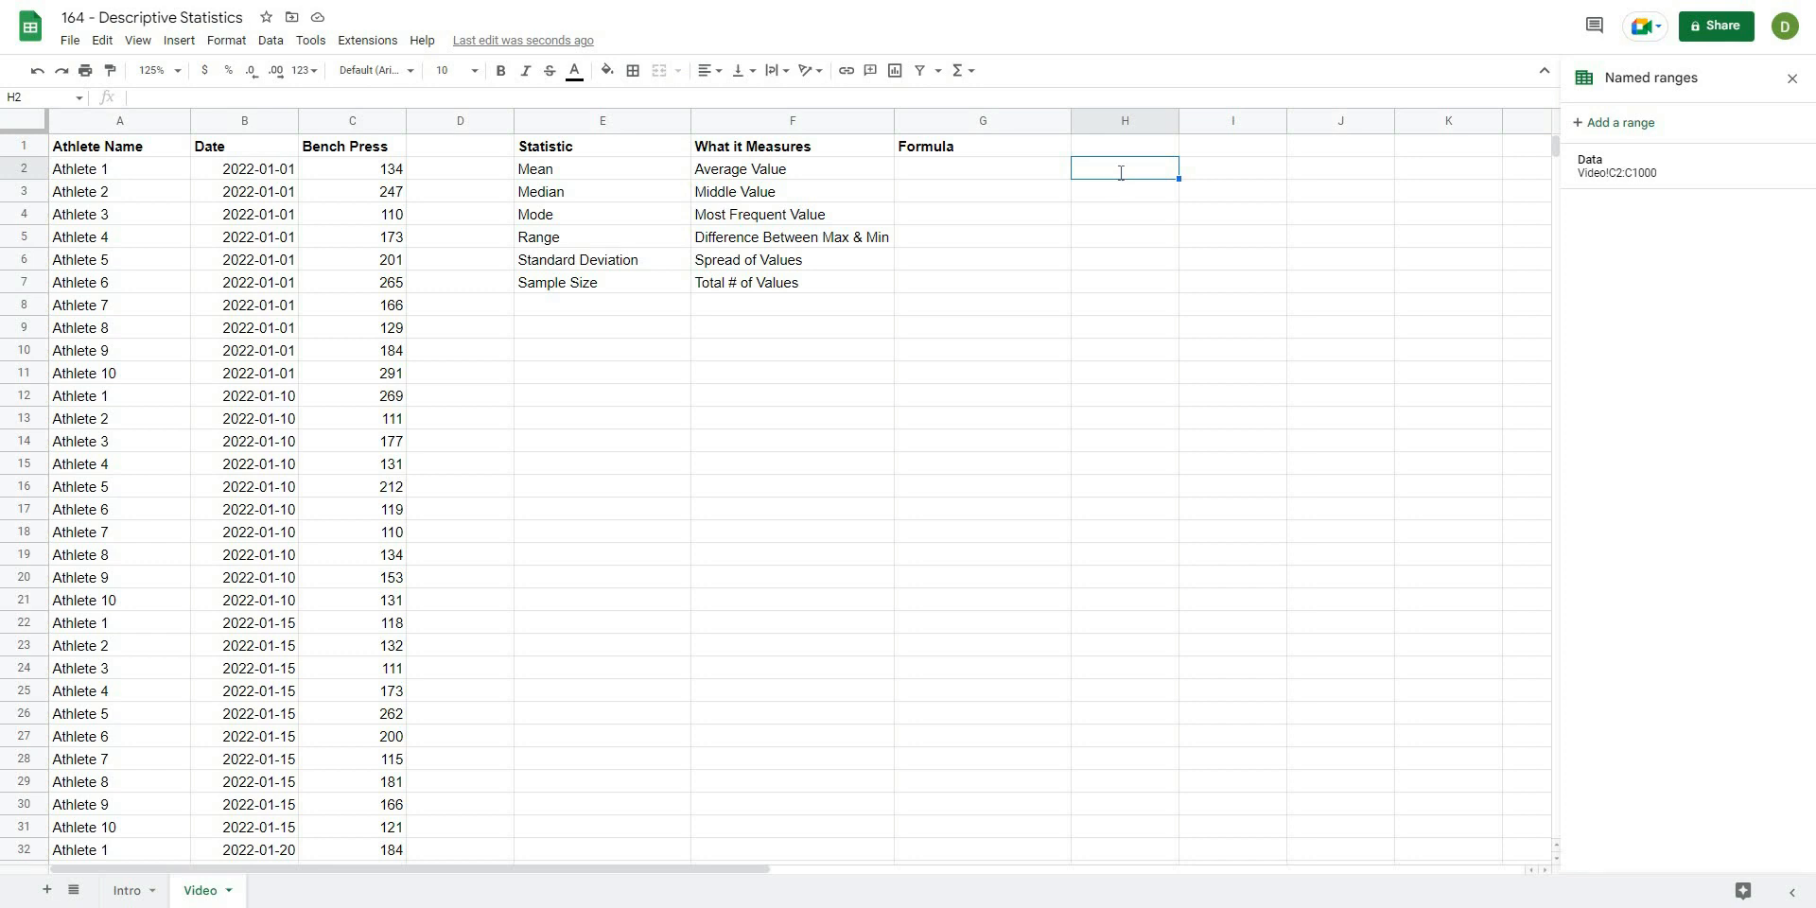
Test the named range with =arrayformula(Data) in H2, spilling the scores down column H.
type("=")
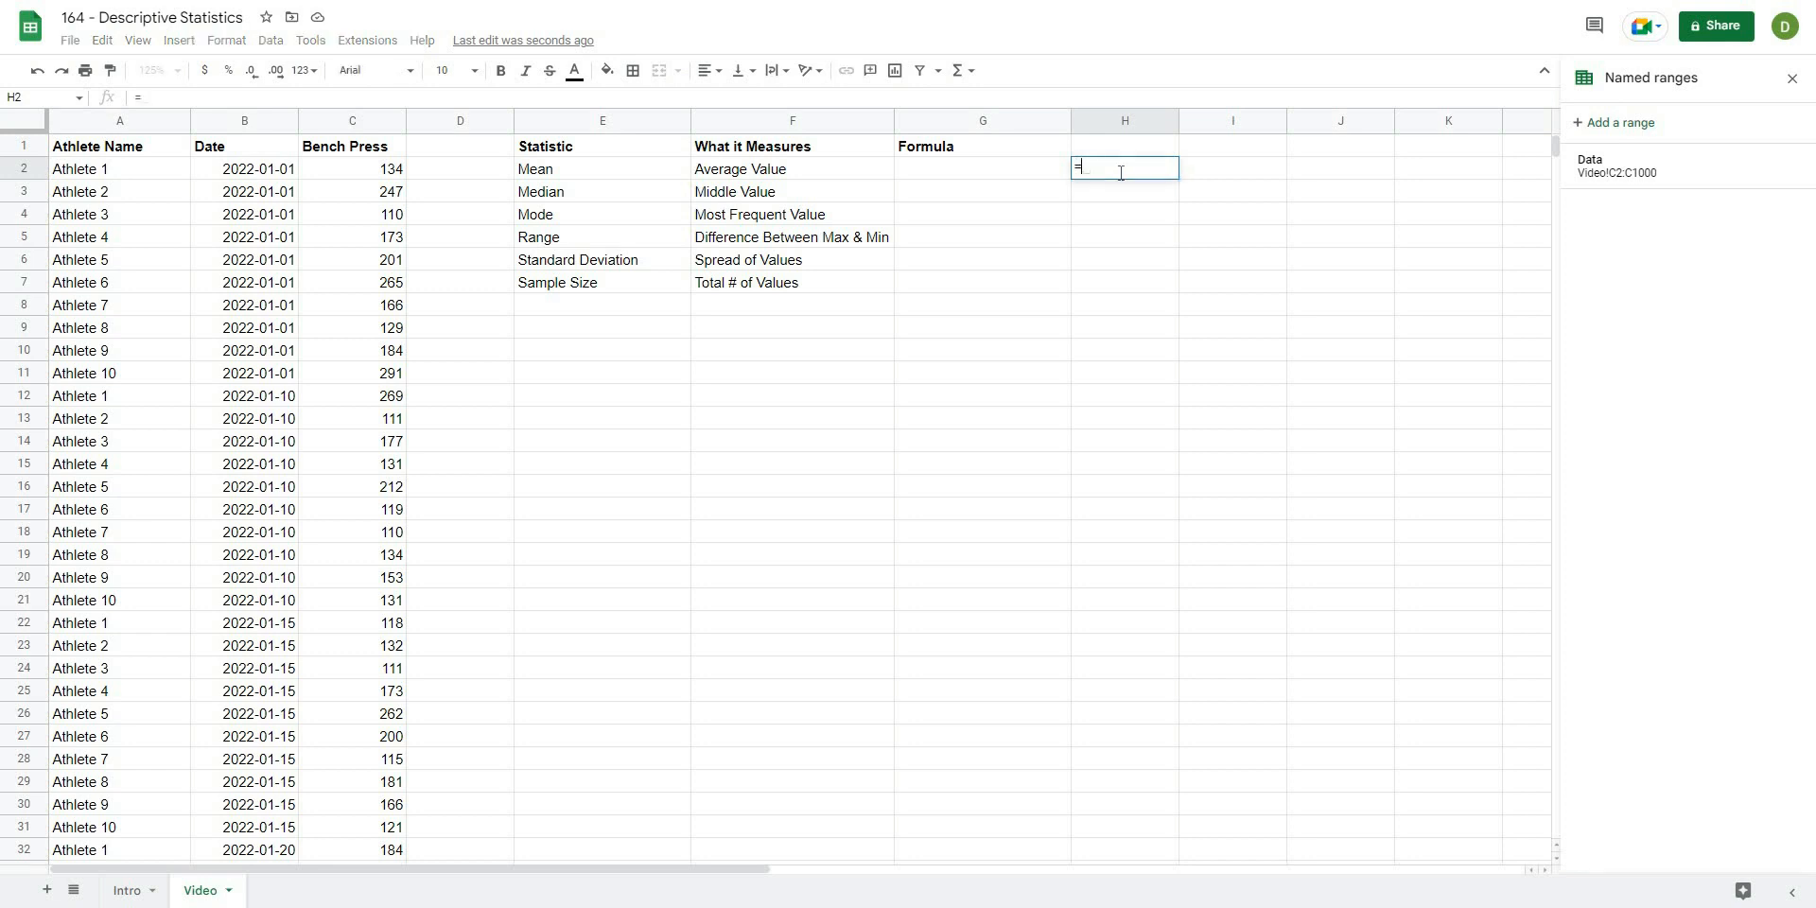
type("arrayformula")
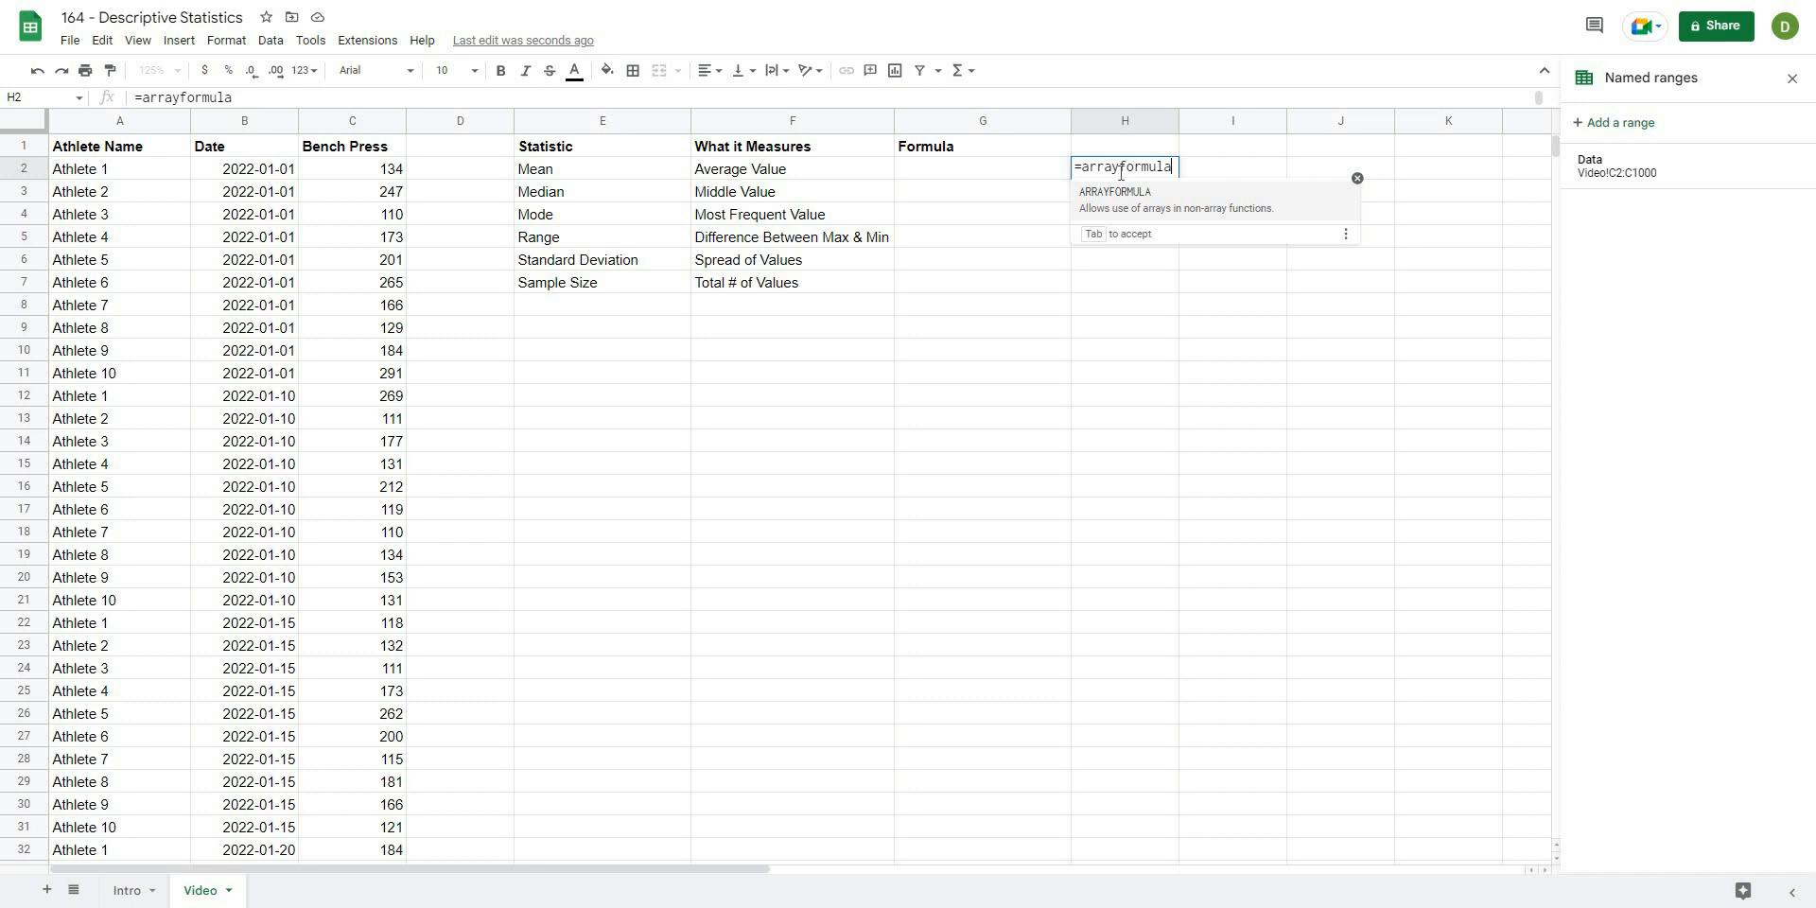
type("(data")
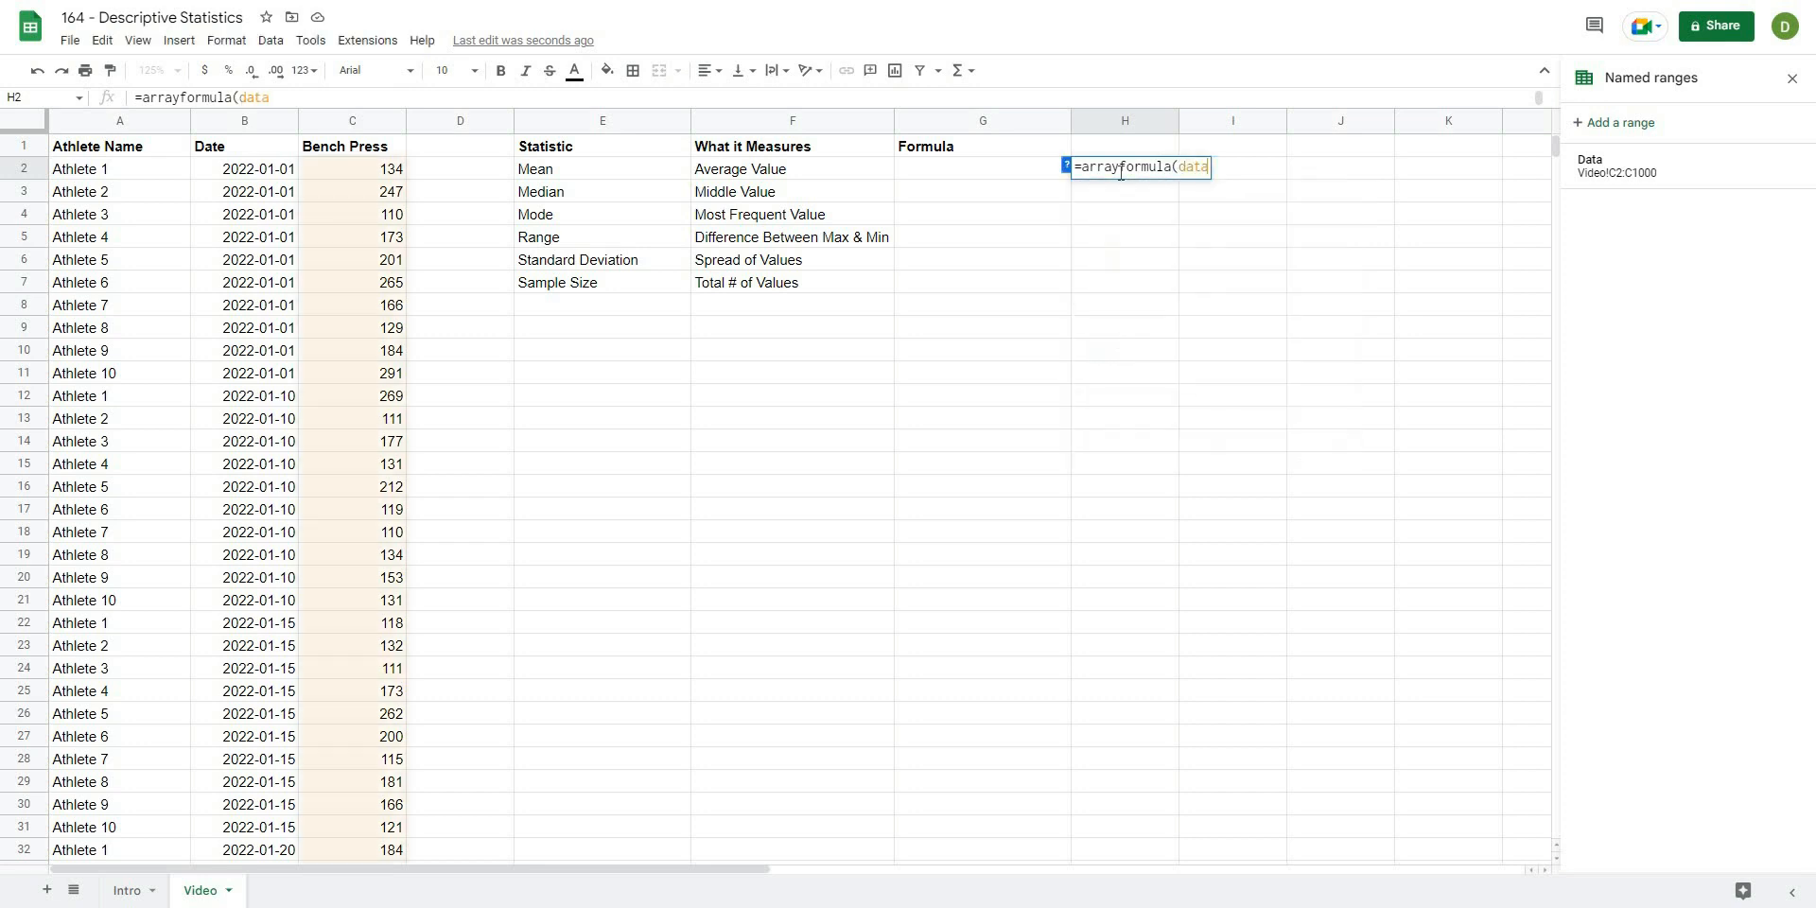
key("Return")
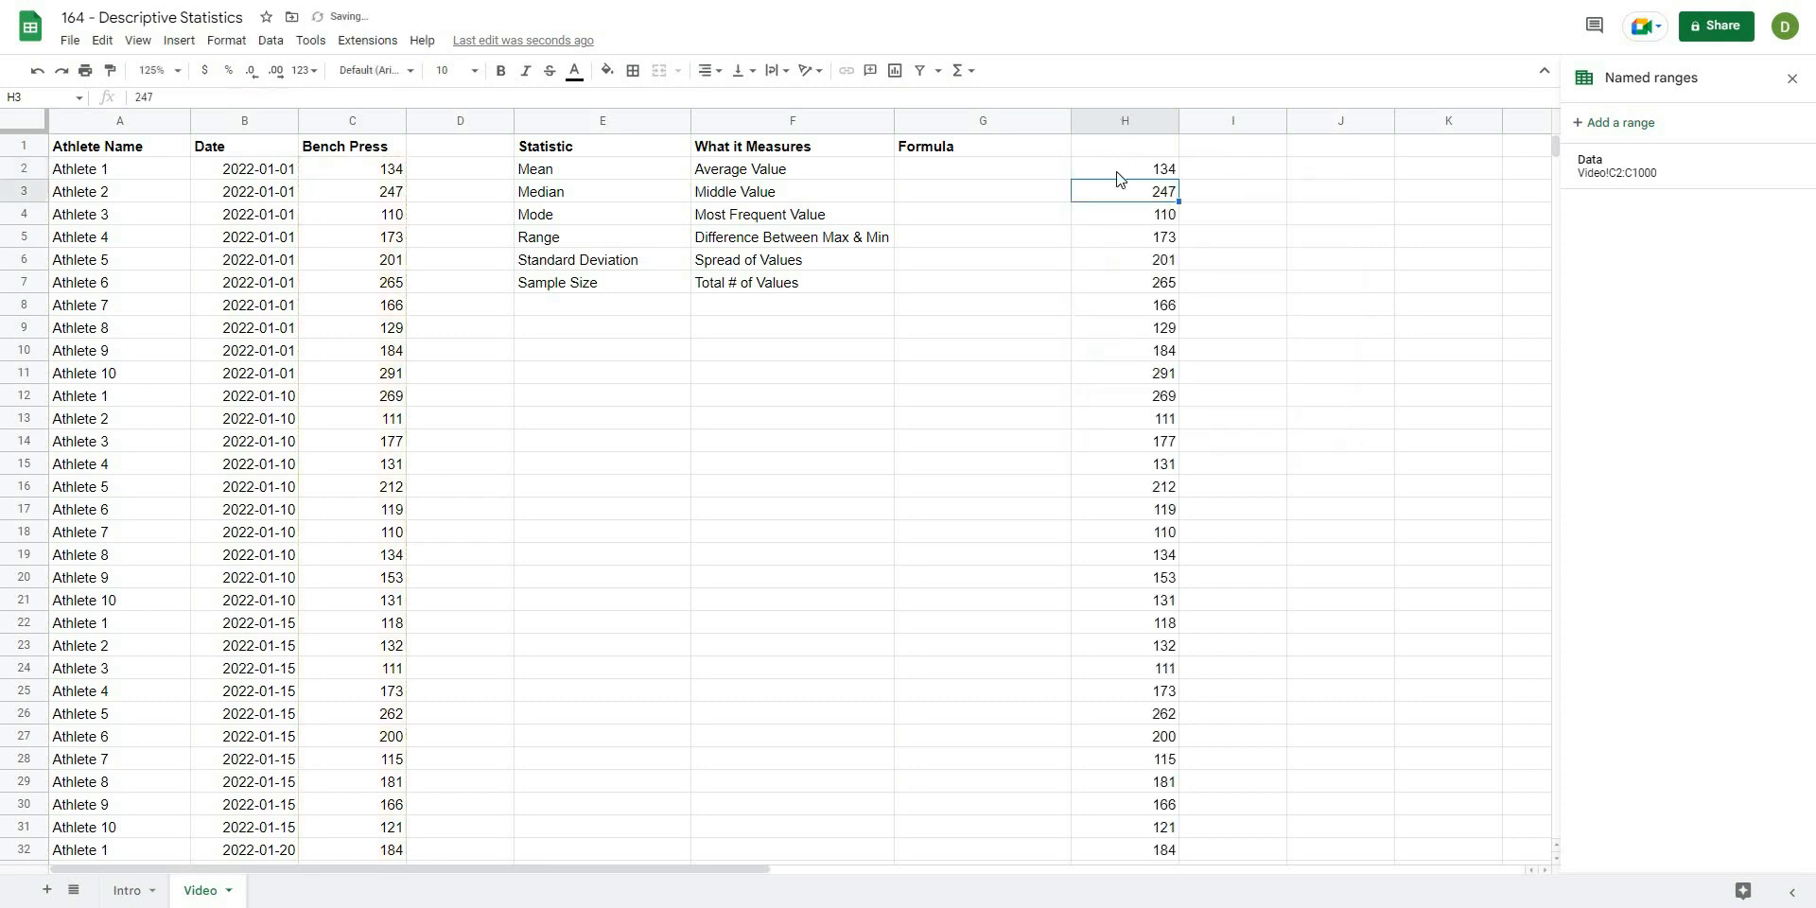
scroll("down", 3)
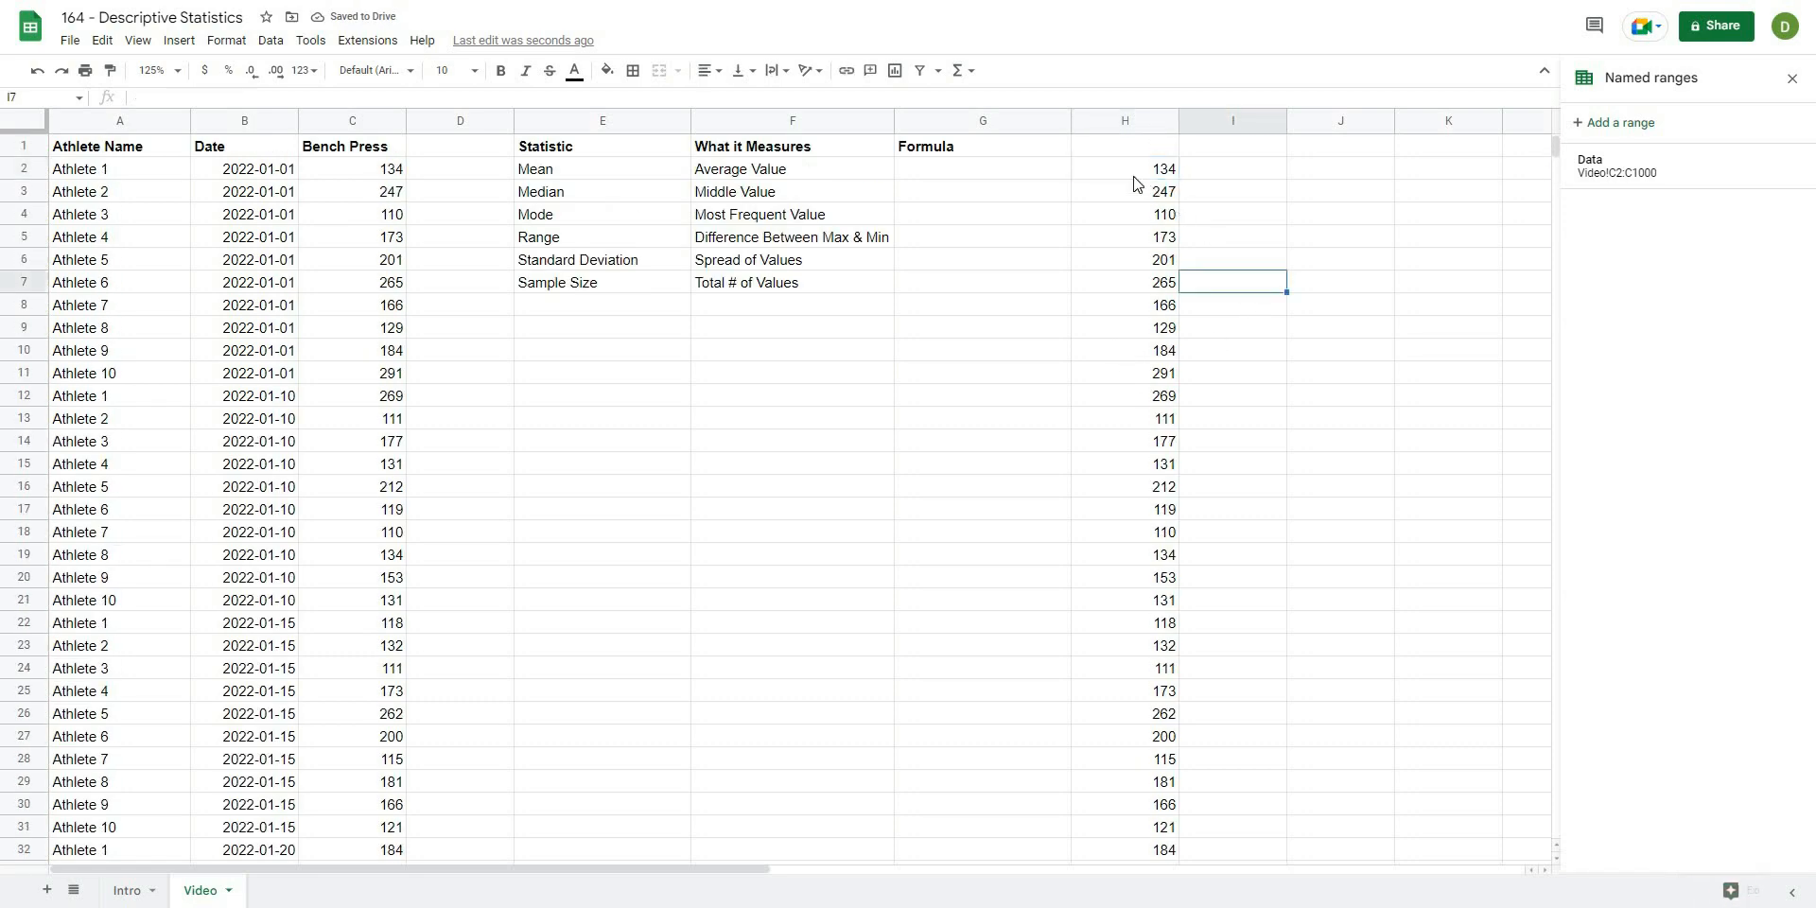
left_click(1124, 168)
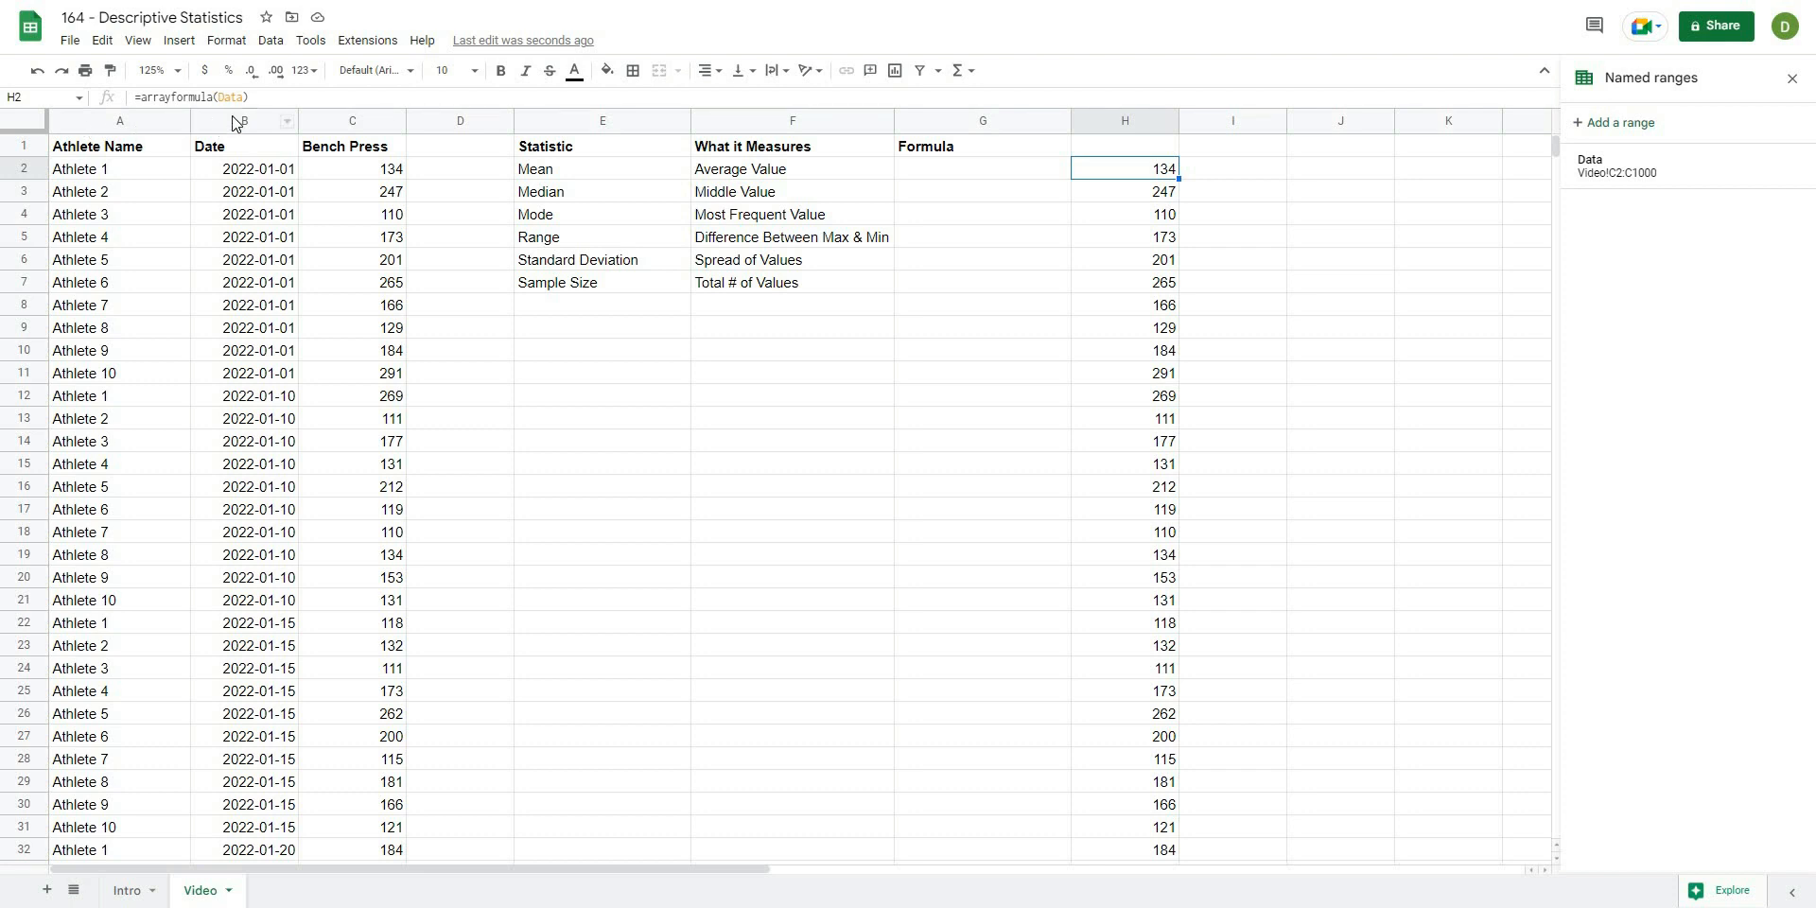
Delete the test formula from H2 and bold the Mean label in E2.
key("Delete")
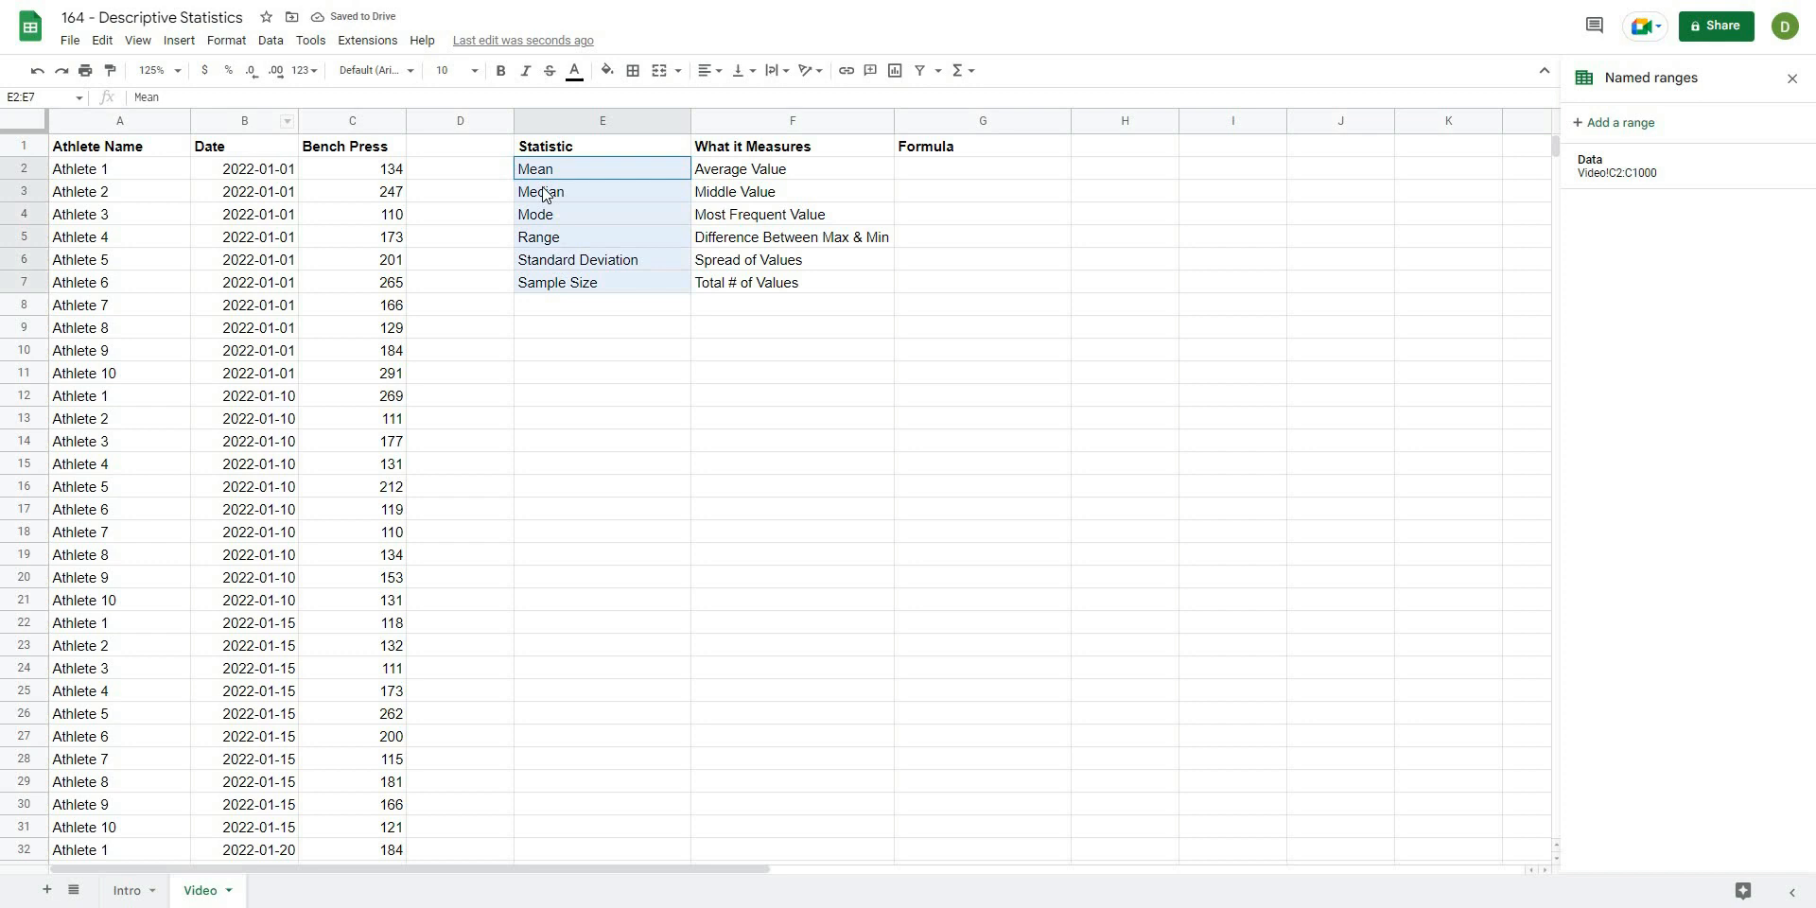
left_click(602, 169)
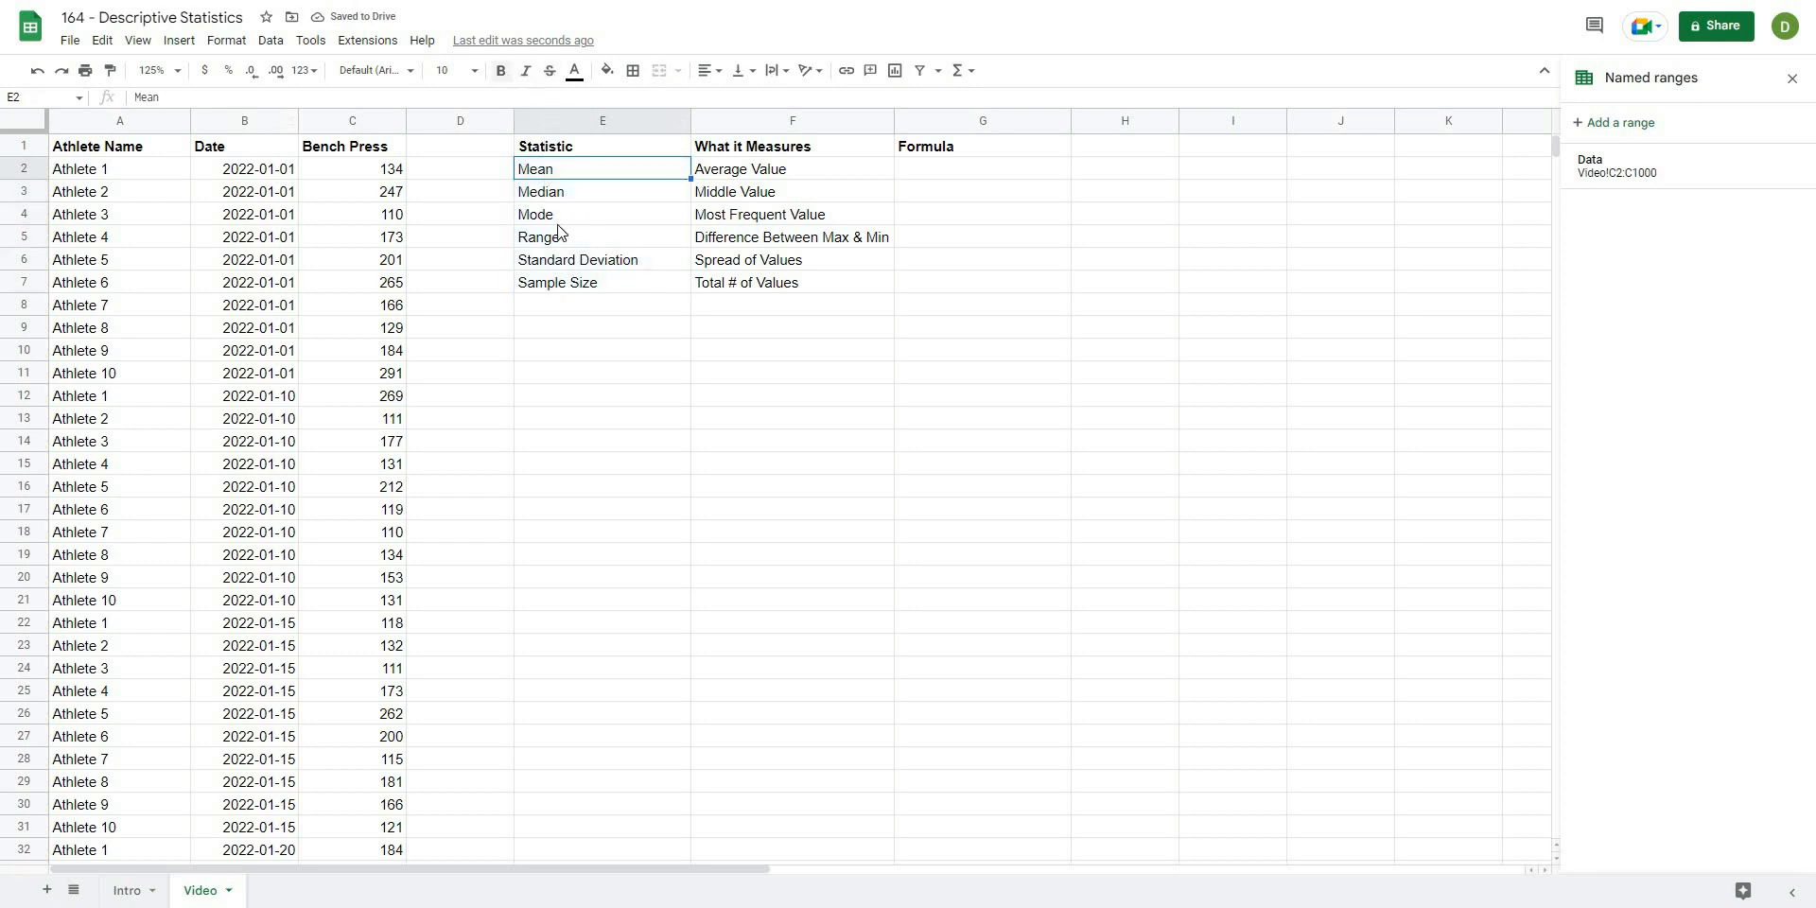
left_click(790, 169)
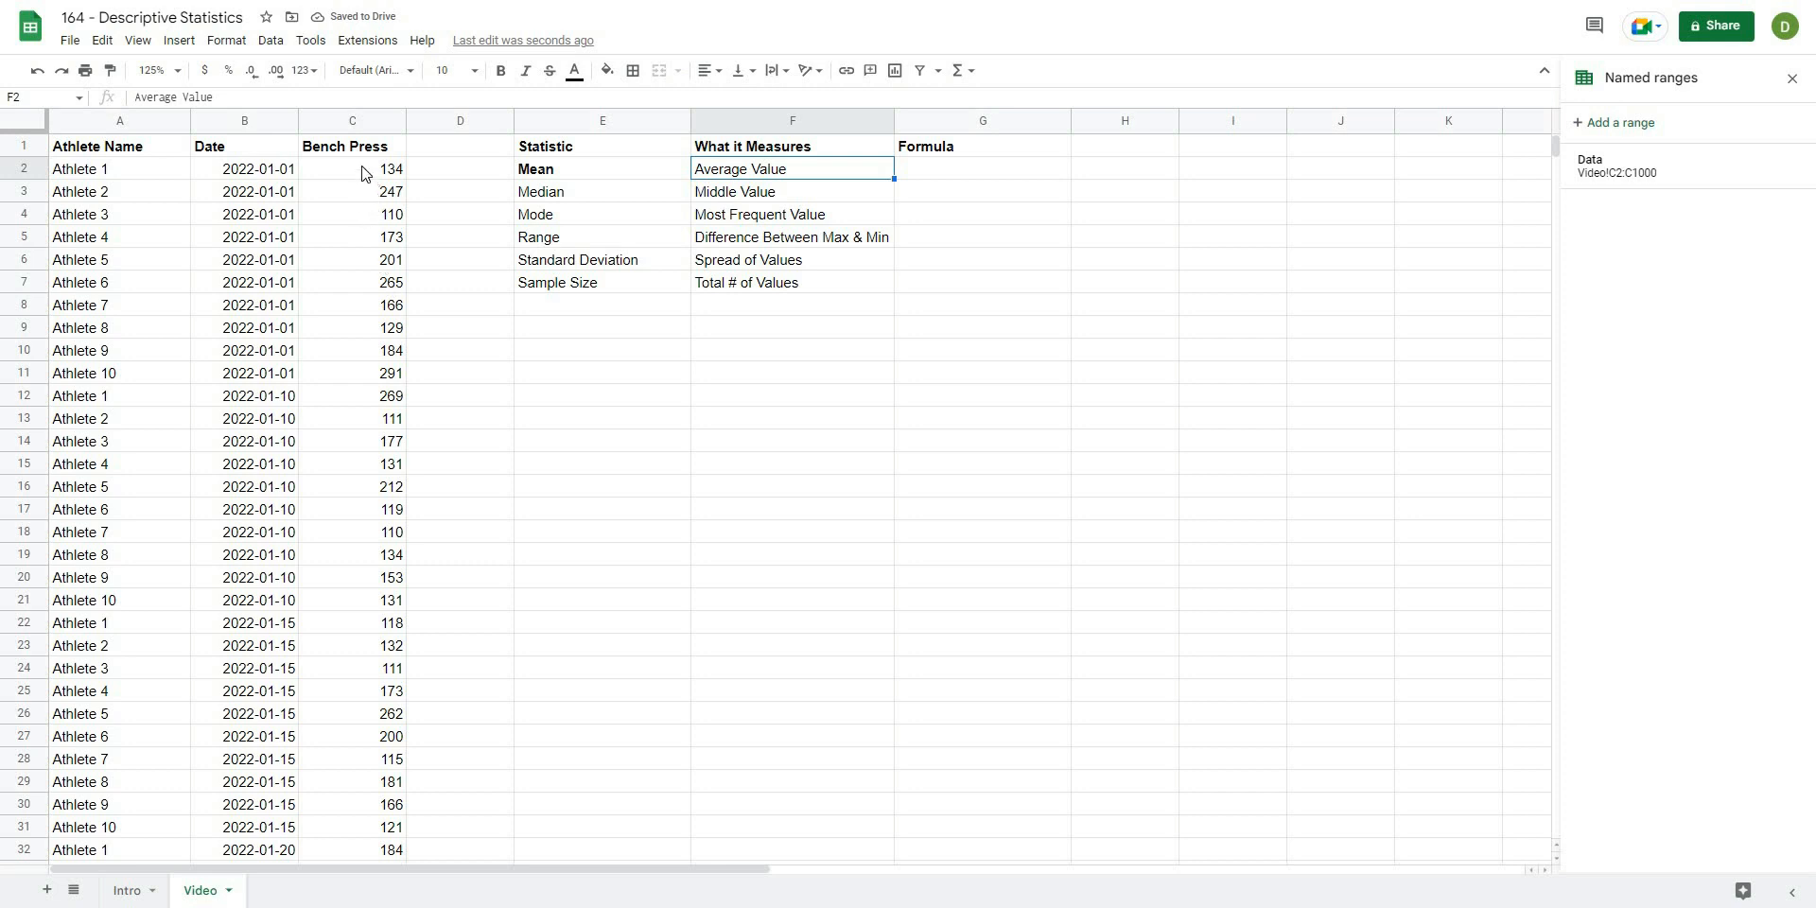
scroll("down", 3)
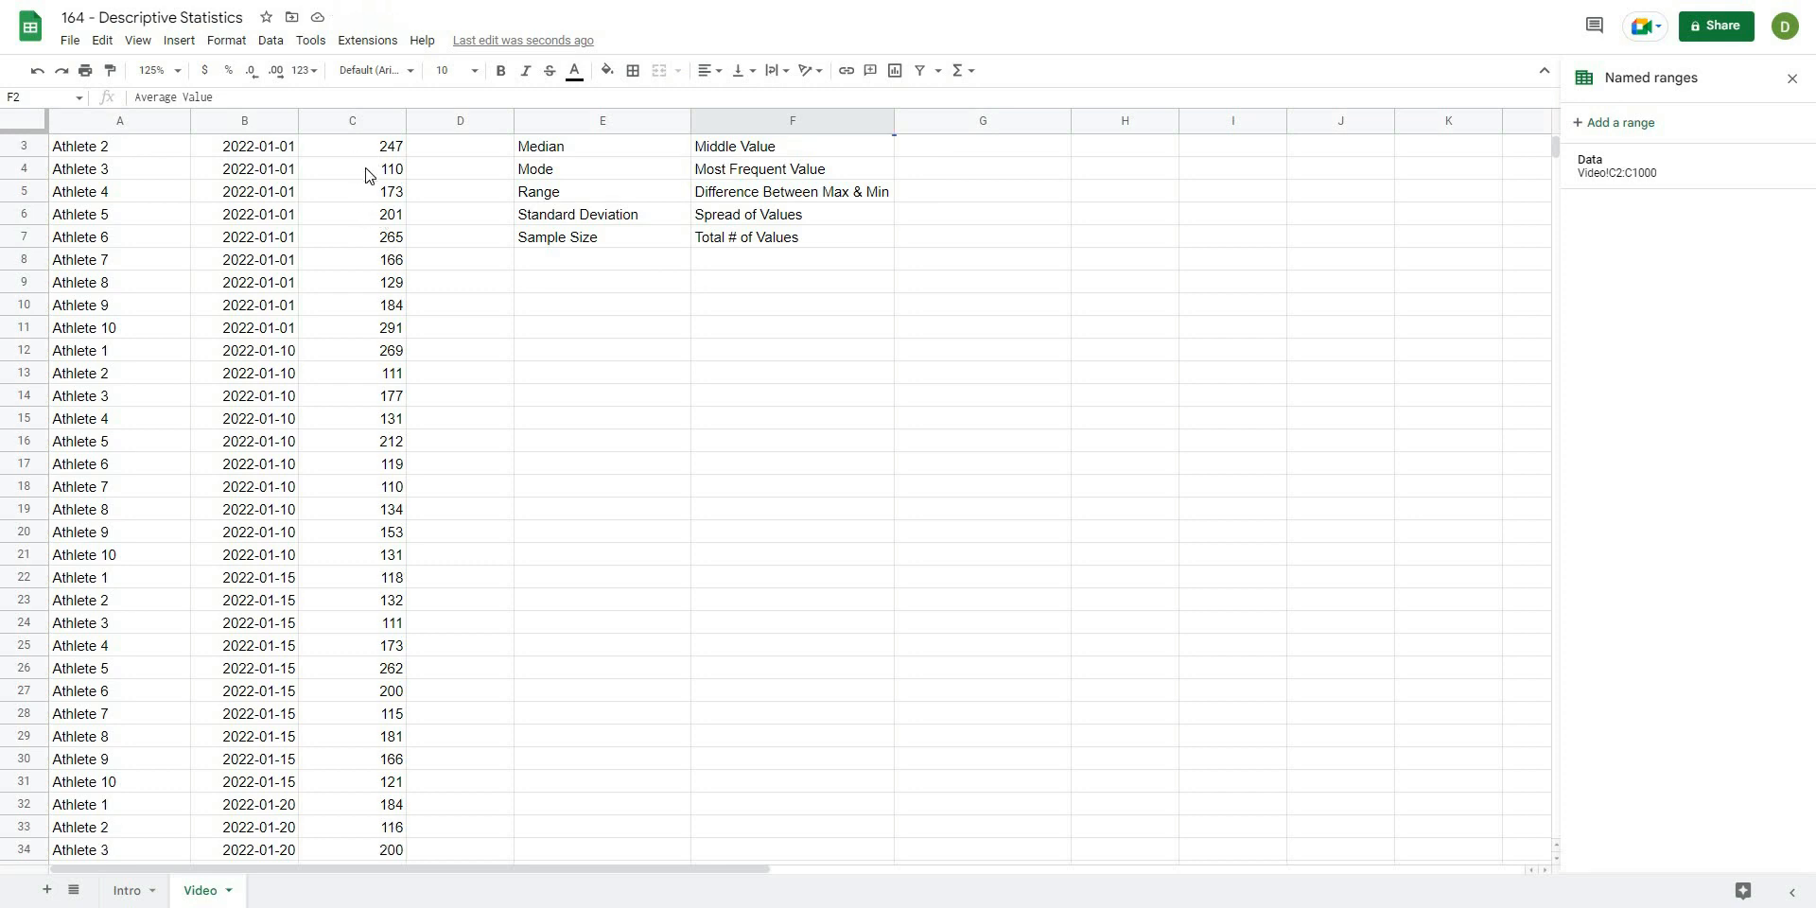
scroll("down", 3)
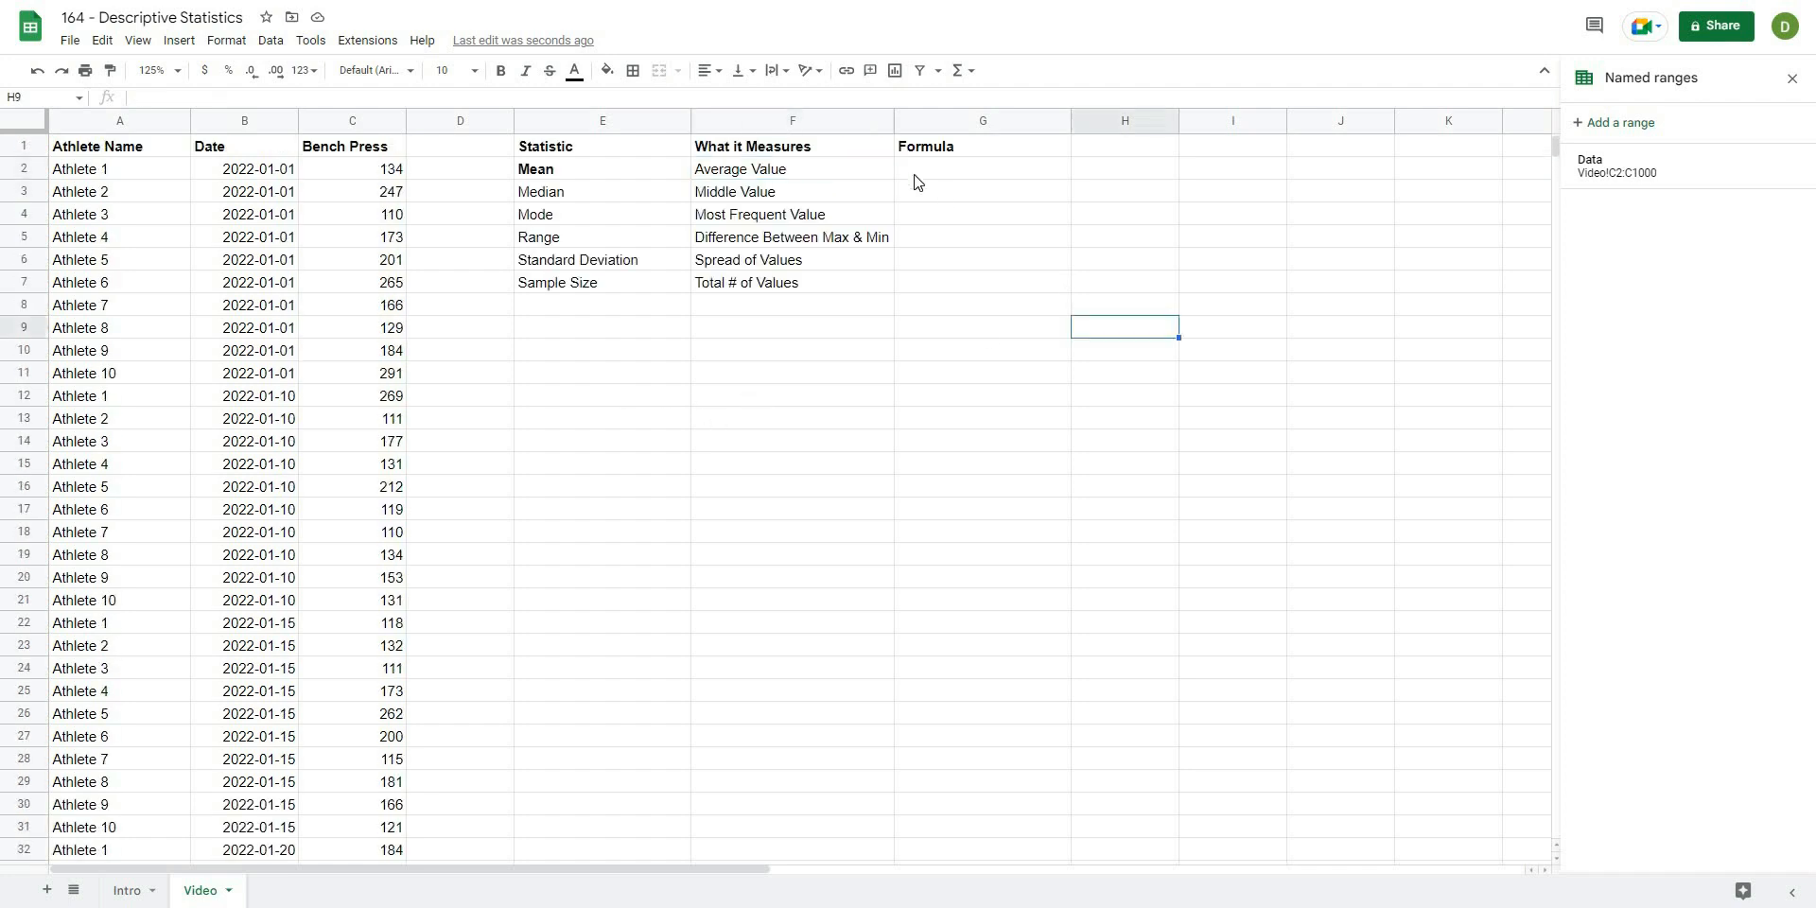
left_click(982, 168)
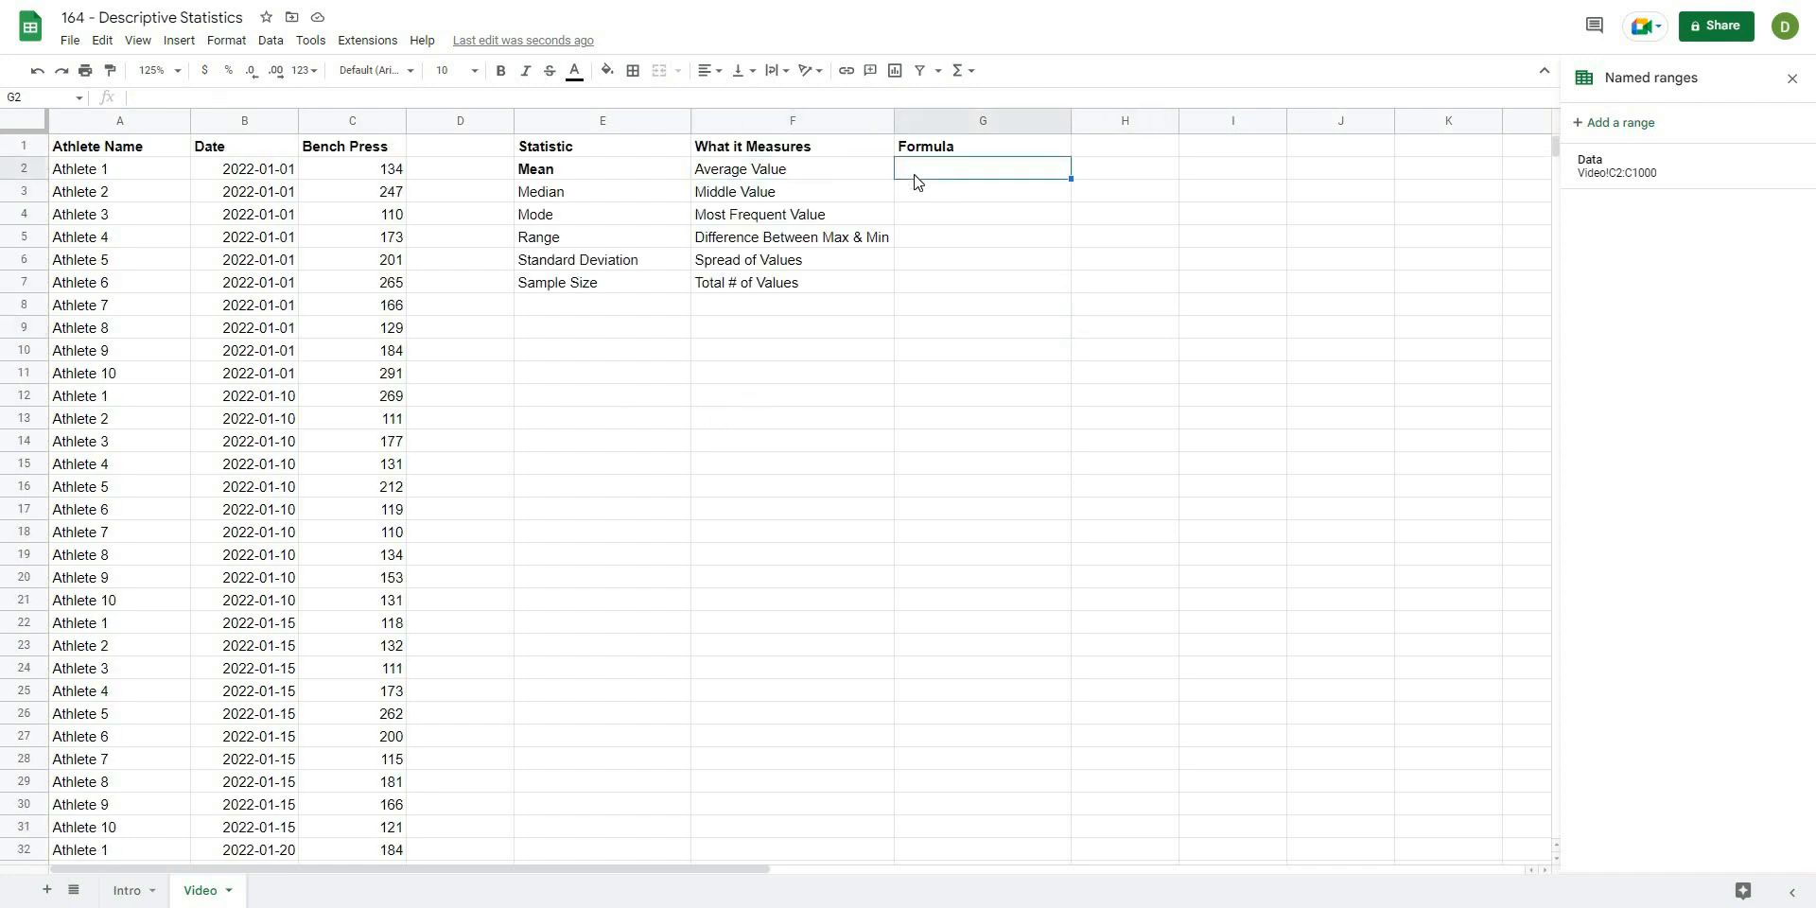
Enter =average(Data) in G2, returning a mean of 175.75.
type("=average(")
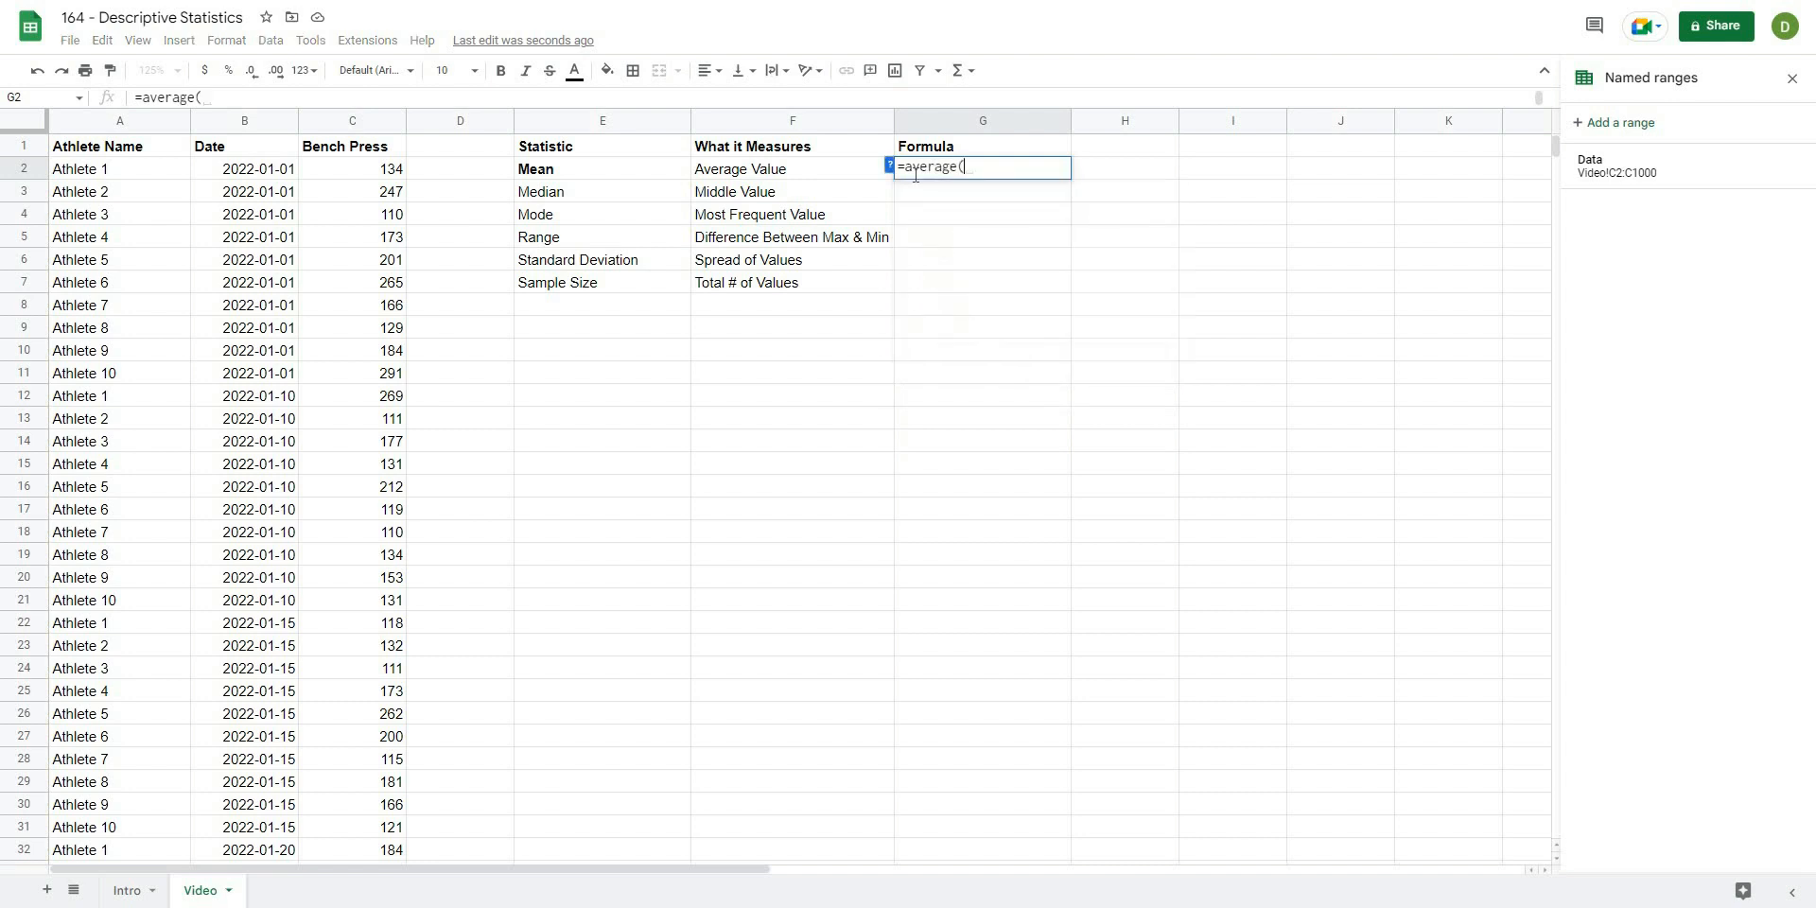
type("data")
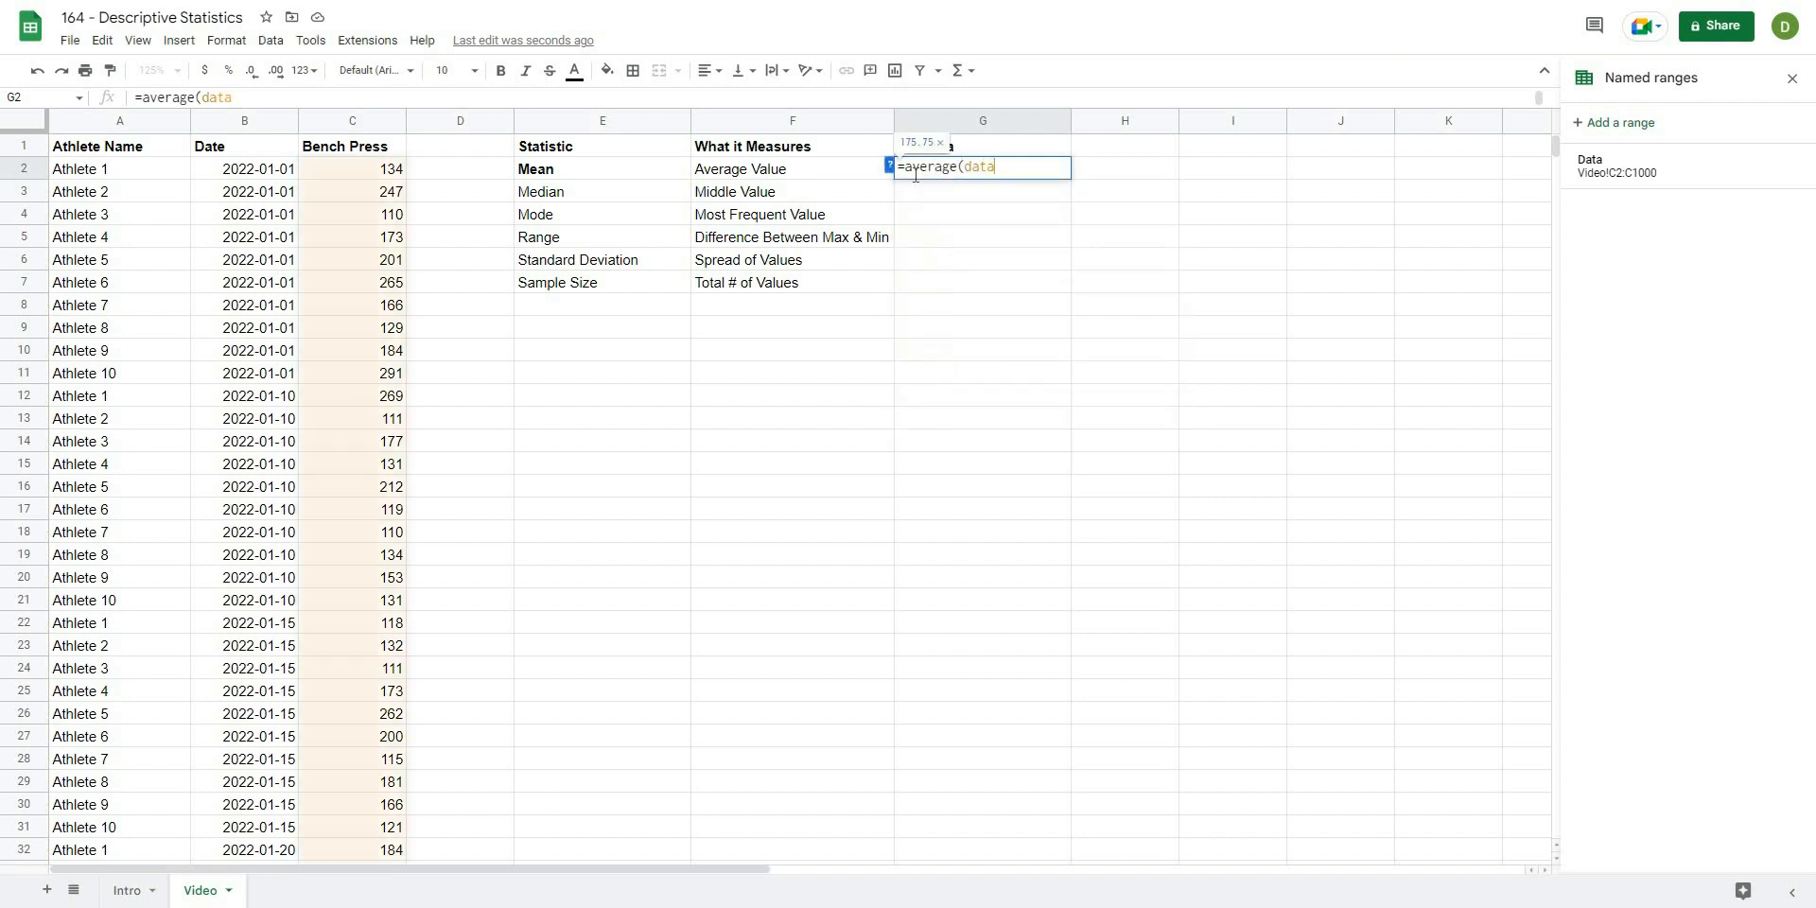
type(")")
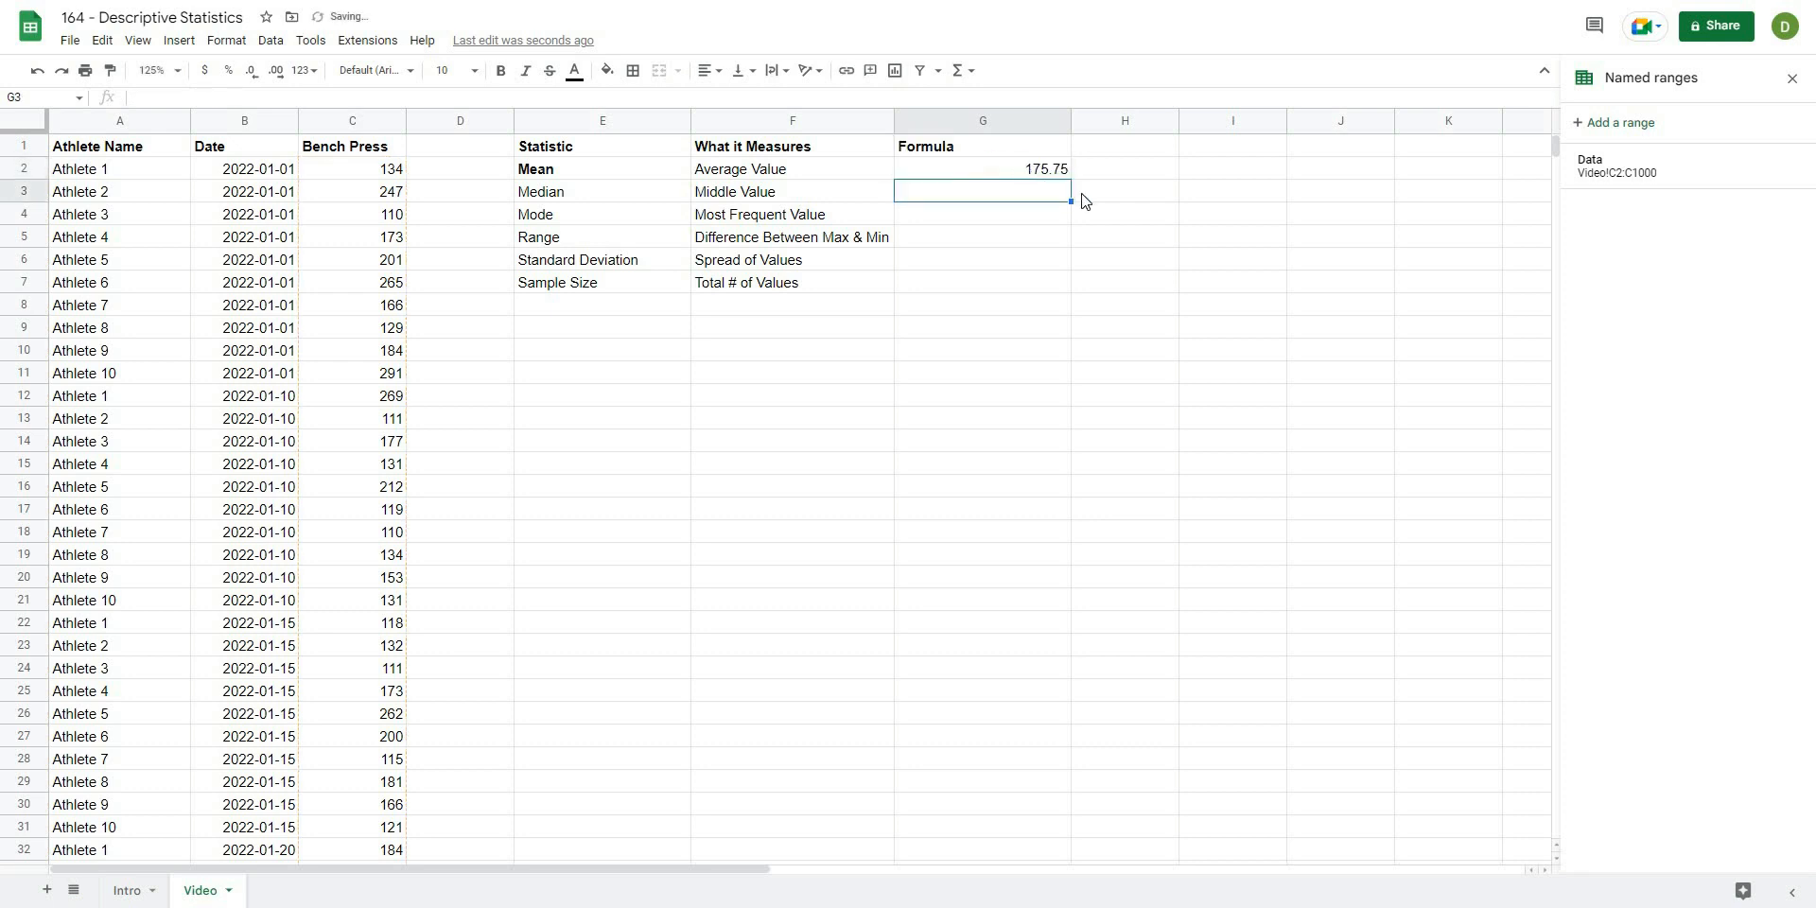
left_click(1124, 214)
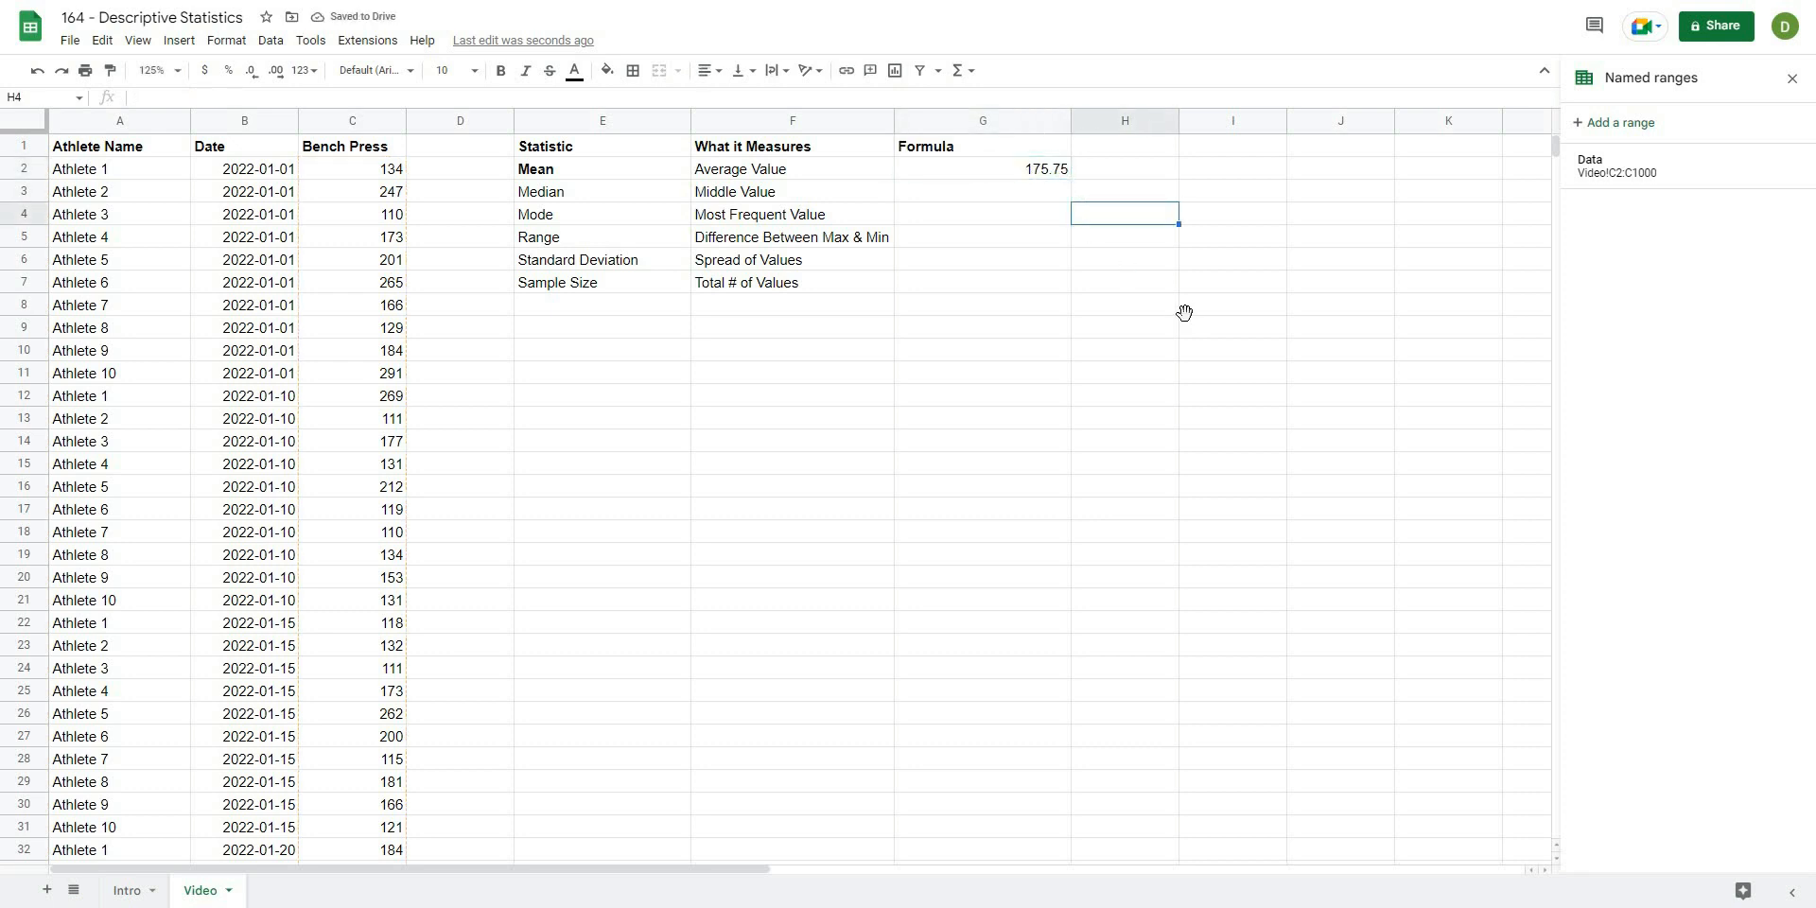
left_click(602, 191)
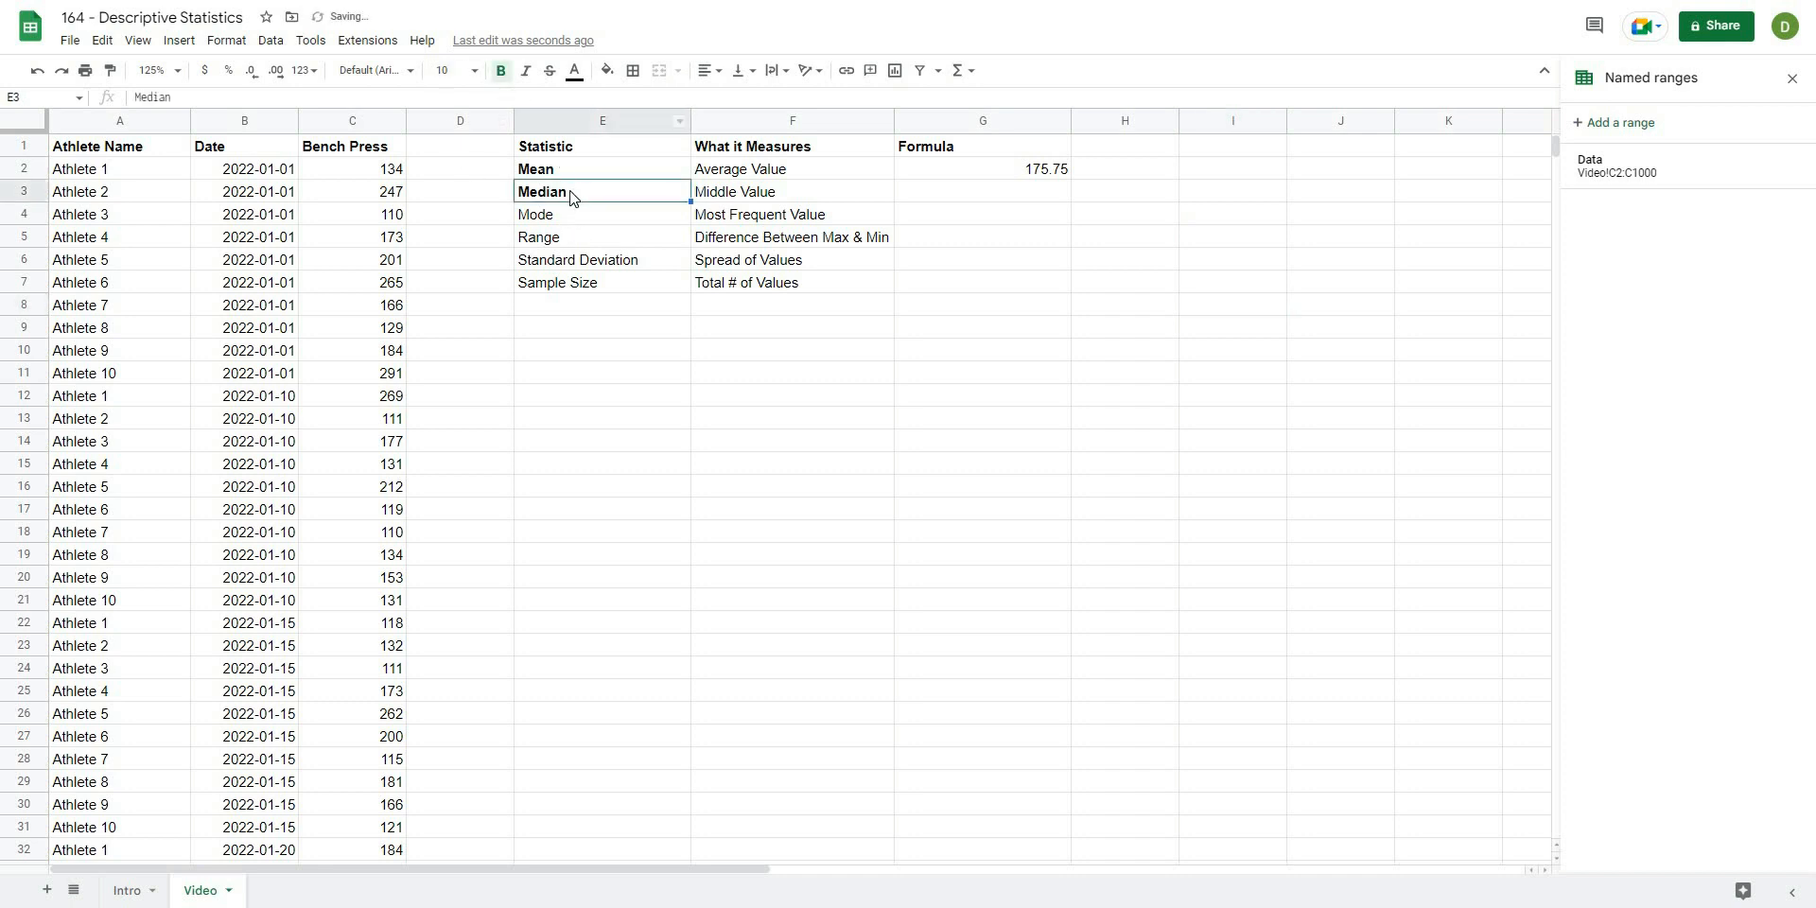
Bold the Median label in E3 to match the Mean label.
left_click(601, 509)
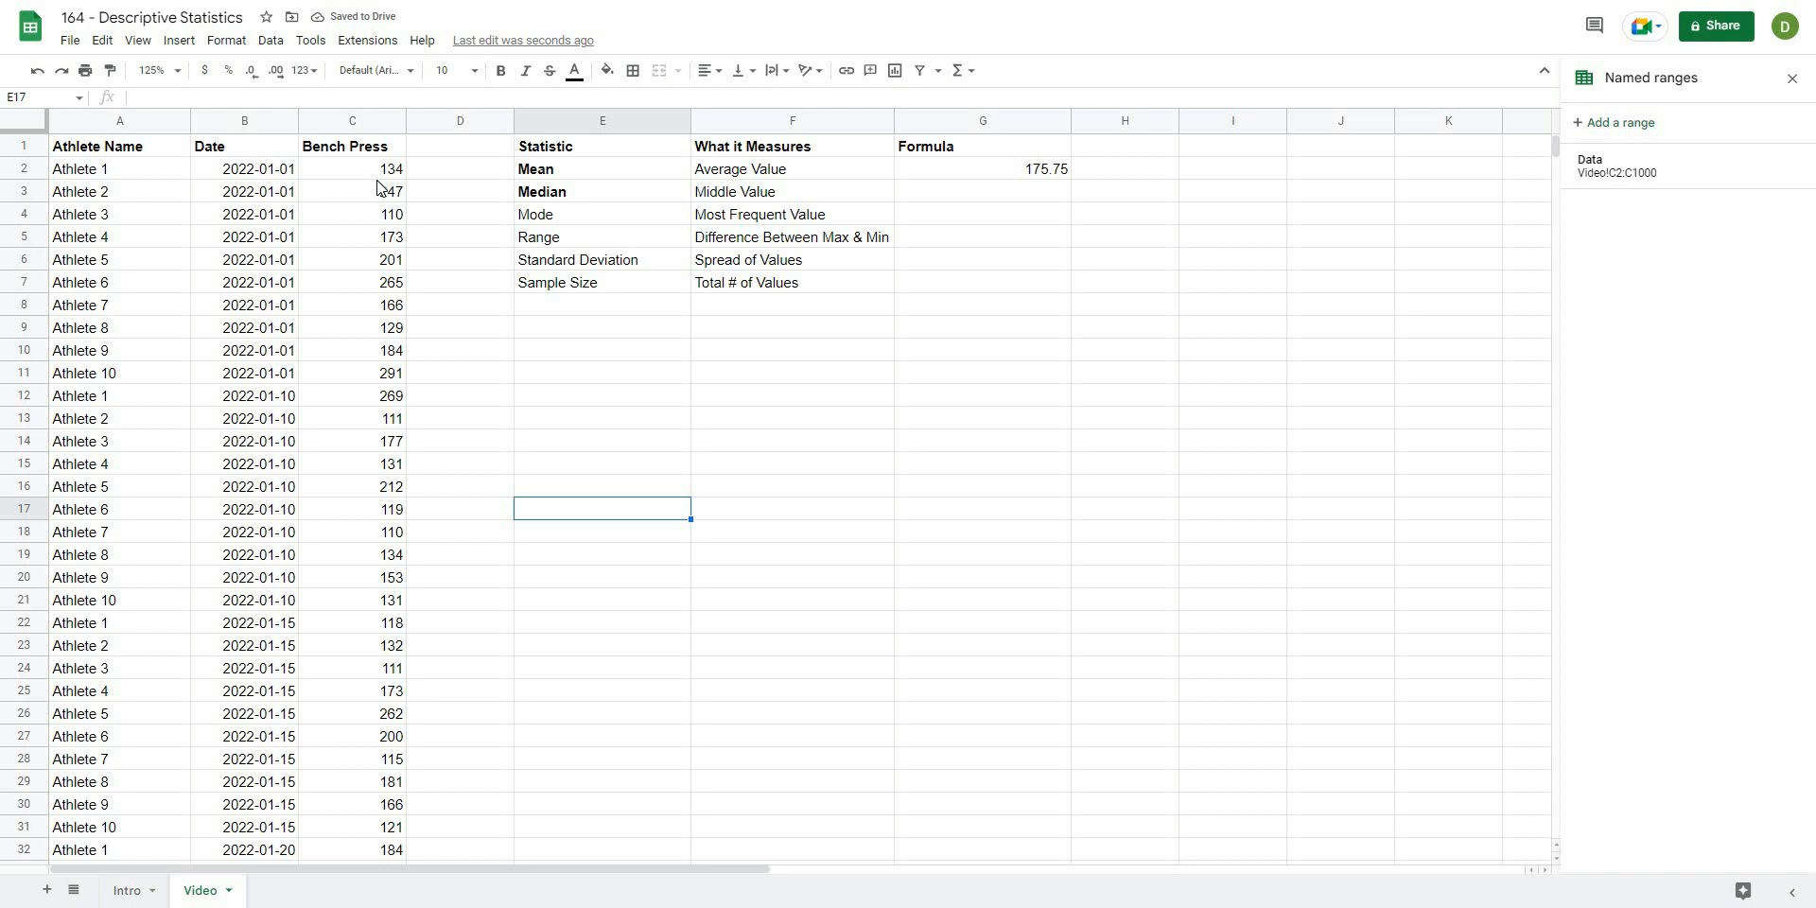
mouse_move(382, 185)
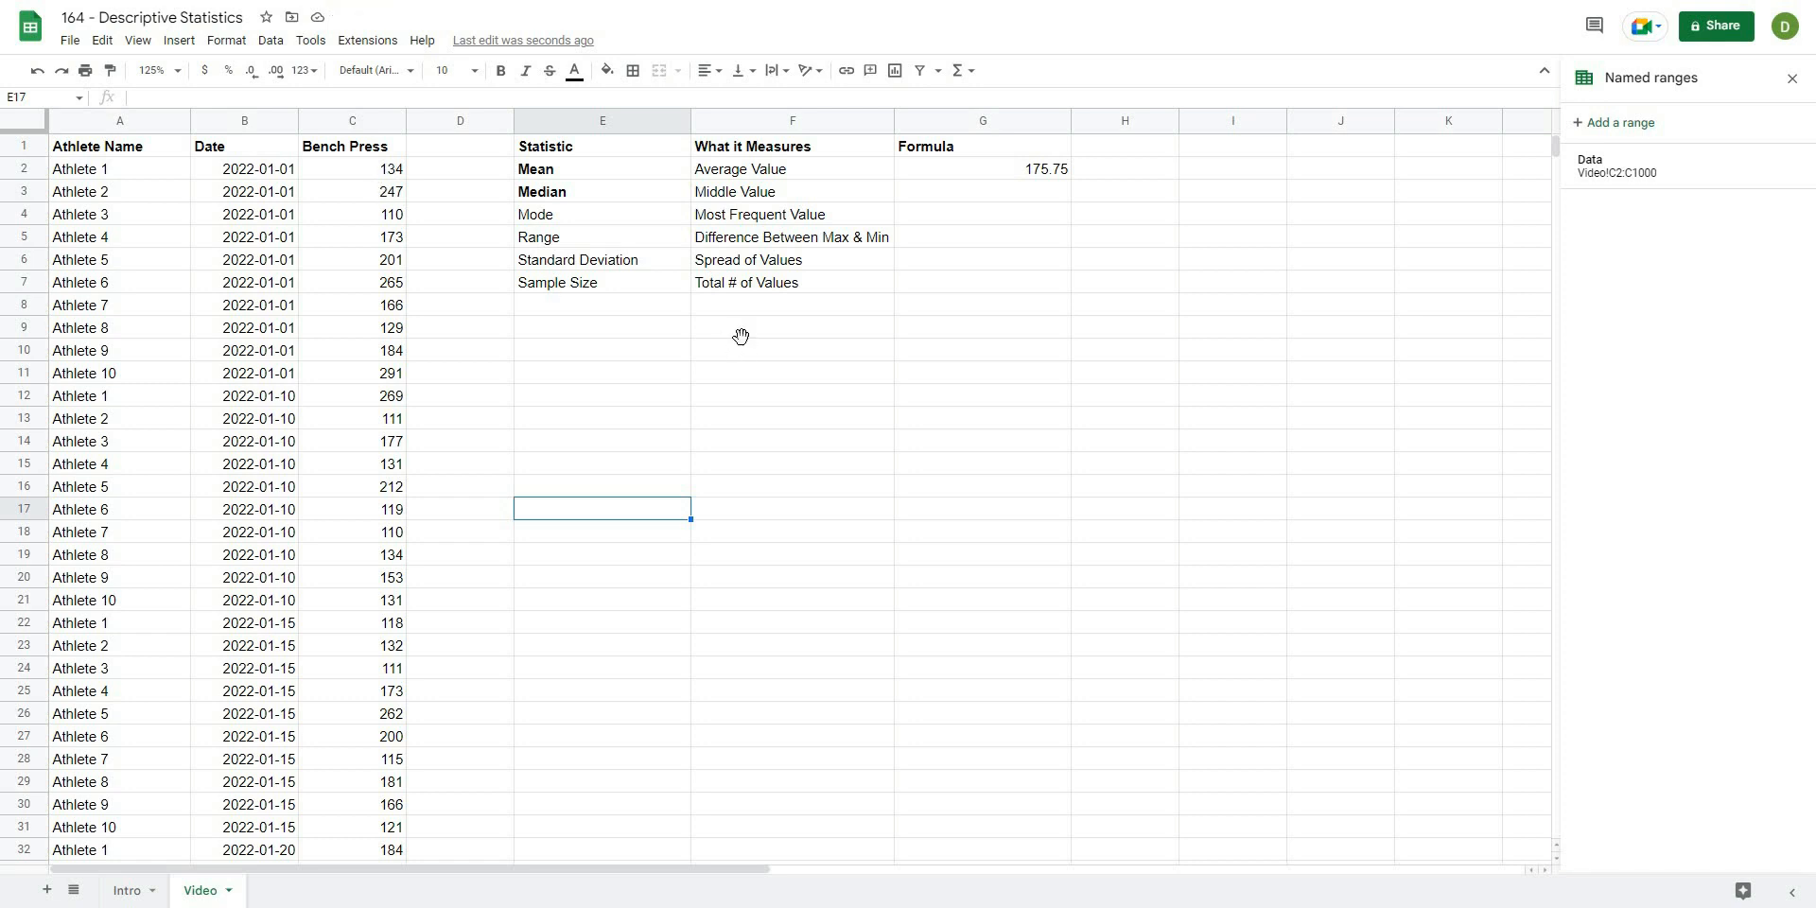
left_click(793, 327)
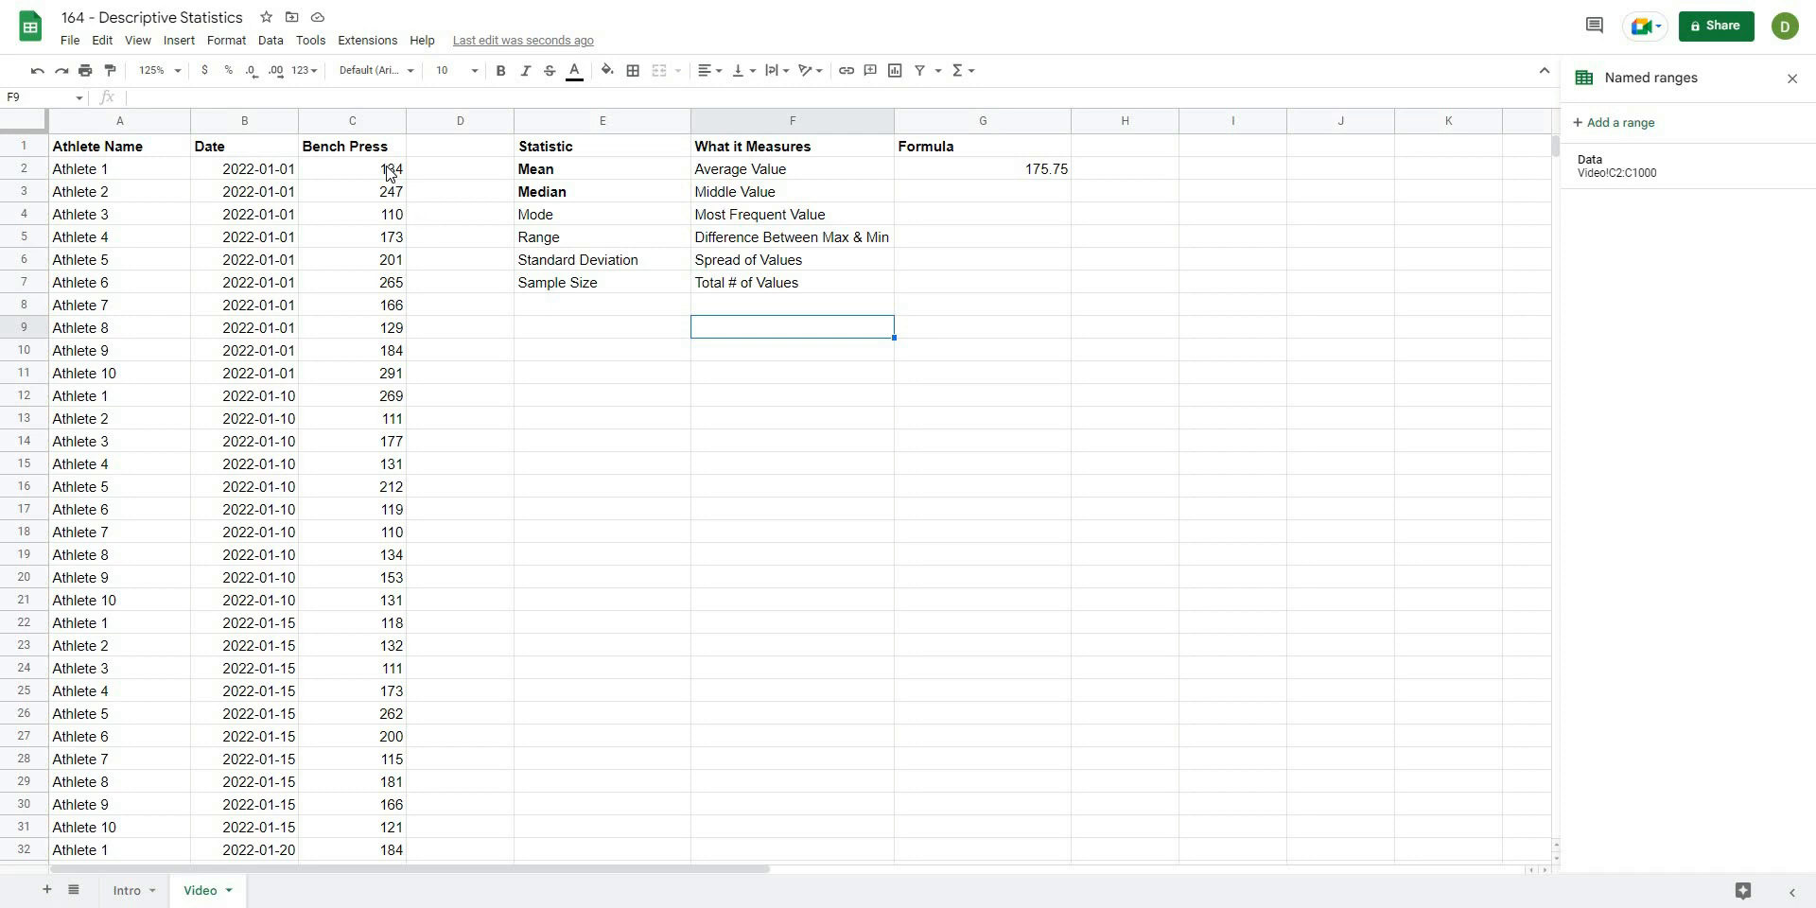
scroll("down", 3)
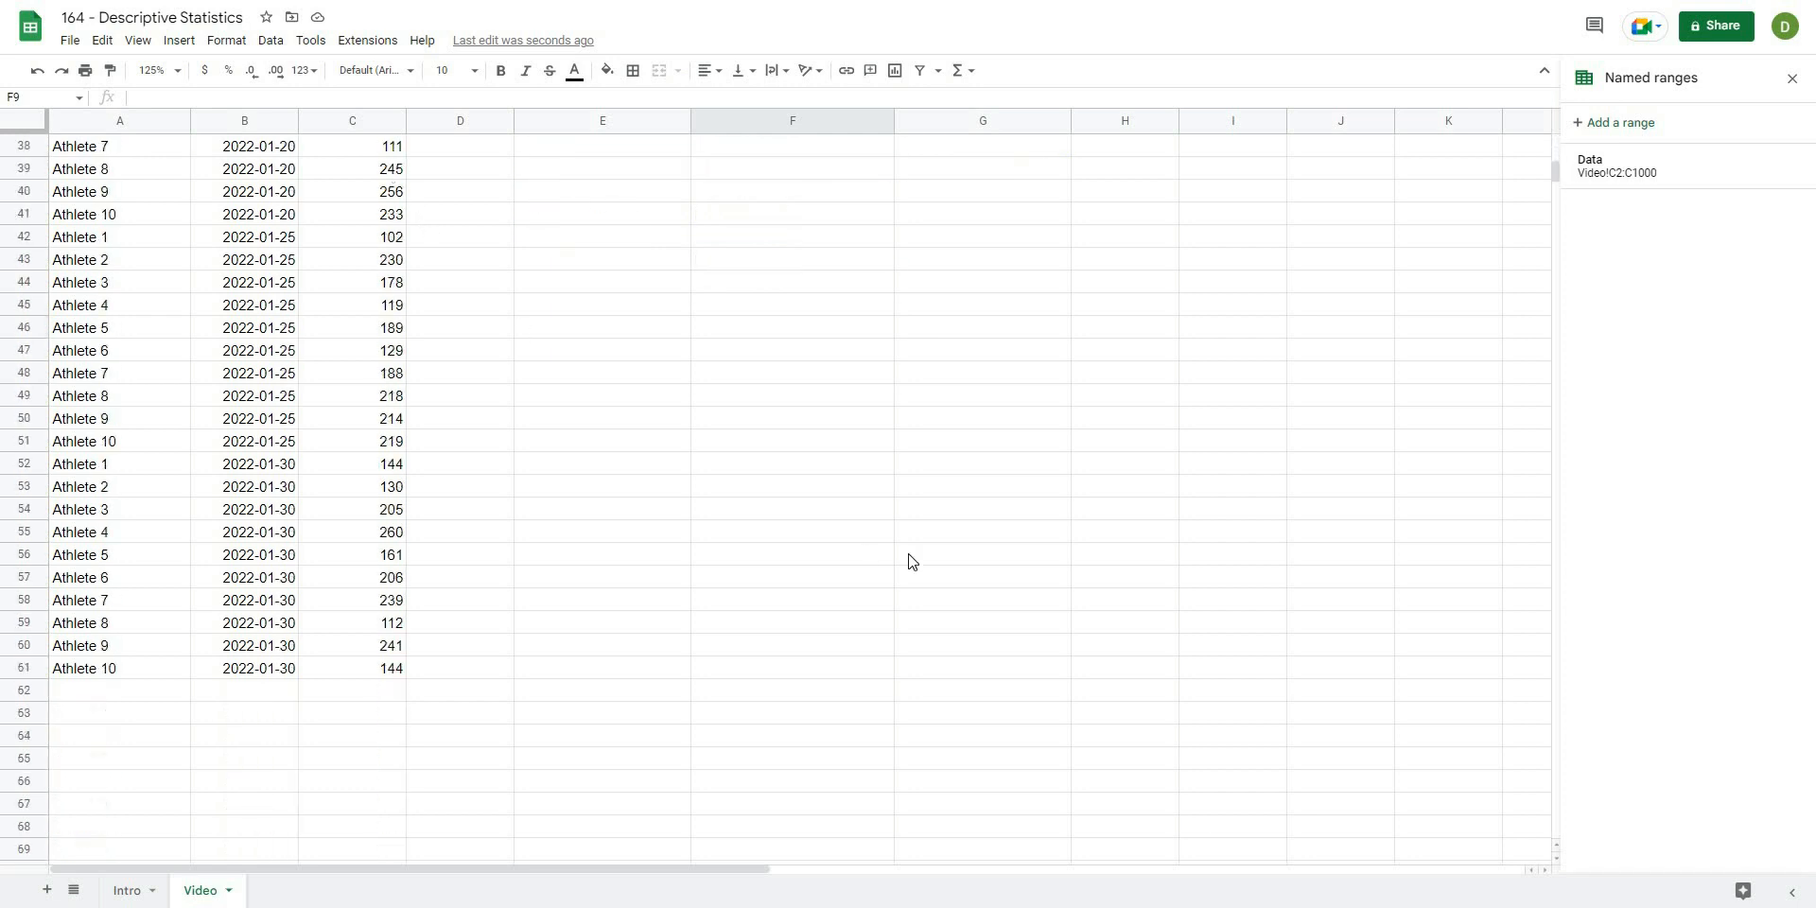
scroll("up", 3)
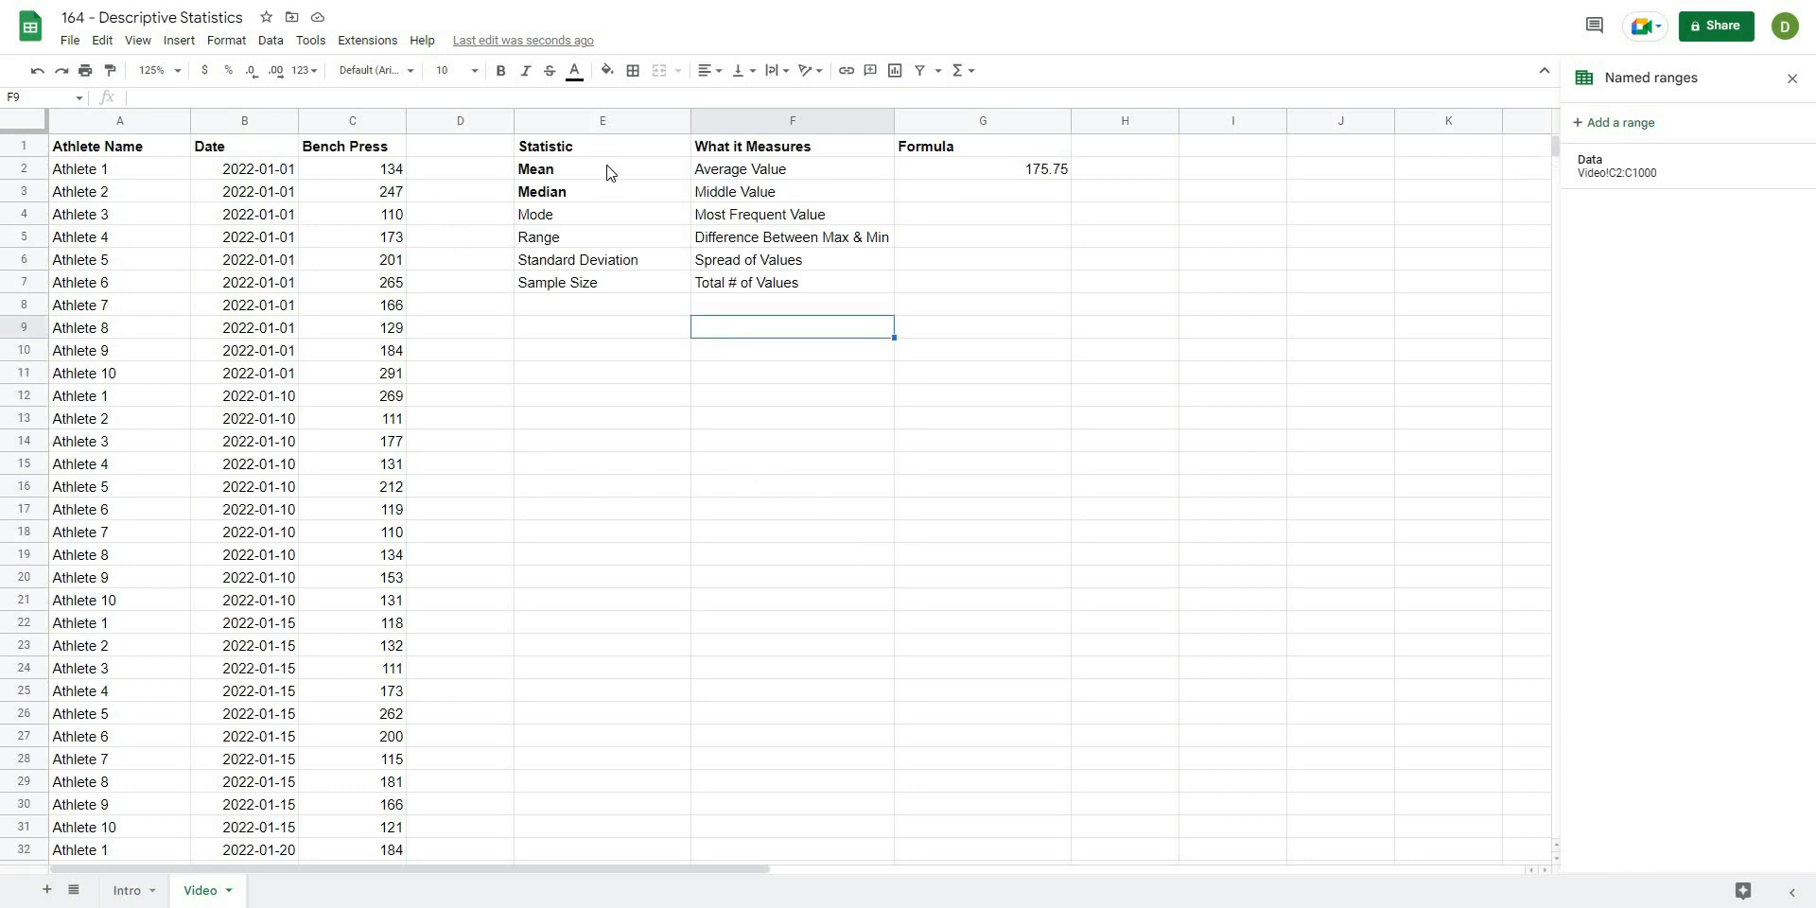
mouse_move(429, 264)
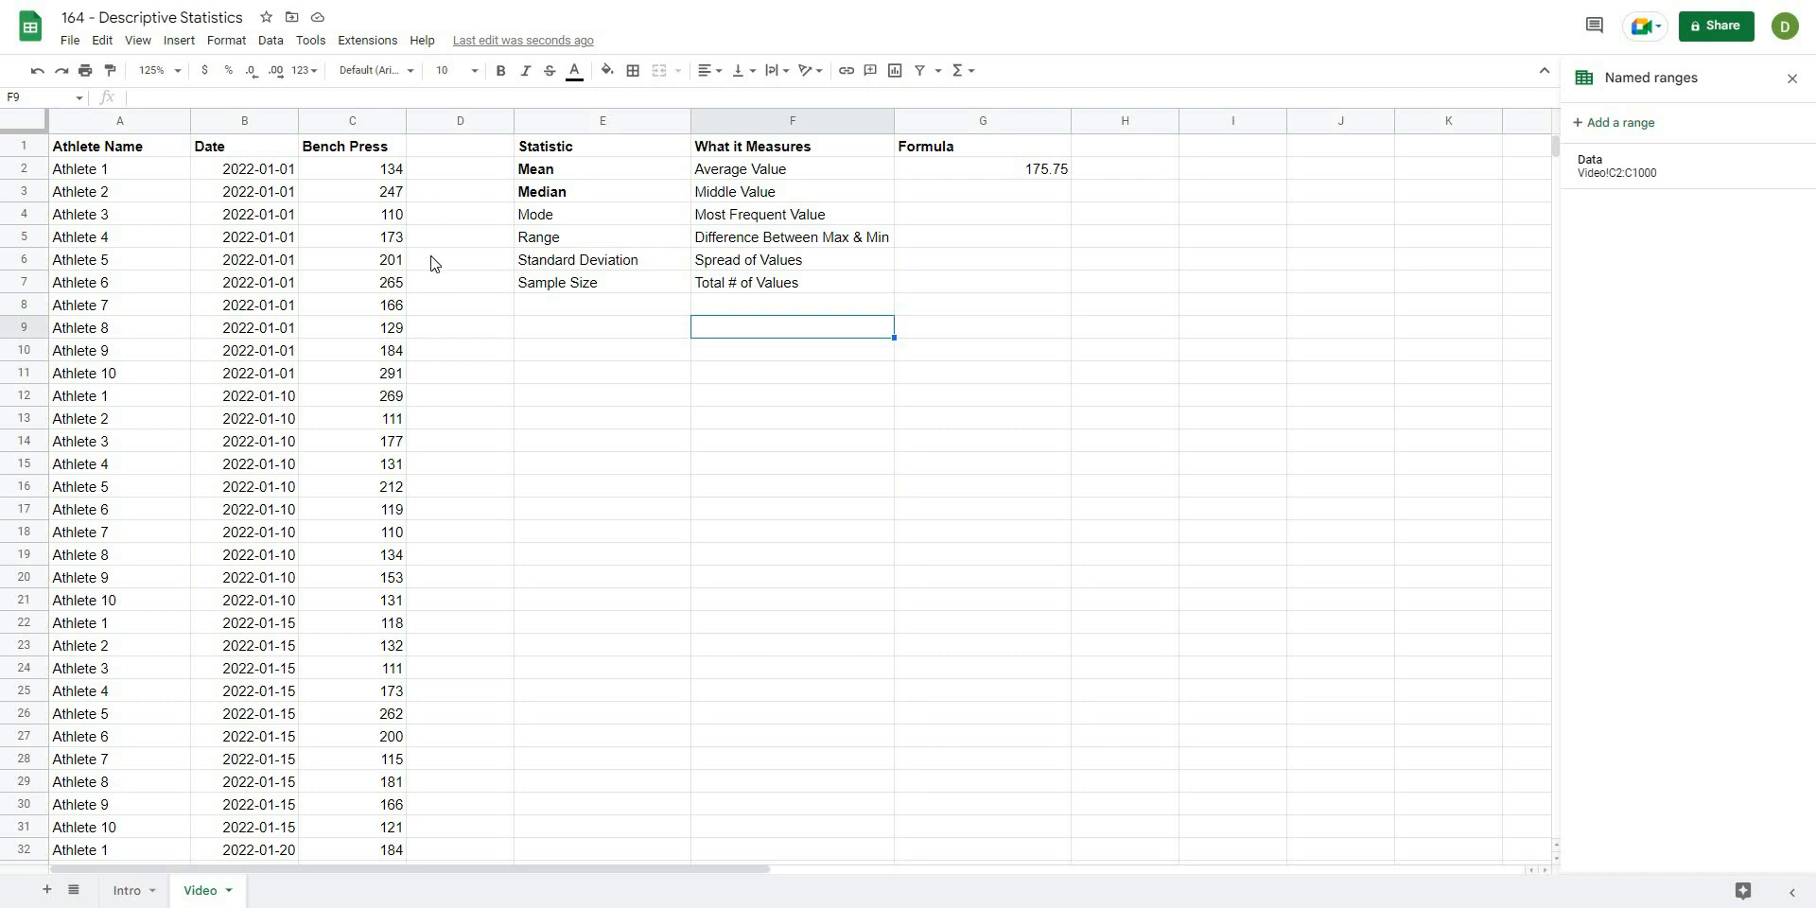
mouse_move(549, 532)
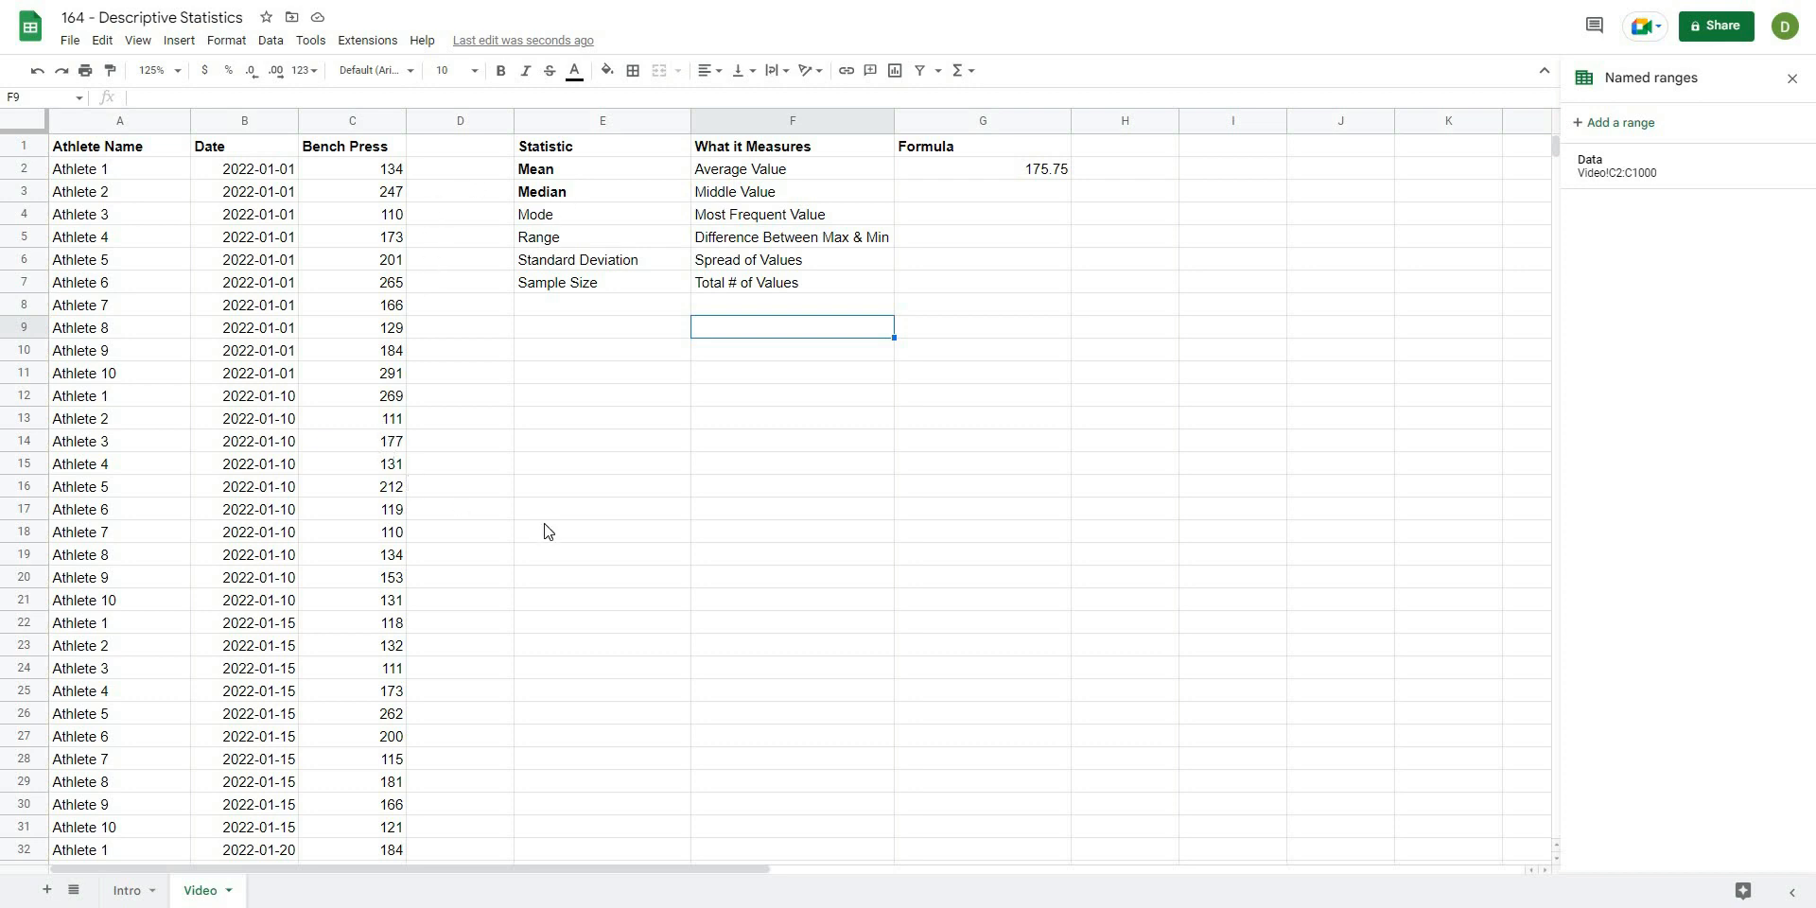
left_click(601, 509)
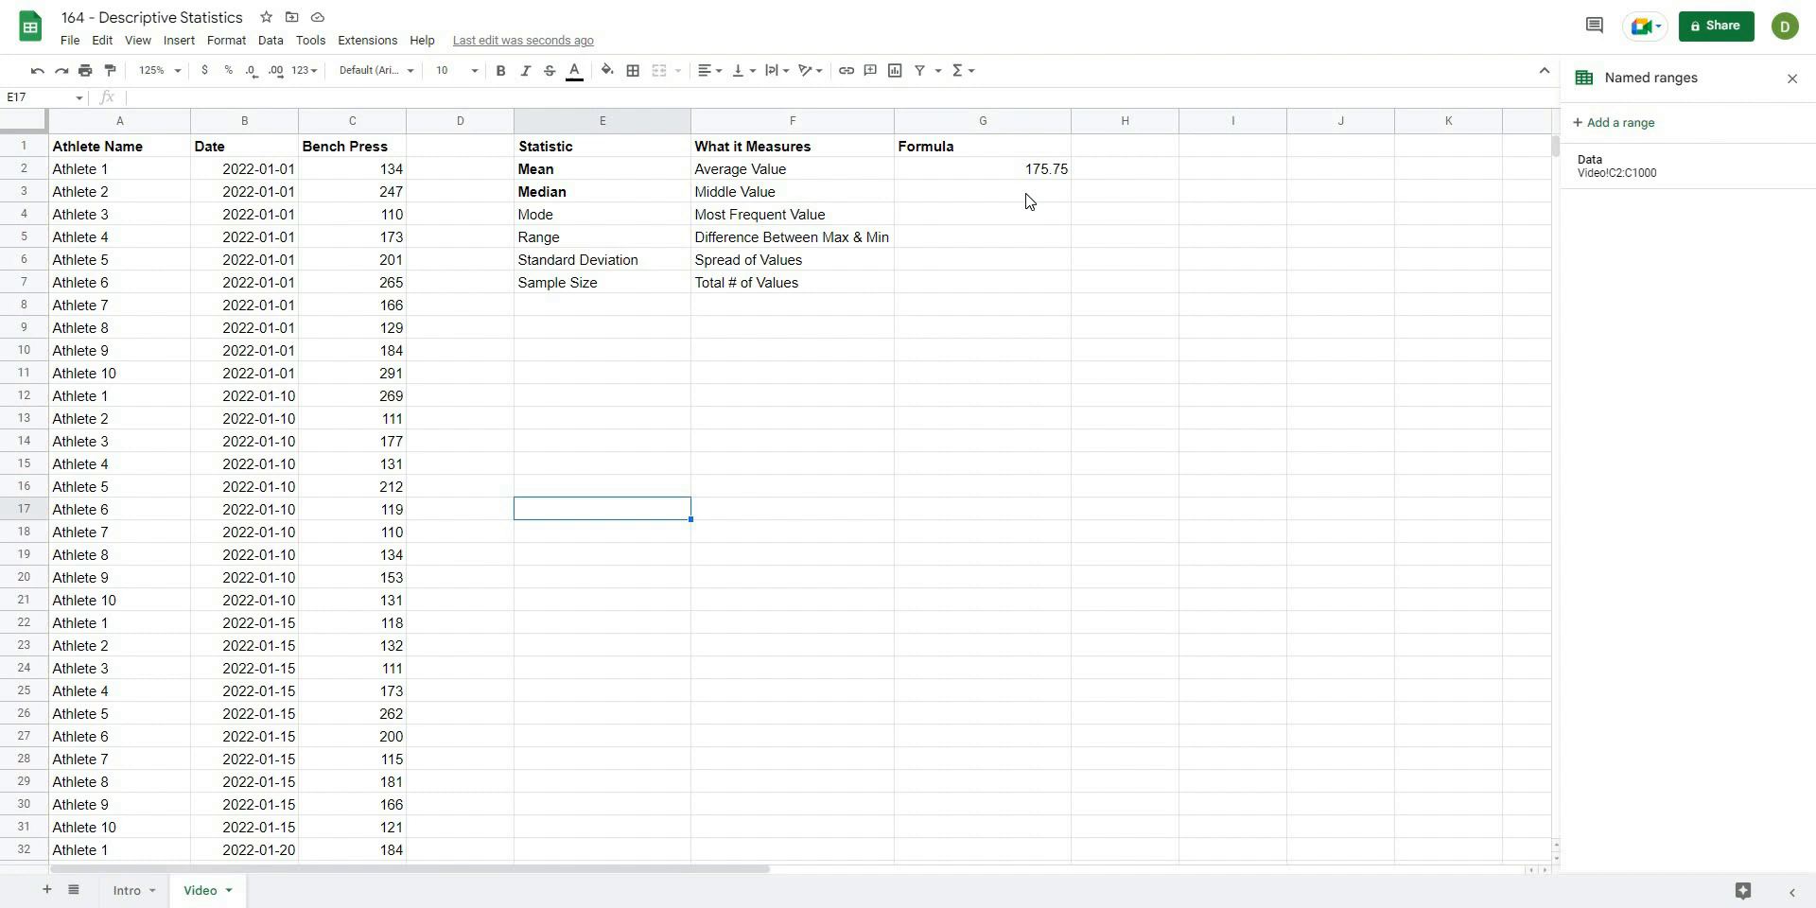
left_click(982, 191)
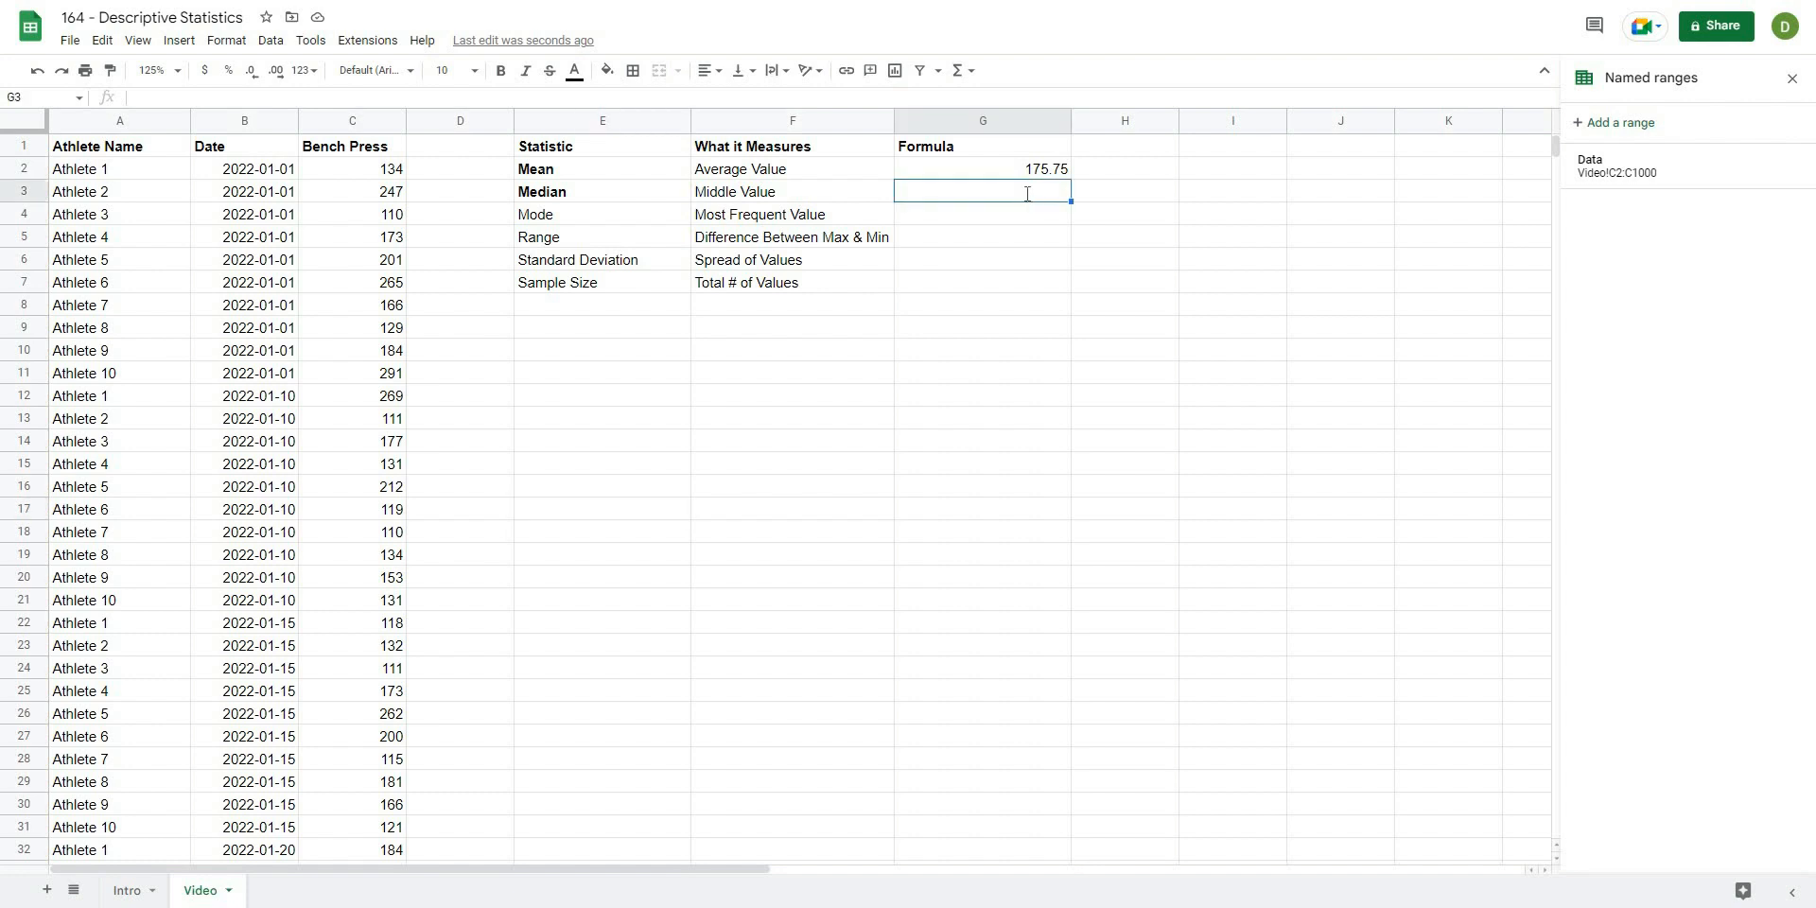
Enter =median(Data) in G3, returning a median of 175.
type("=median(")
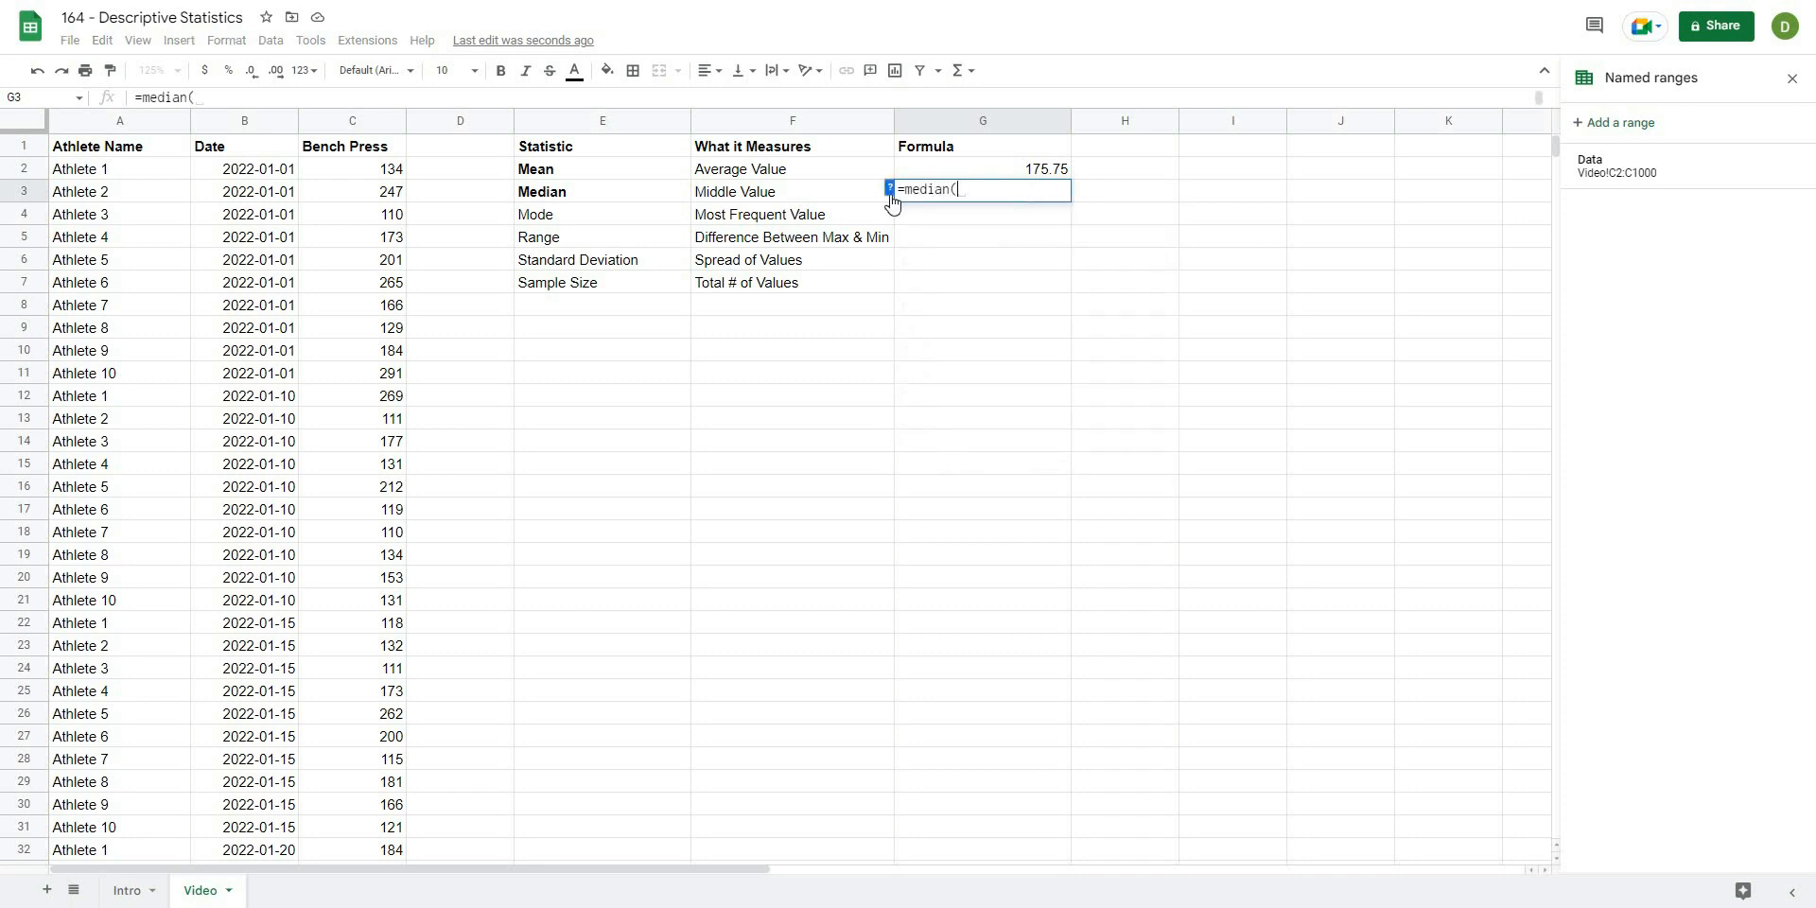
type("C2:C61")
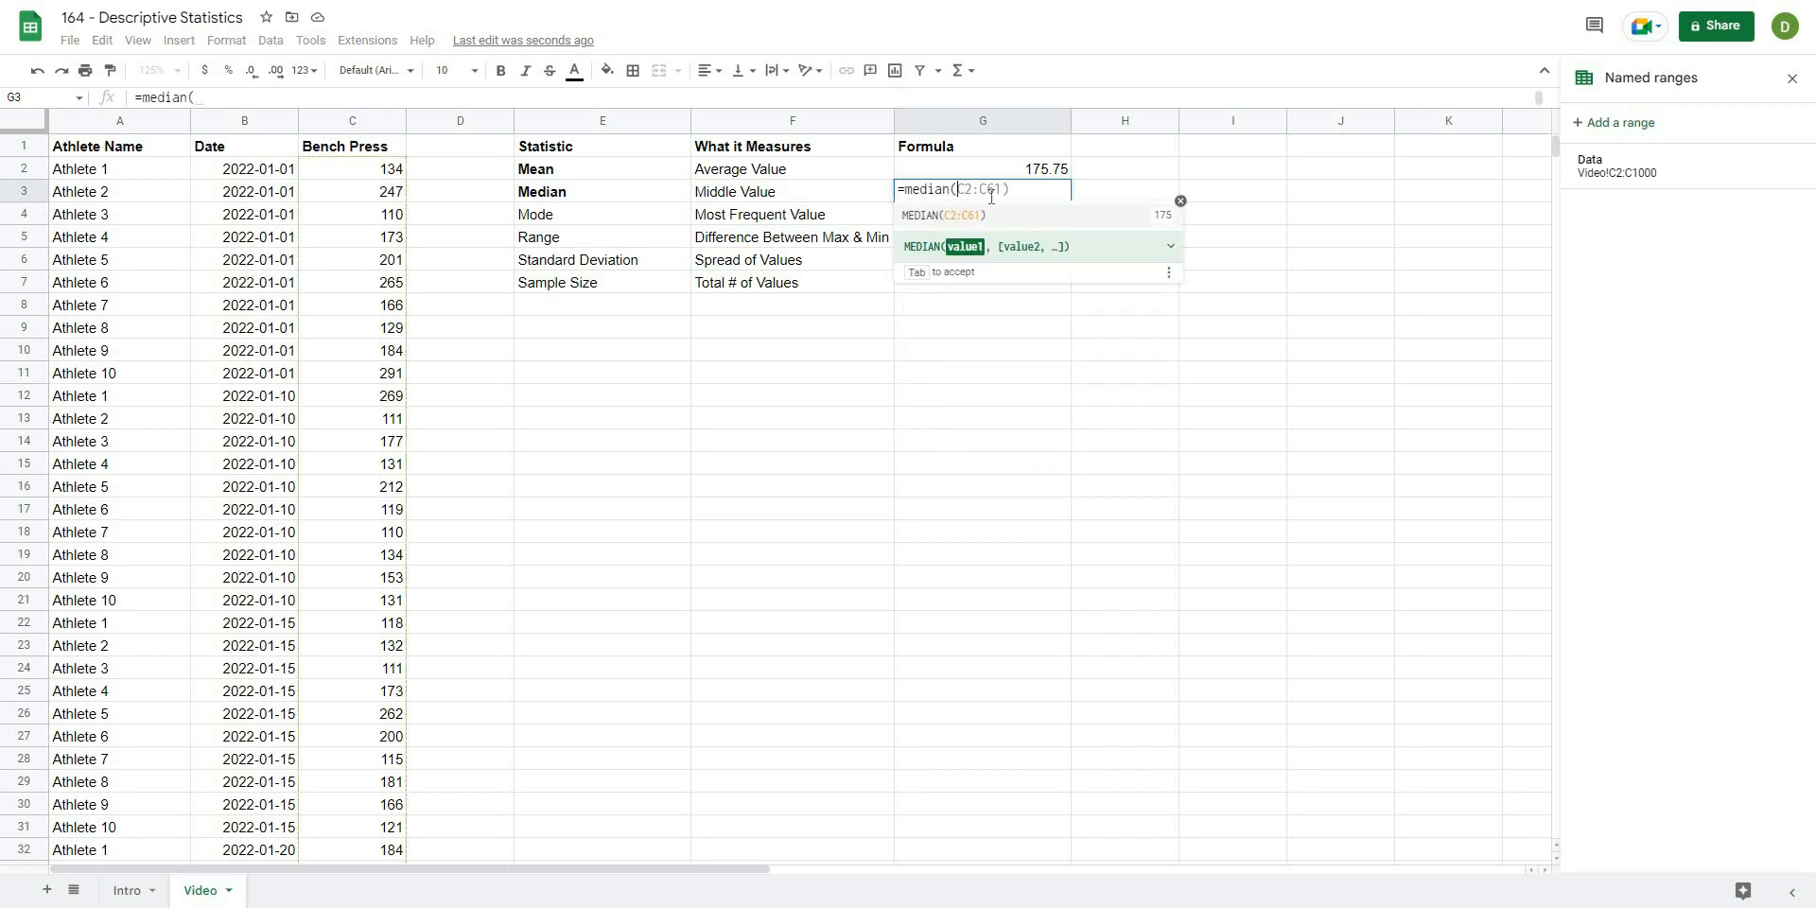
type("data")
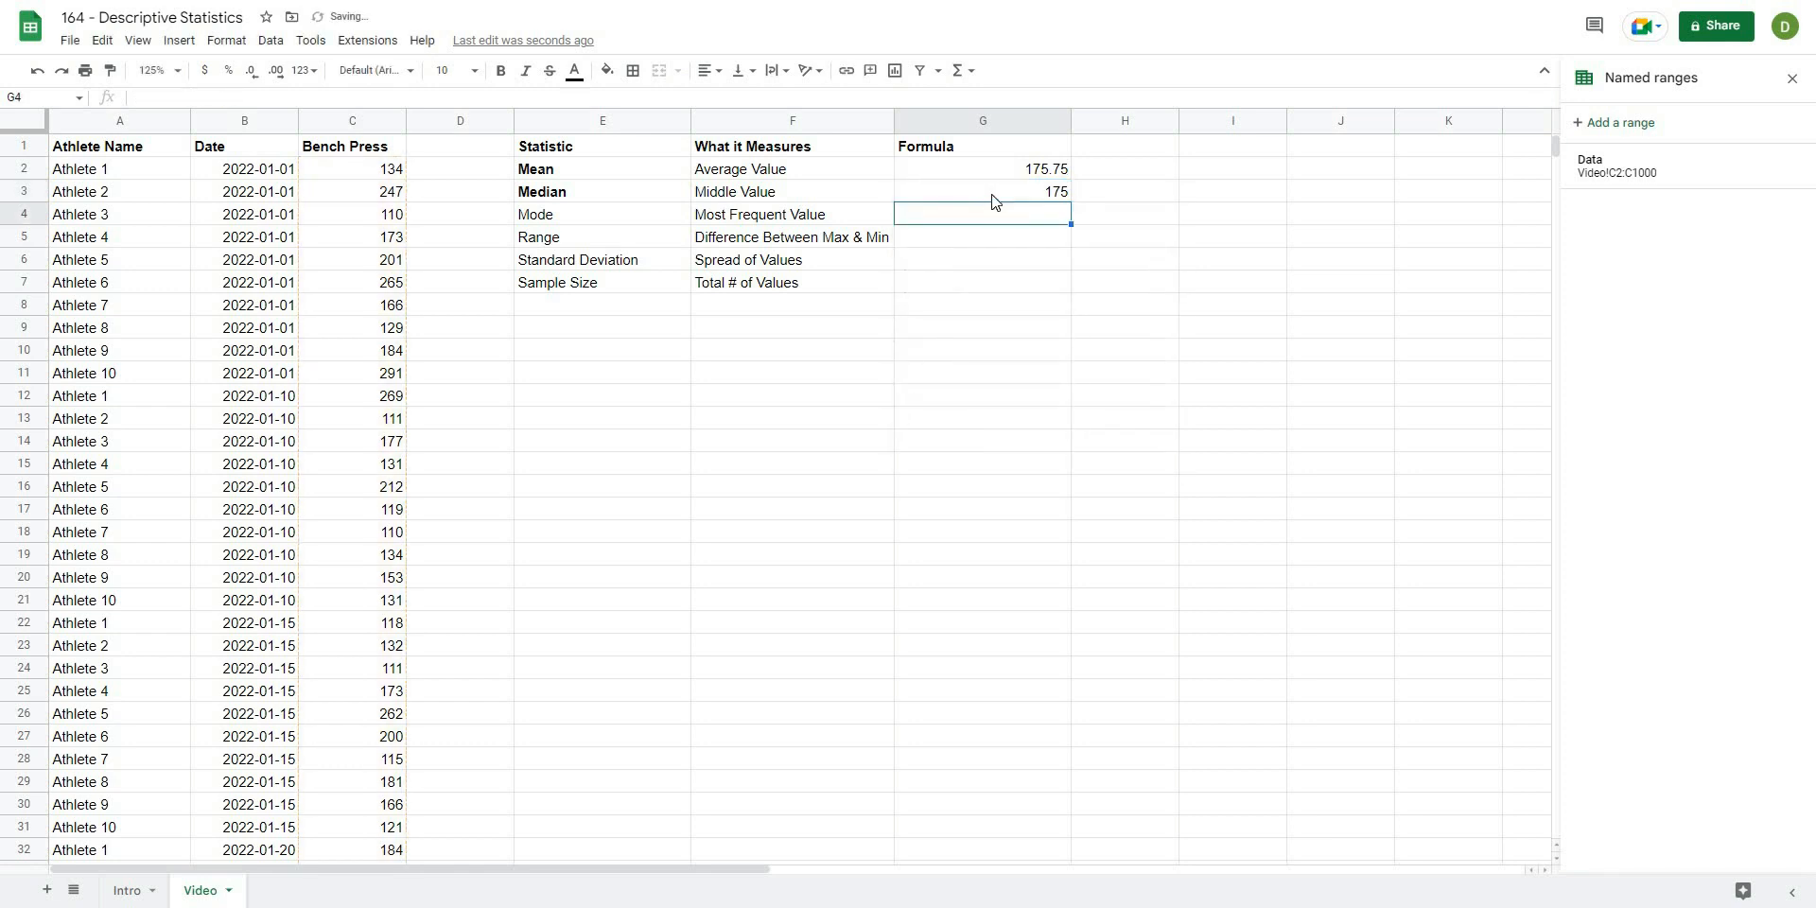
left_click(1123, 237)
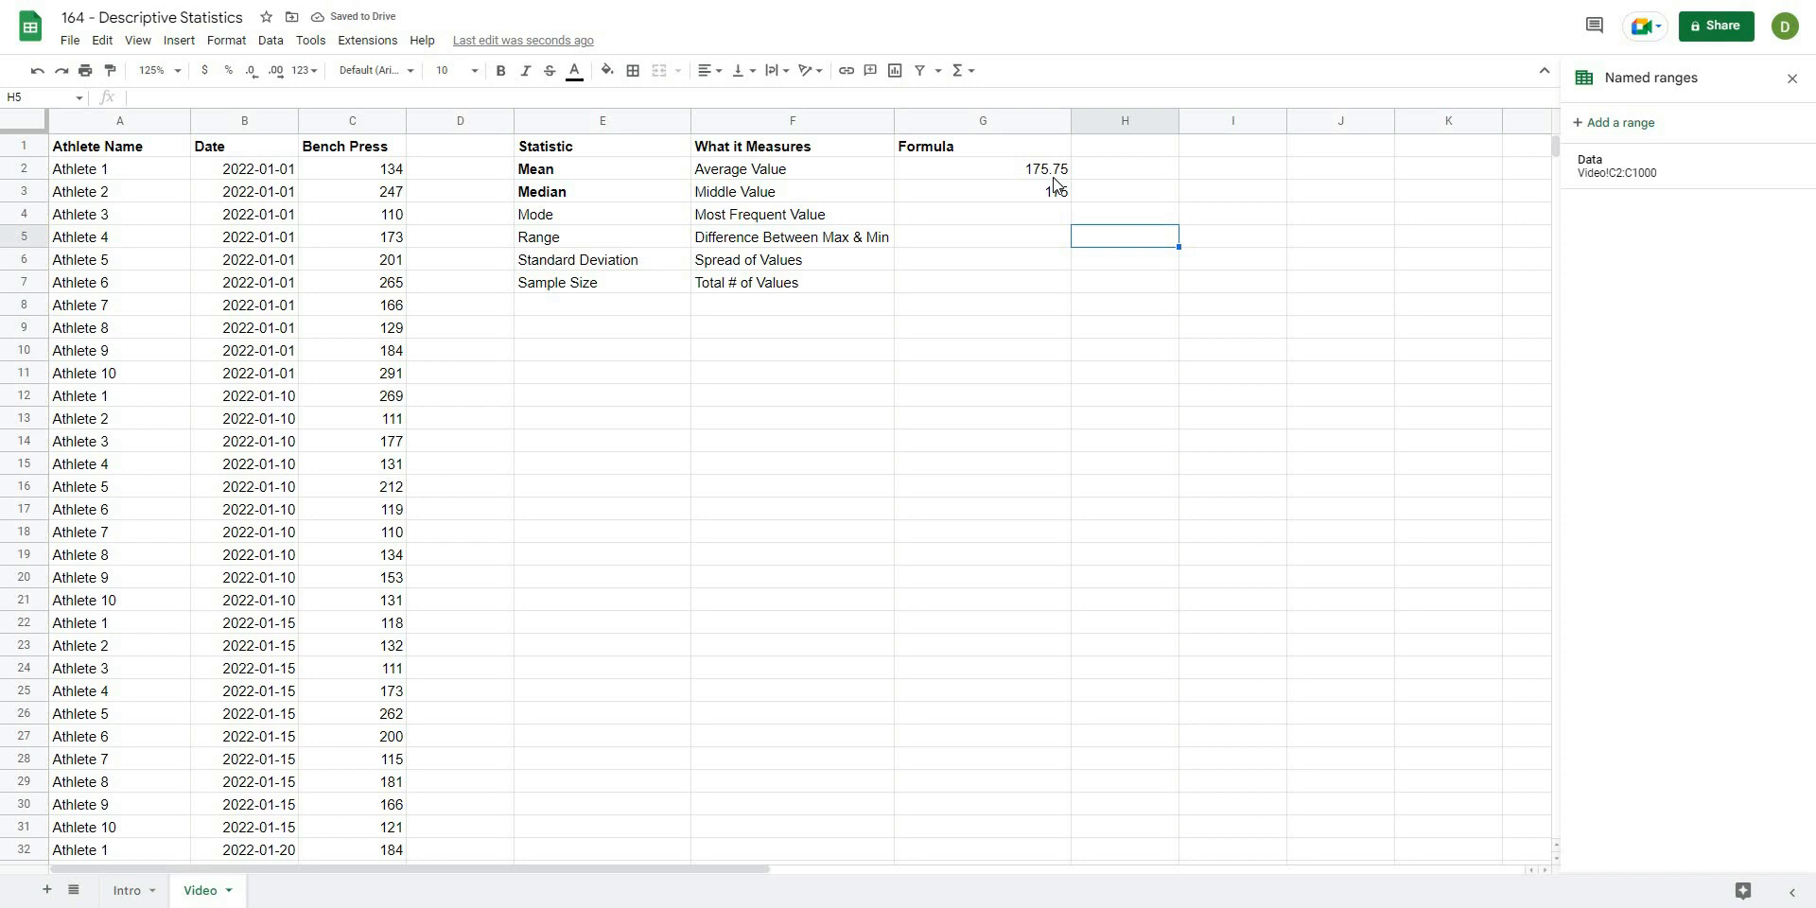
Compare the median result against the mean formula in G2.
left_click(982, 169)
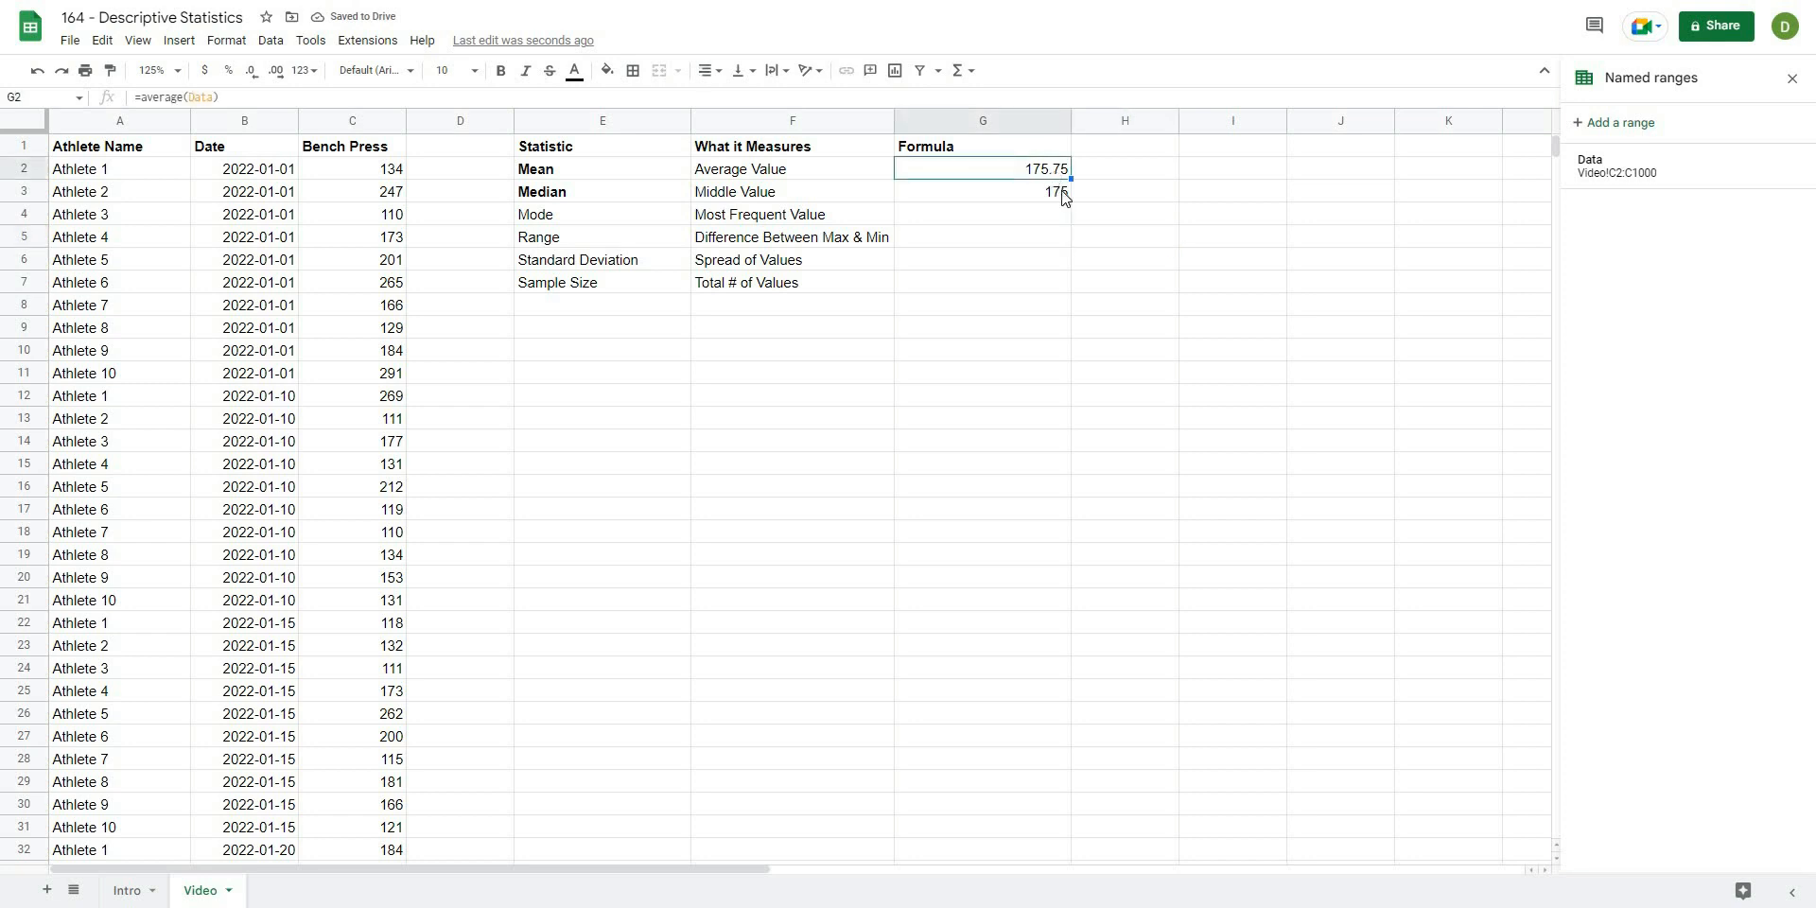
left_click(1231, 257)
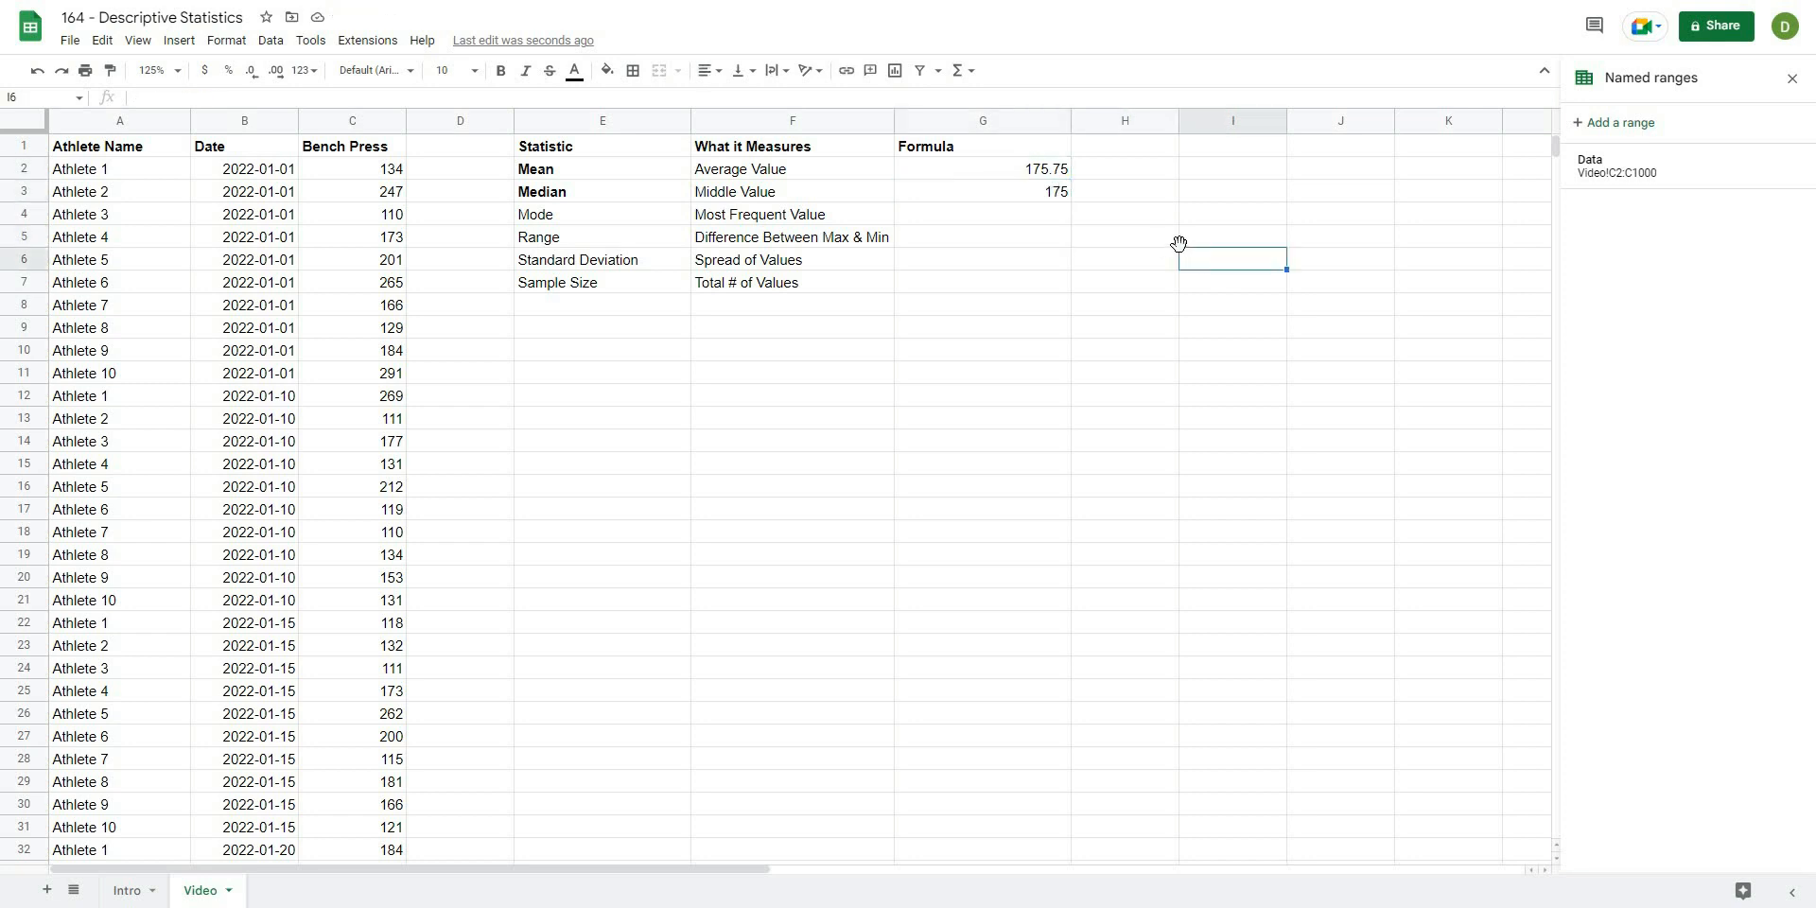
left_click(982, 168)
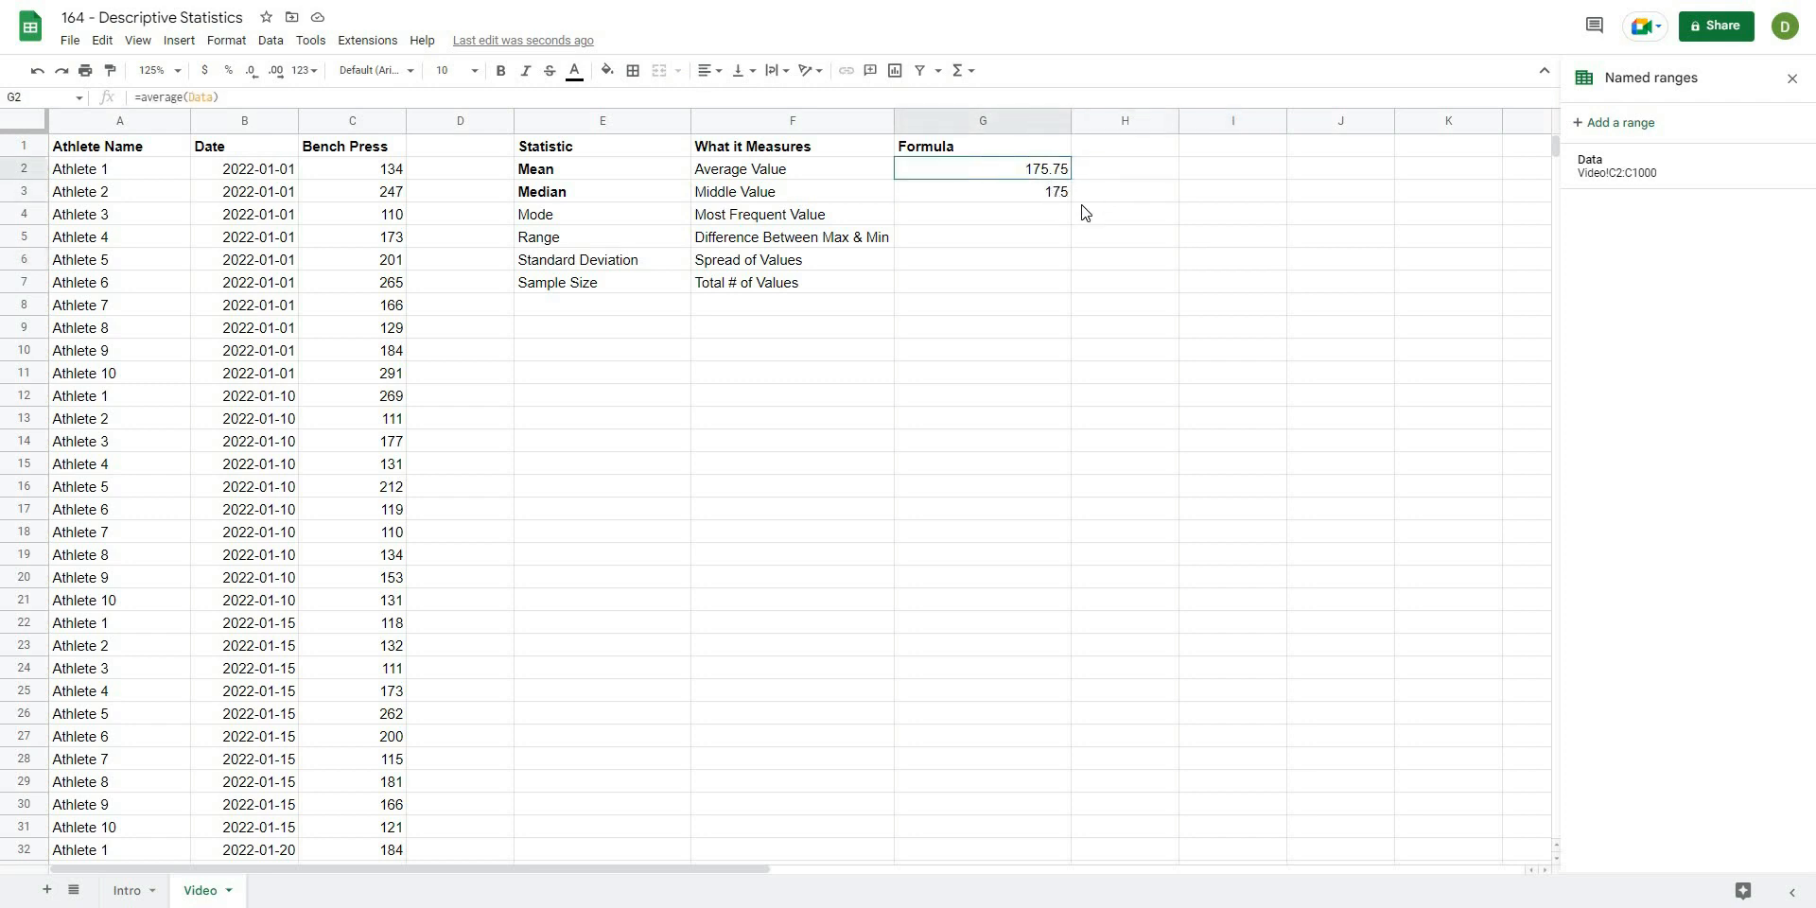
left_click(1122, 214)
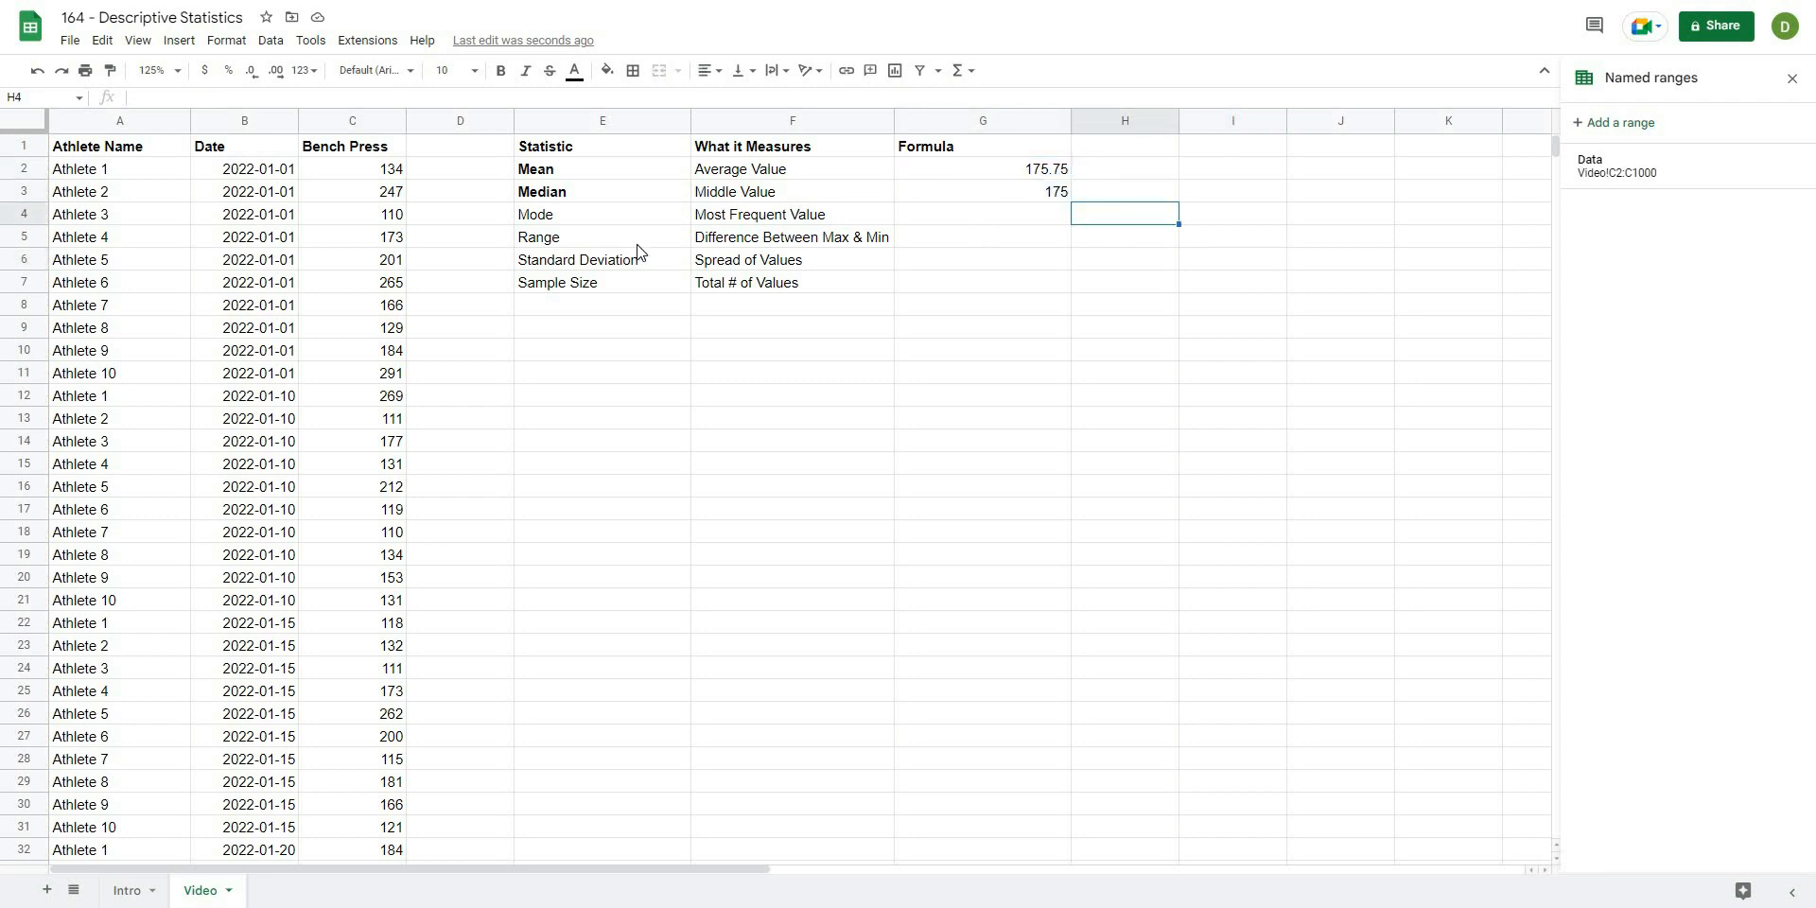
left_click(601, 213)
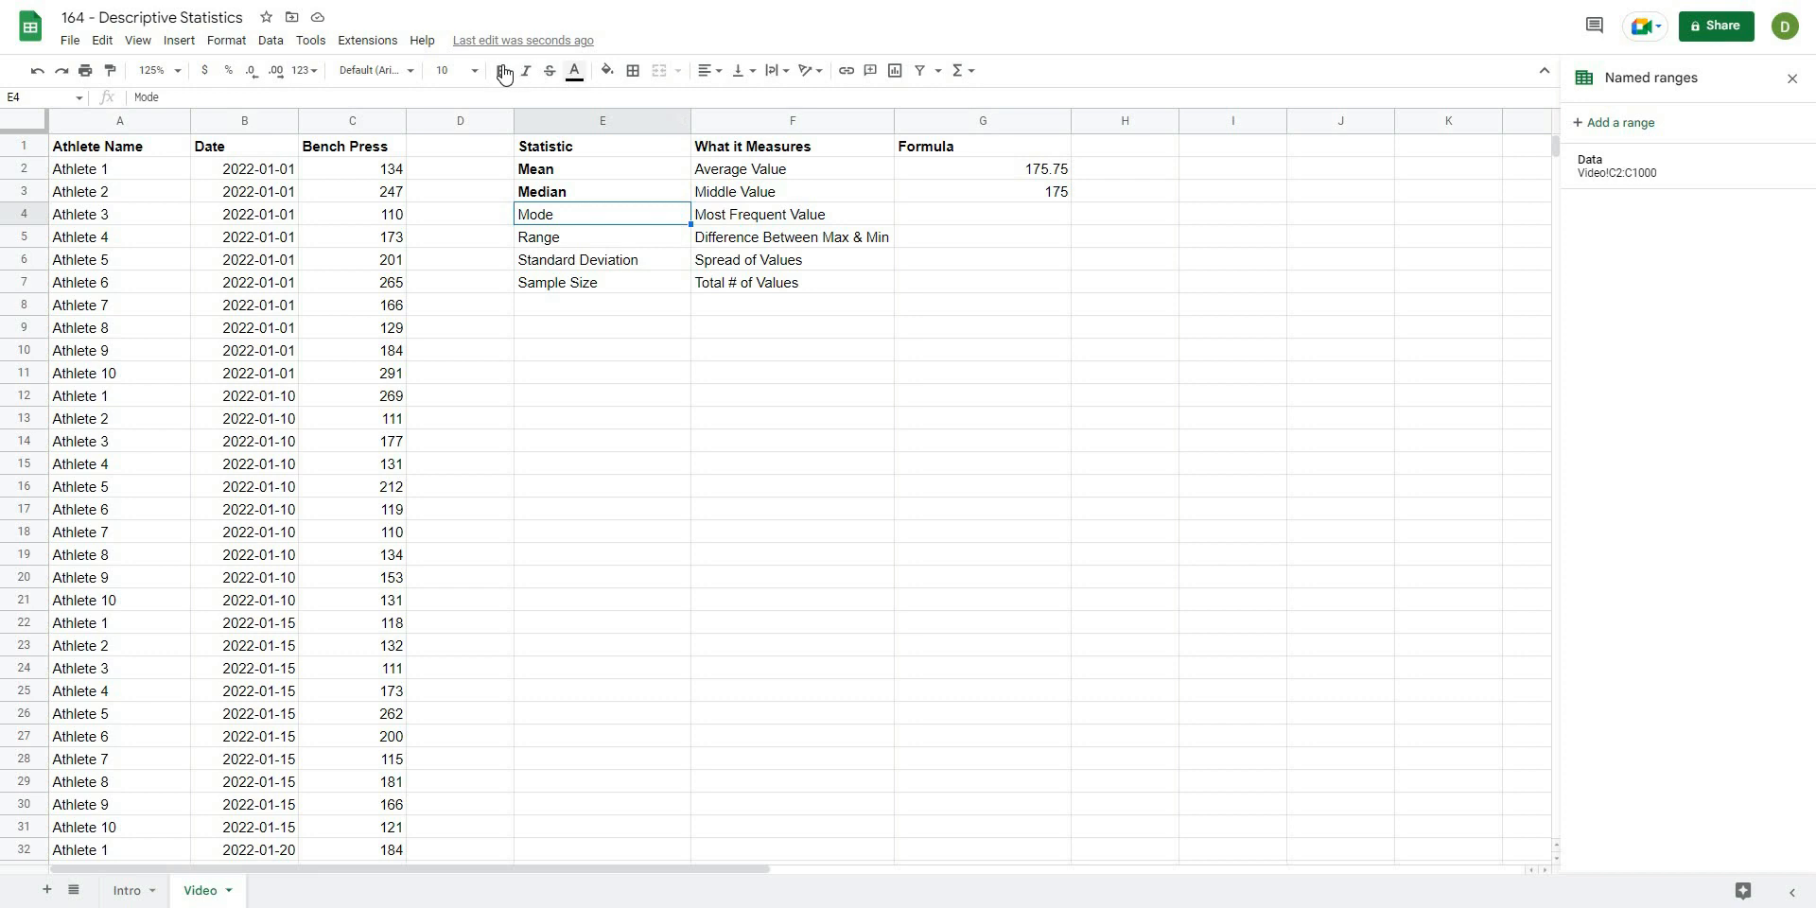
Bold the Mode label in E4 and select G4 for its result.
left_click(791, 418)
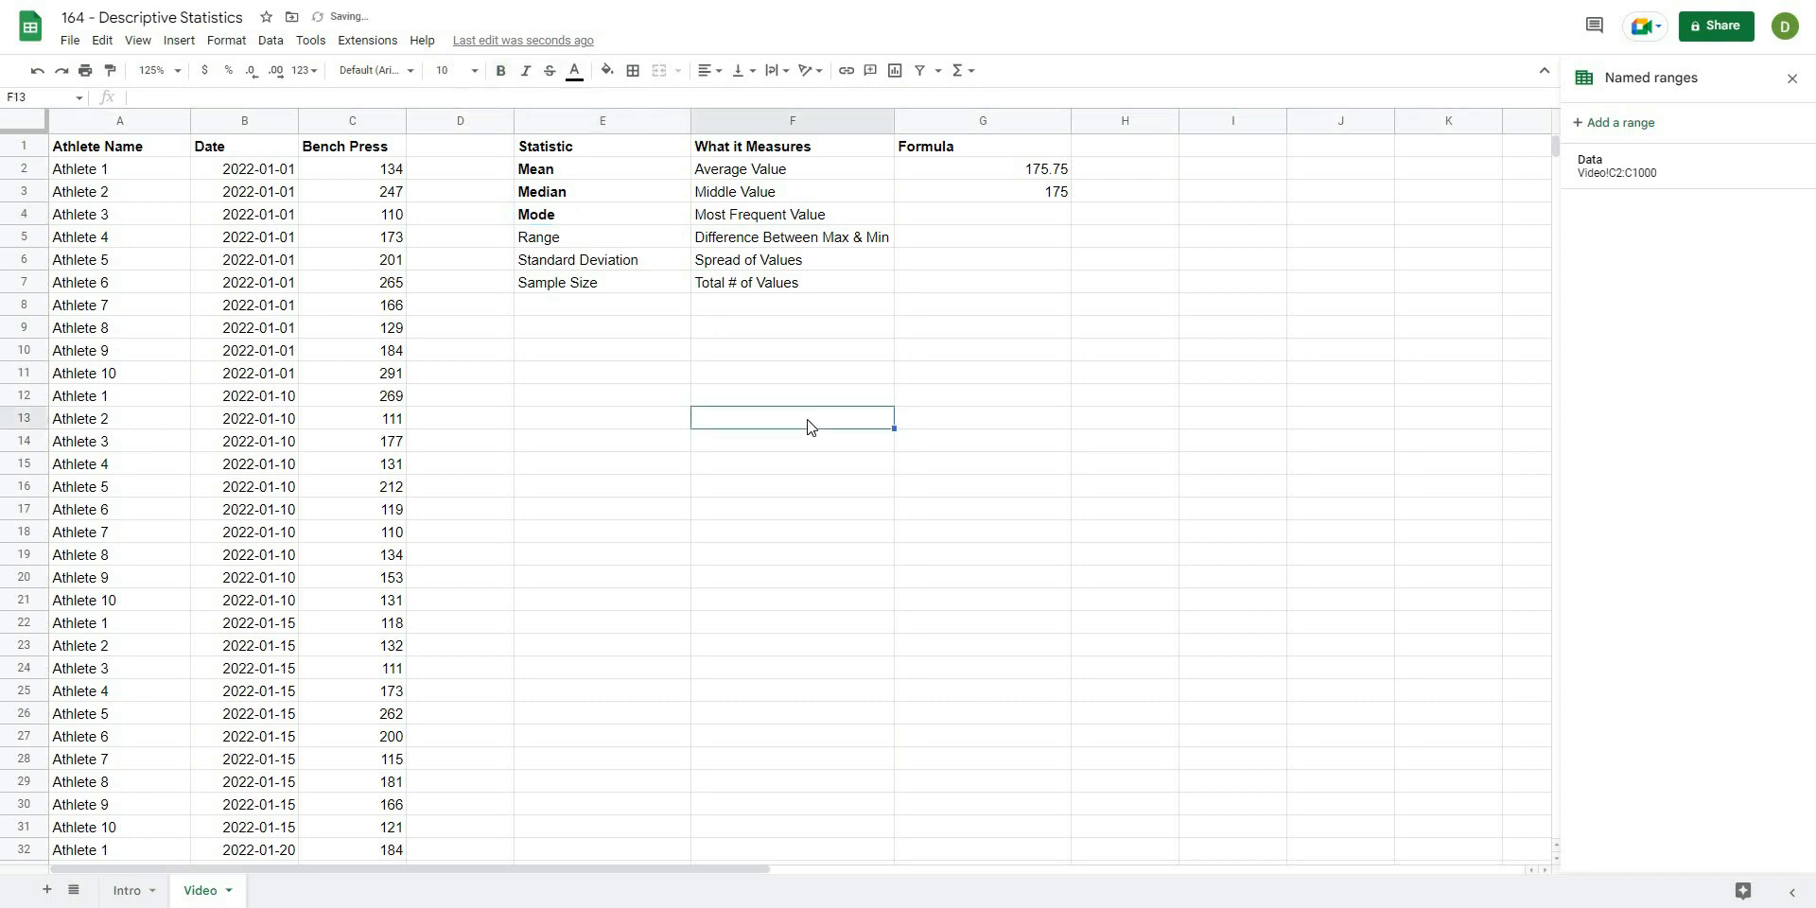
left_click(982, 214)
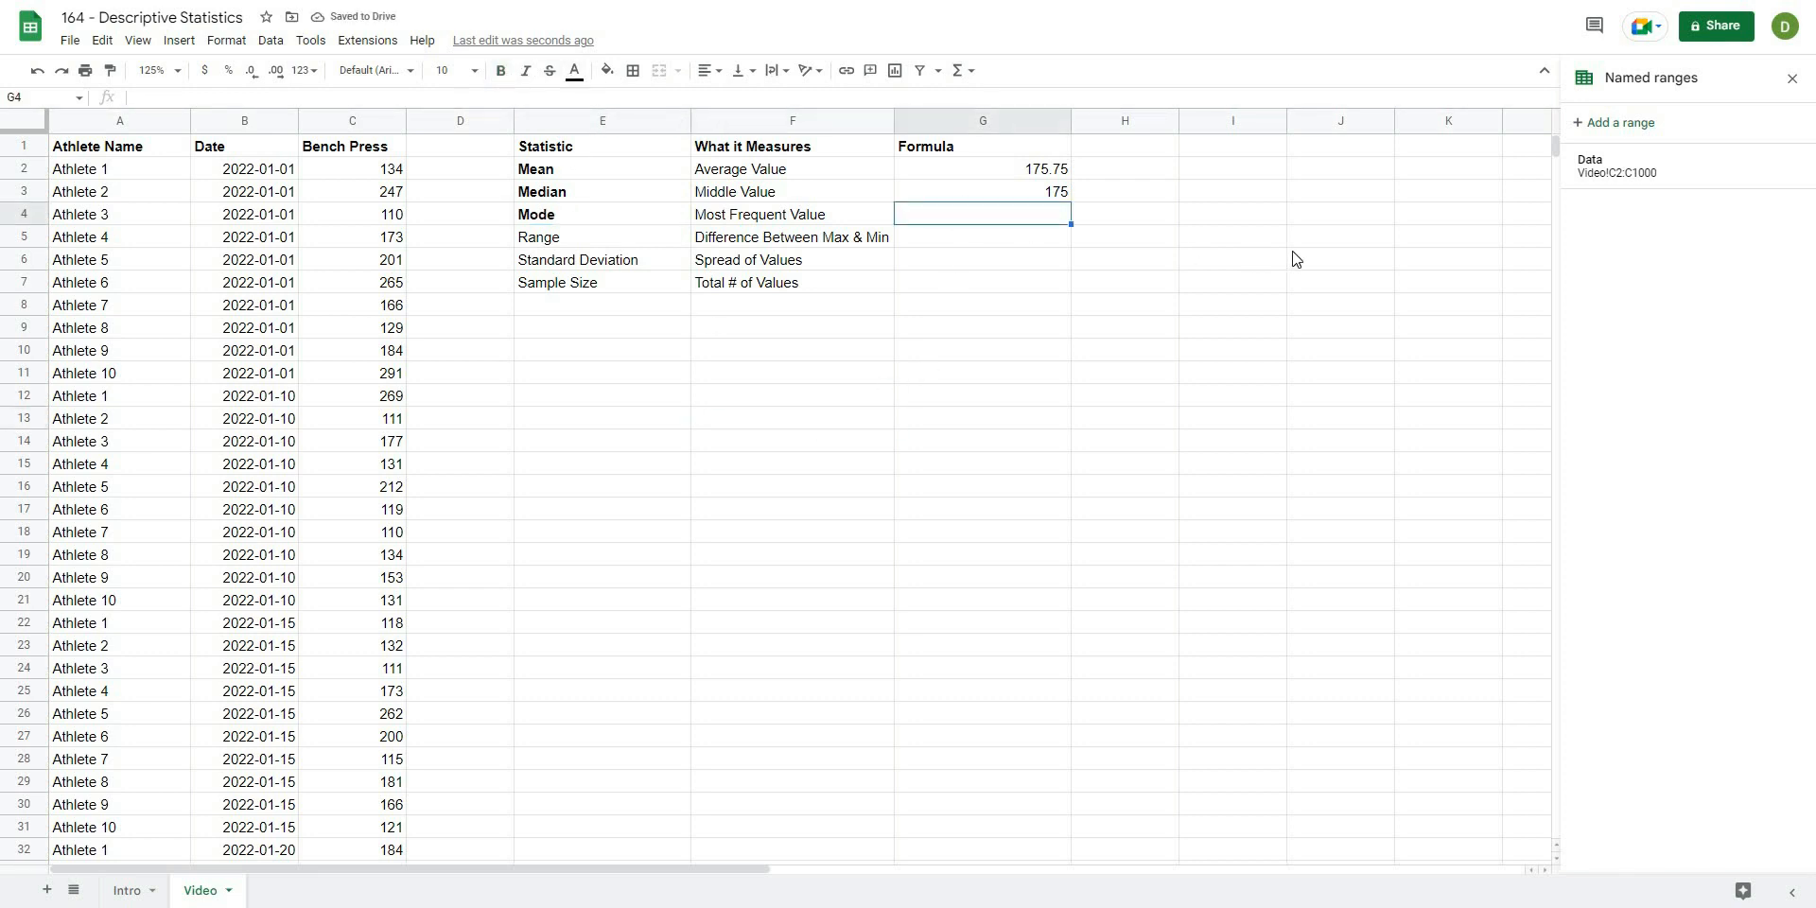
mouse_move(698, 218)
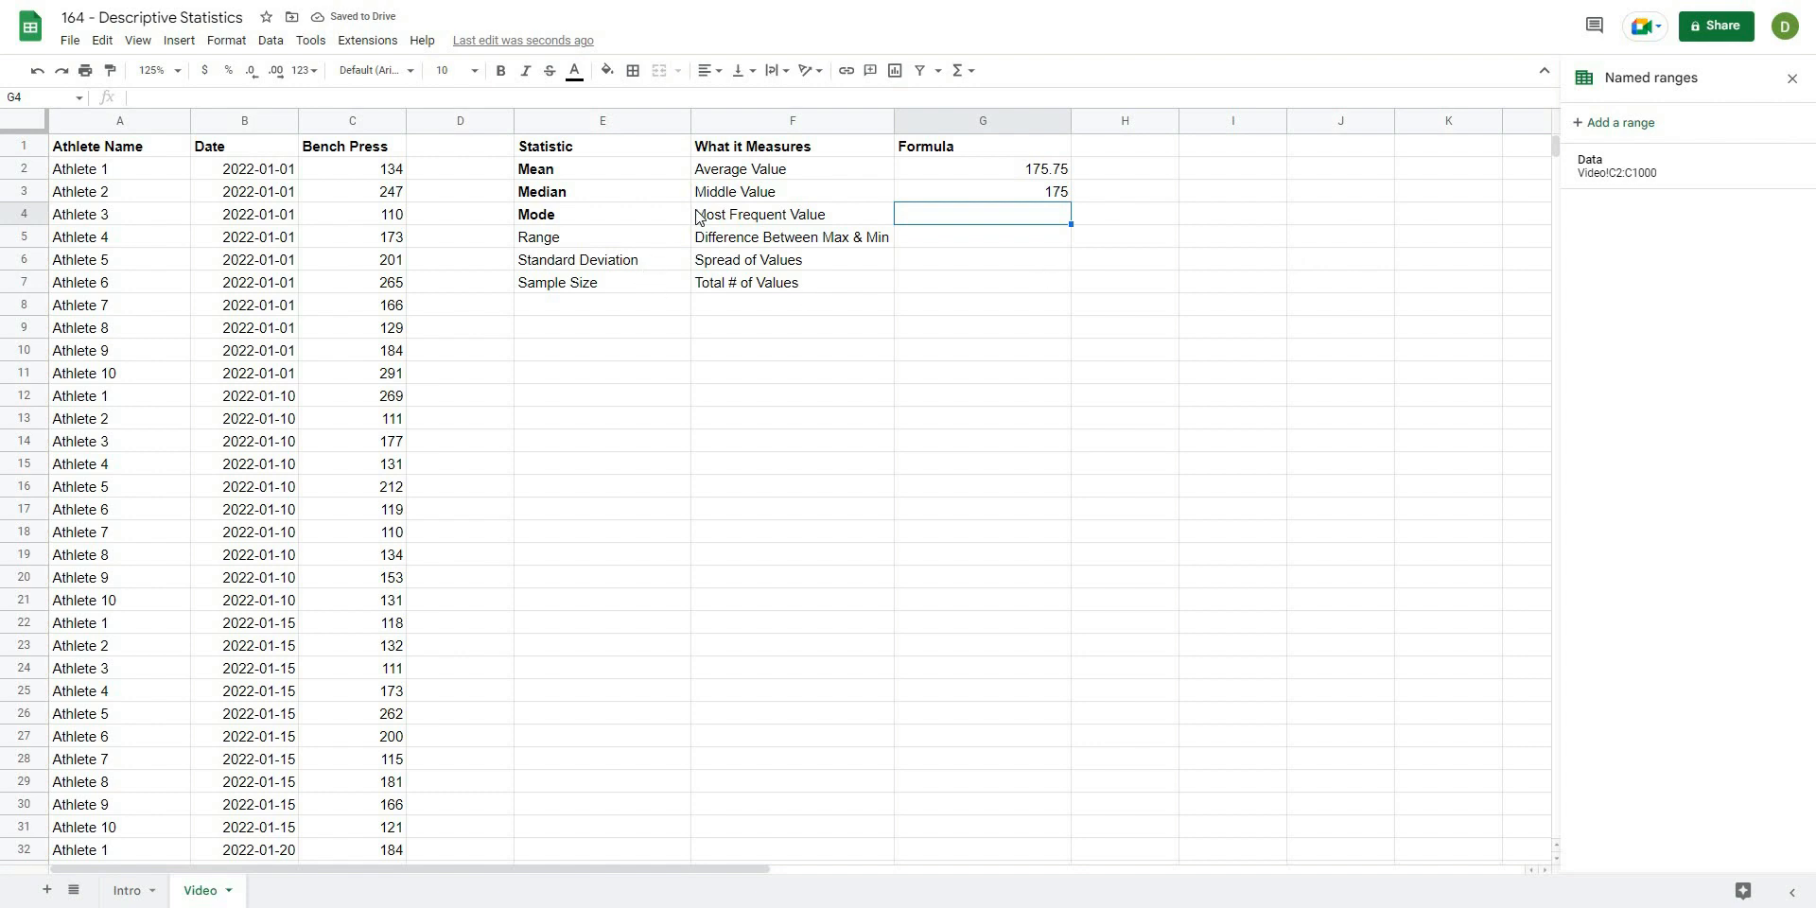
mouse_move(402, 259)
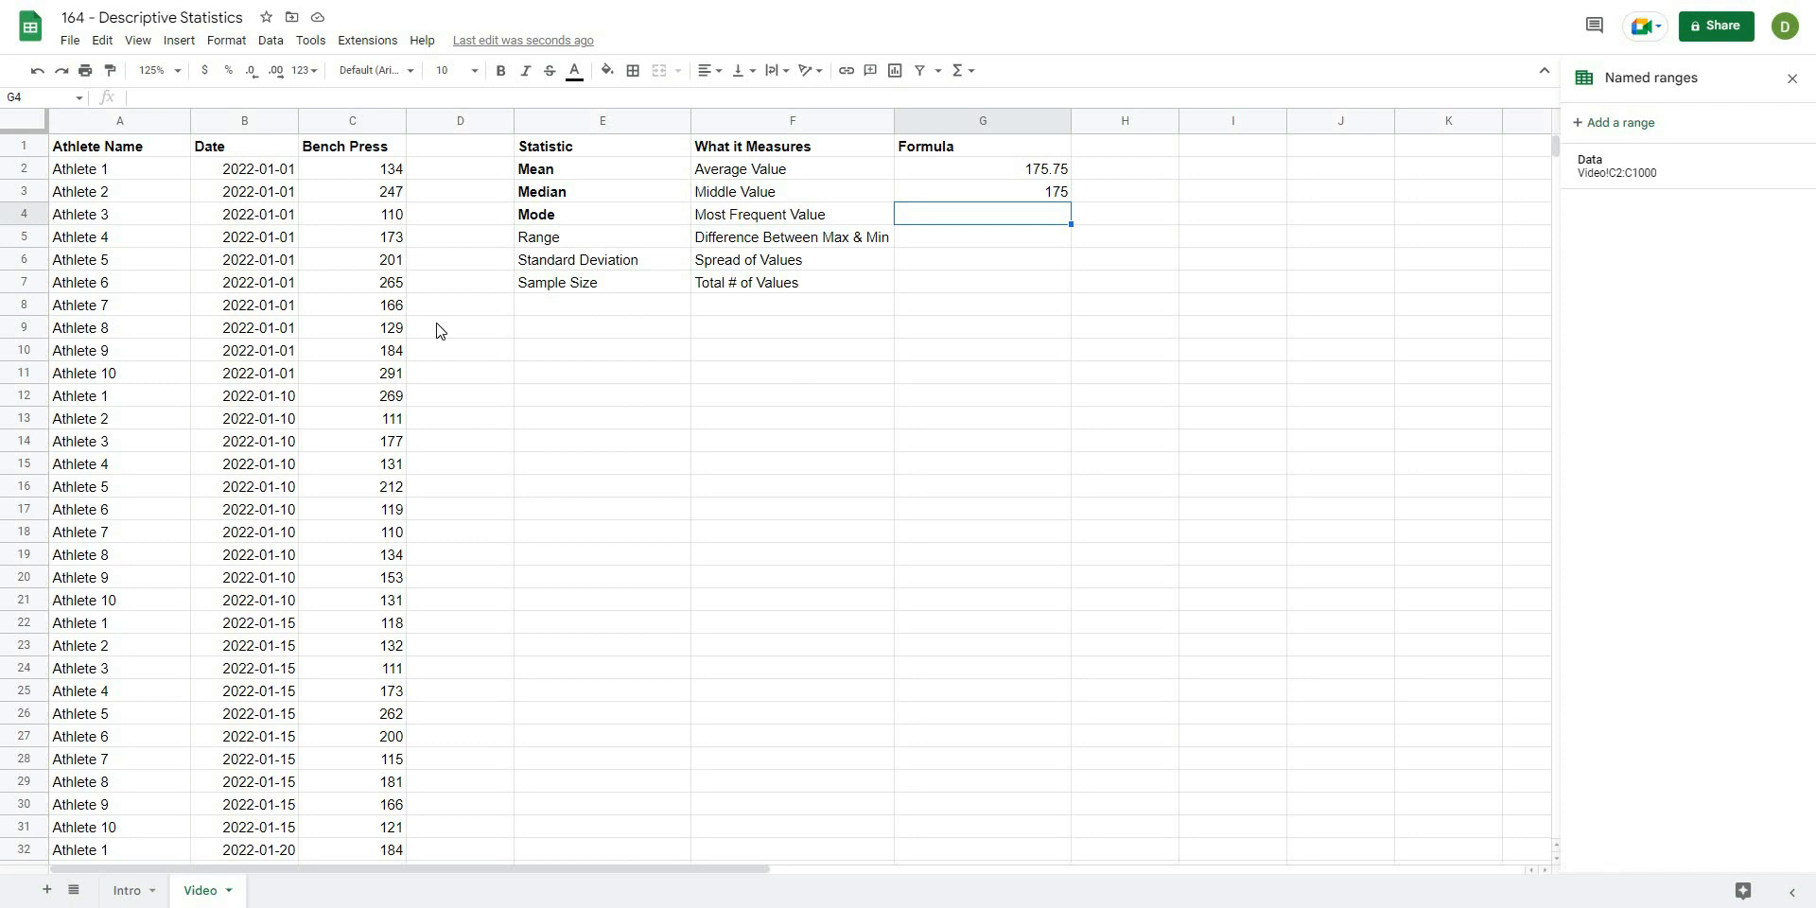
scroll("down", 3)
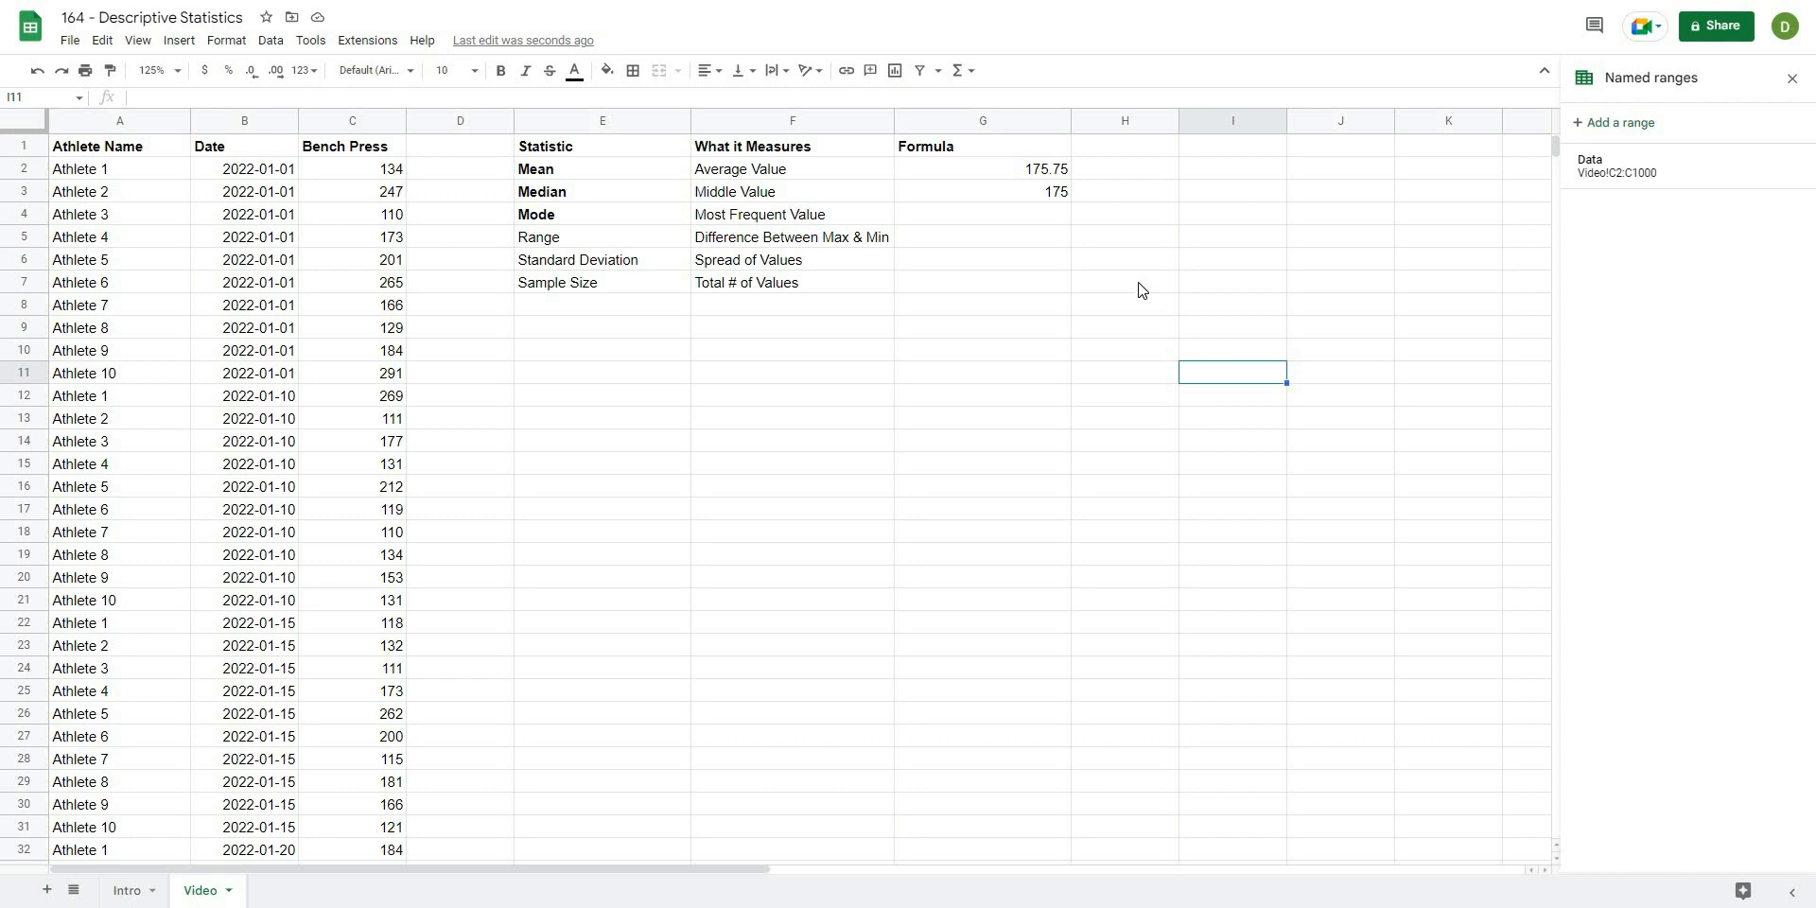
left_click(982, 214)
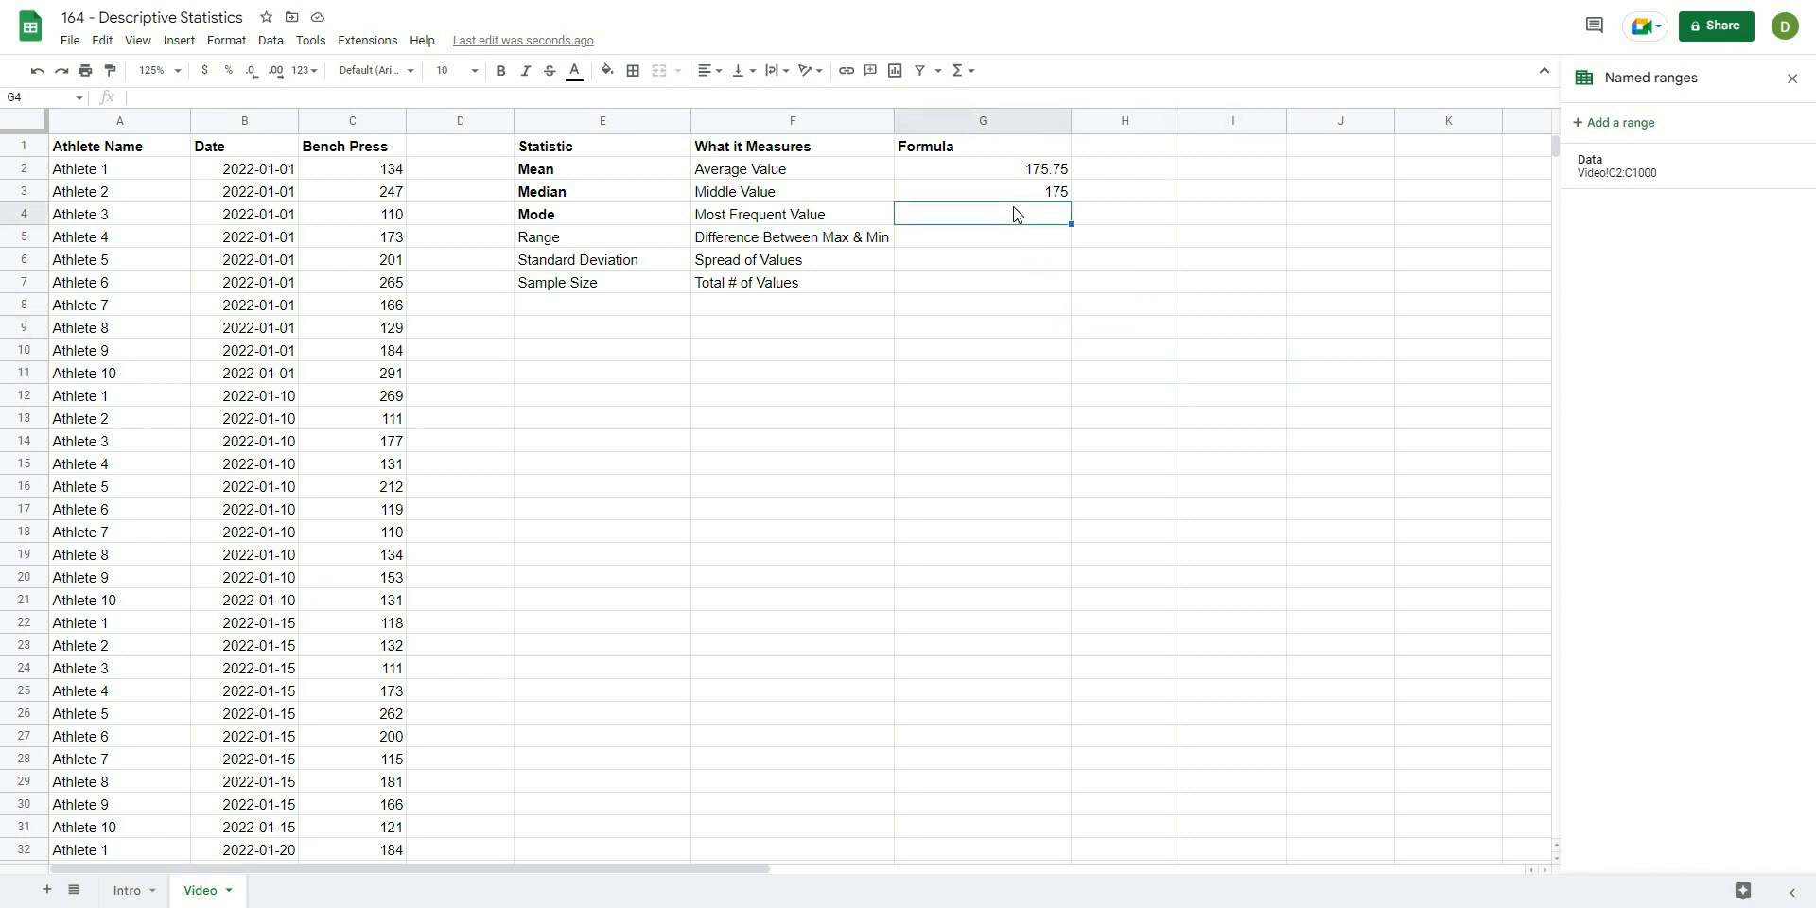
Enter =mode(Data) in G4, returning a mode of 111.
type("=m")
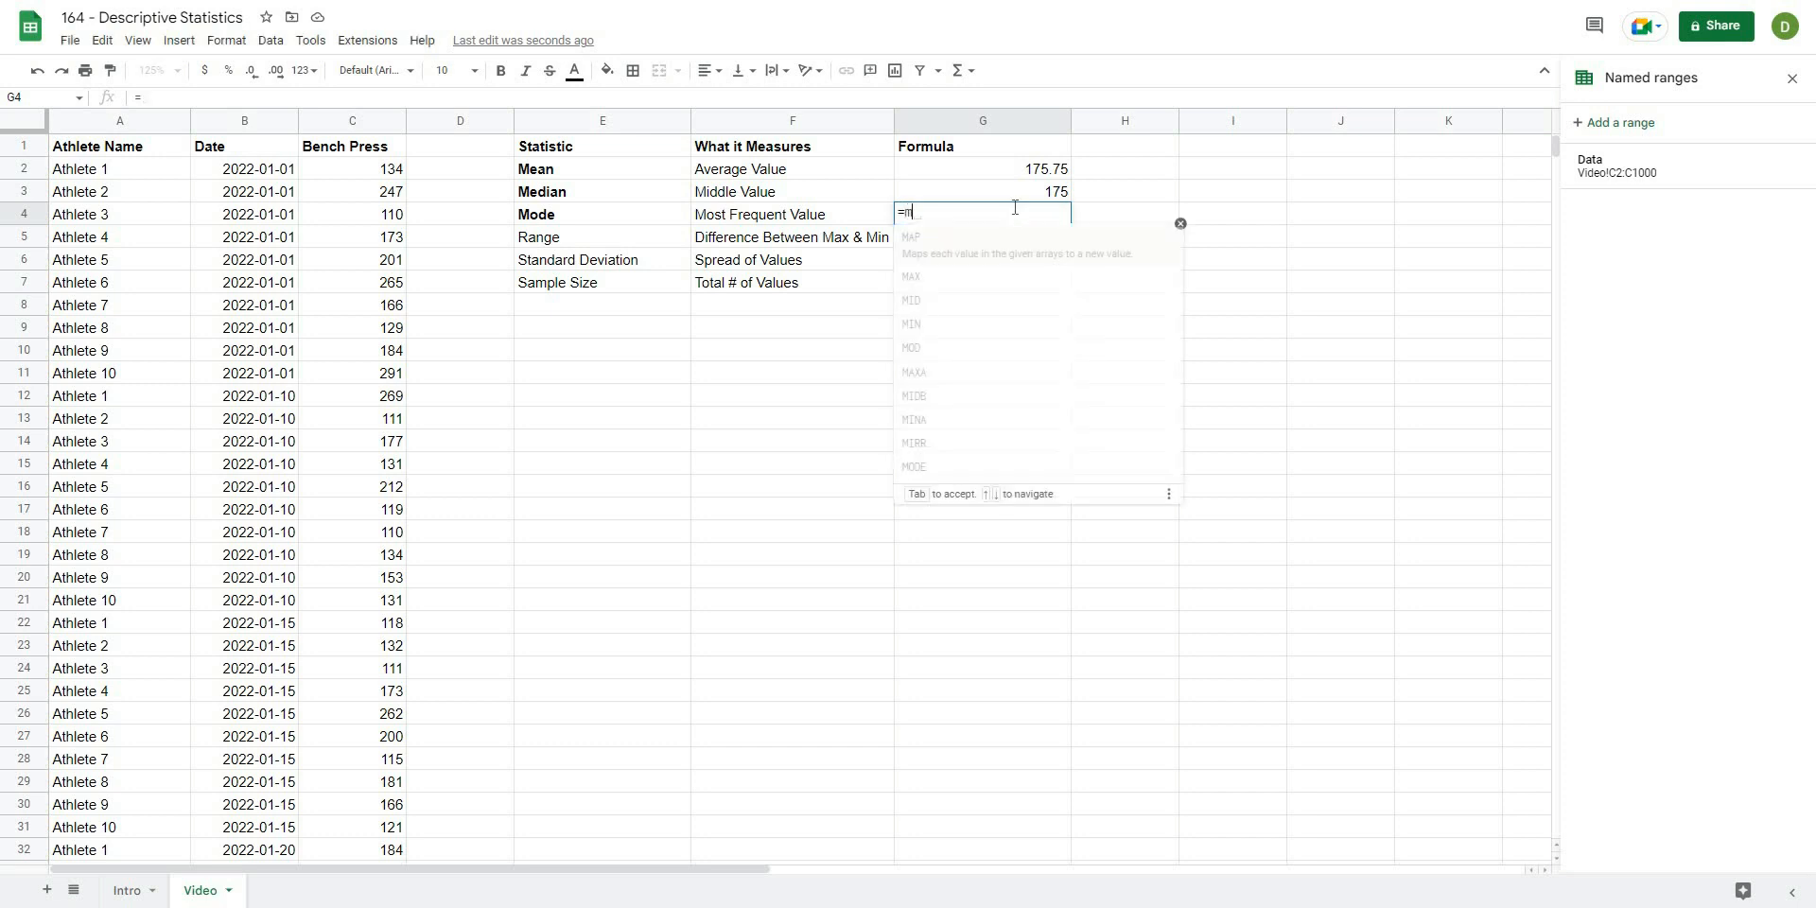
type("ode(")
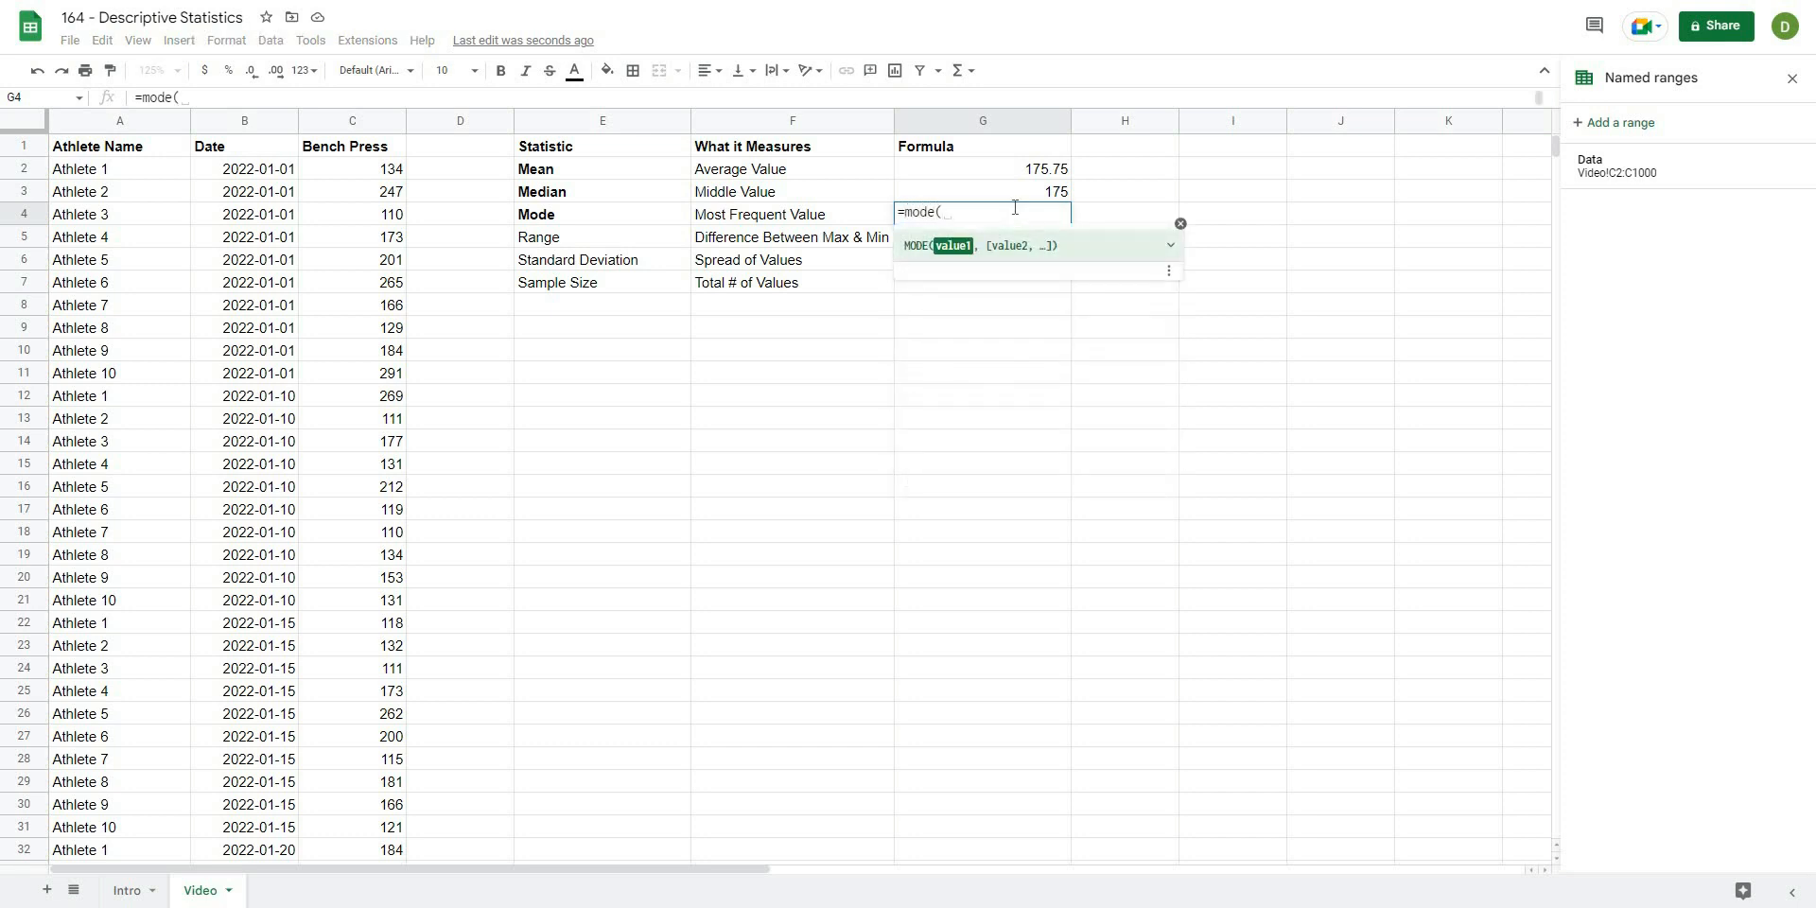
key("Enter")
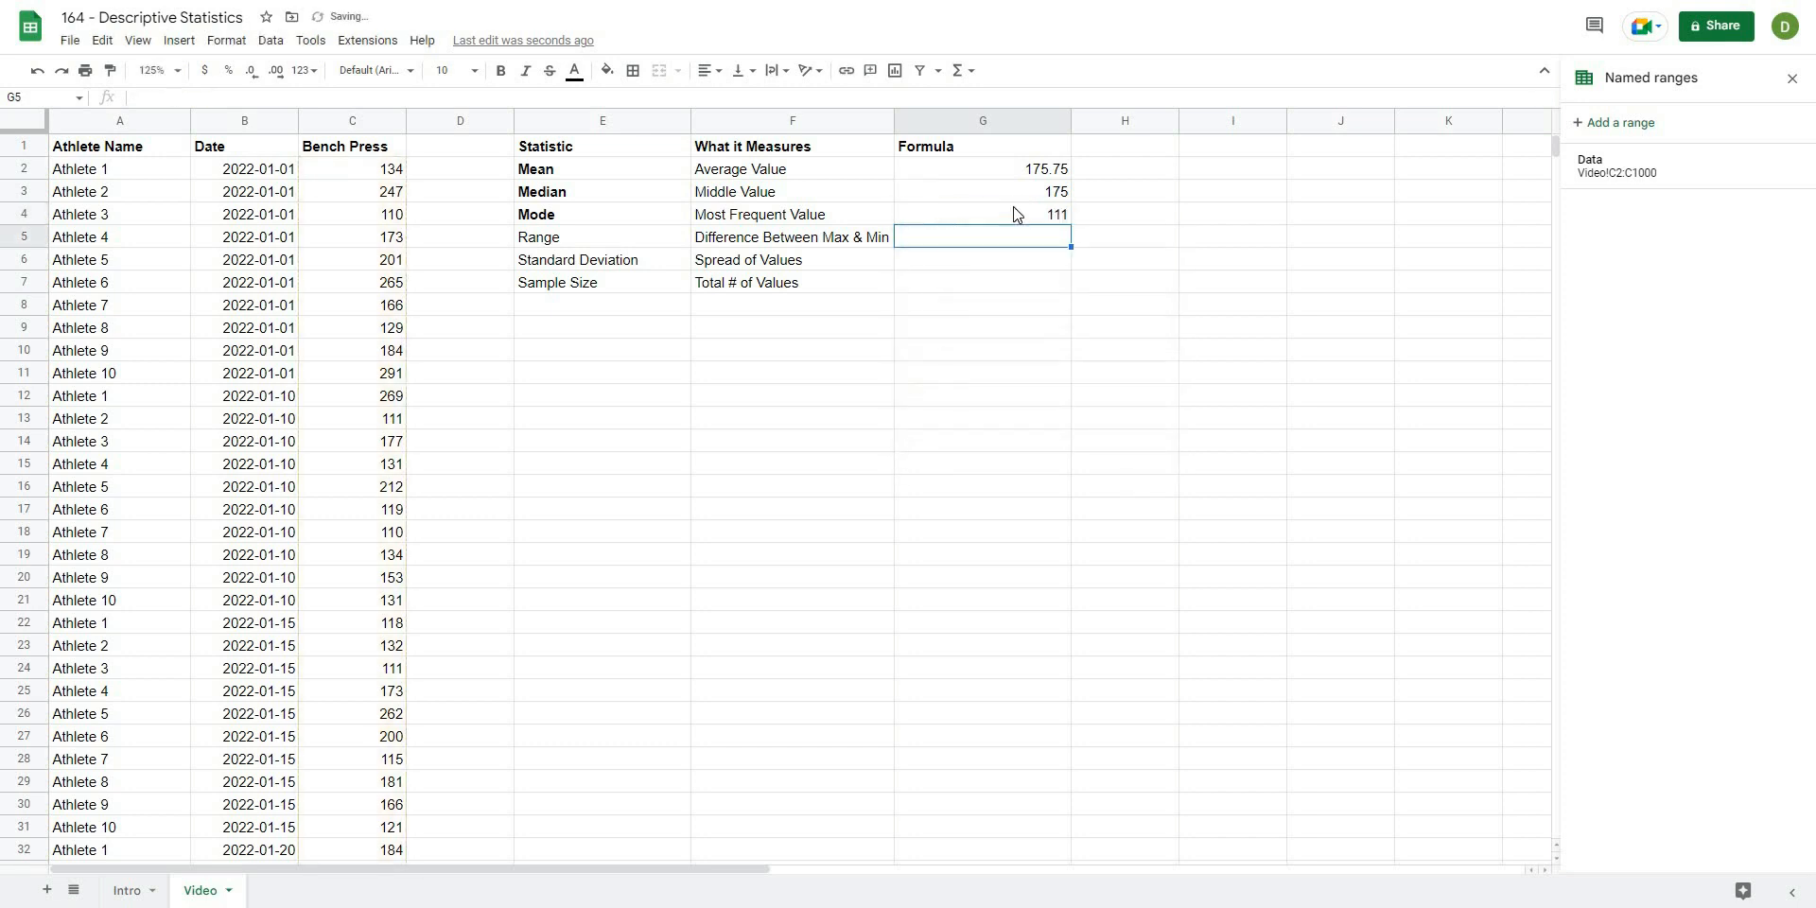
left_click(982, 214)
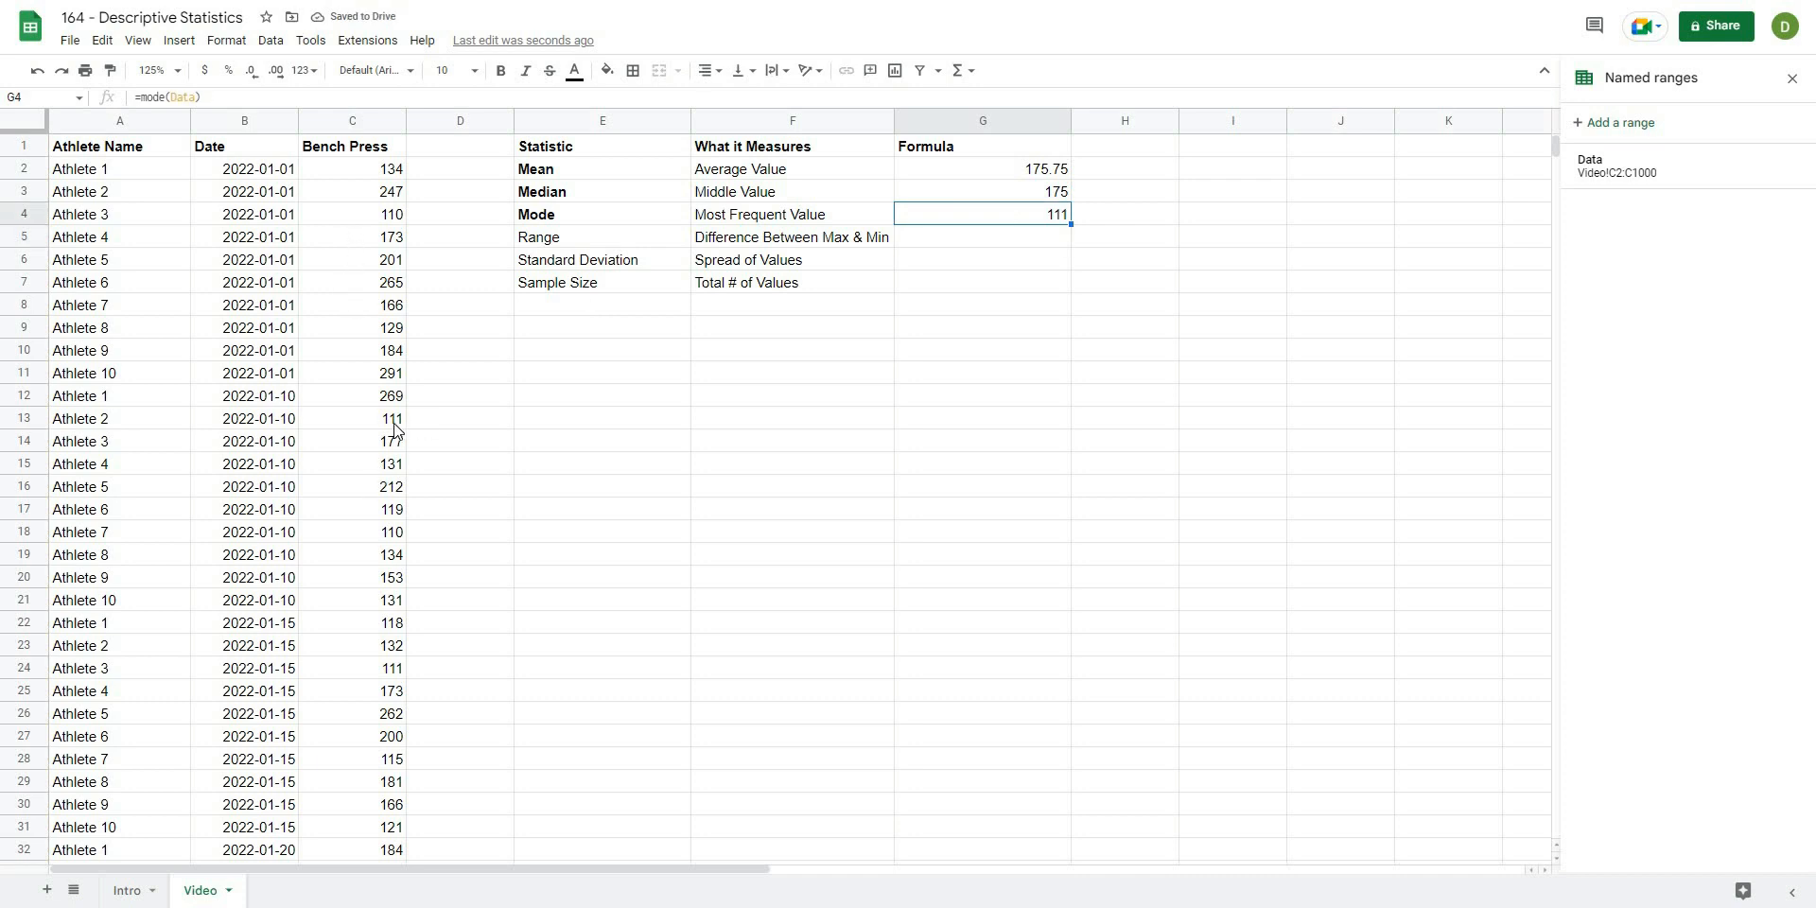
Confirm the 111 entries repeating in the Bench Press column.
left_click(351, 667)
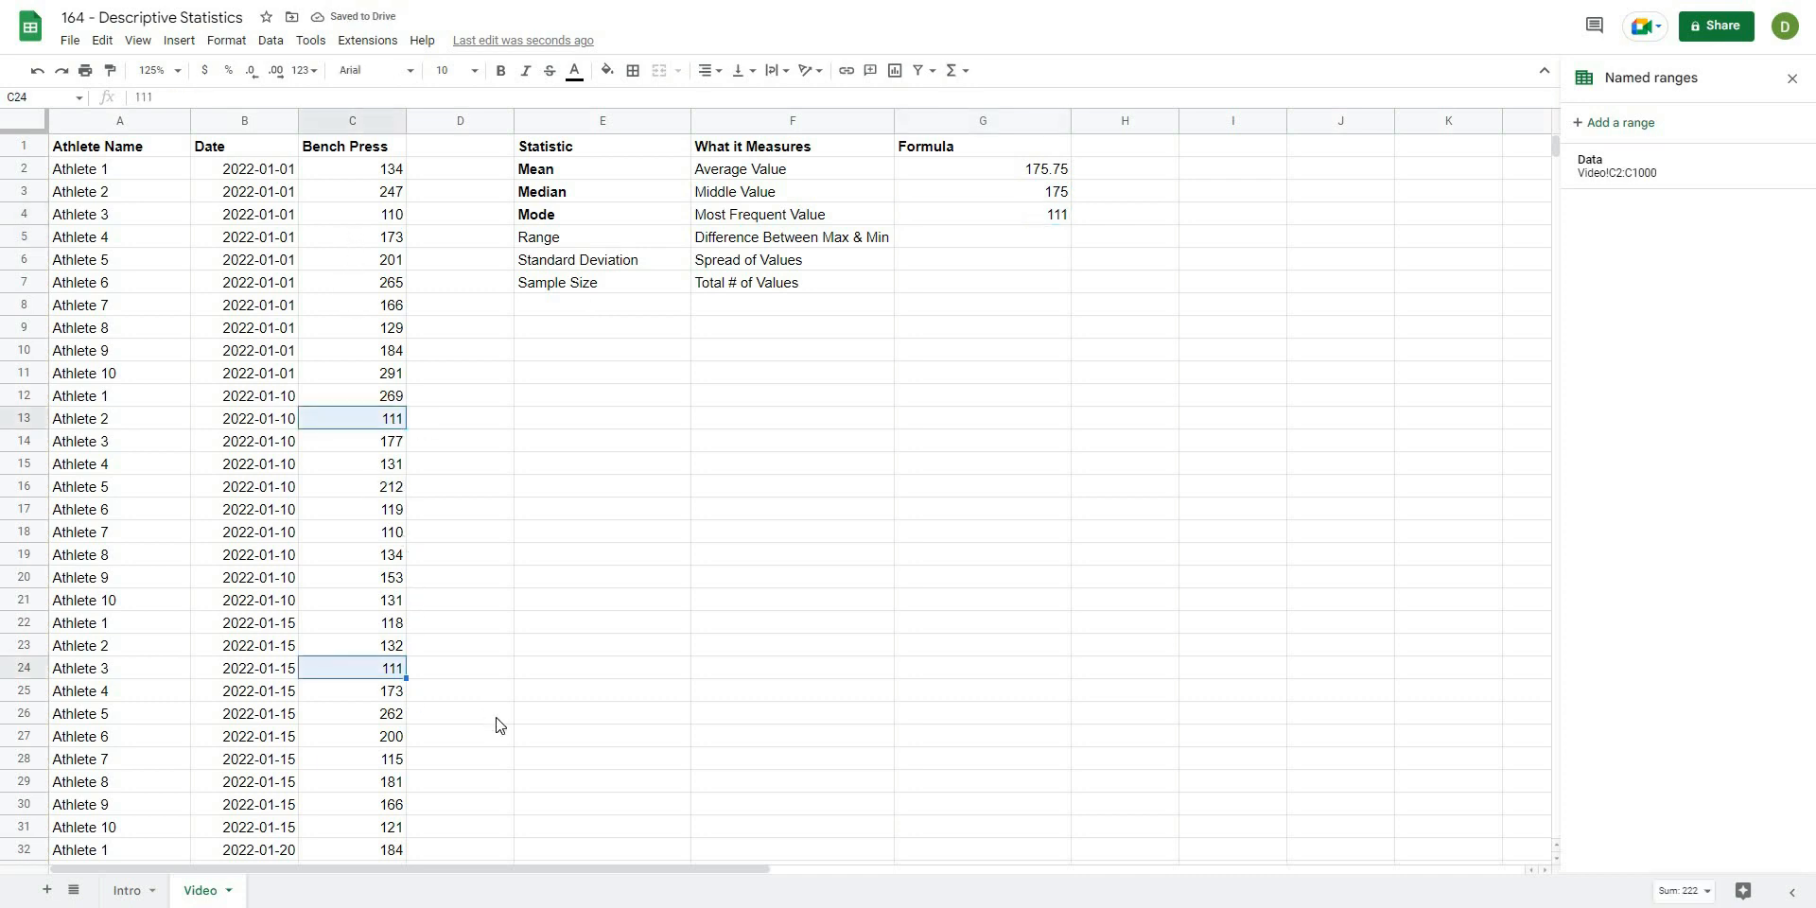
scroll("down", 3)
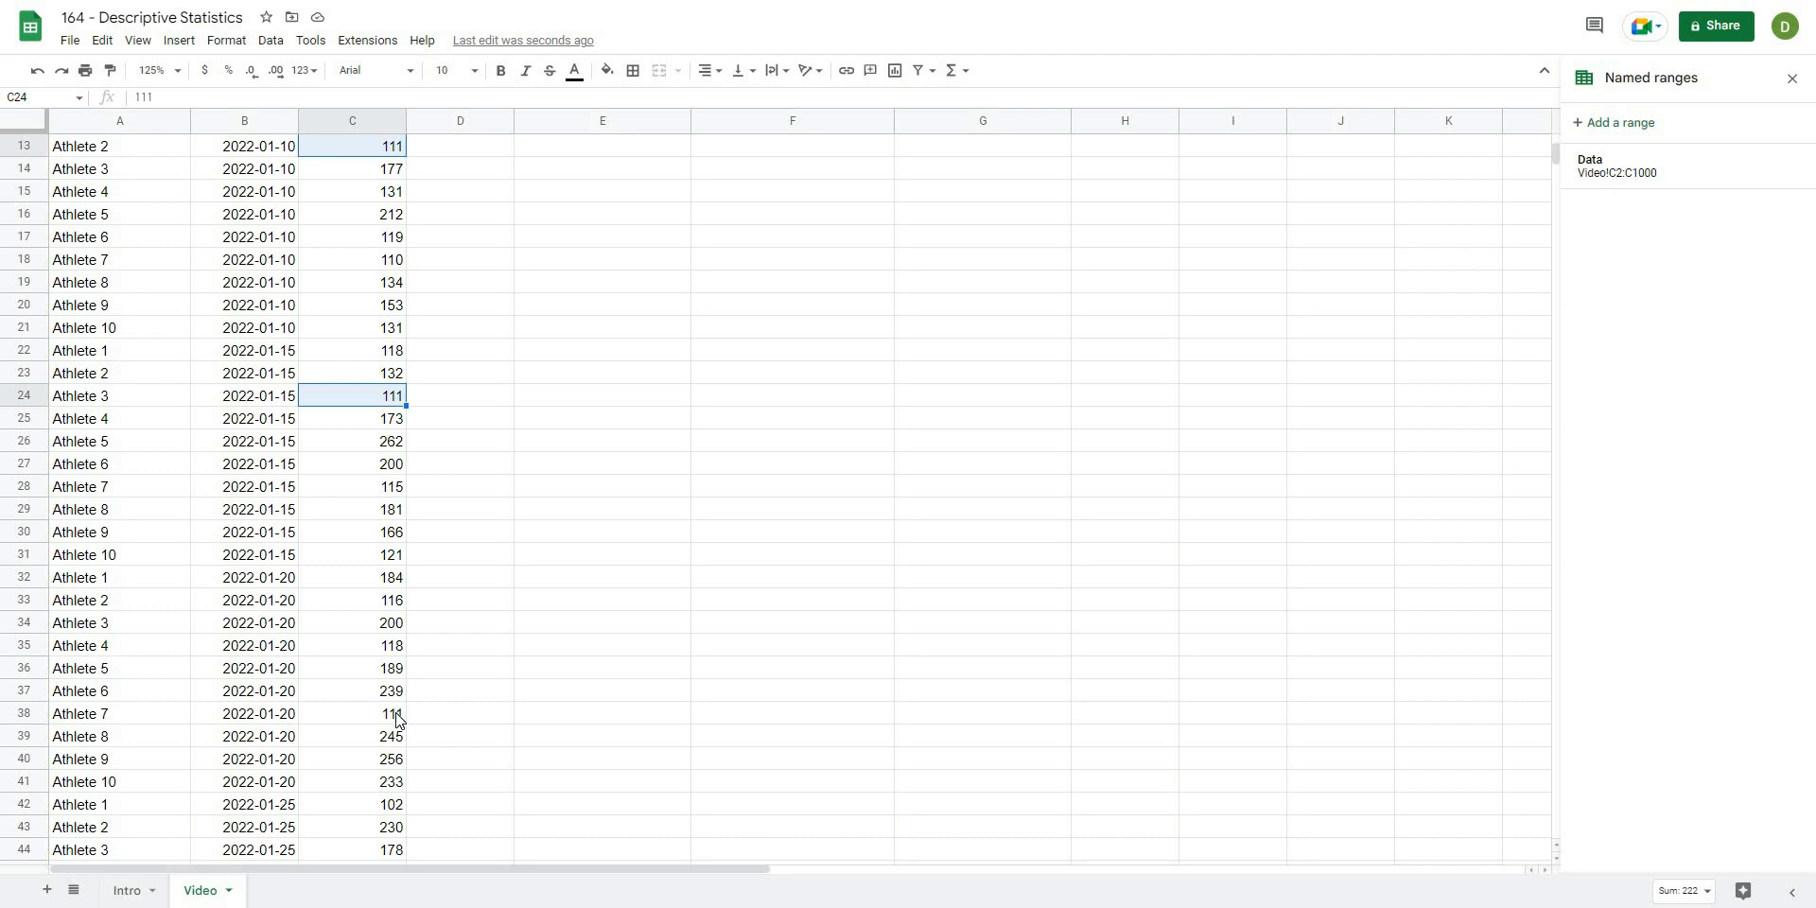
scroll("down", 3)
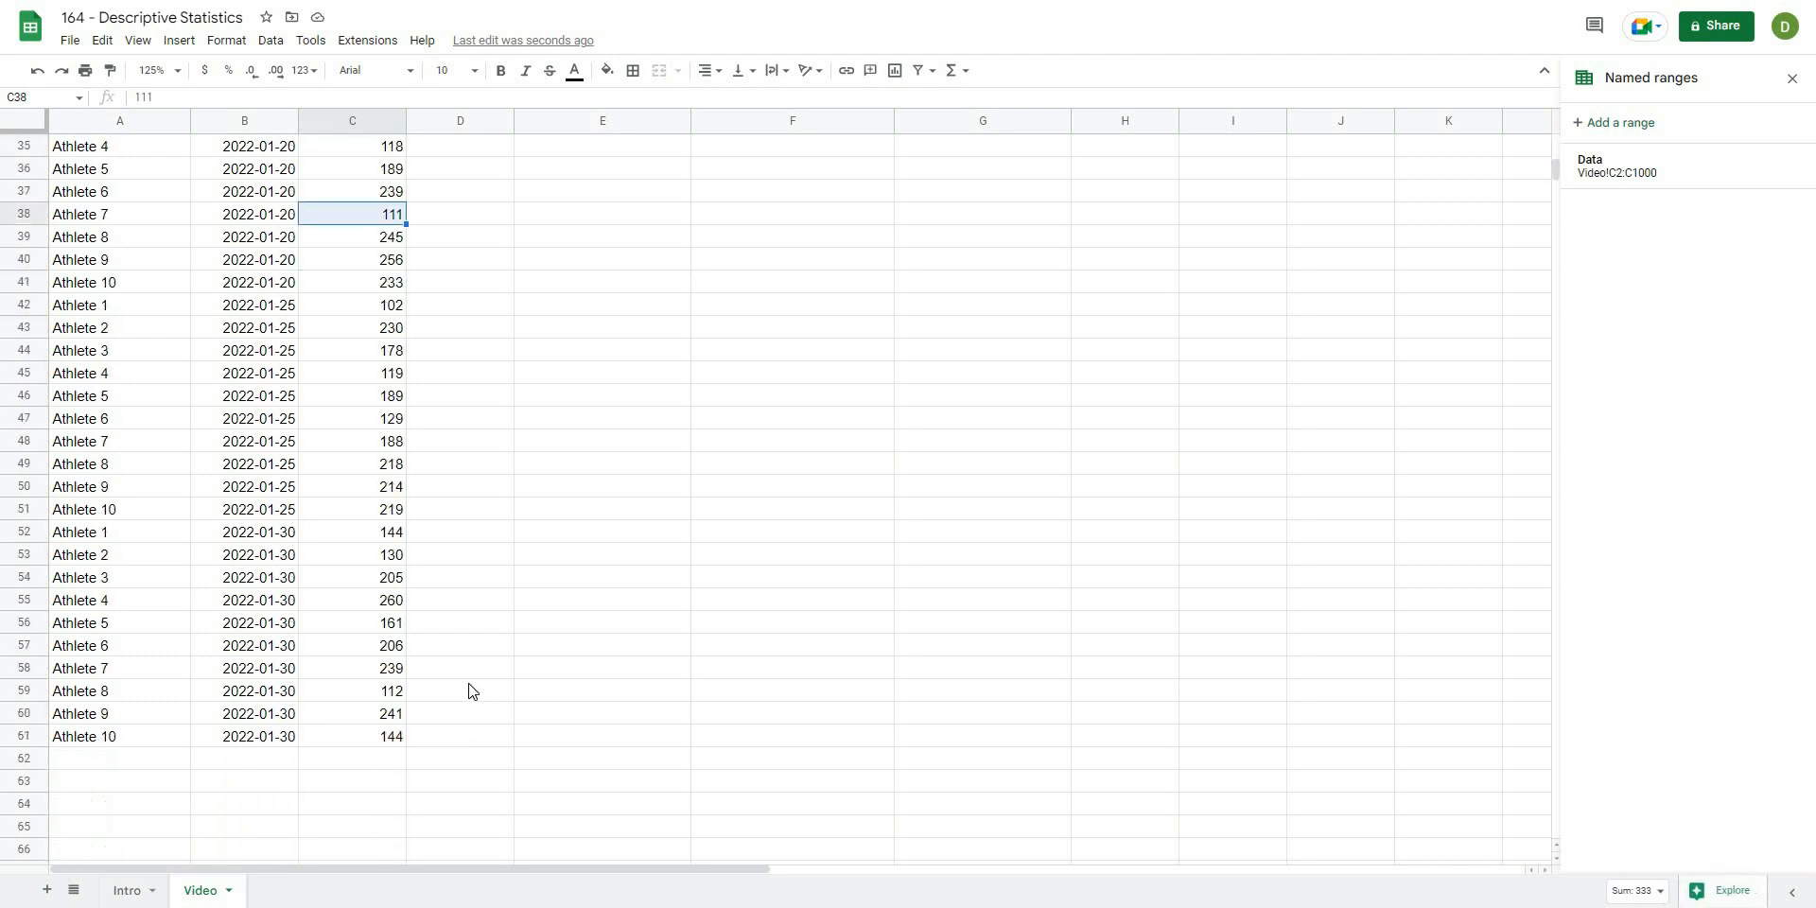
scroll("up", 3)
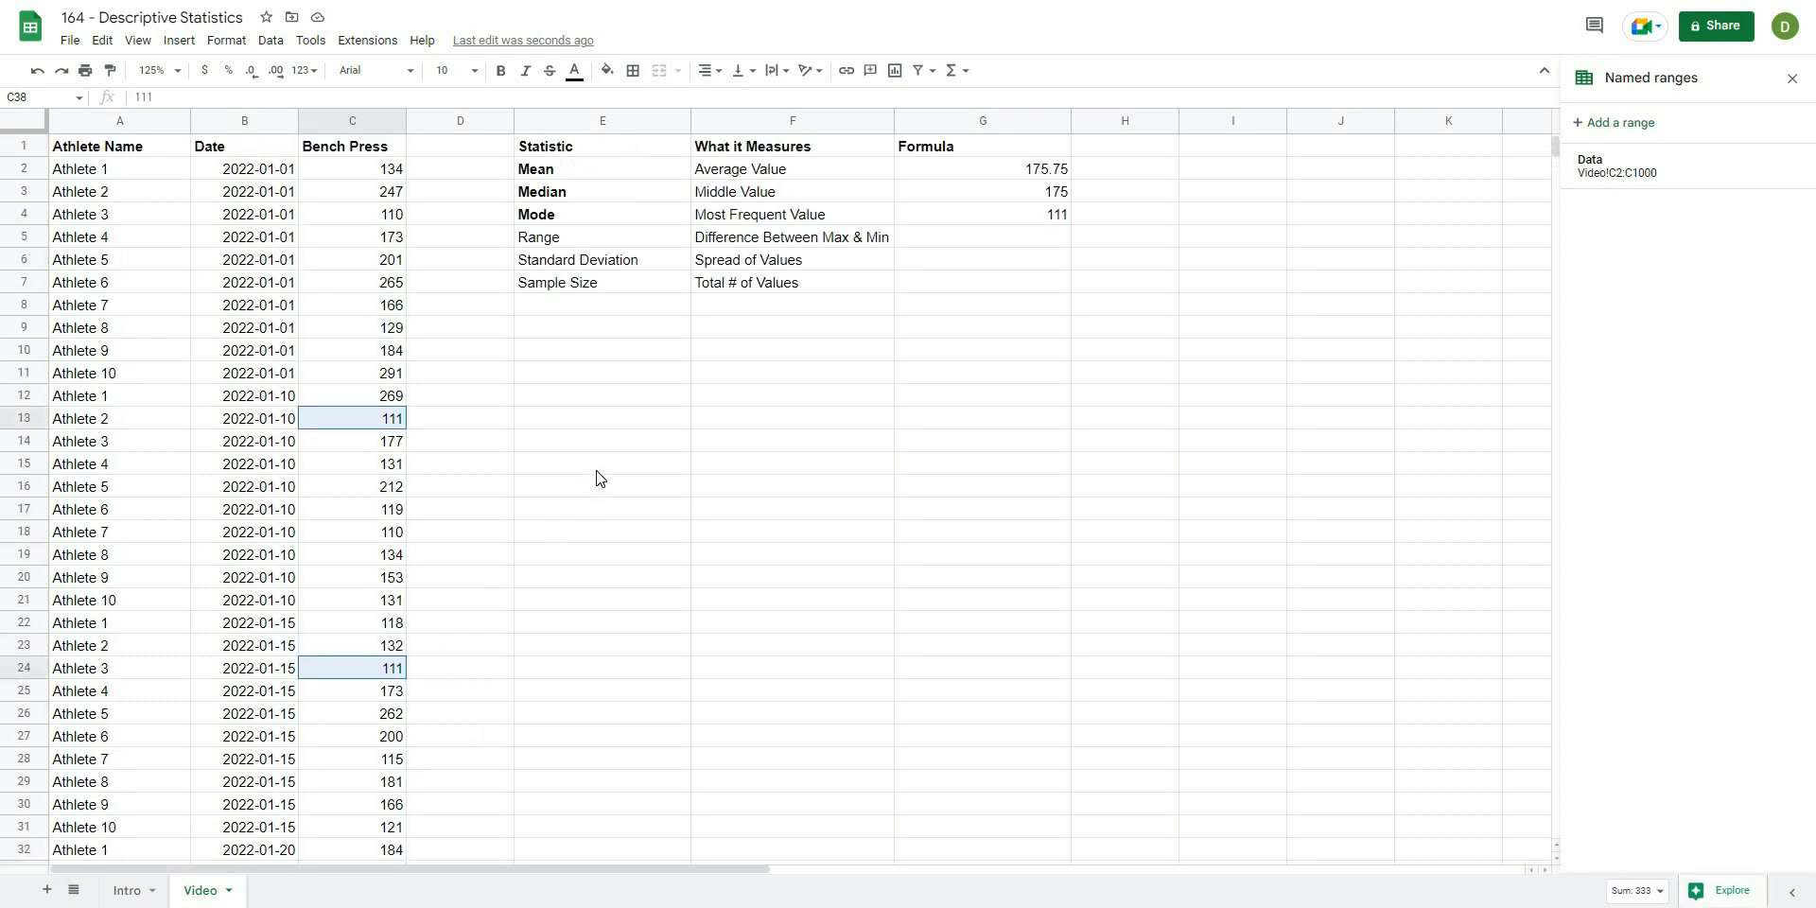
left_click(981, 237)
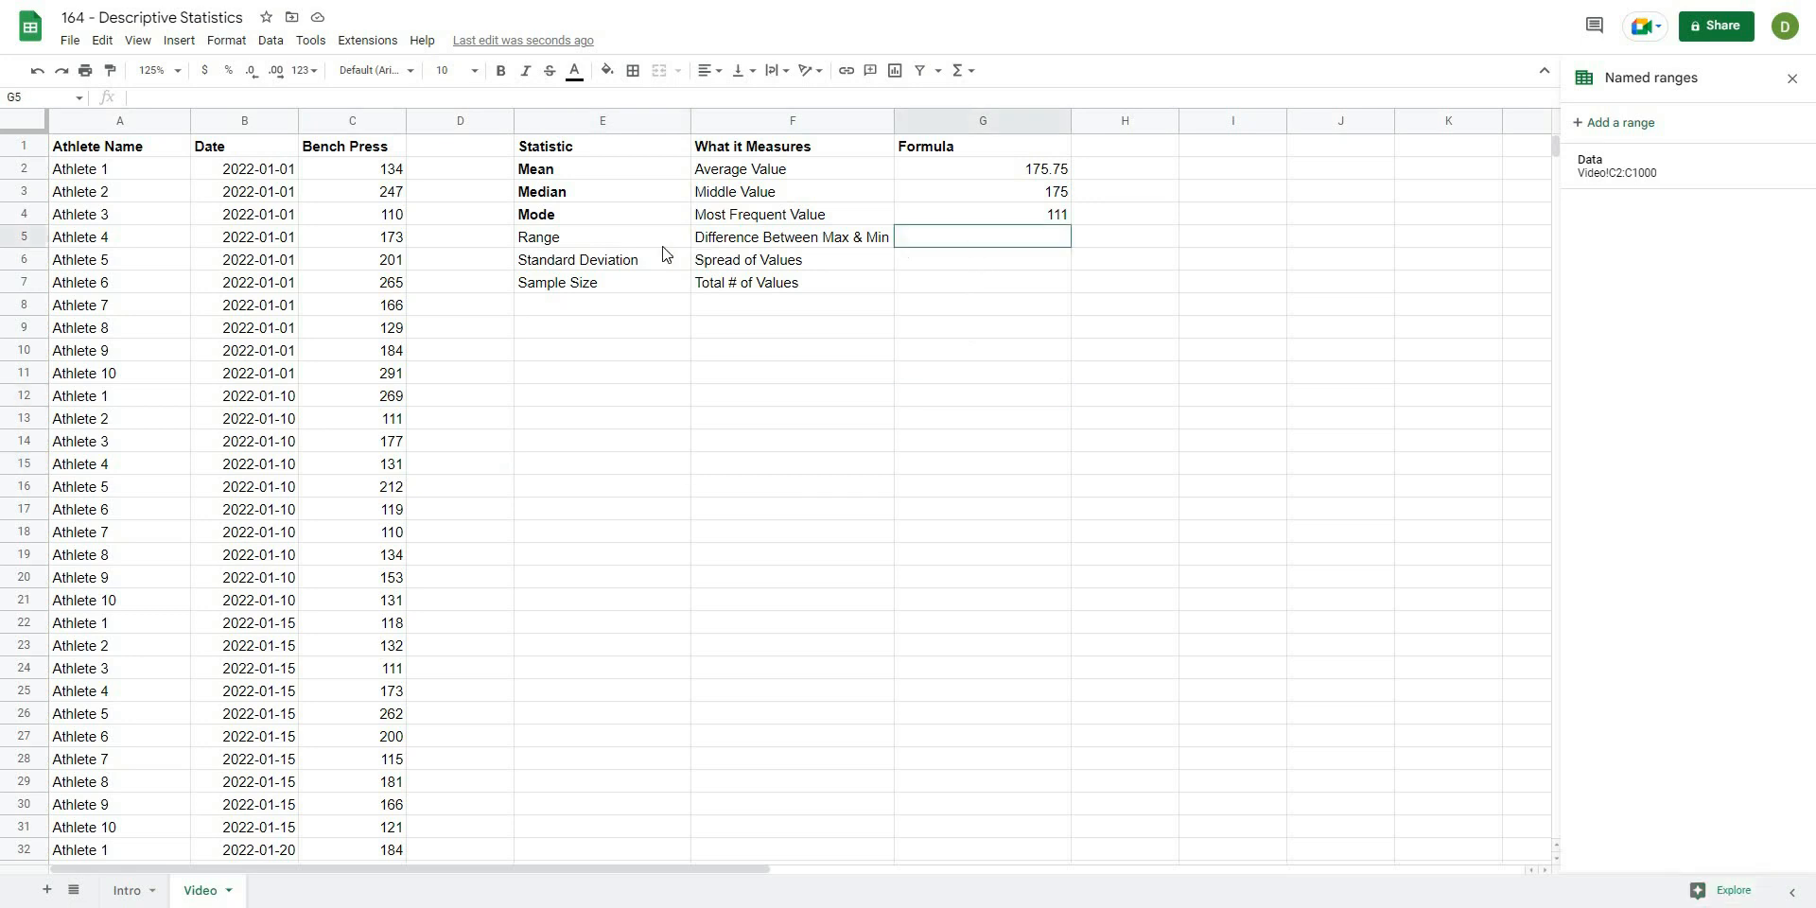
Bold the Range label in E5.
left_click(601, 236)
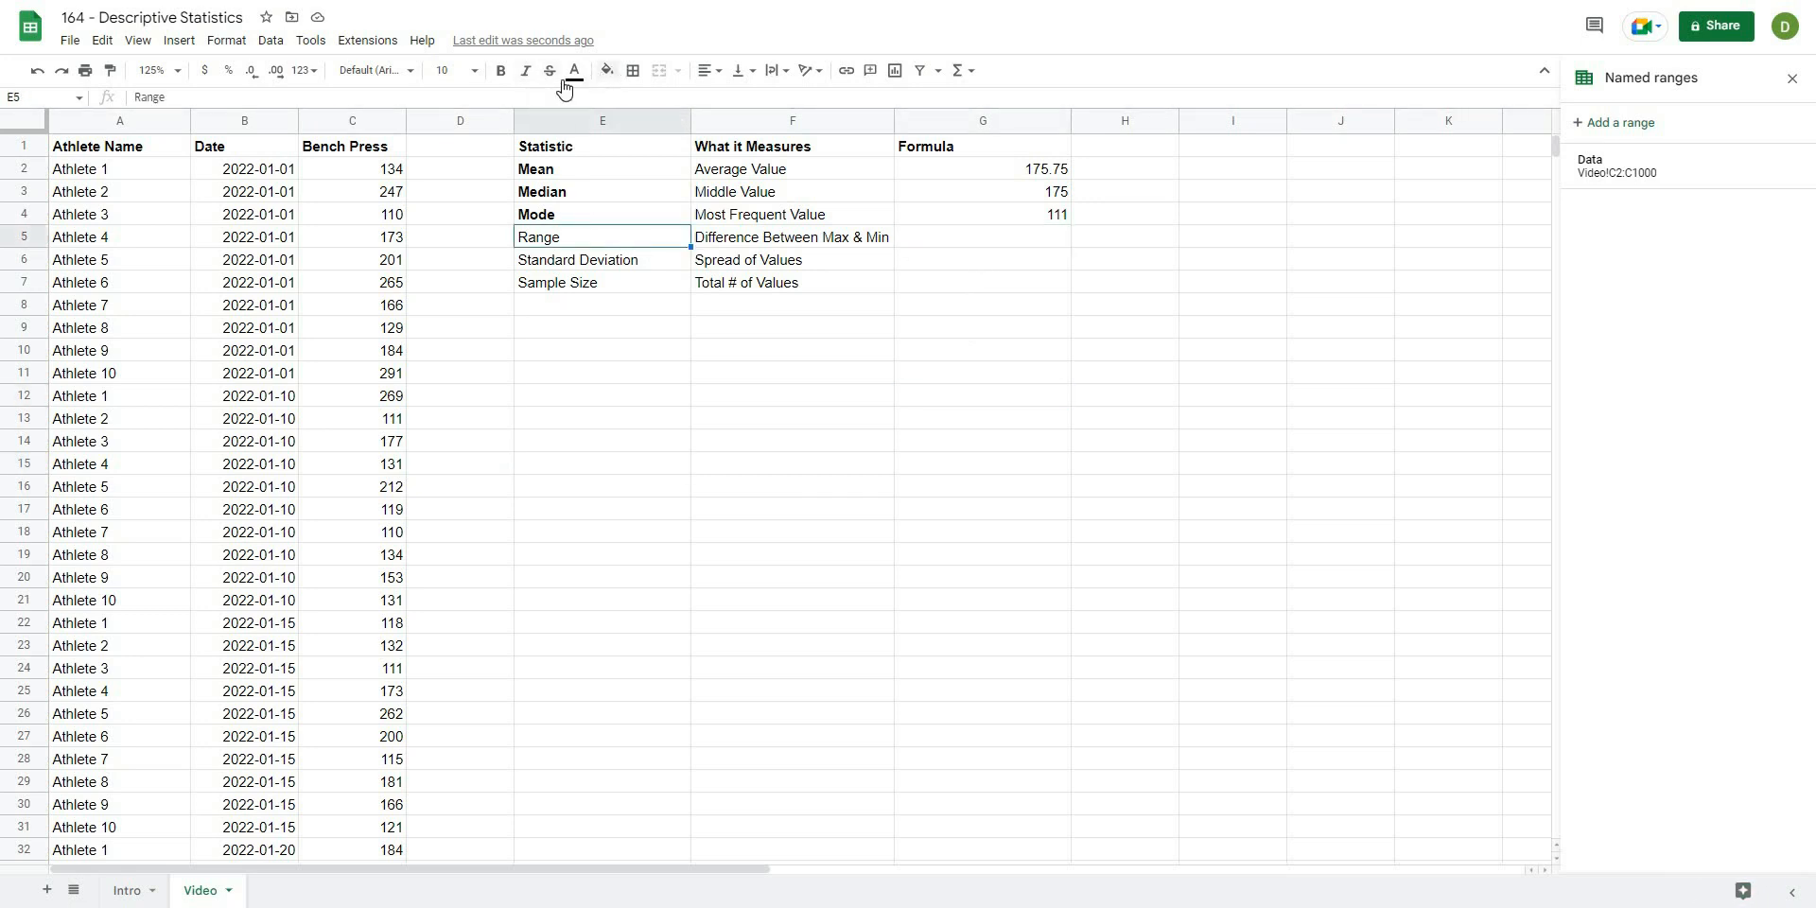
left_click(602, 350)
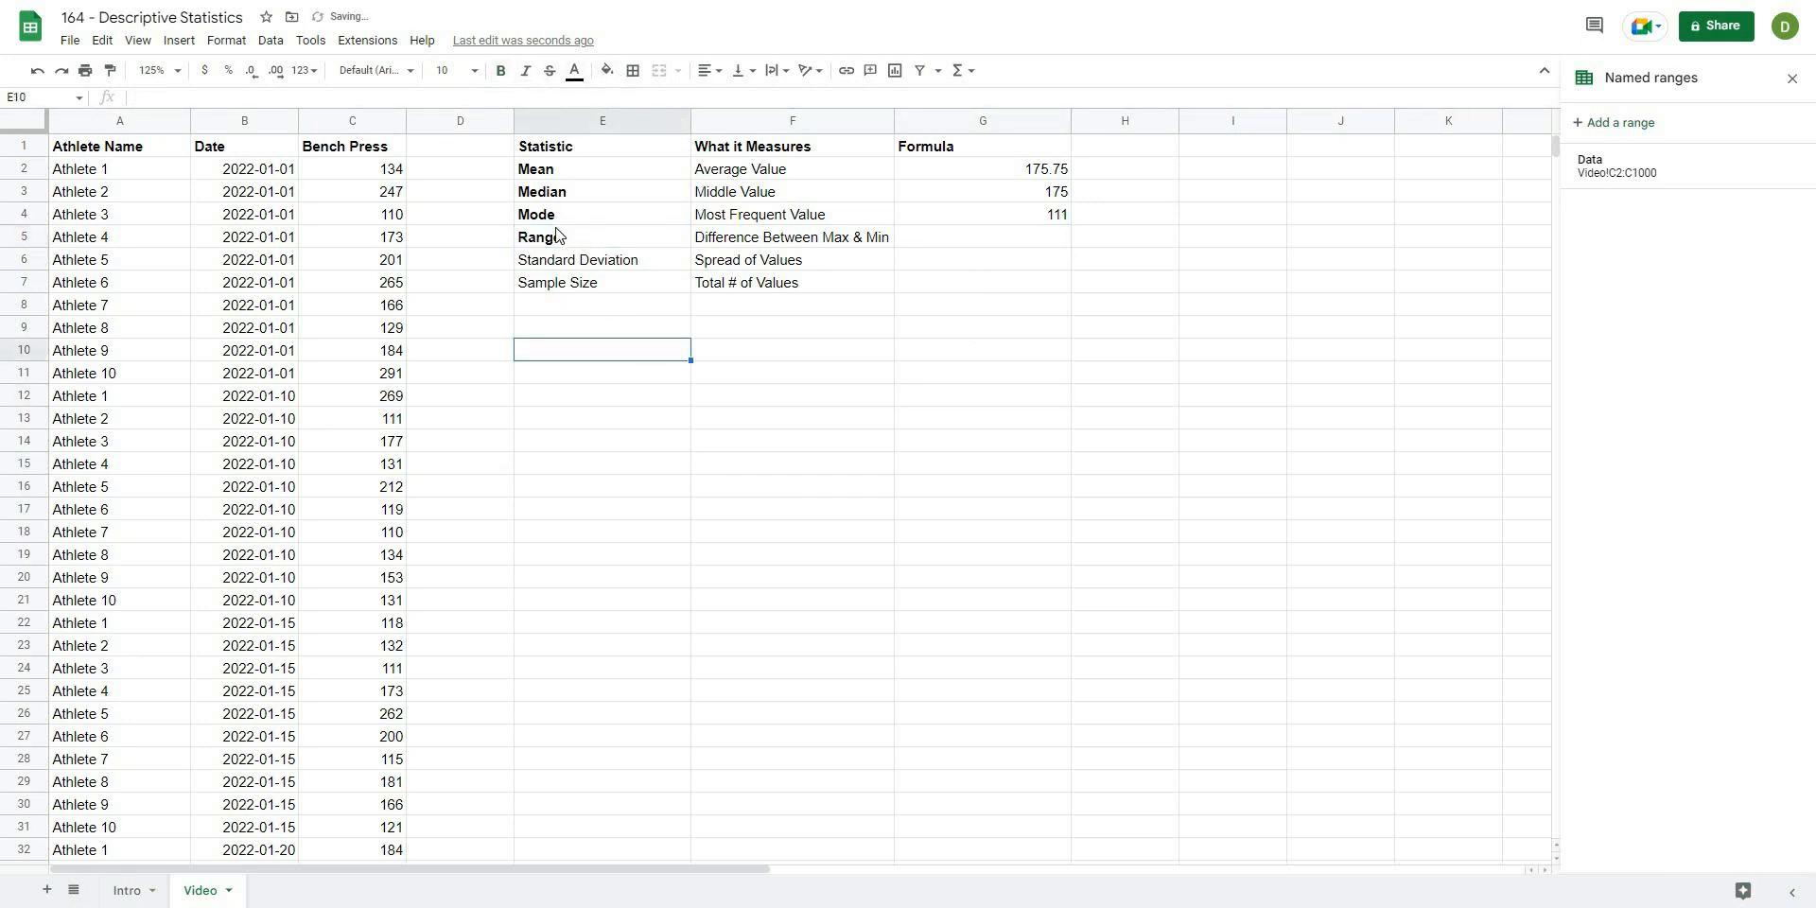
left_click(602, 237)
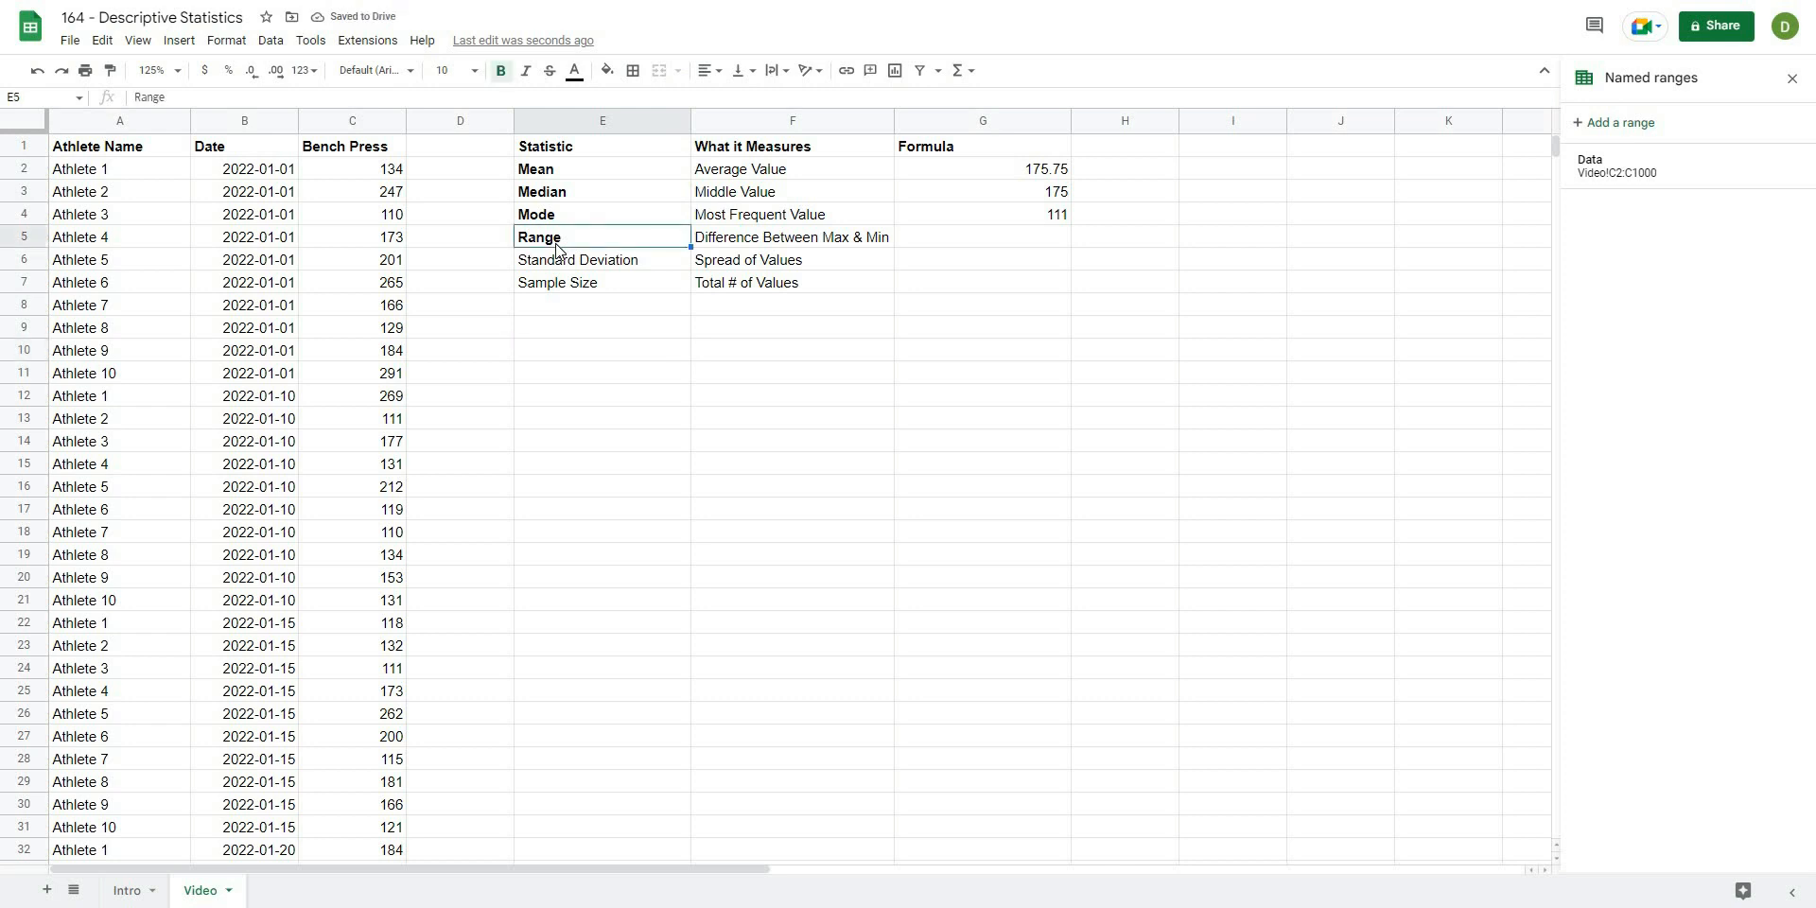
mouse_move(653, 562)
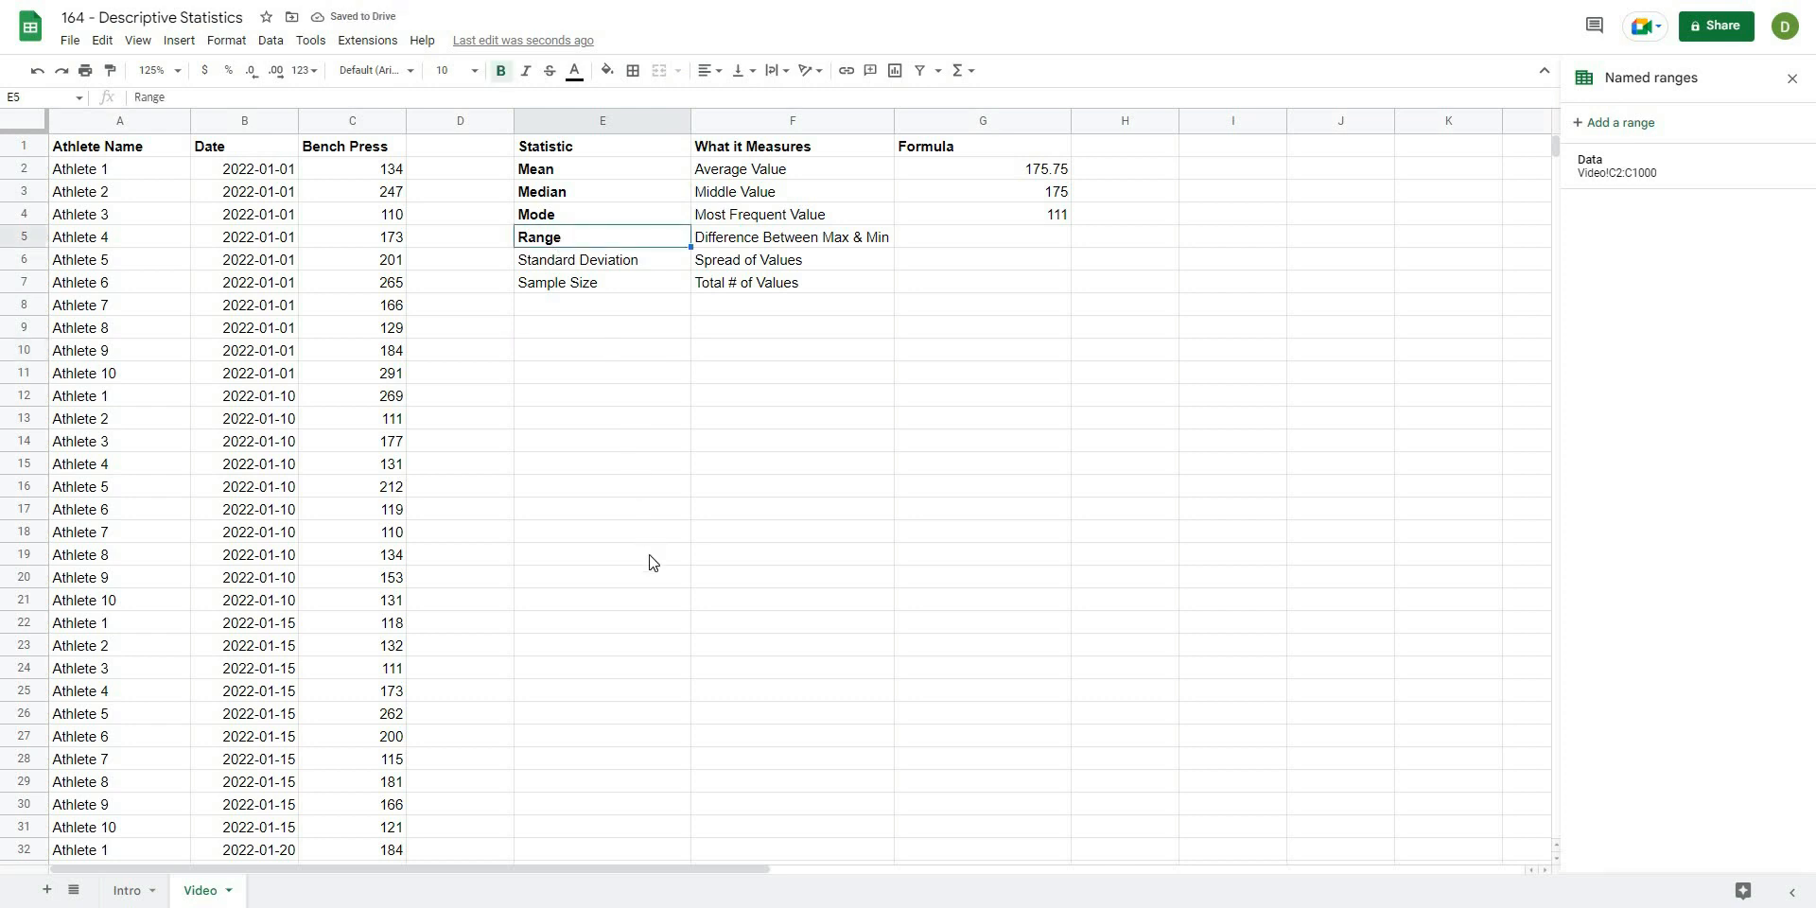
left_click(601, 464)
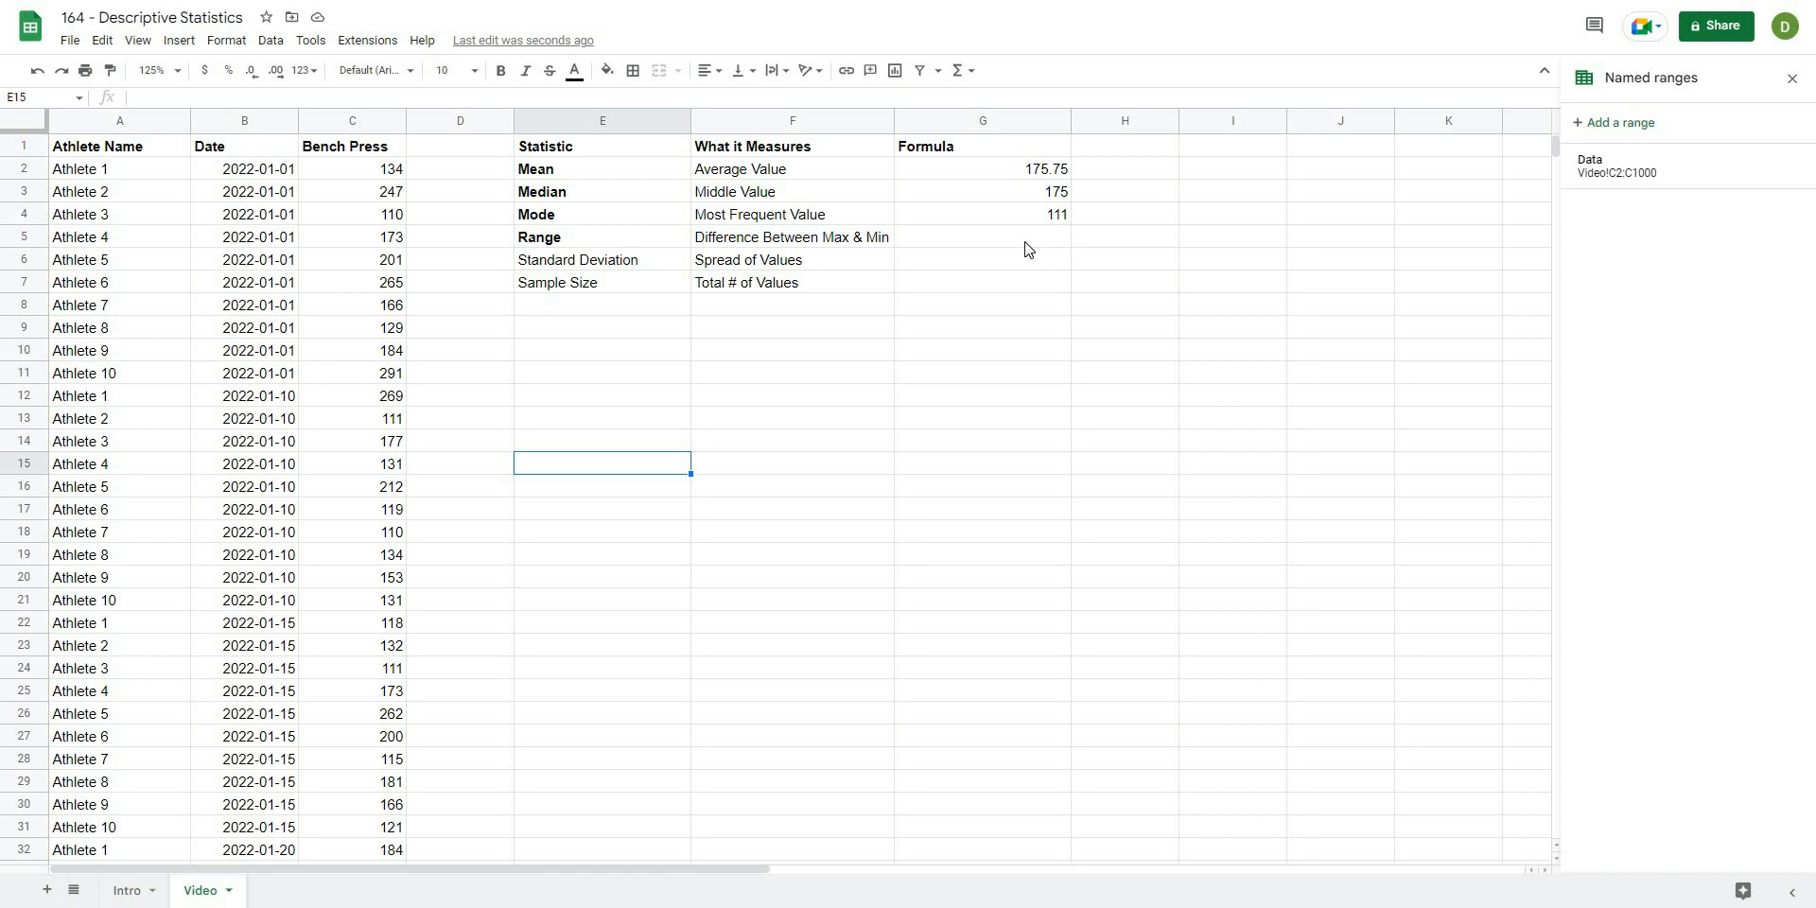
Enter =max(Data) - min(Data) in G5, returning a range of 189.
left_click(981, 236)
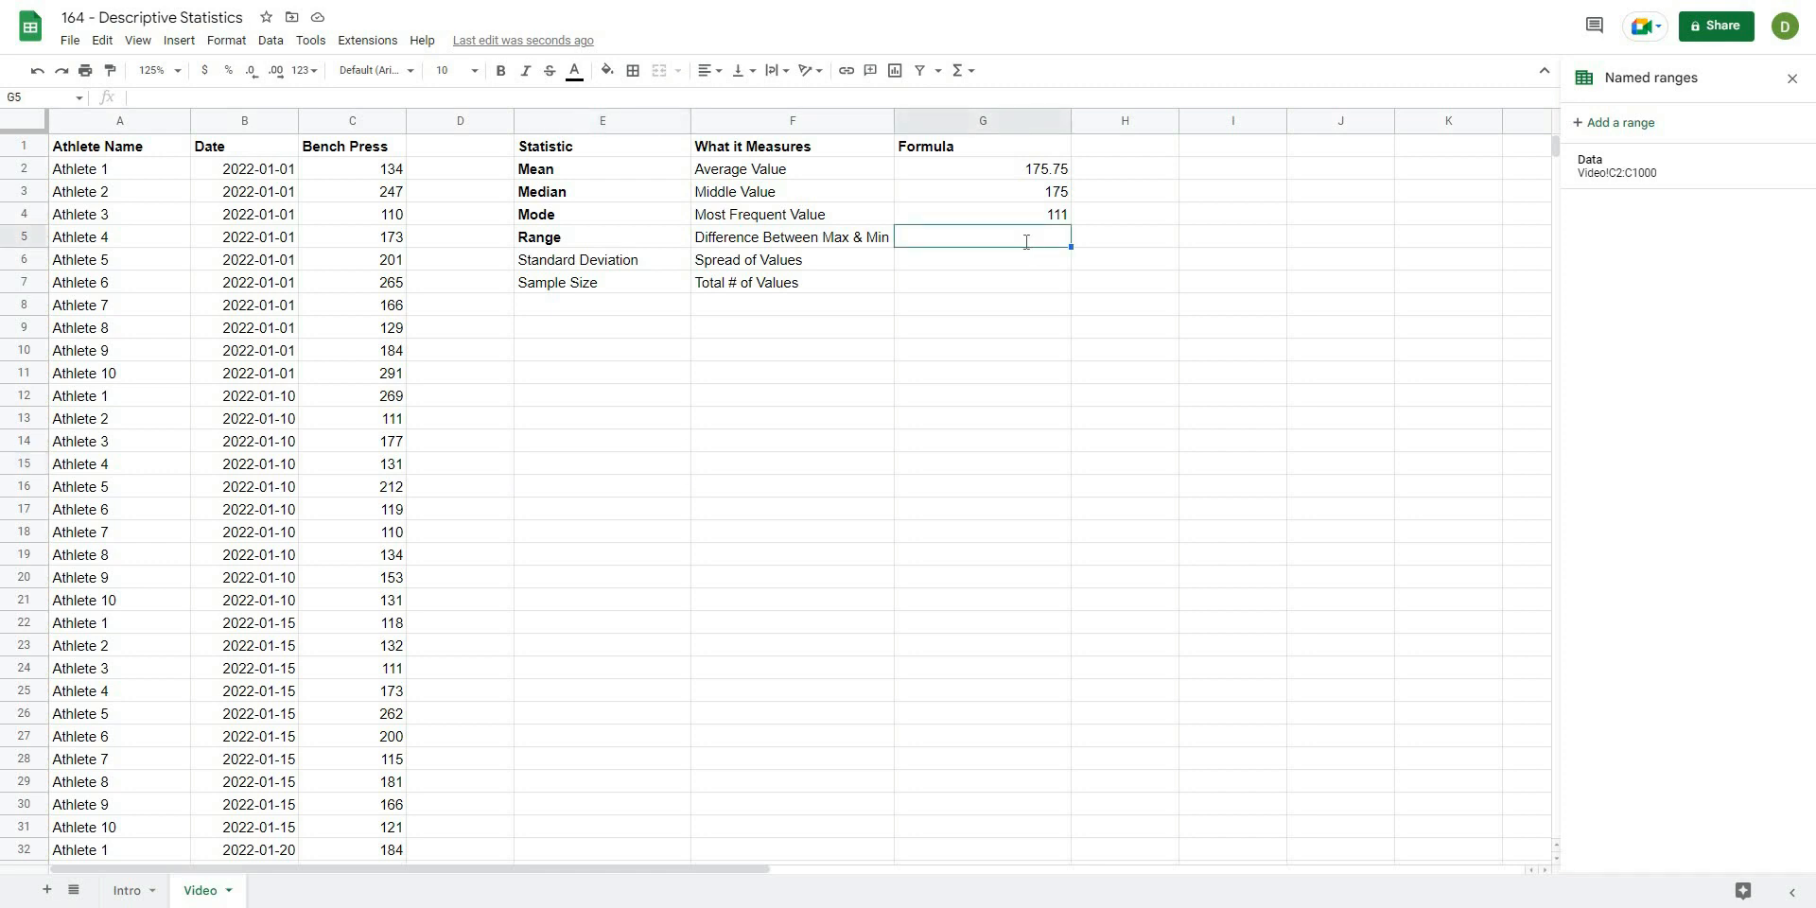
type("=max")
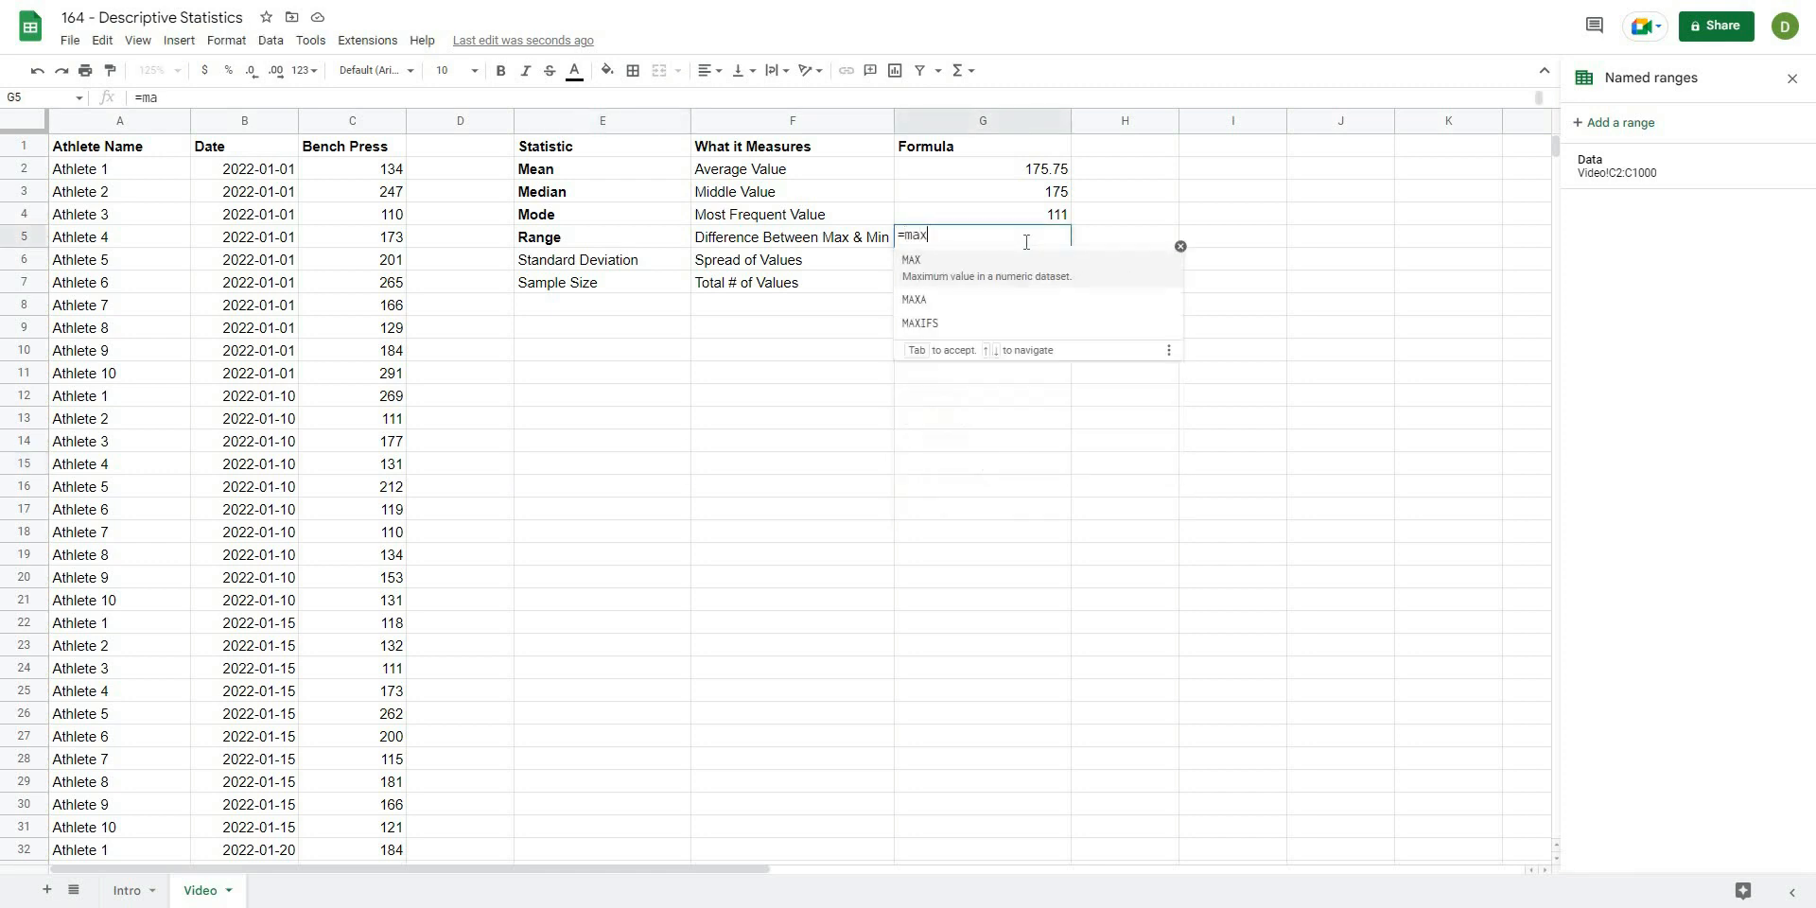
type("x(data) - =")
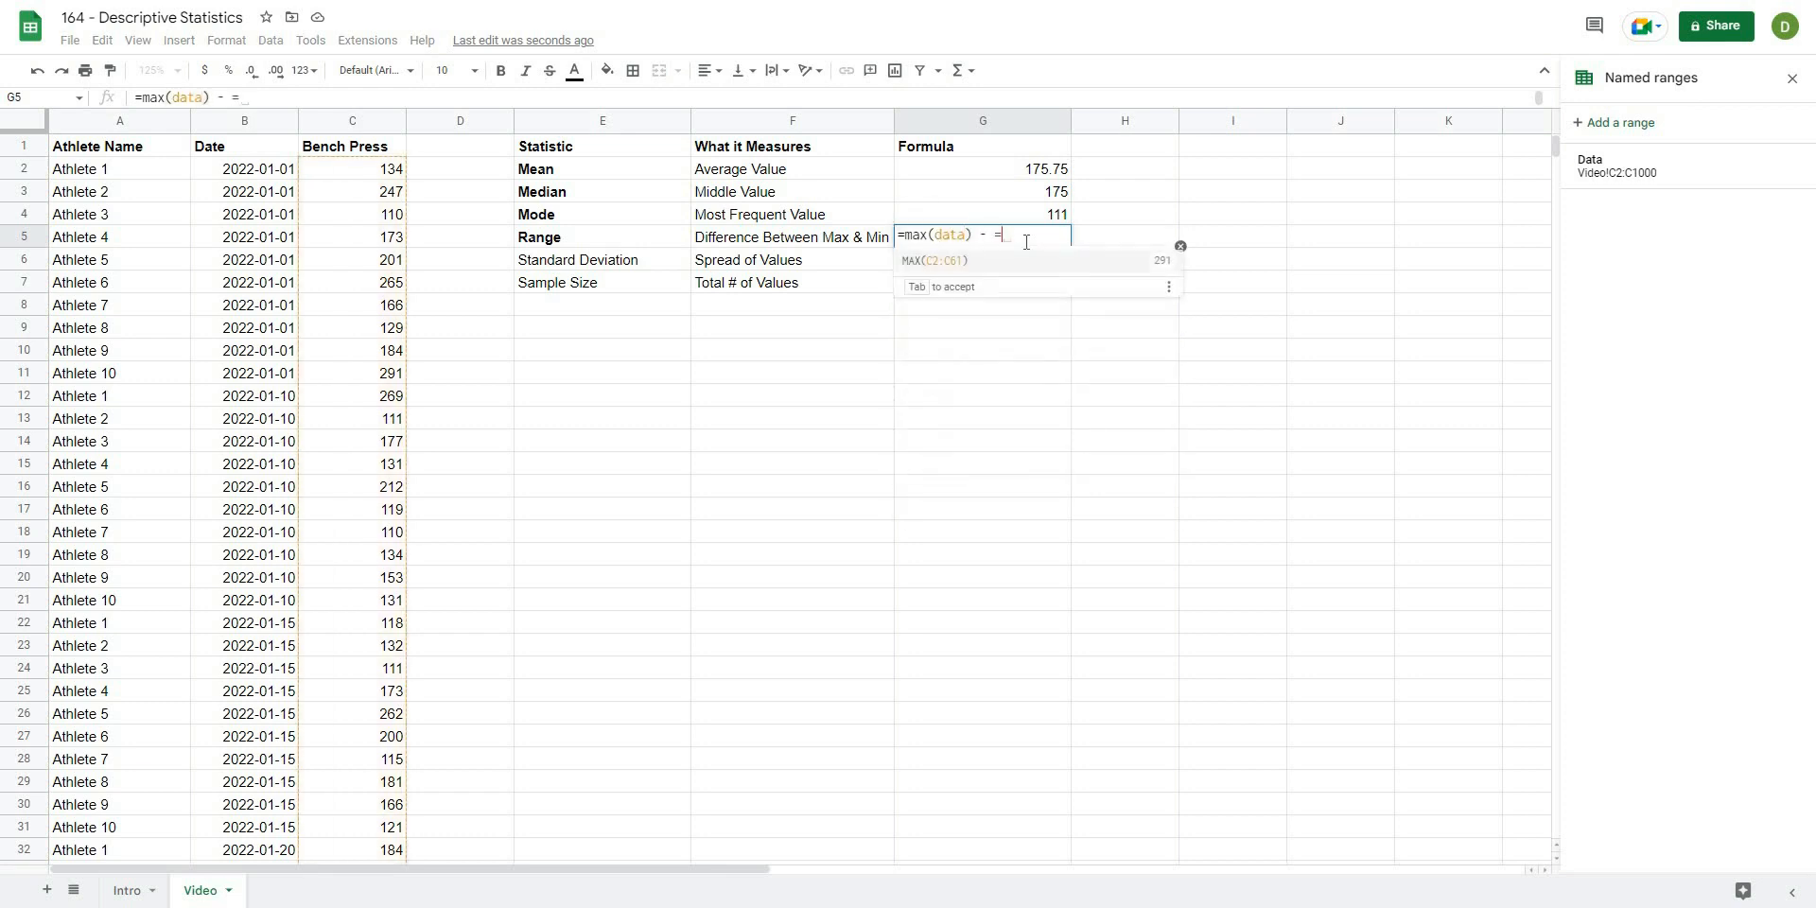
type("min(Data")
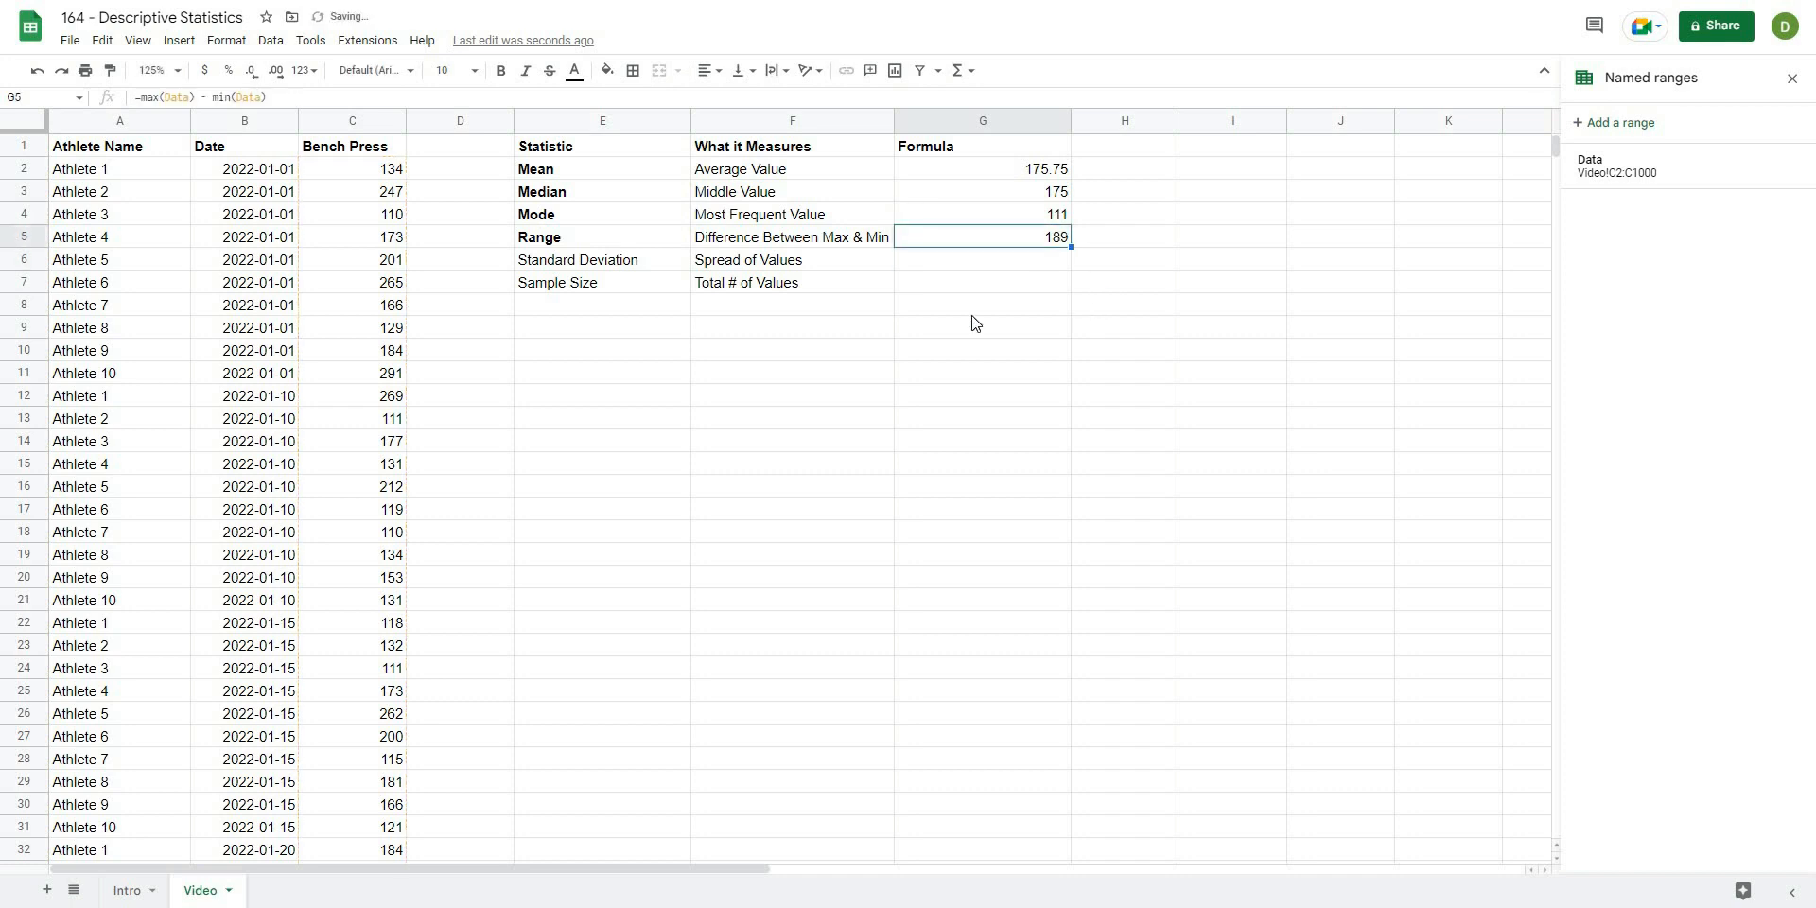
mouse_move(408, 201)
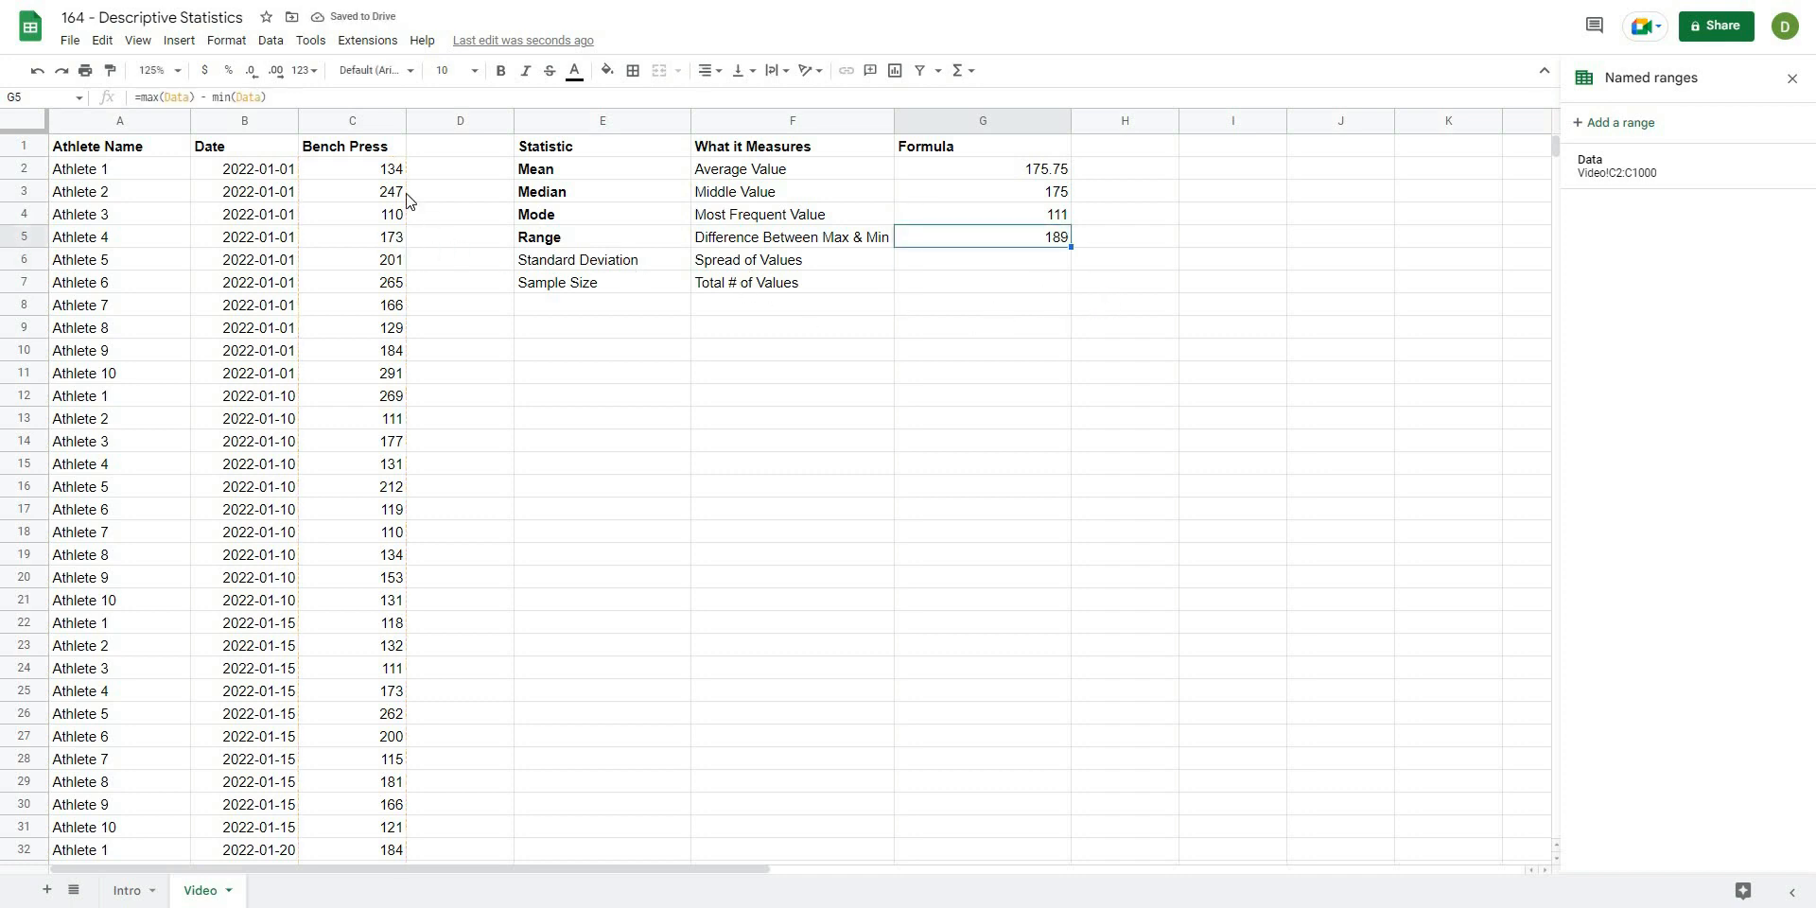
scroll("down", 3)
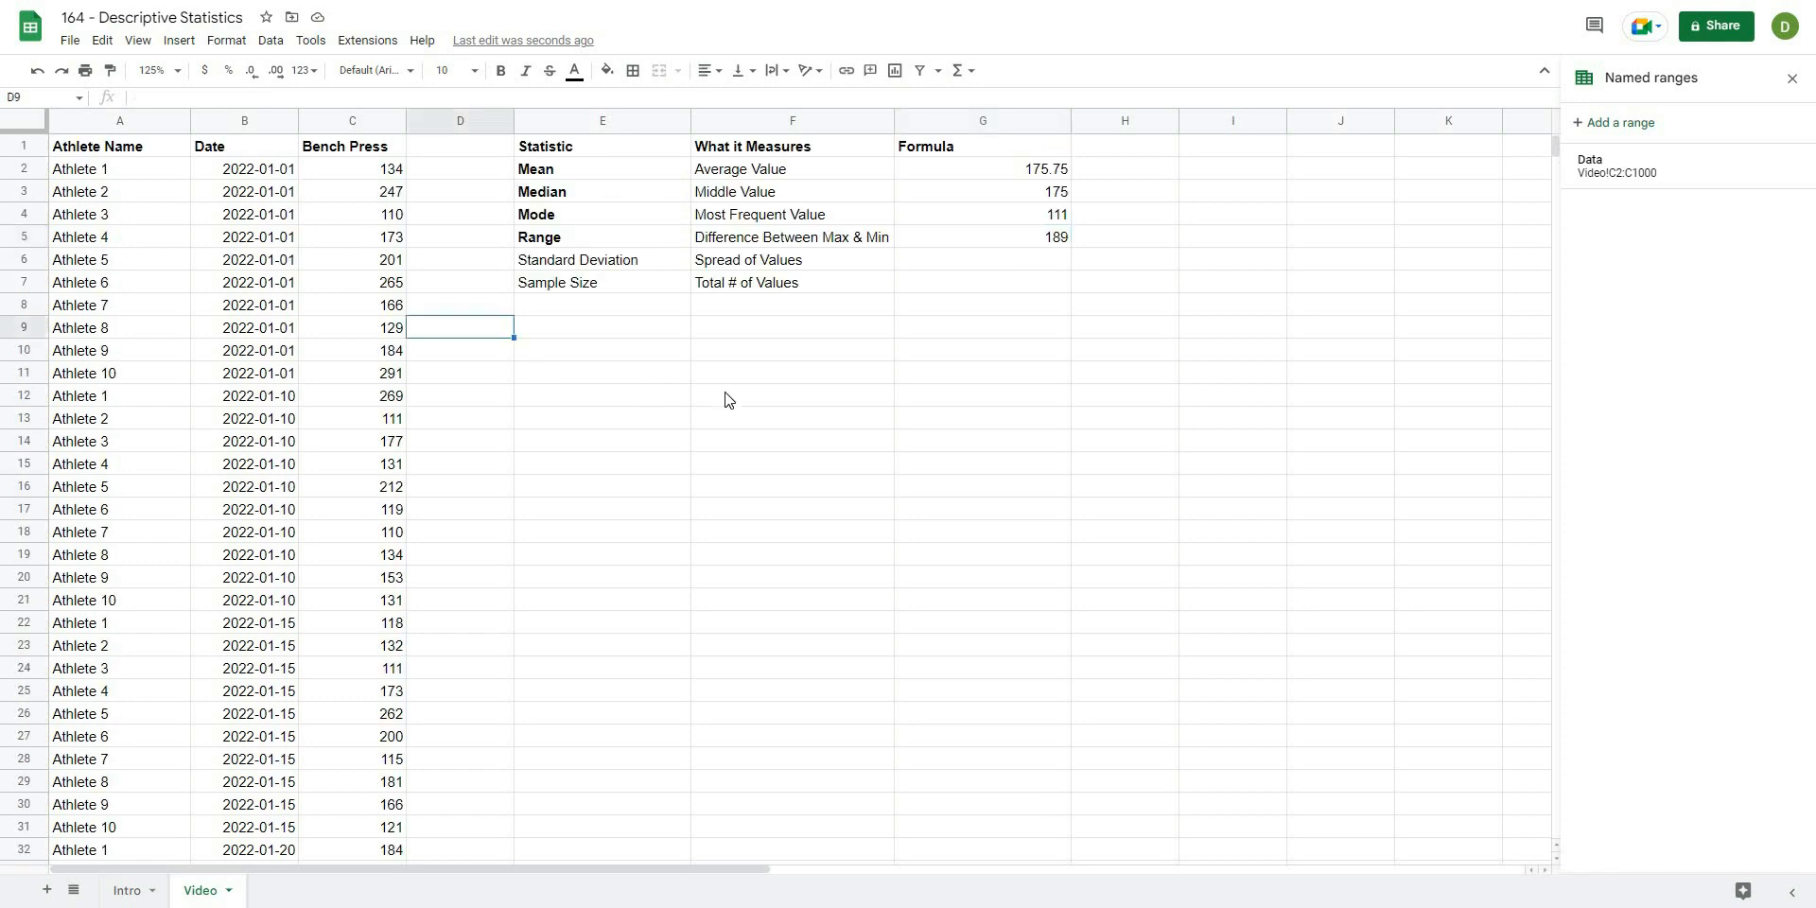
Bold the Standard Deviation label and enter =stdev(Data) in G6, returning 52.54267838.
left_click(601, 260)
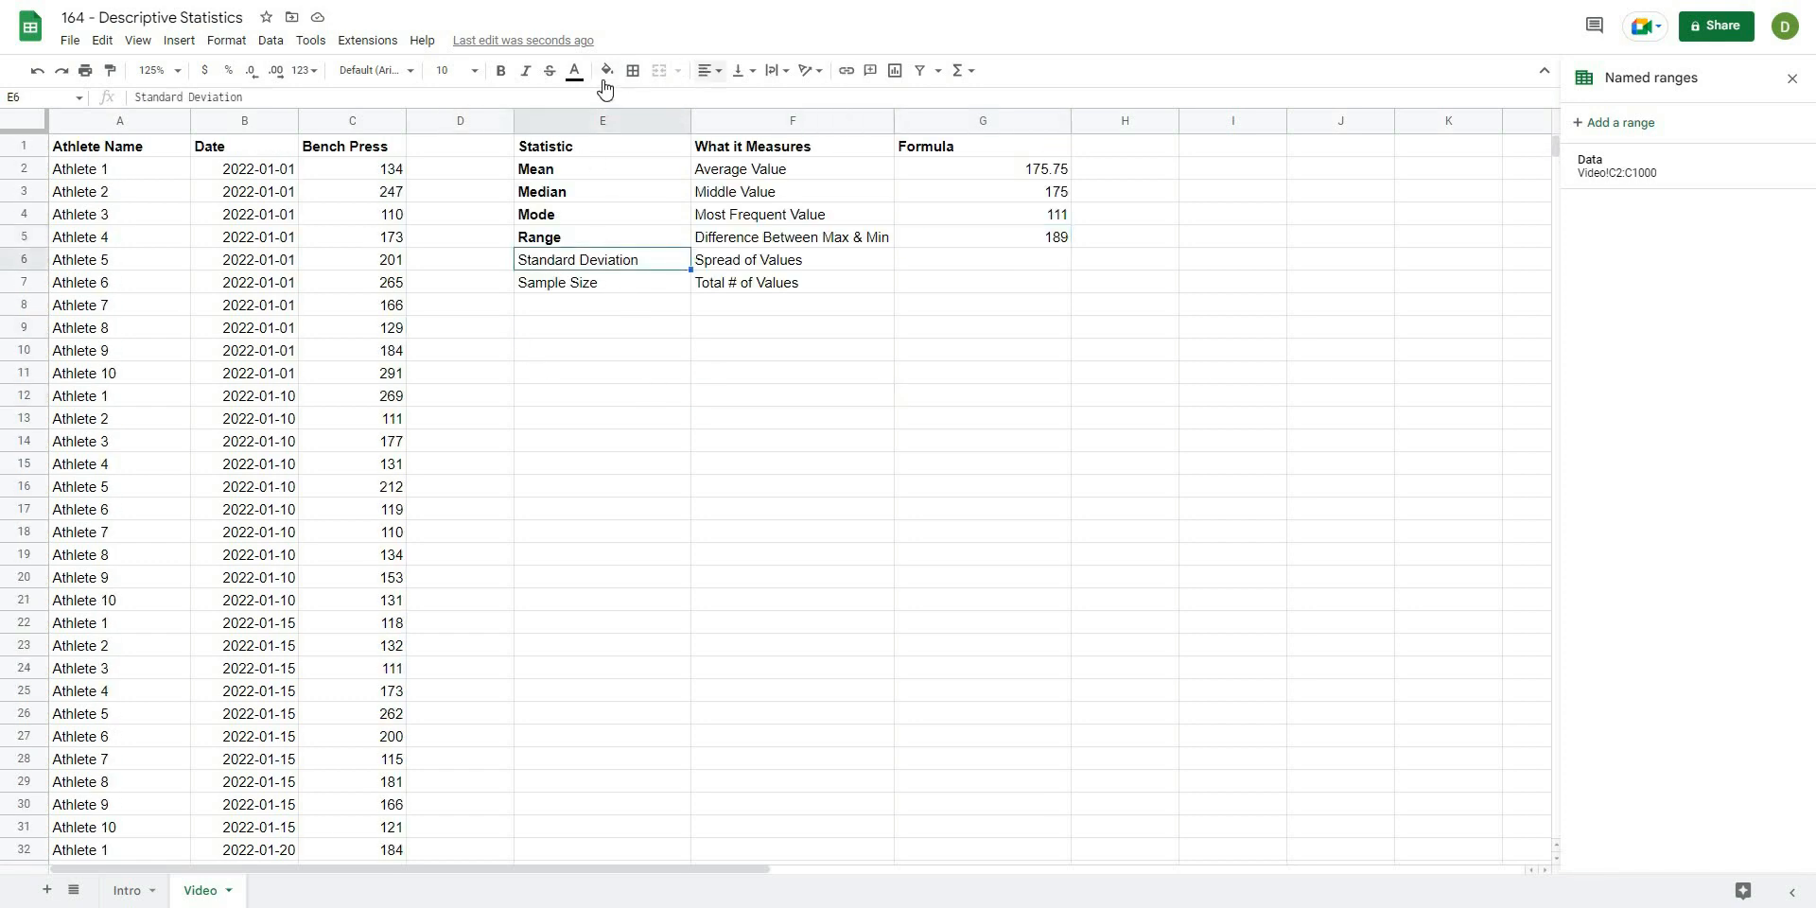
mouse_move(632, 70)
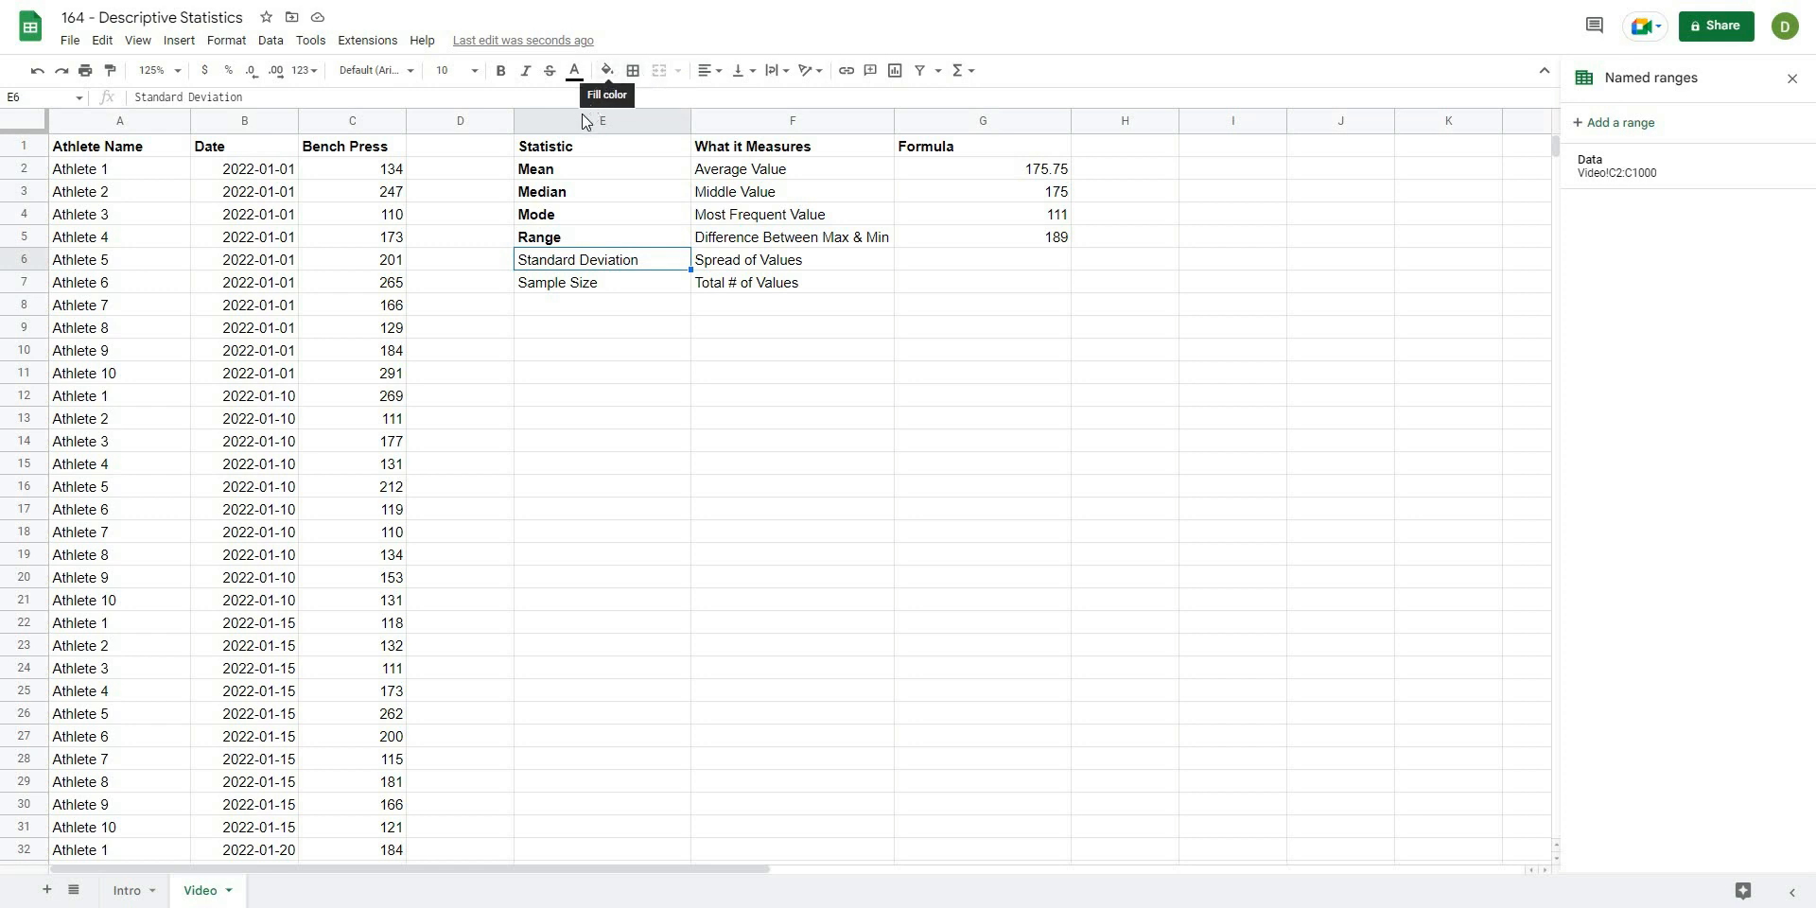
mouse_move(512, 75)
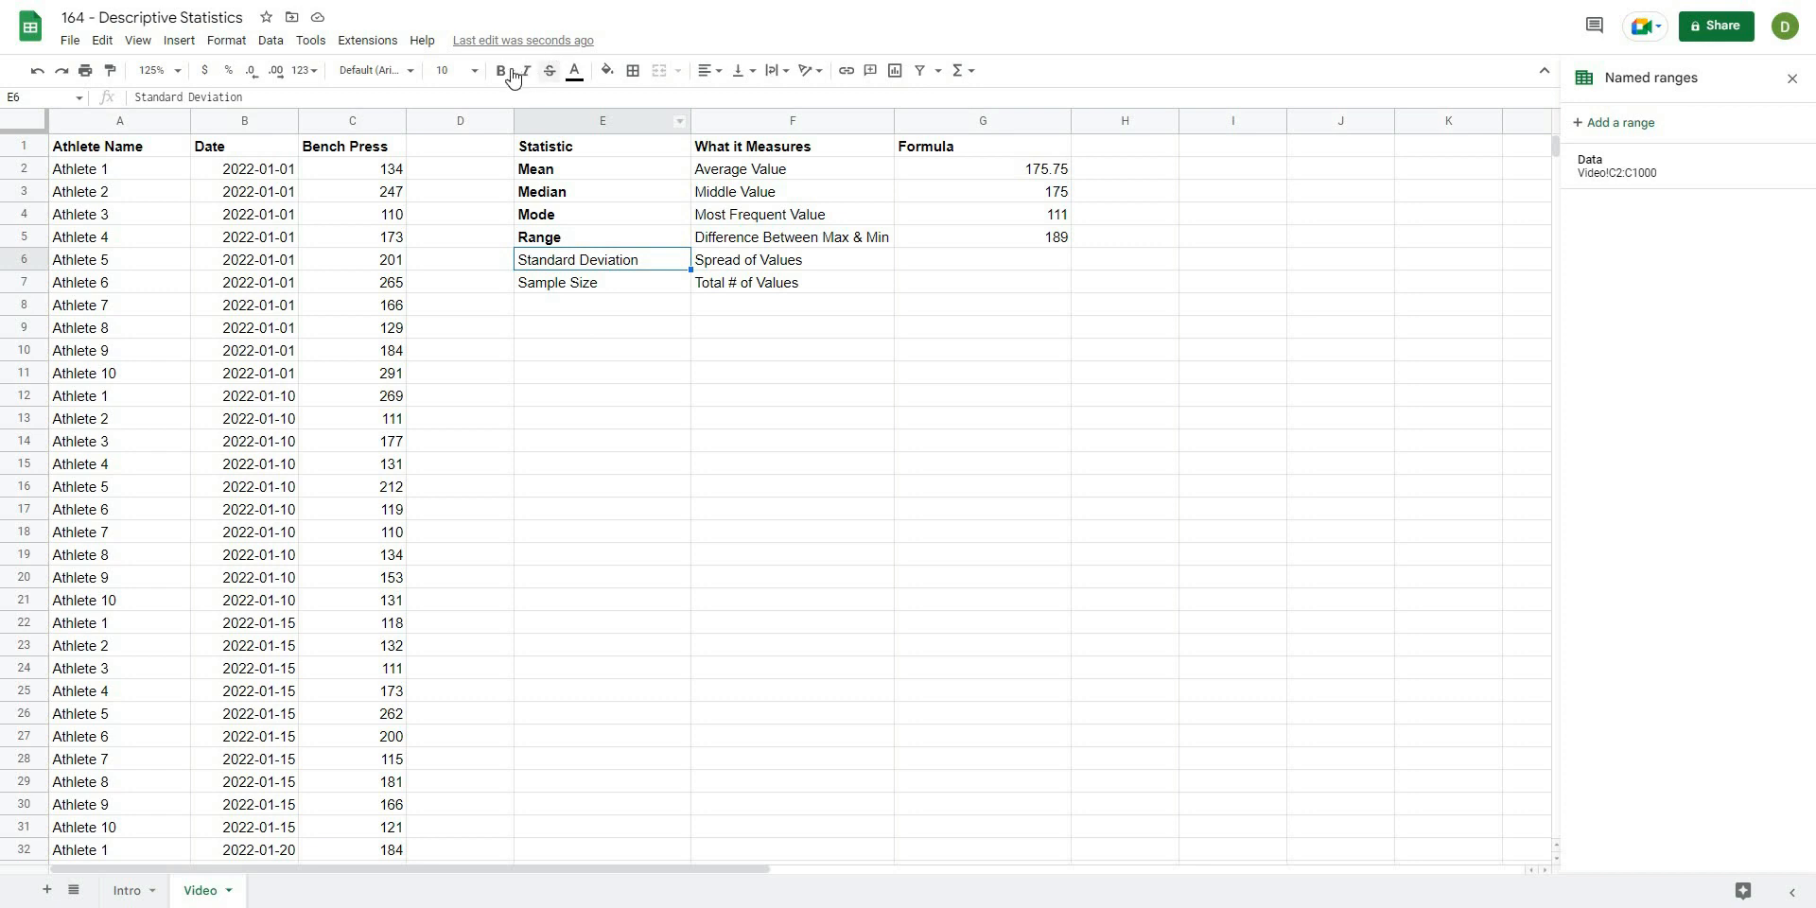
left_click(601, 396)
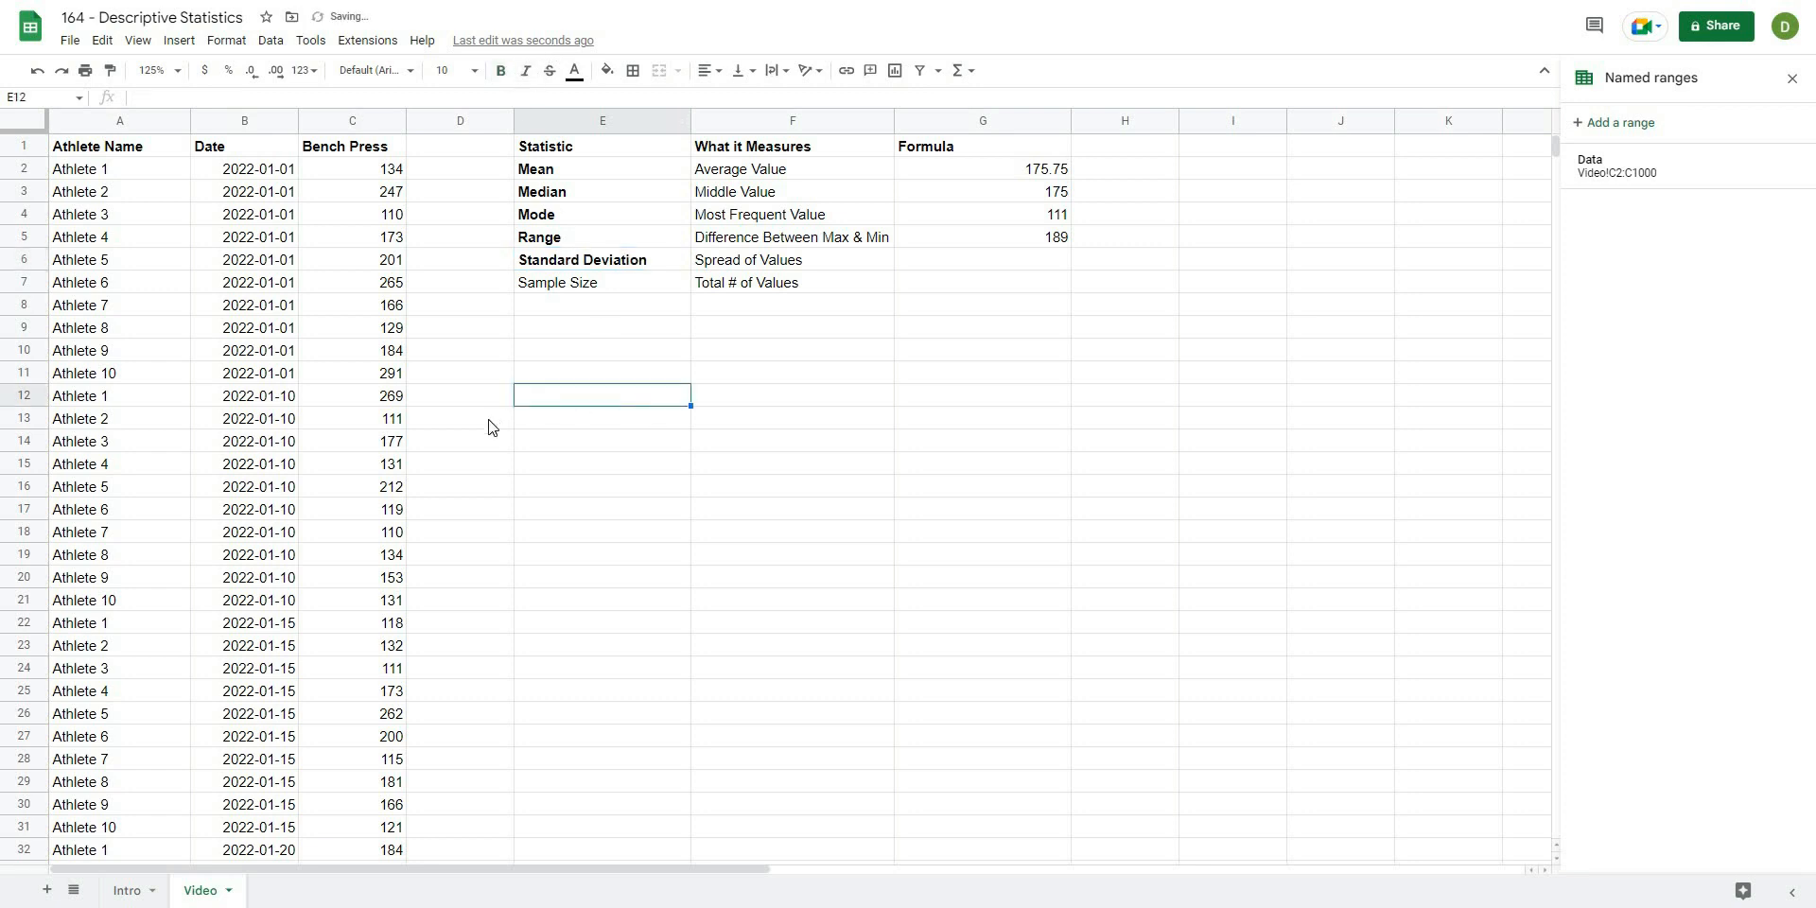
left_click(982, 259)
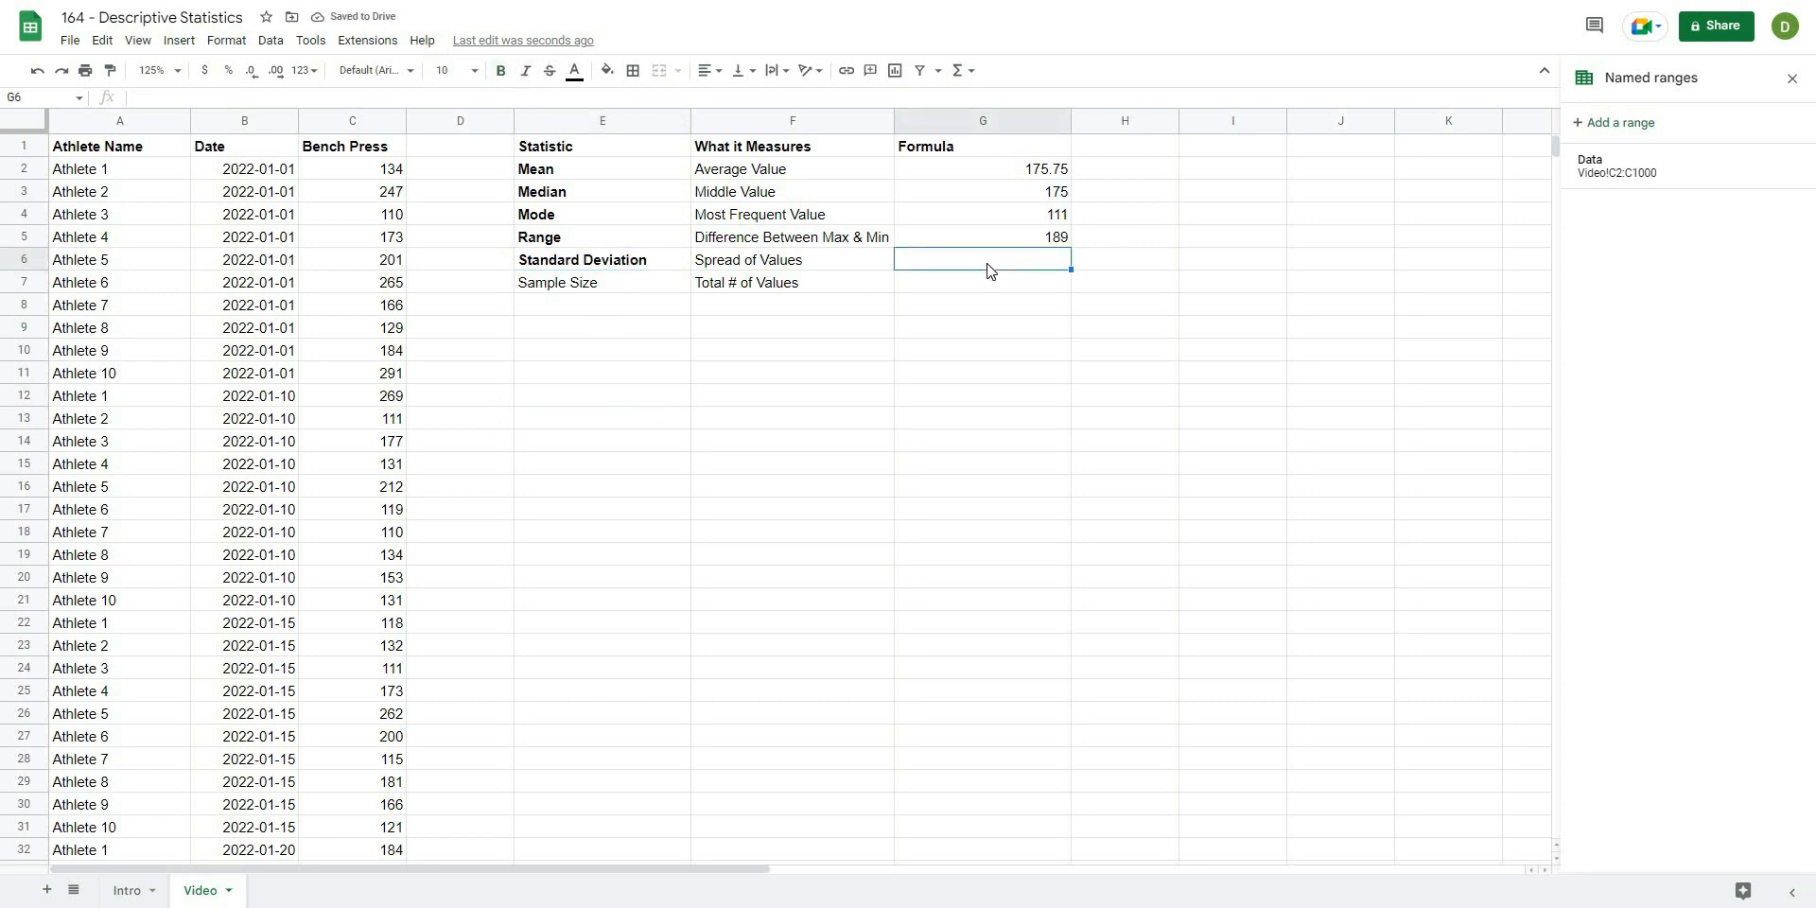
type("=")
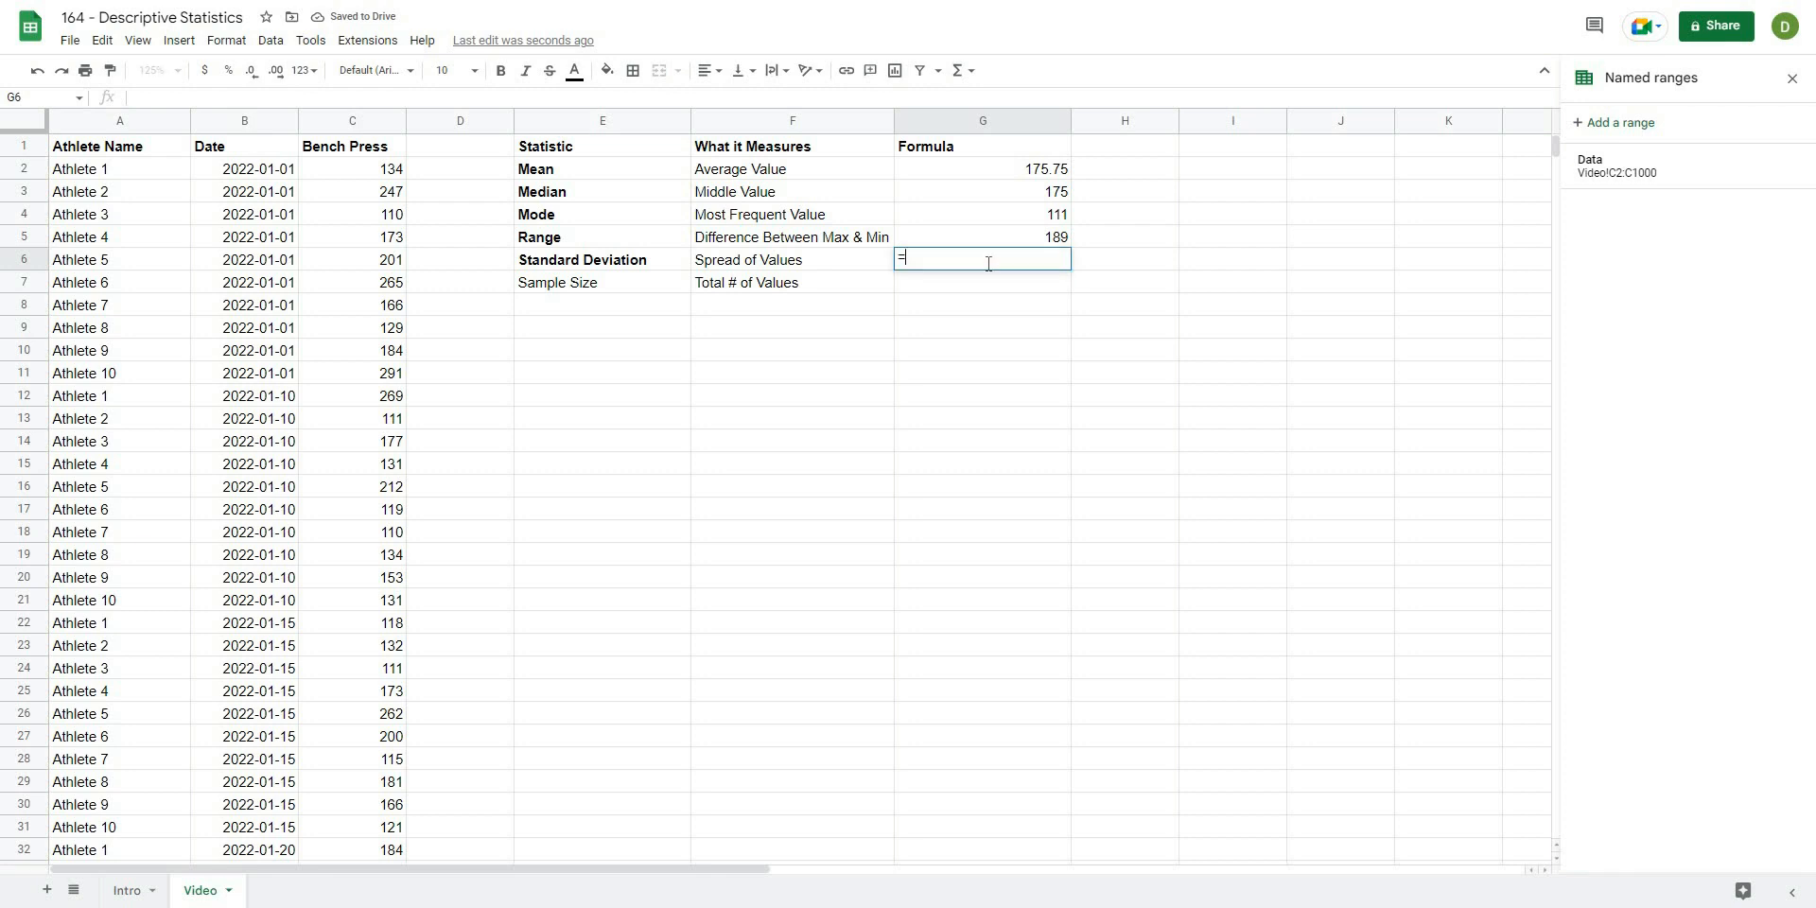
type("stdev(")
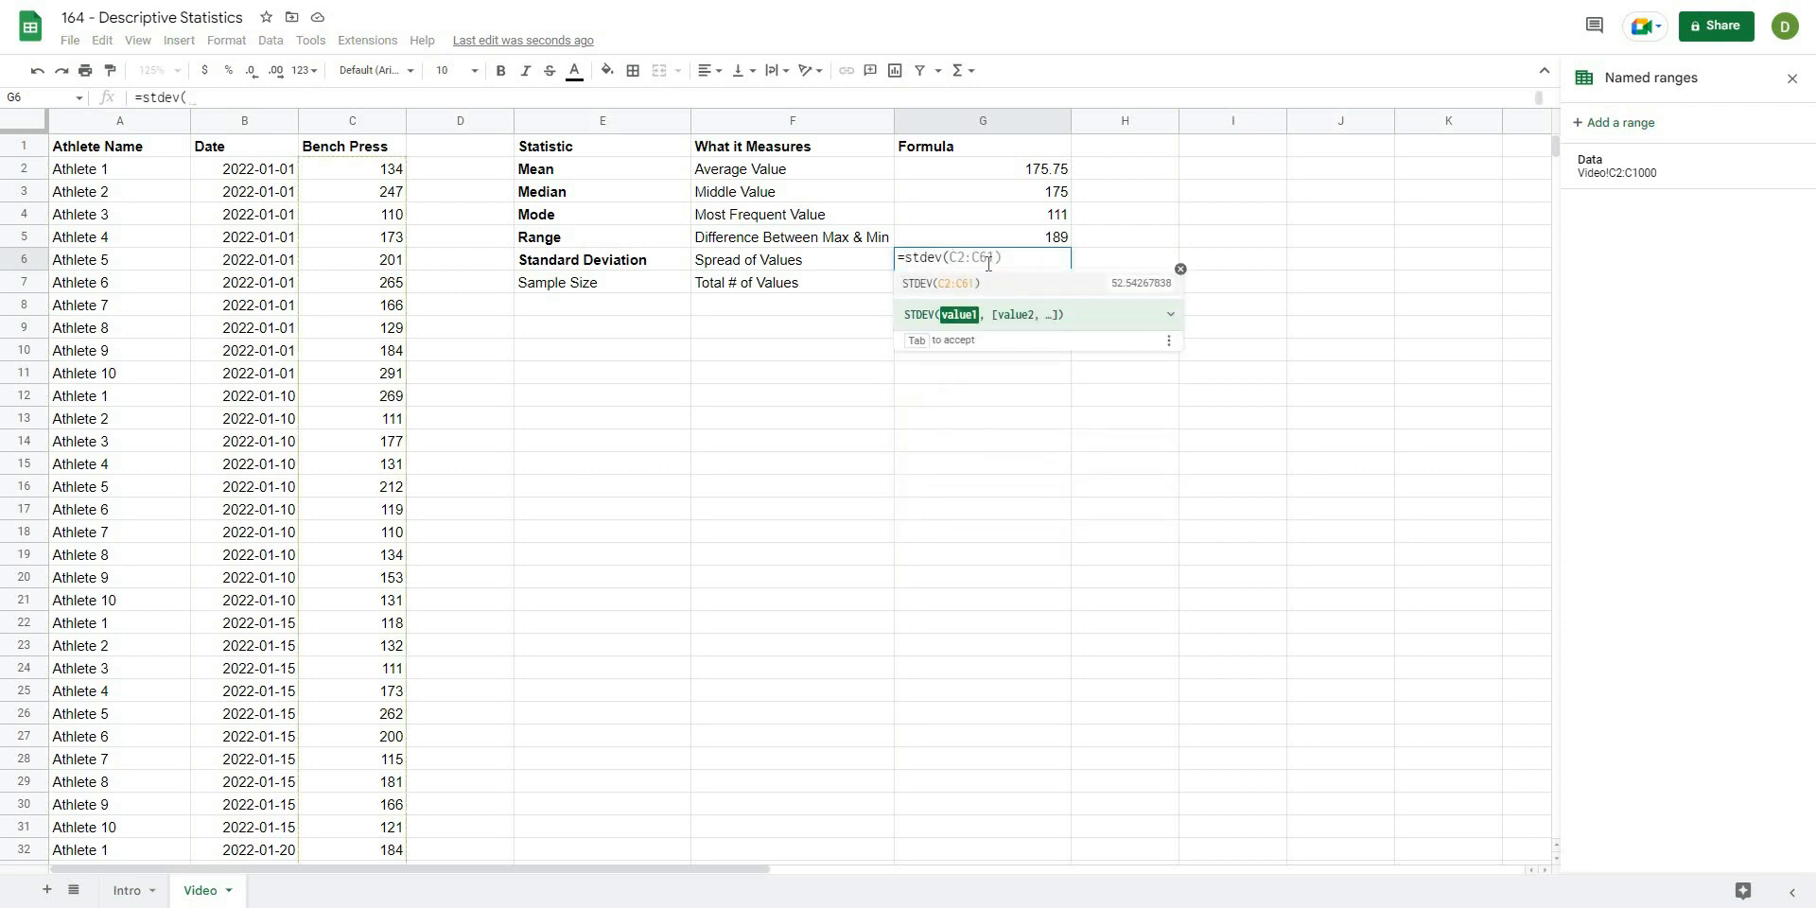
type("data")
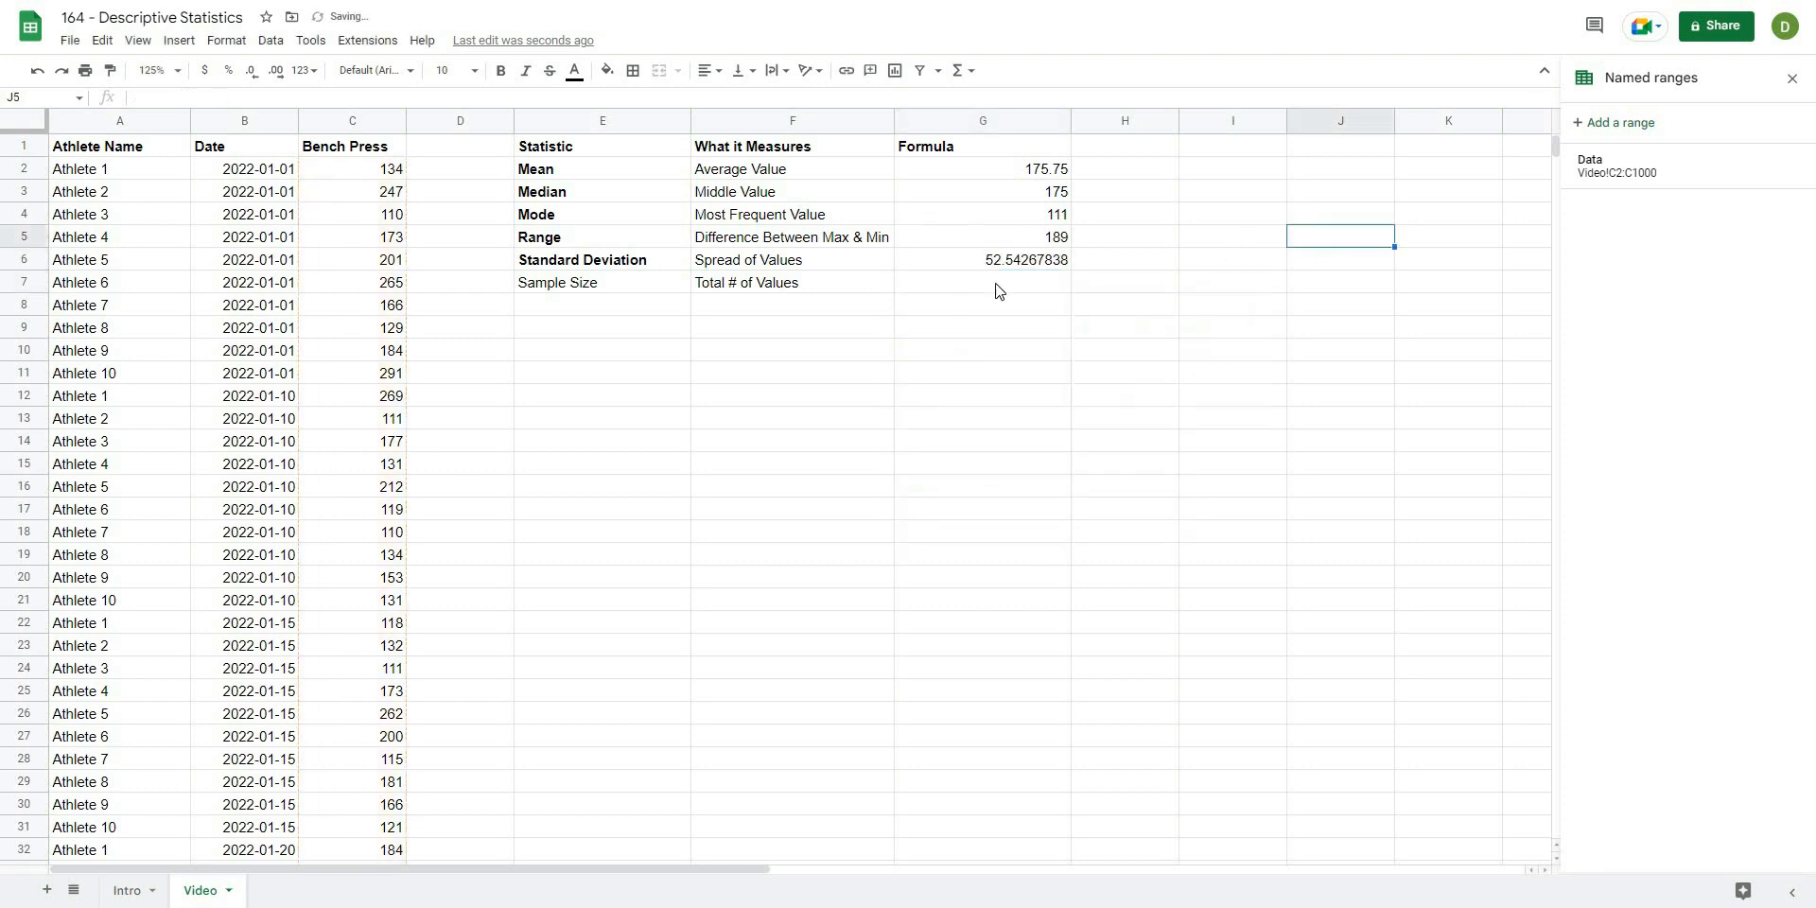
Review the standard deviation and mean formulas, then rest on an empty cell.
left_click(982, 259)
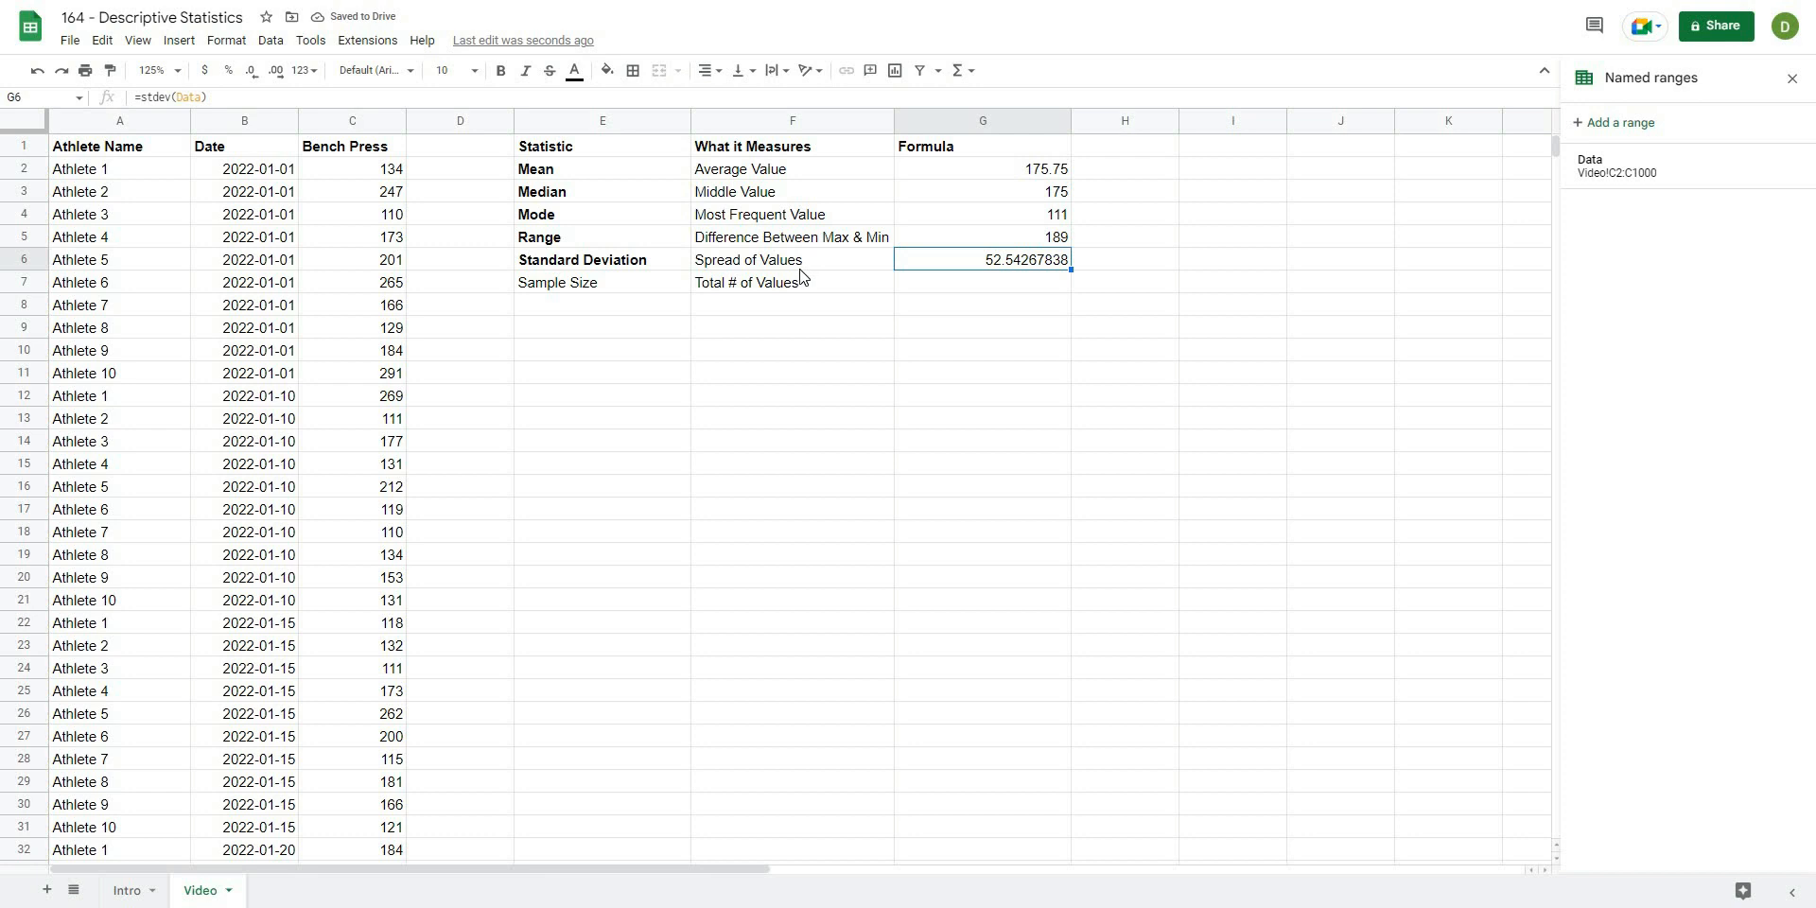
mouse_move(386, 405)
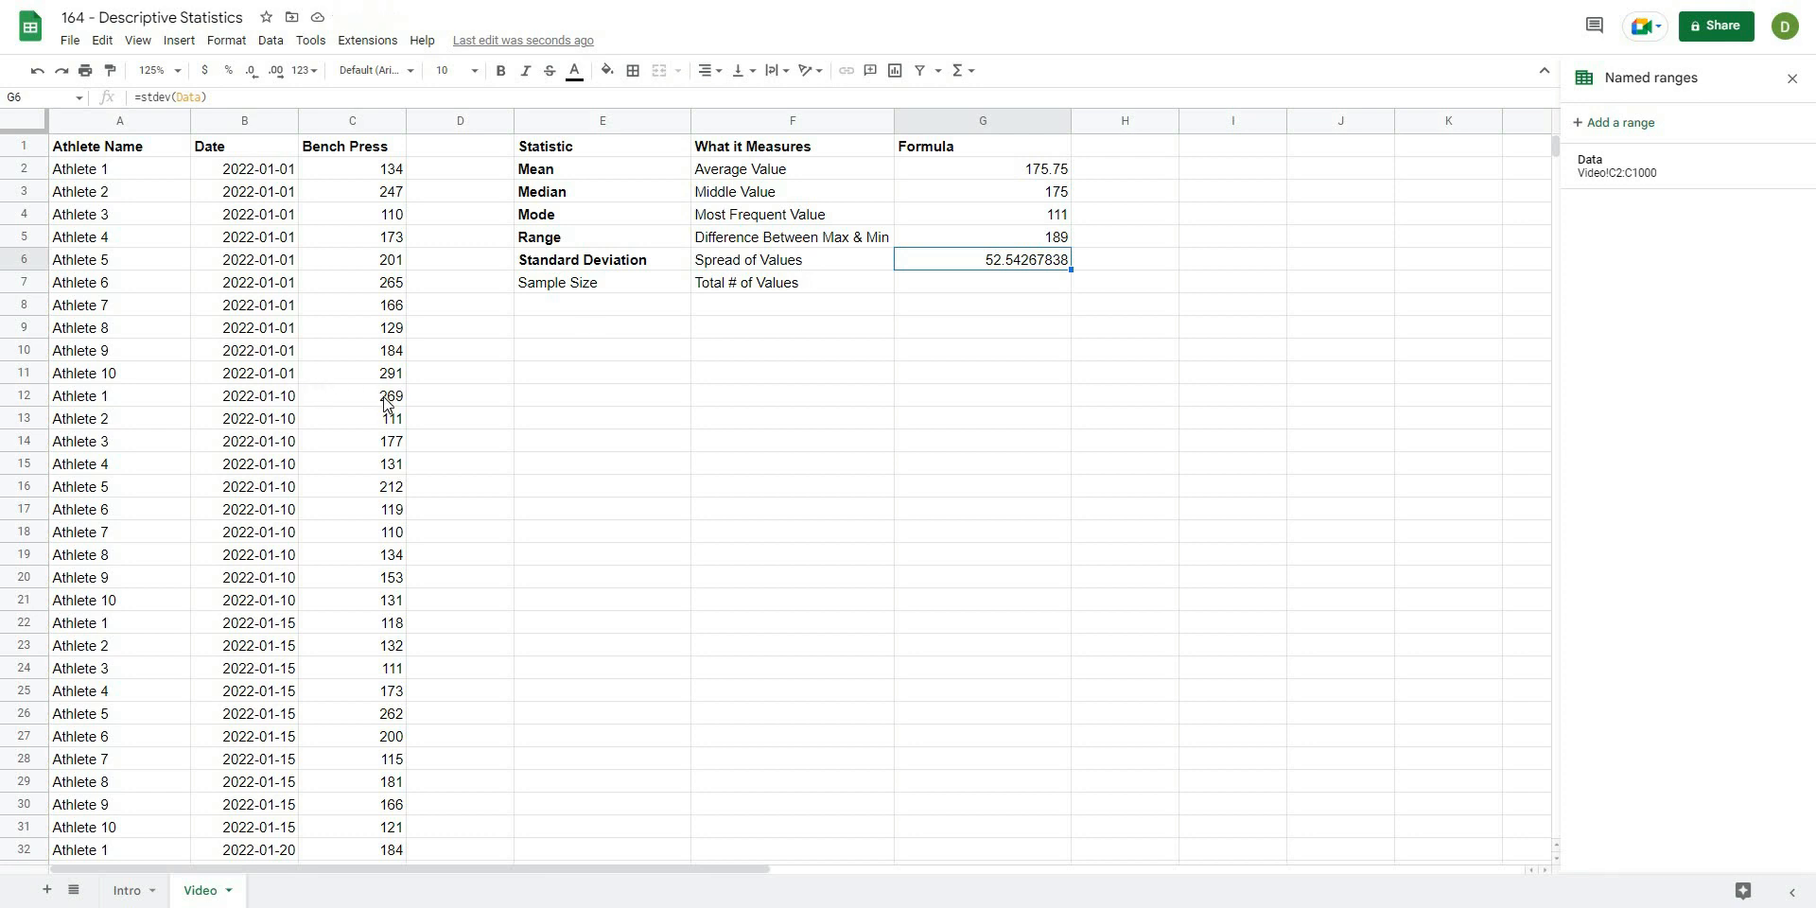
mouse_move(1097, 211)
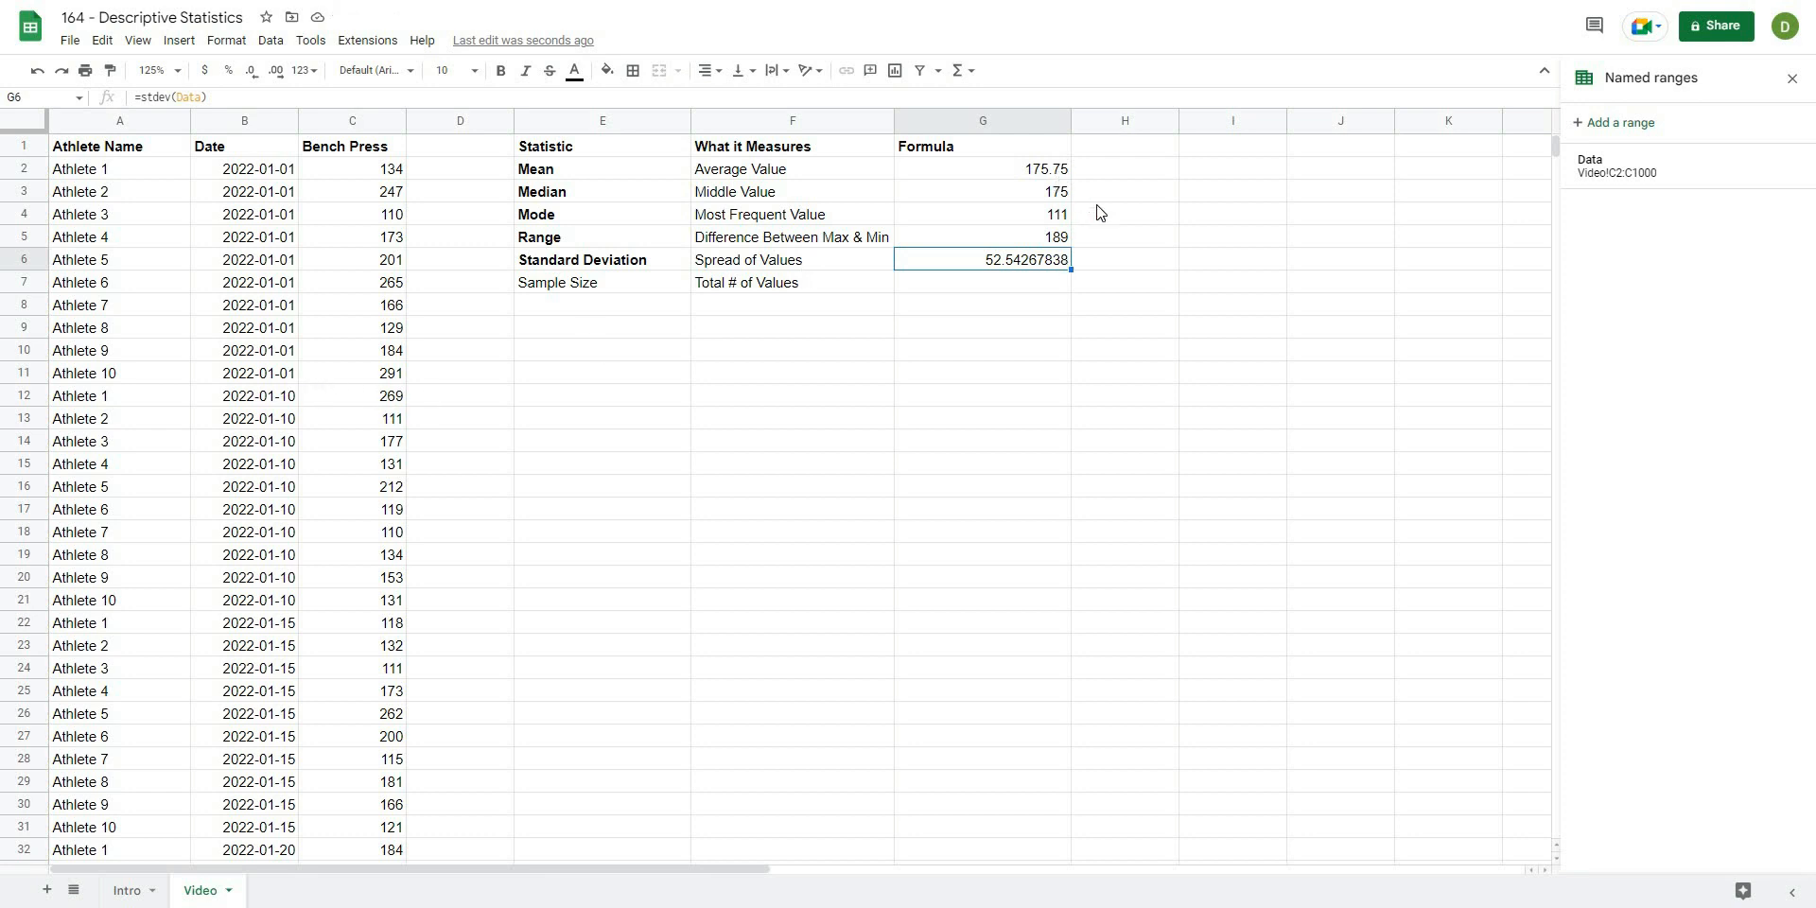
left_click(982, 168)
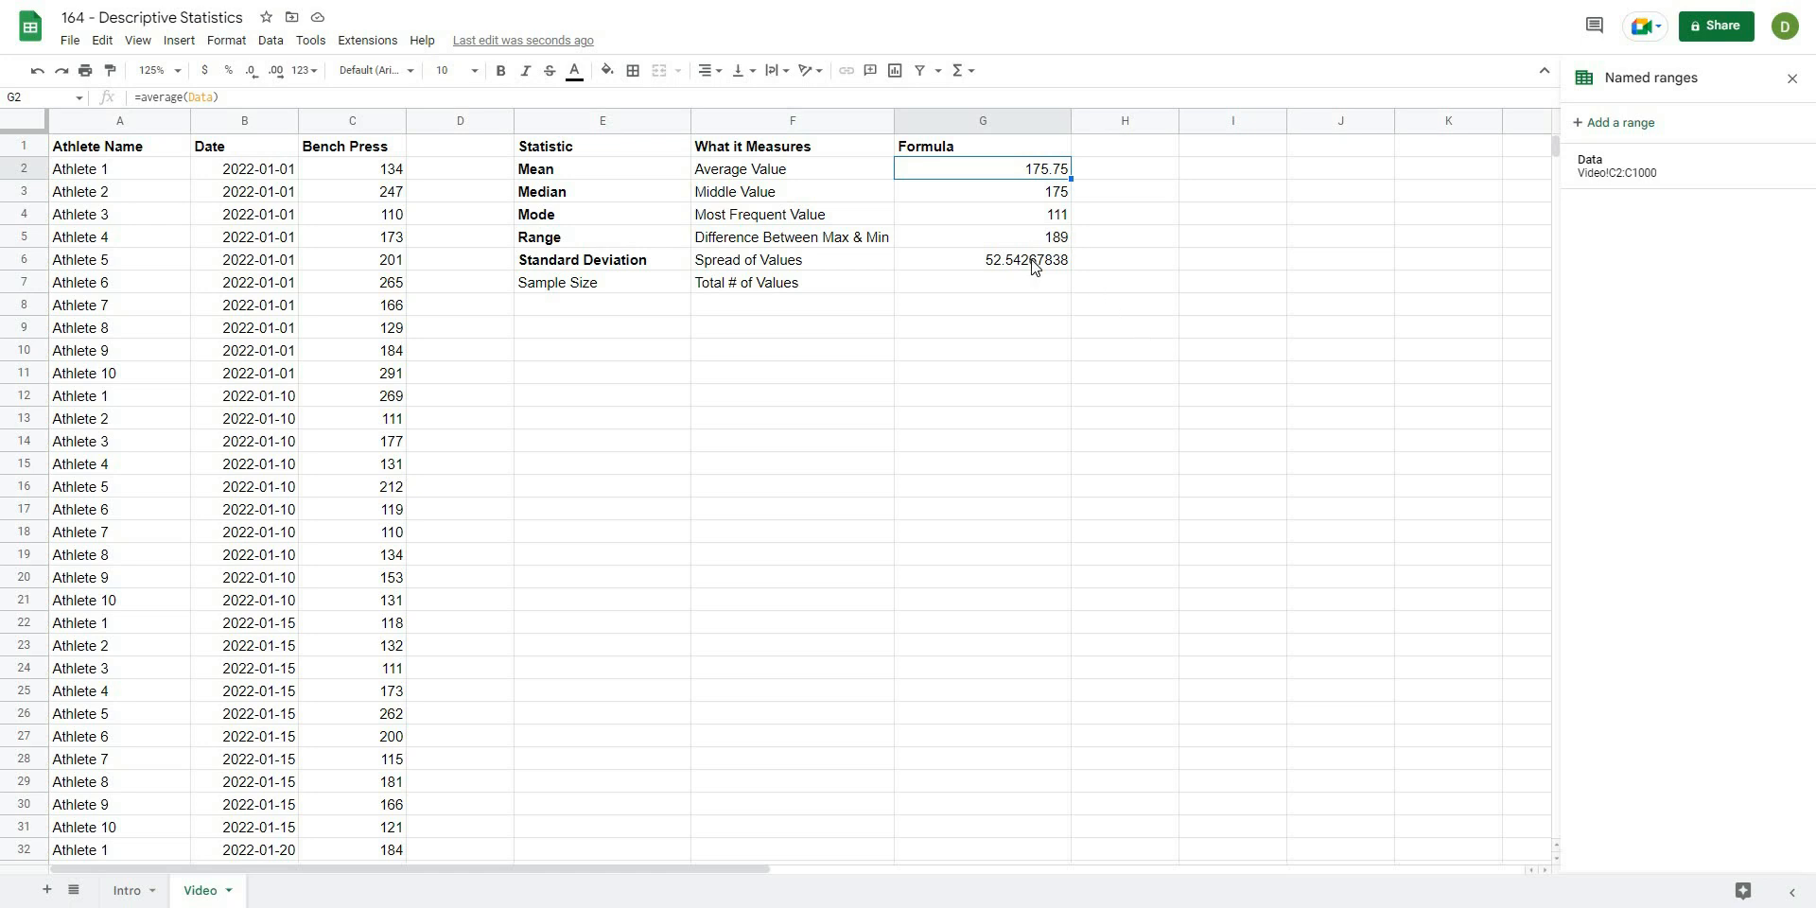
mouse_move(973, 287)
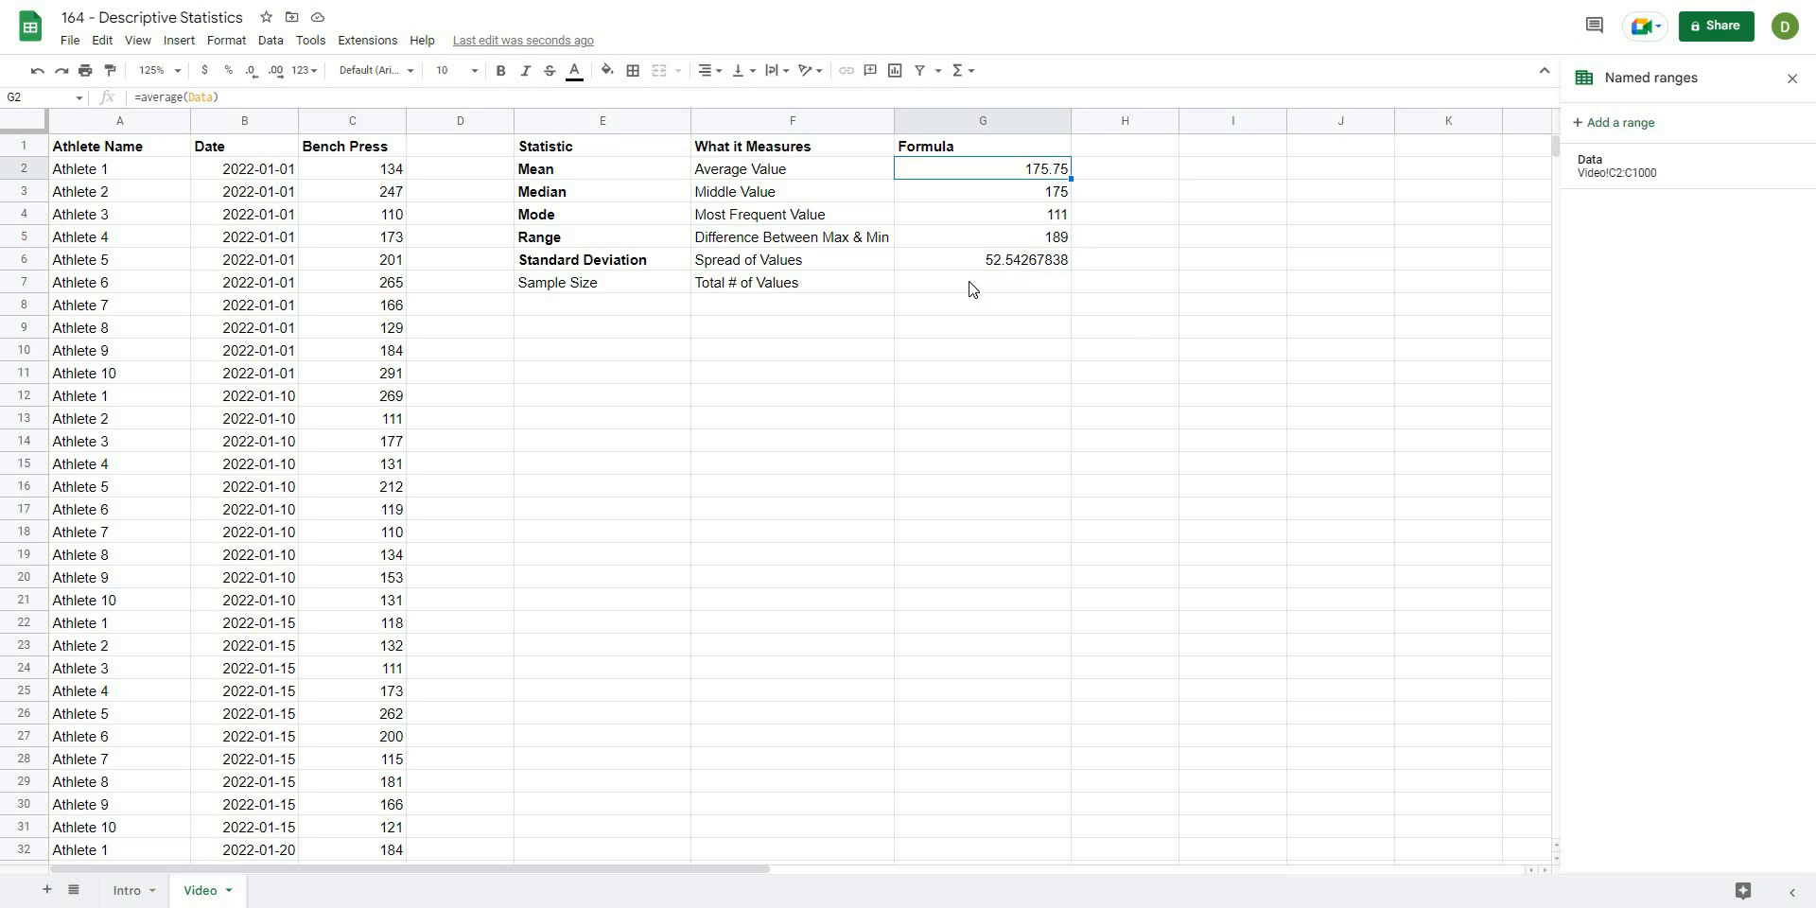
mouse_move(1009, 276)
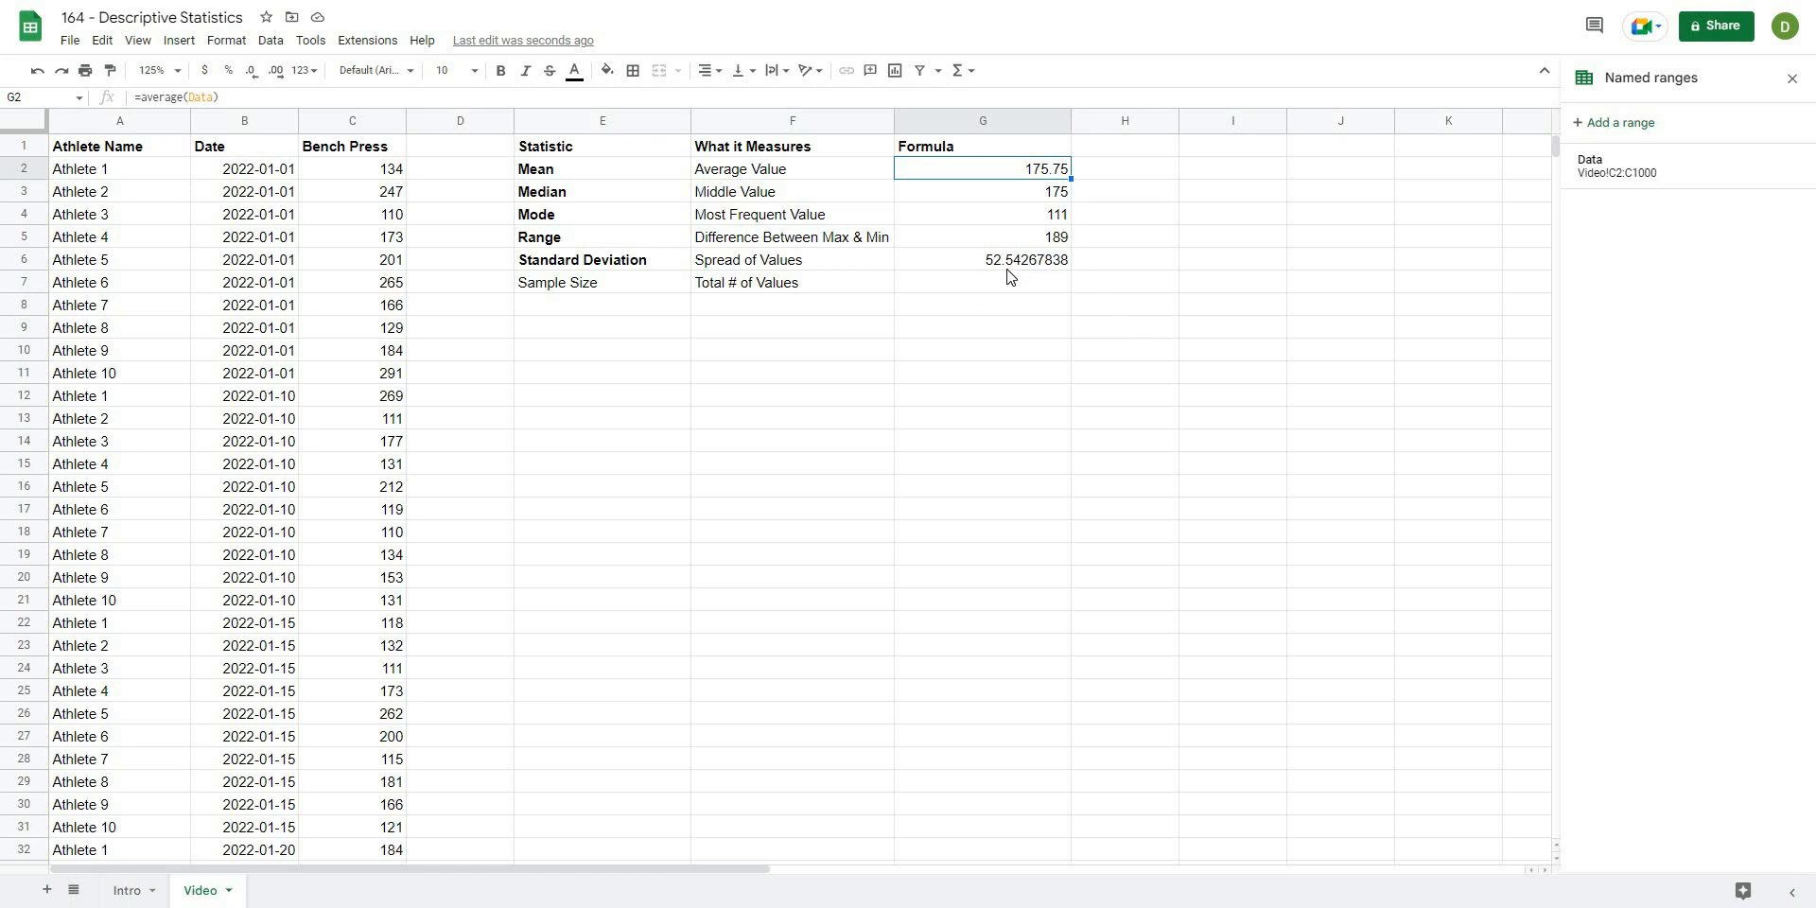
left_click(982, 327)
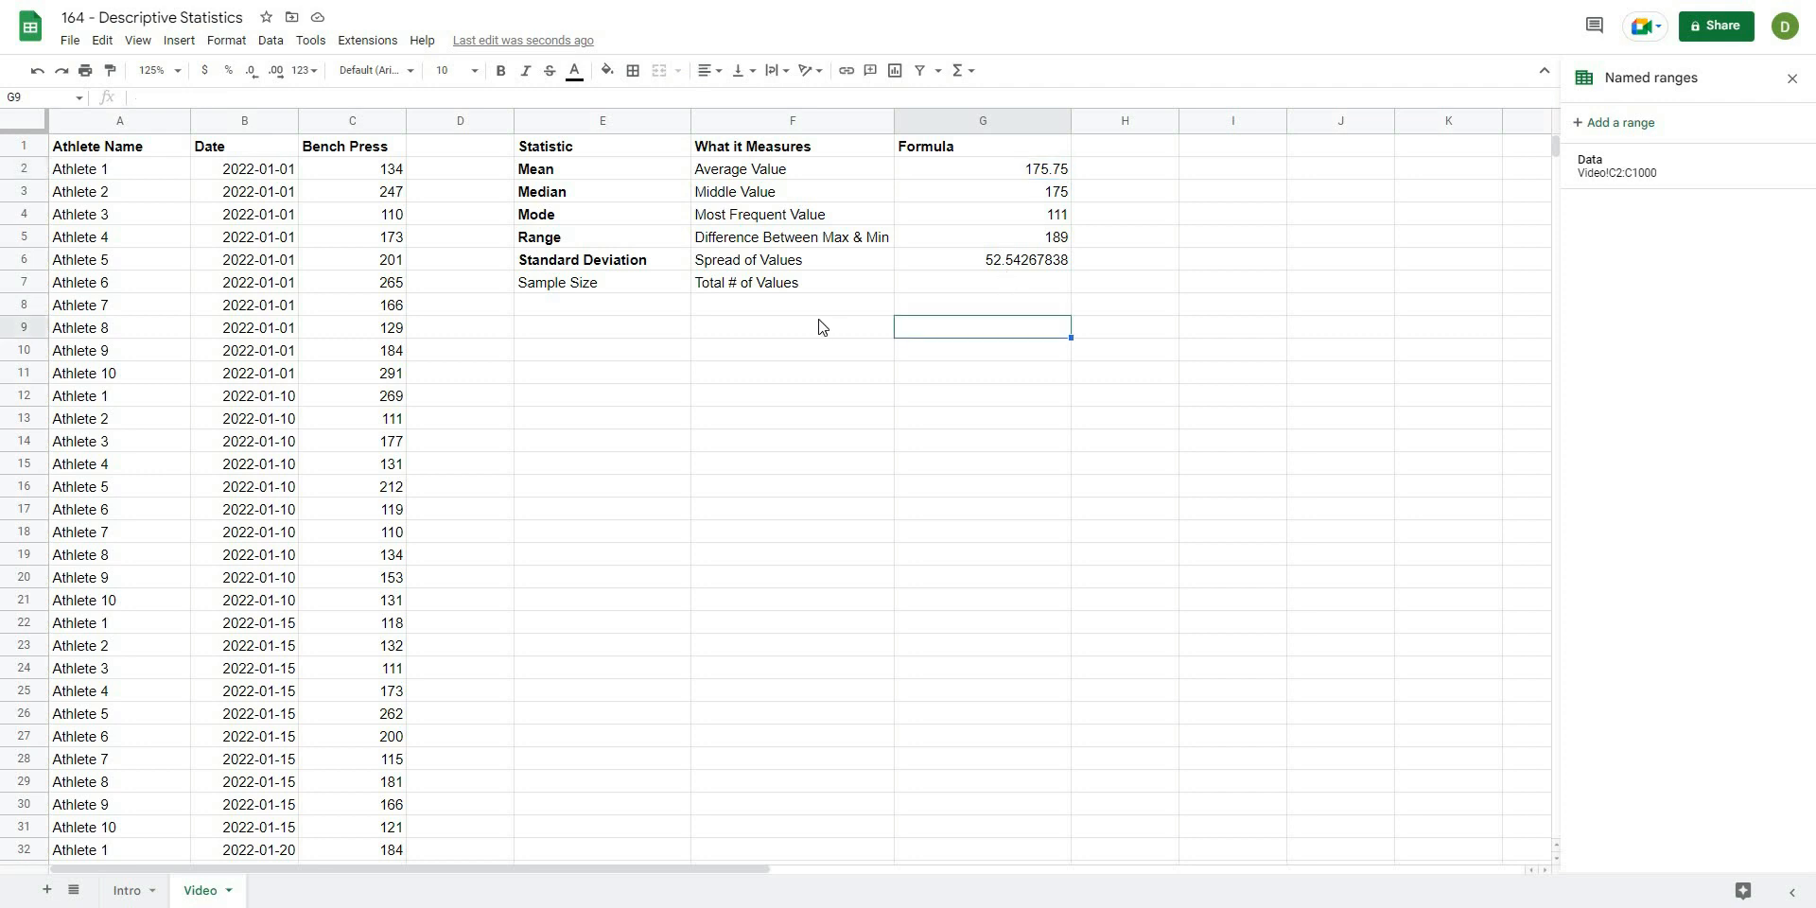
mouse_move(435, 373)
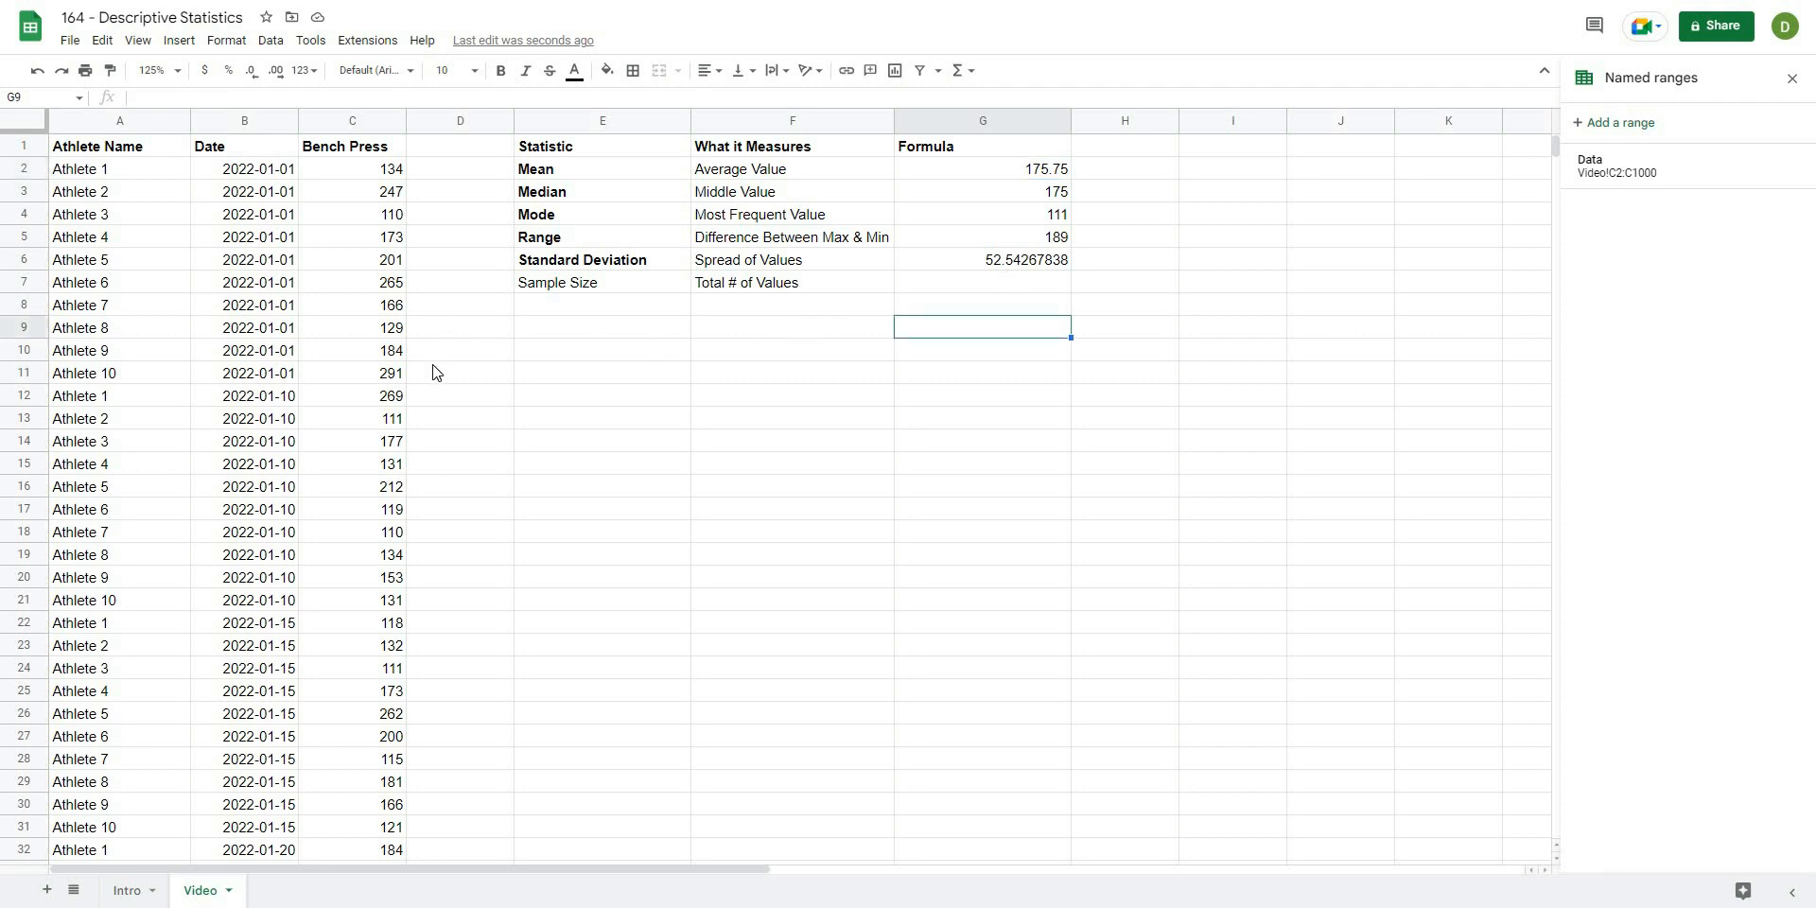
mouse_move(353, 414)
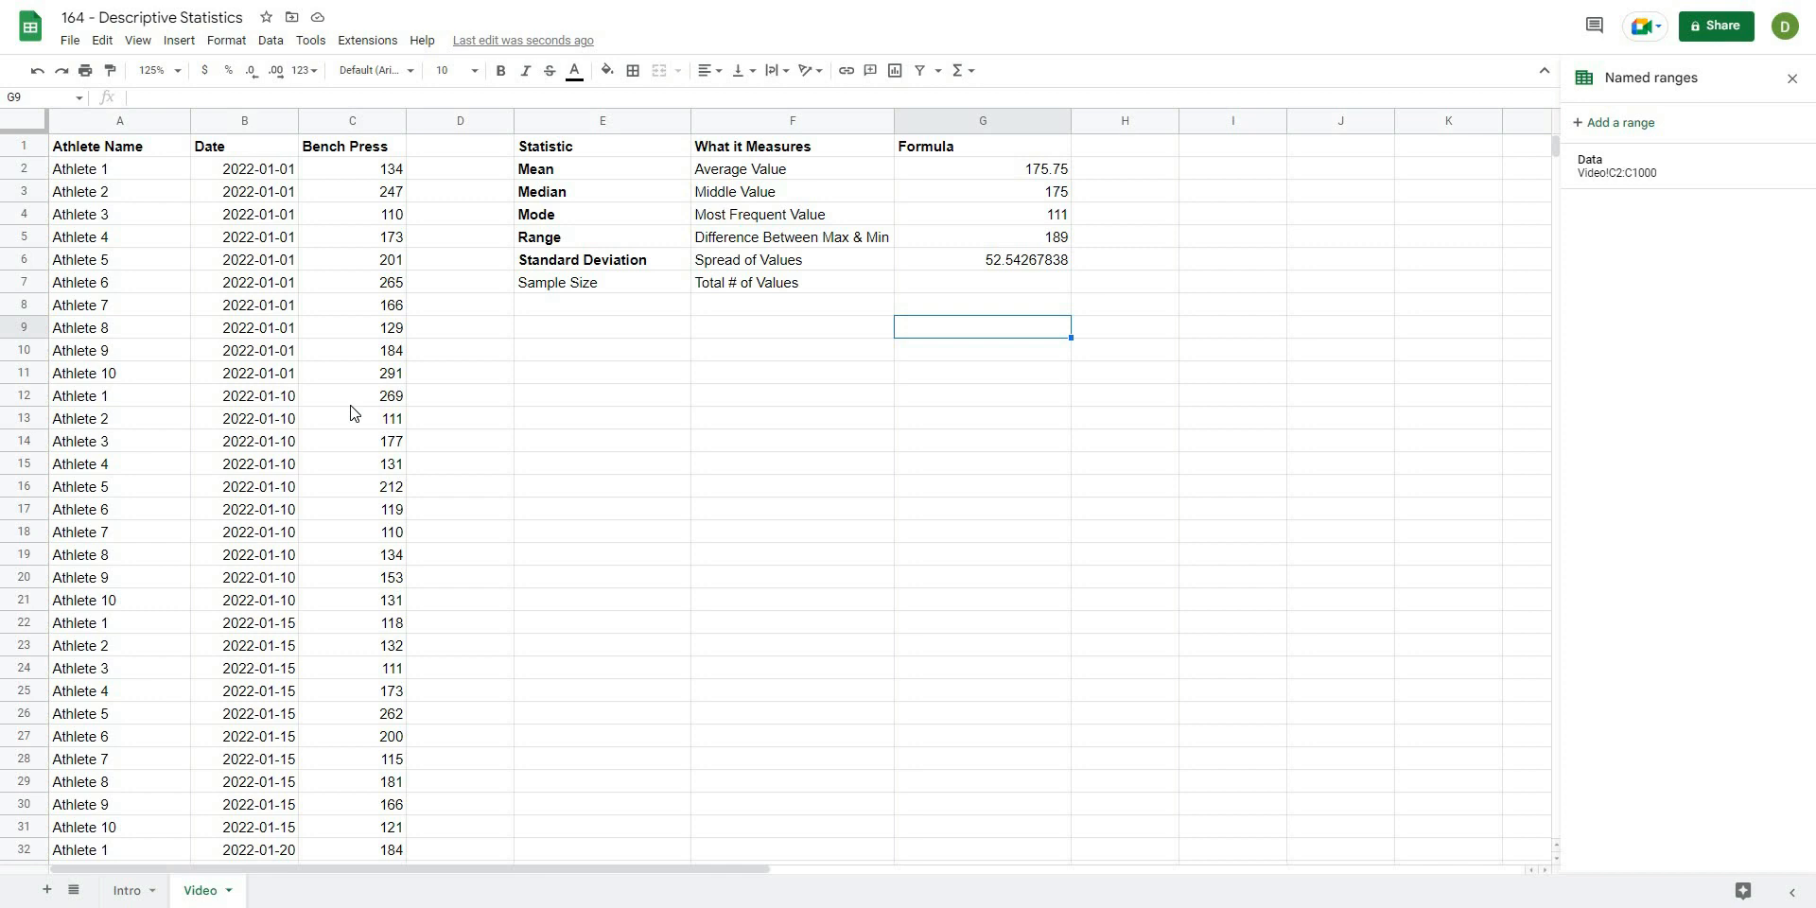
left_click(793, 350)
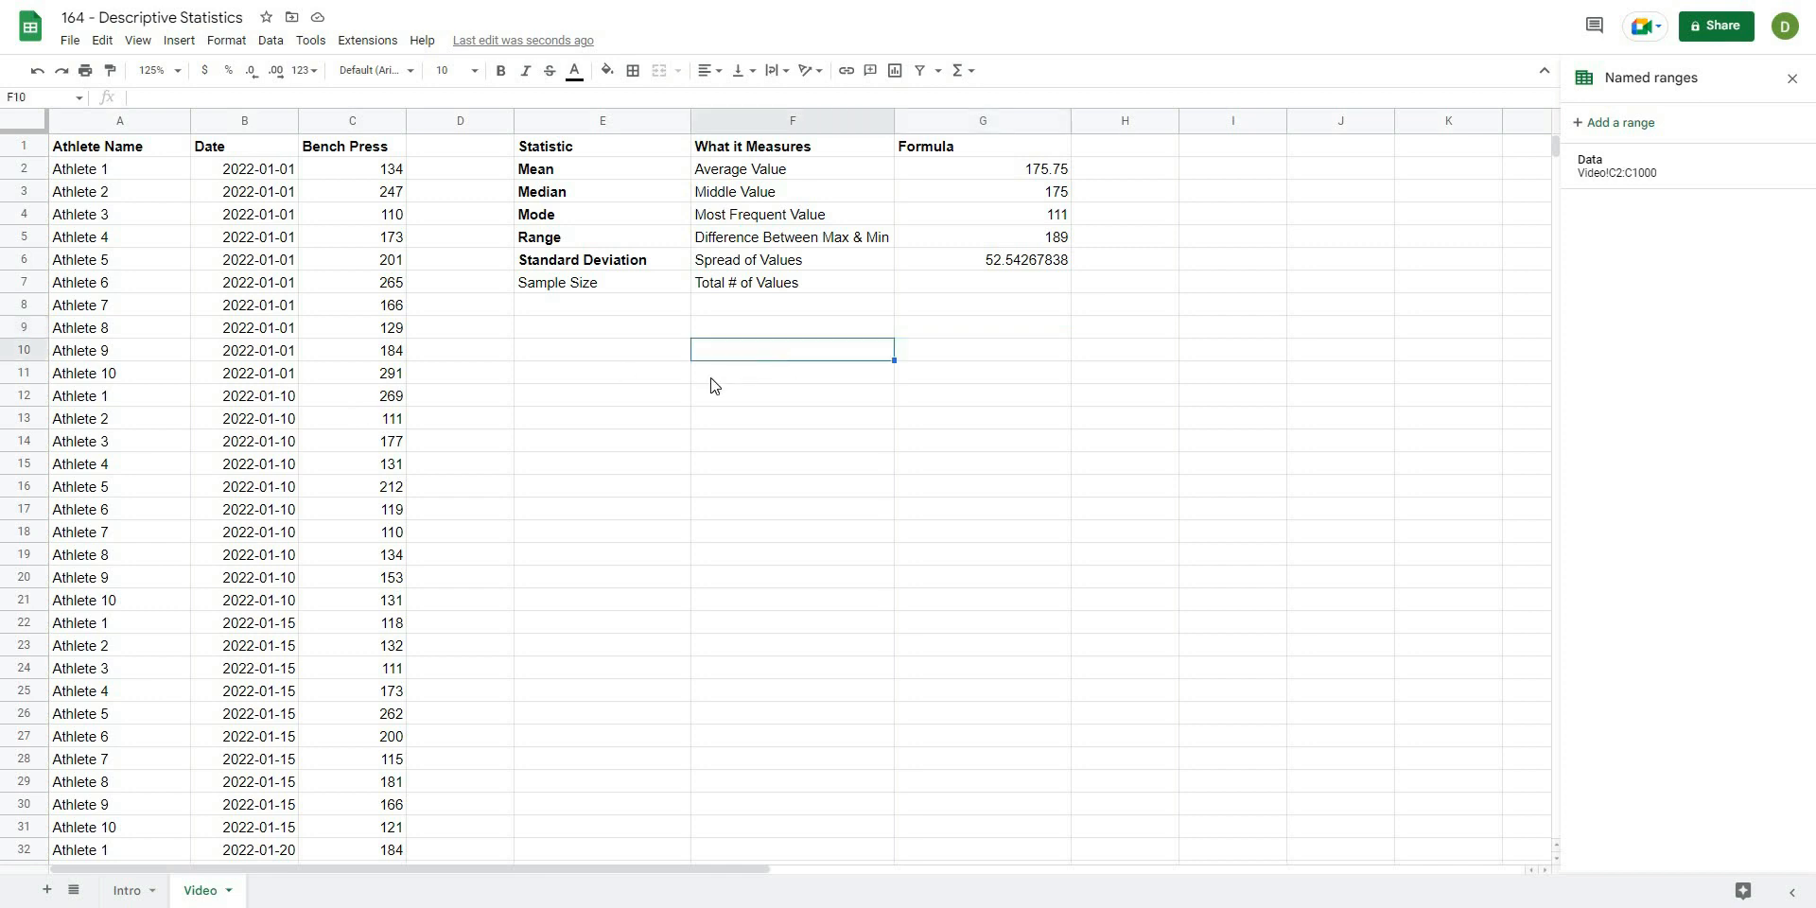
left_click(602, 282)
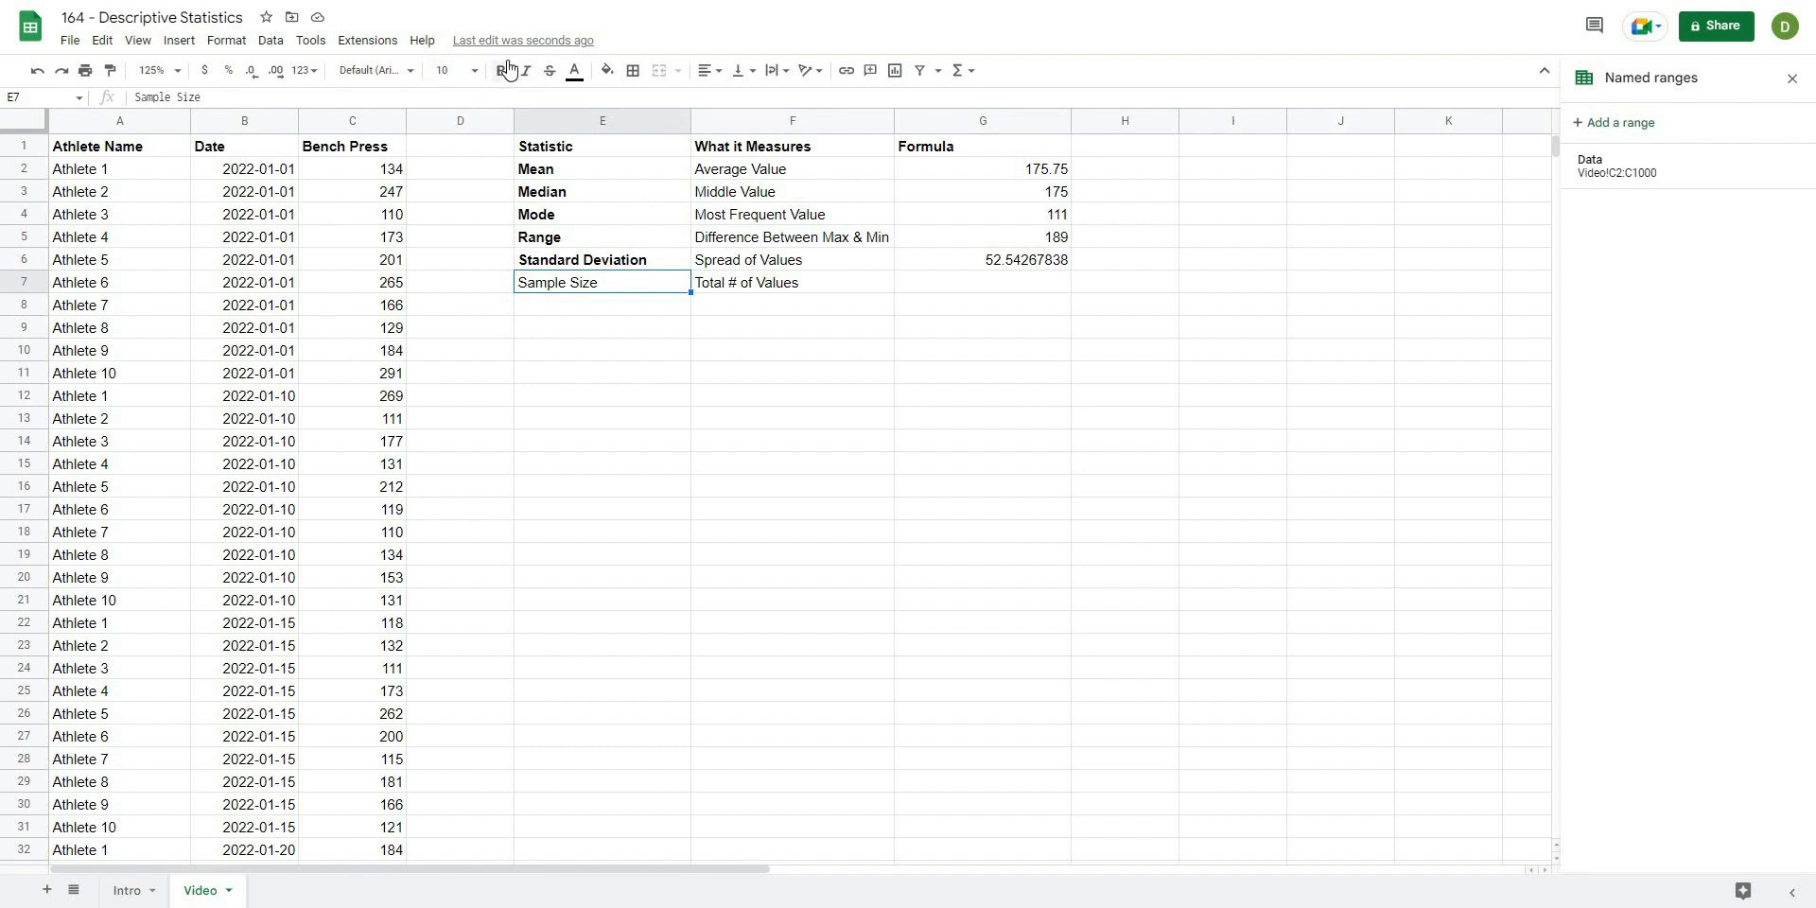
Bold the Sample Size label and compute it in G7 as =counta(data), returning 60.
left_click(792, 486)
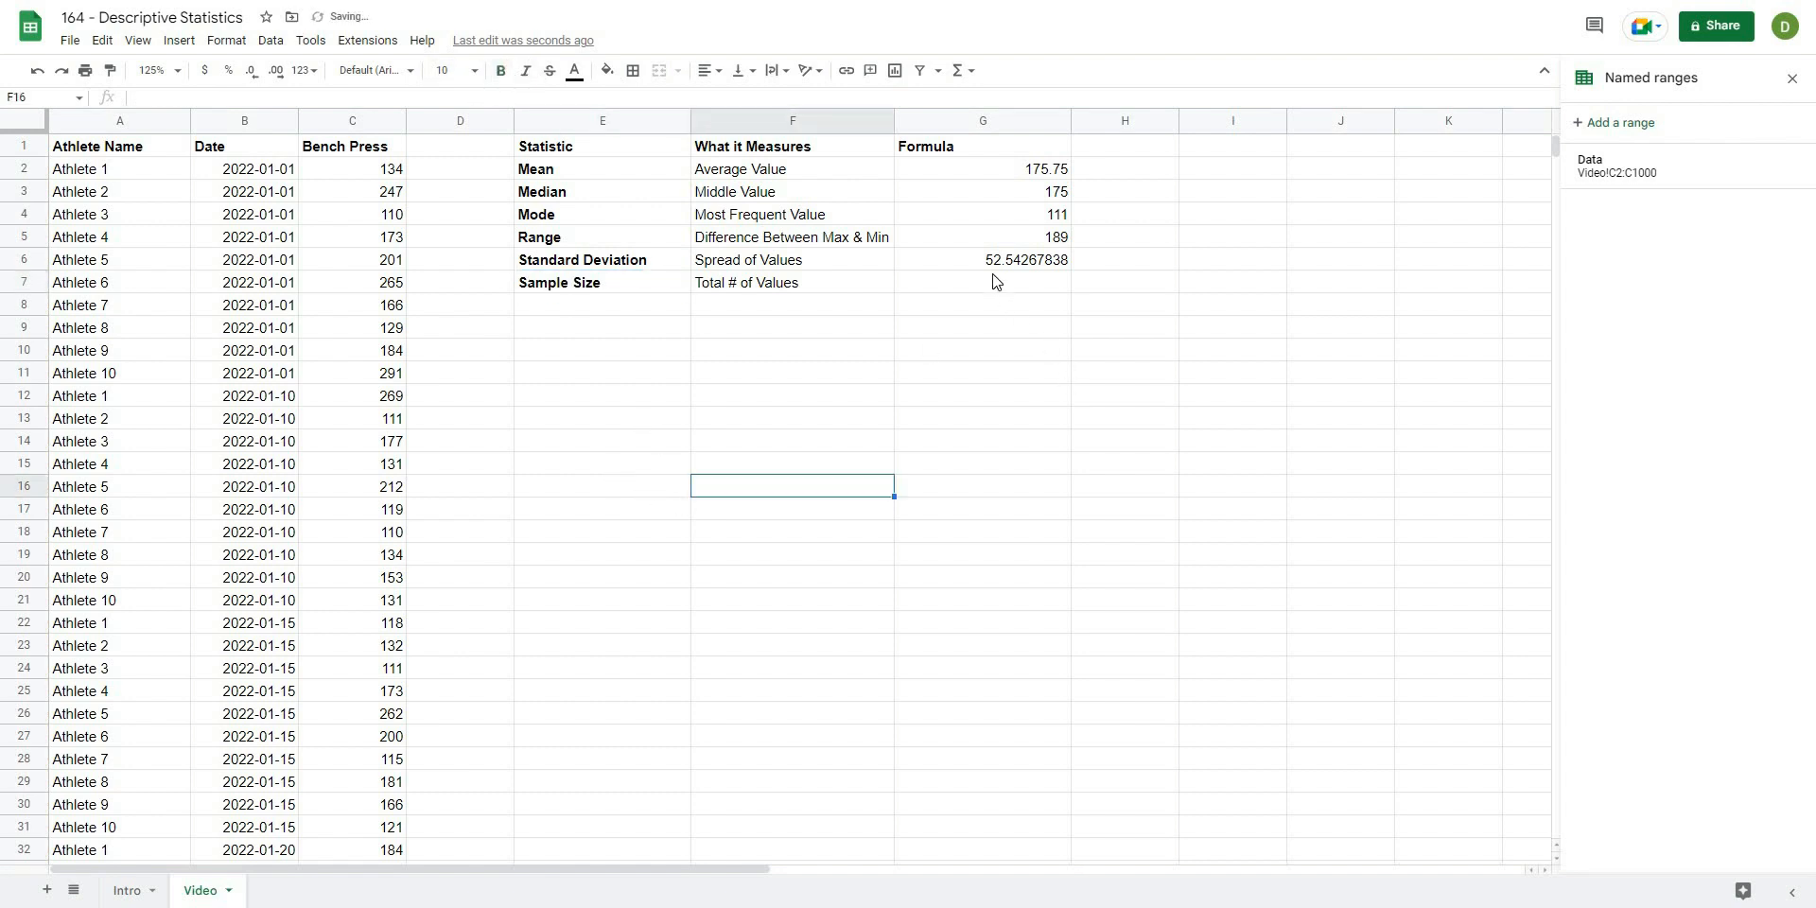
left_click(982, 282)
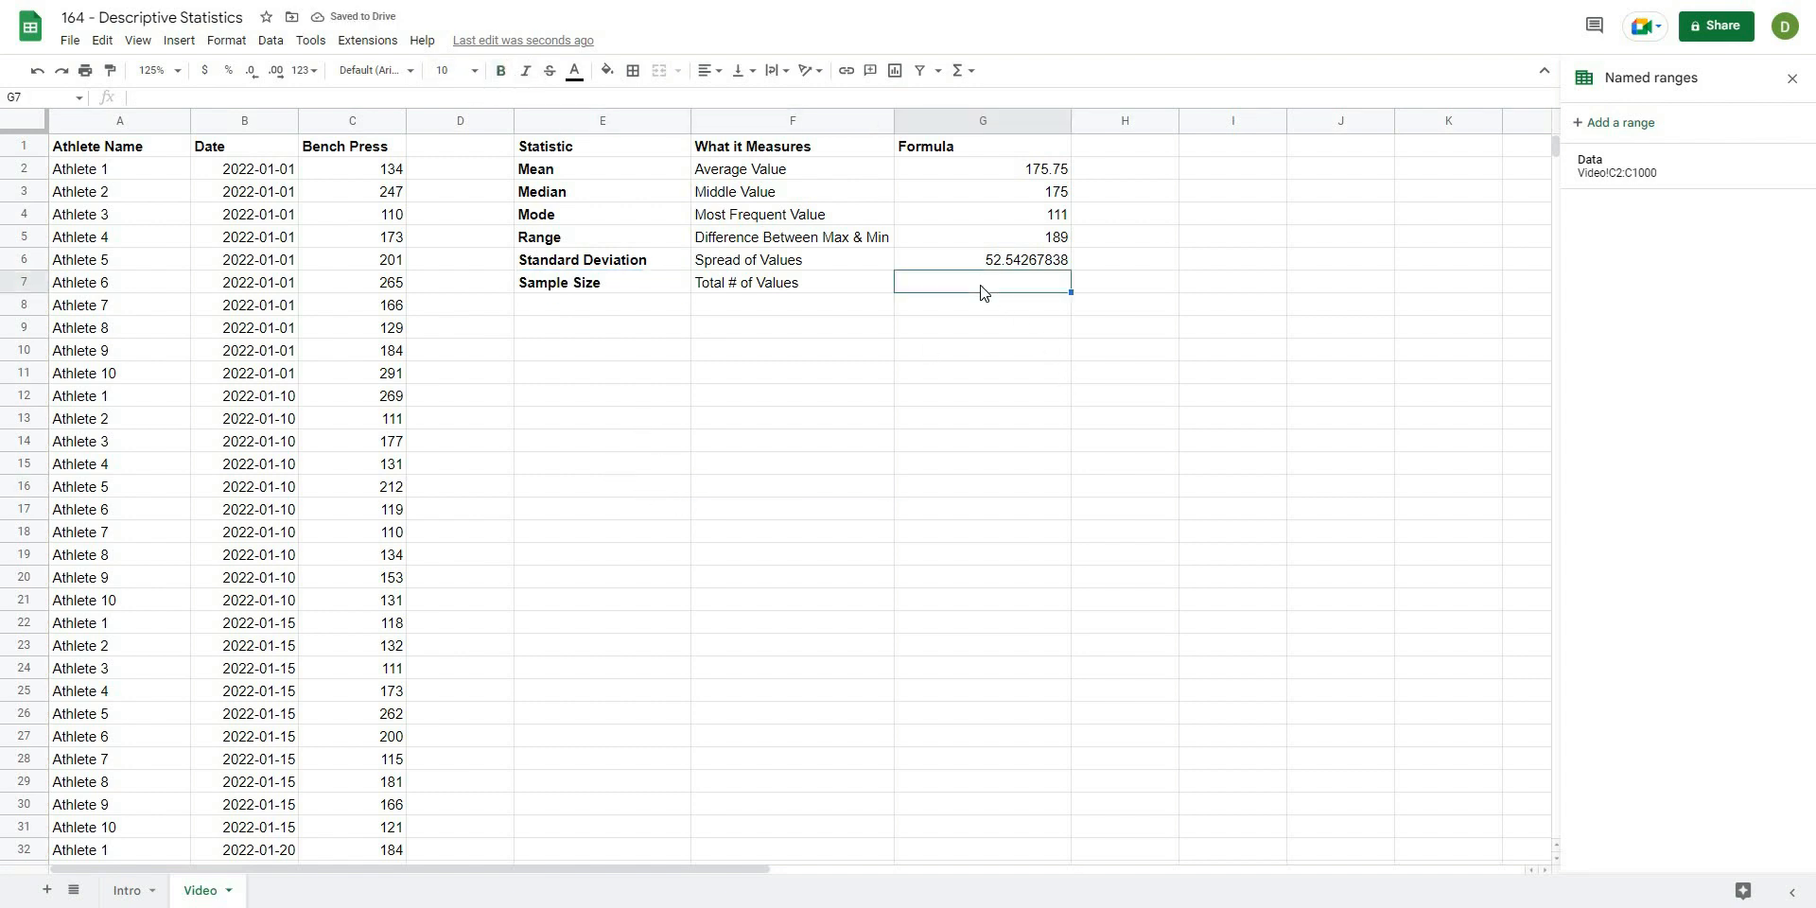
type("=c")
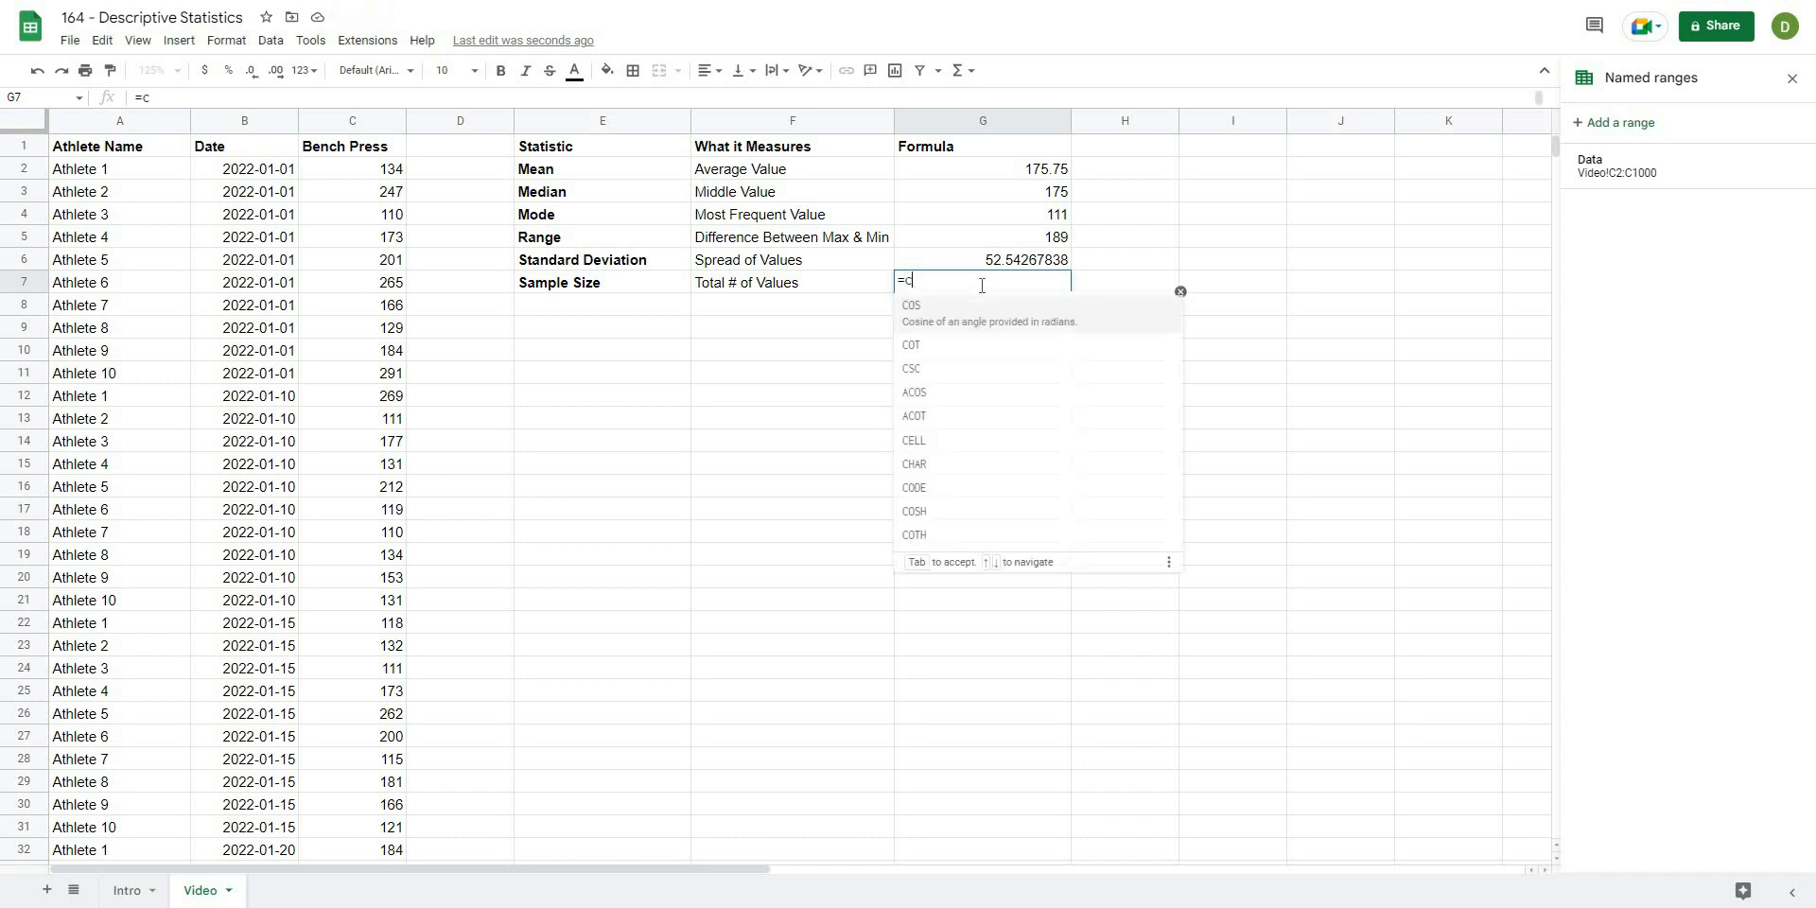
type("ounta")
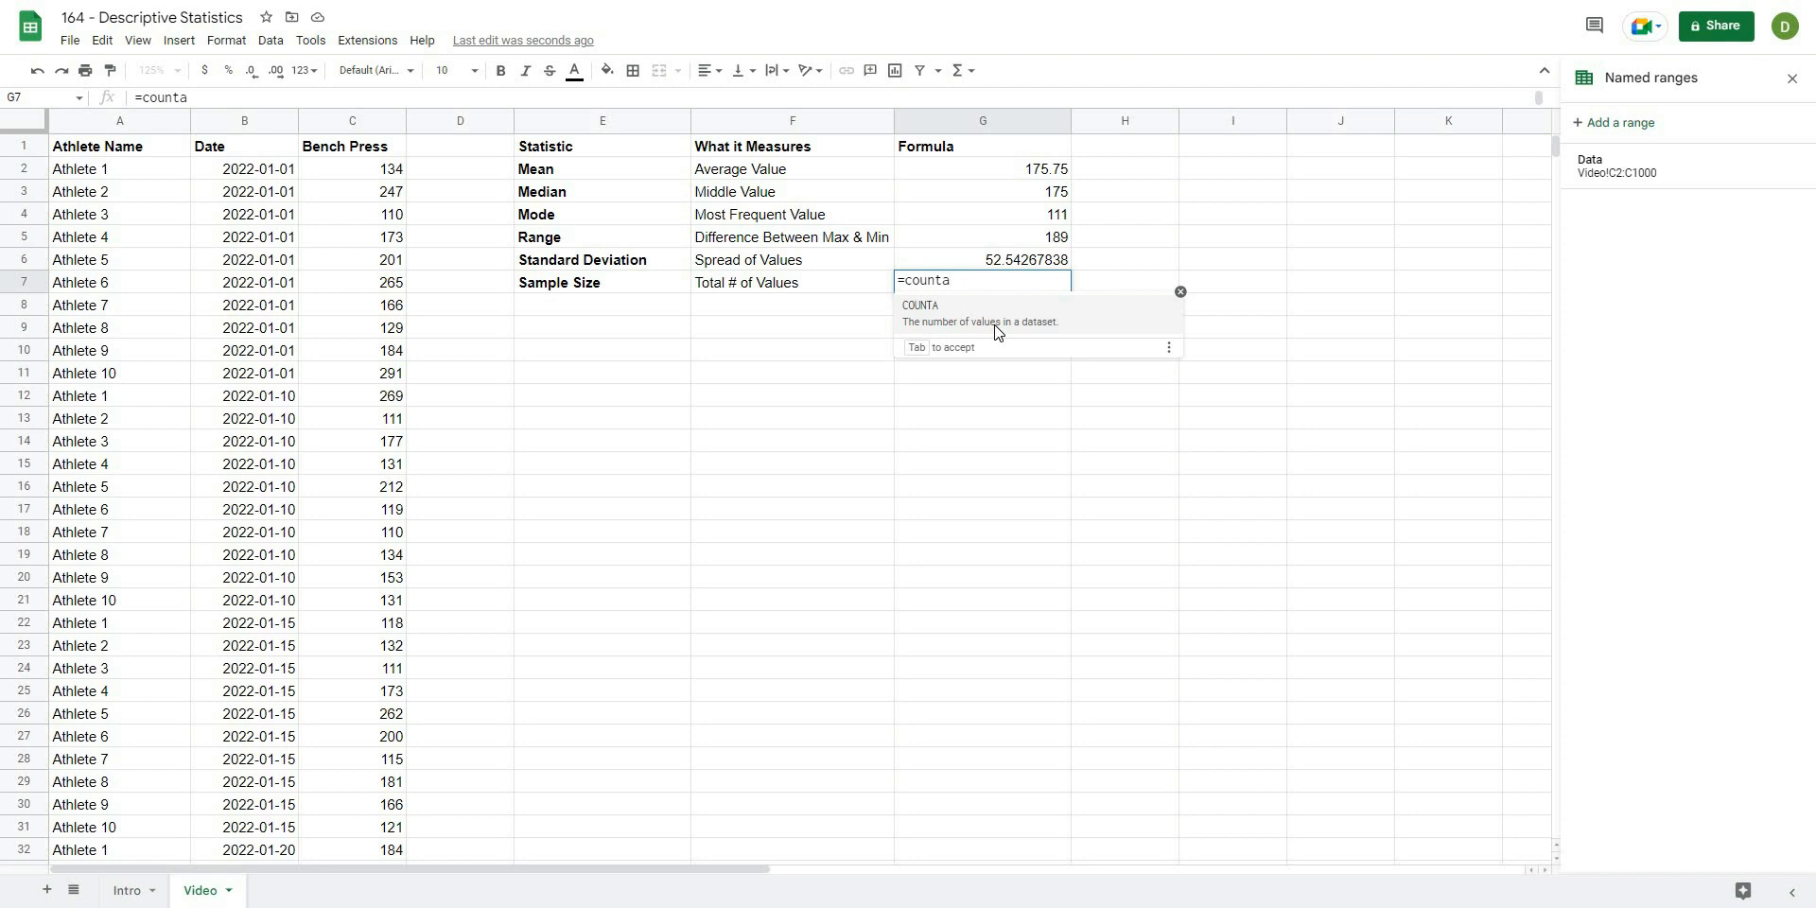
type("(data)")
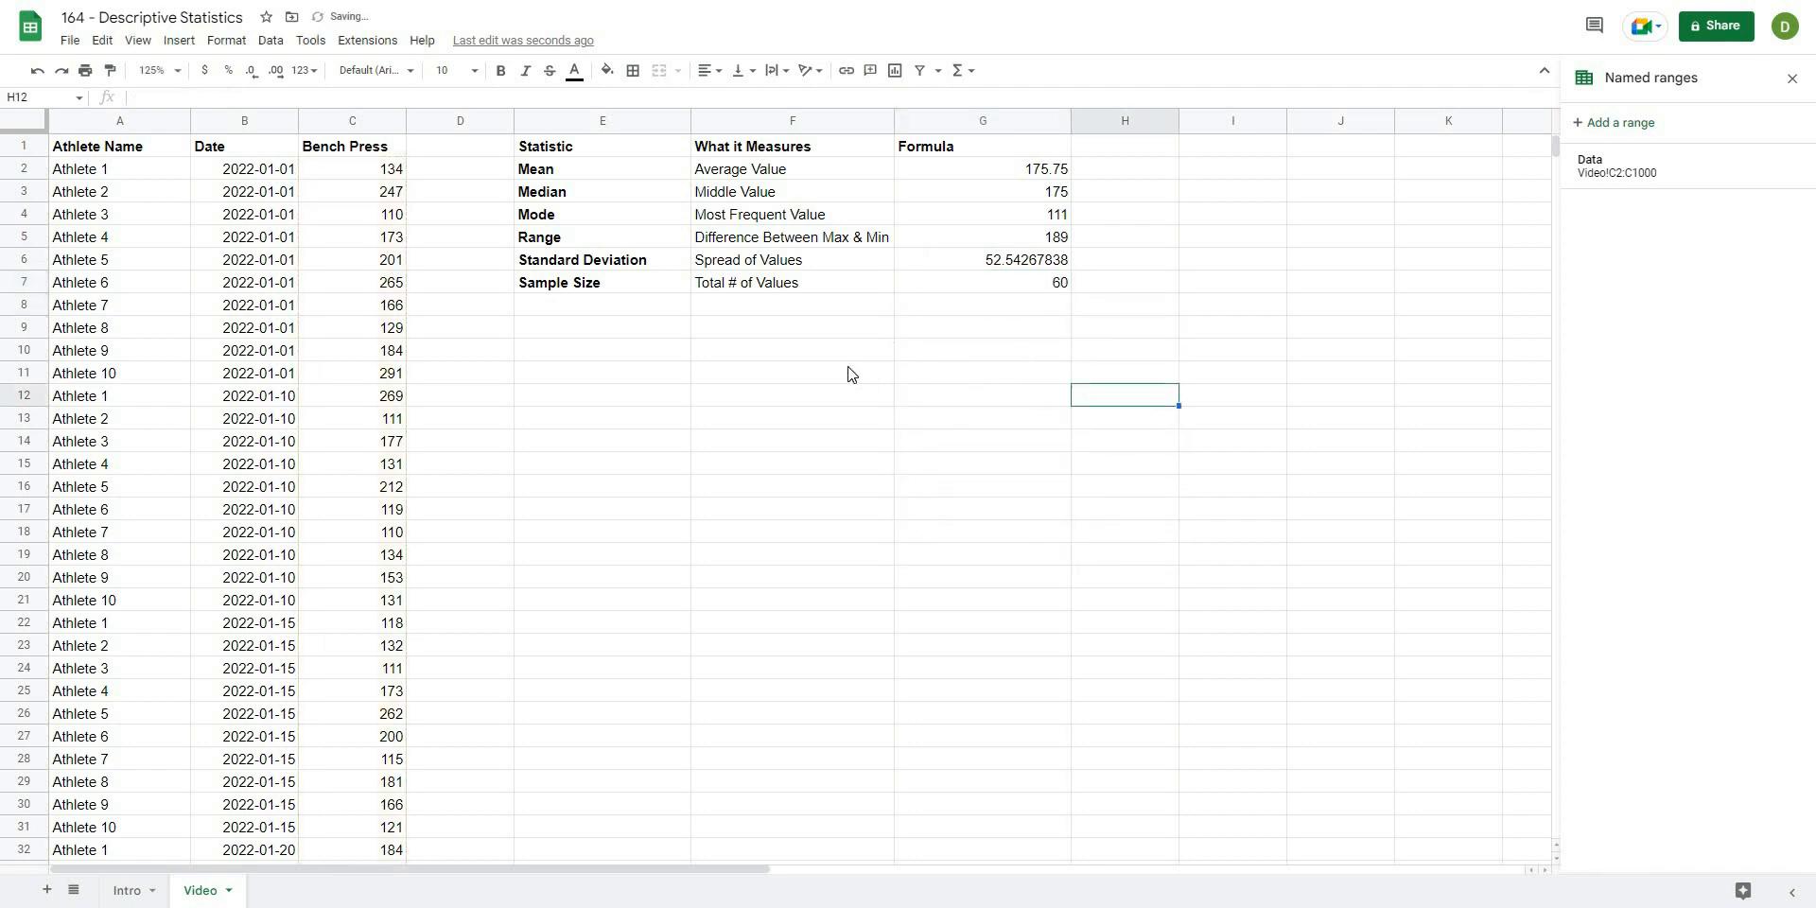
left_click(793, 372)
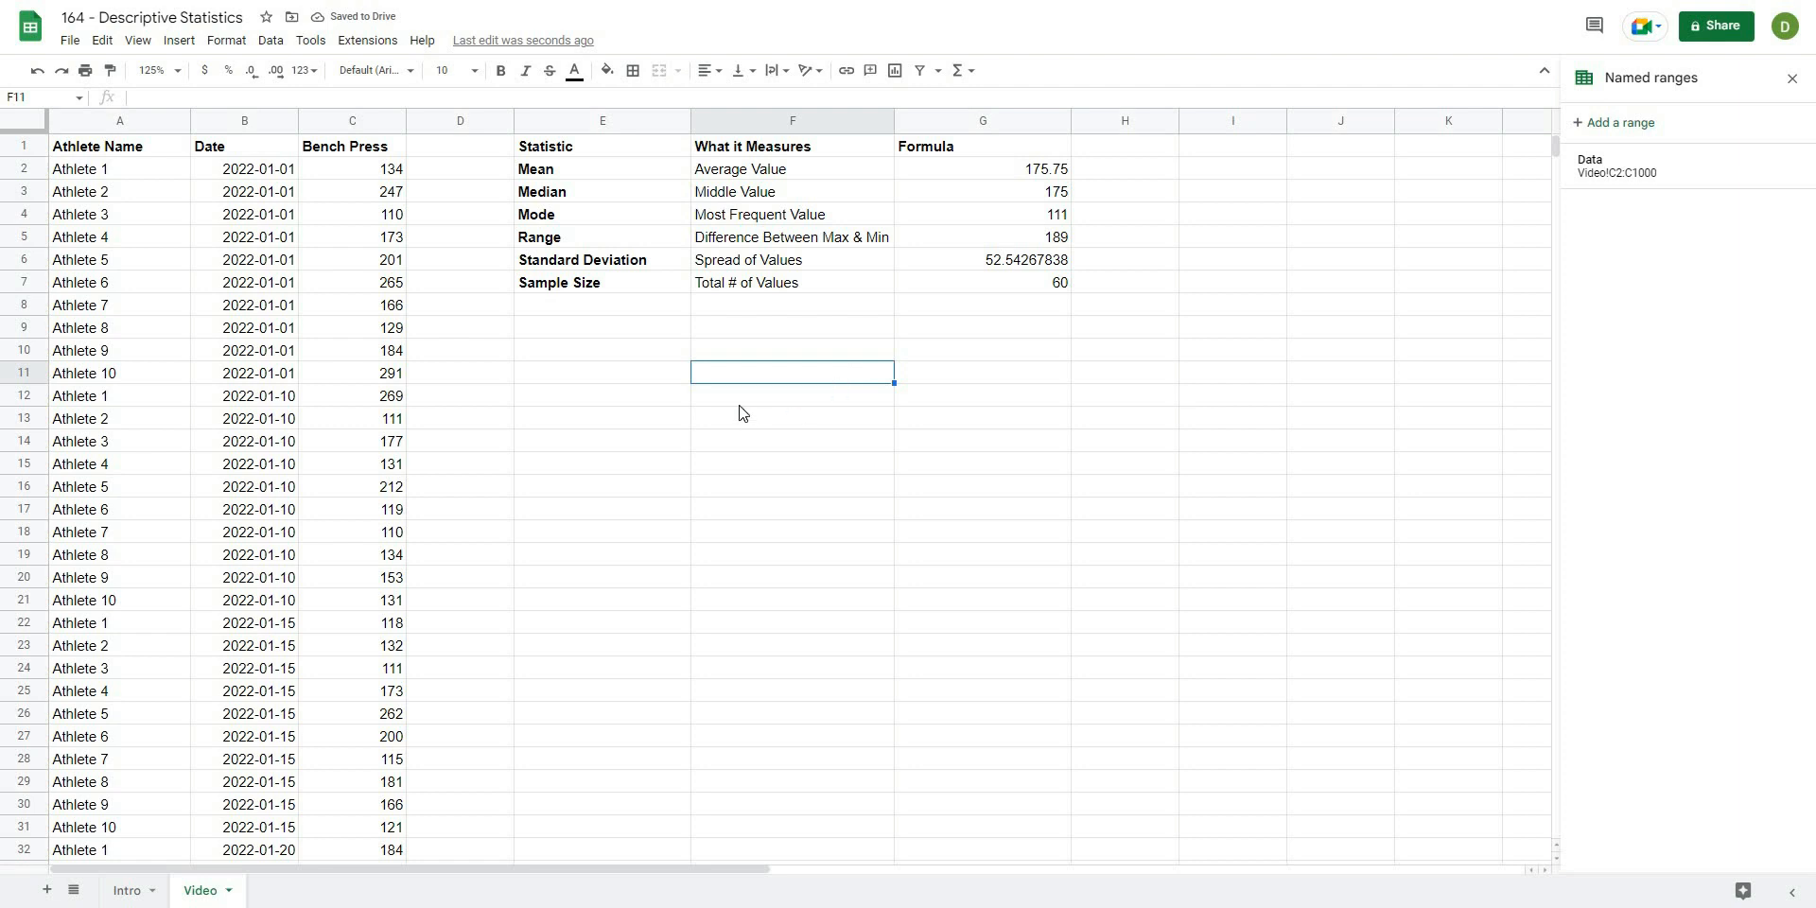
mouse_move(601, 435)
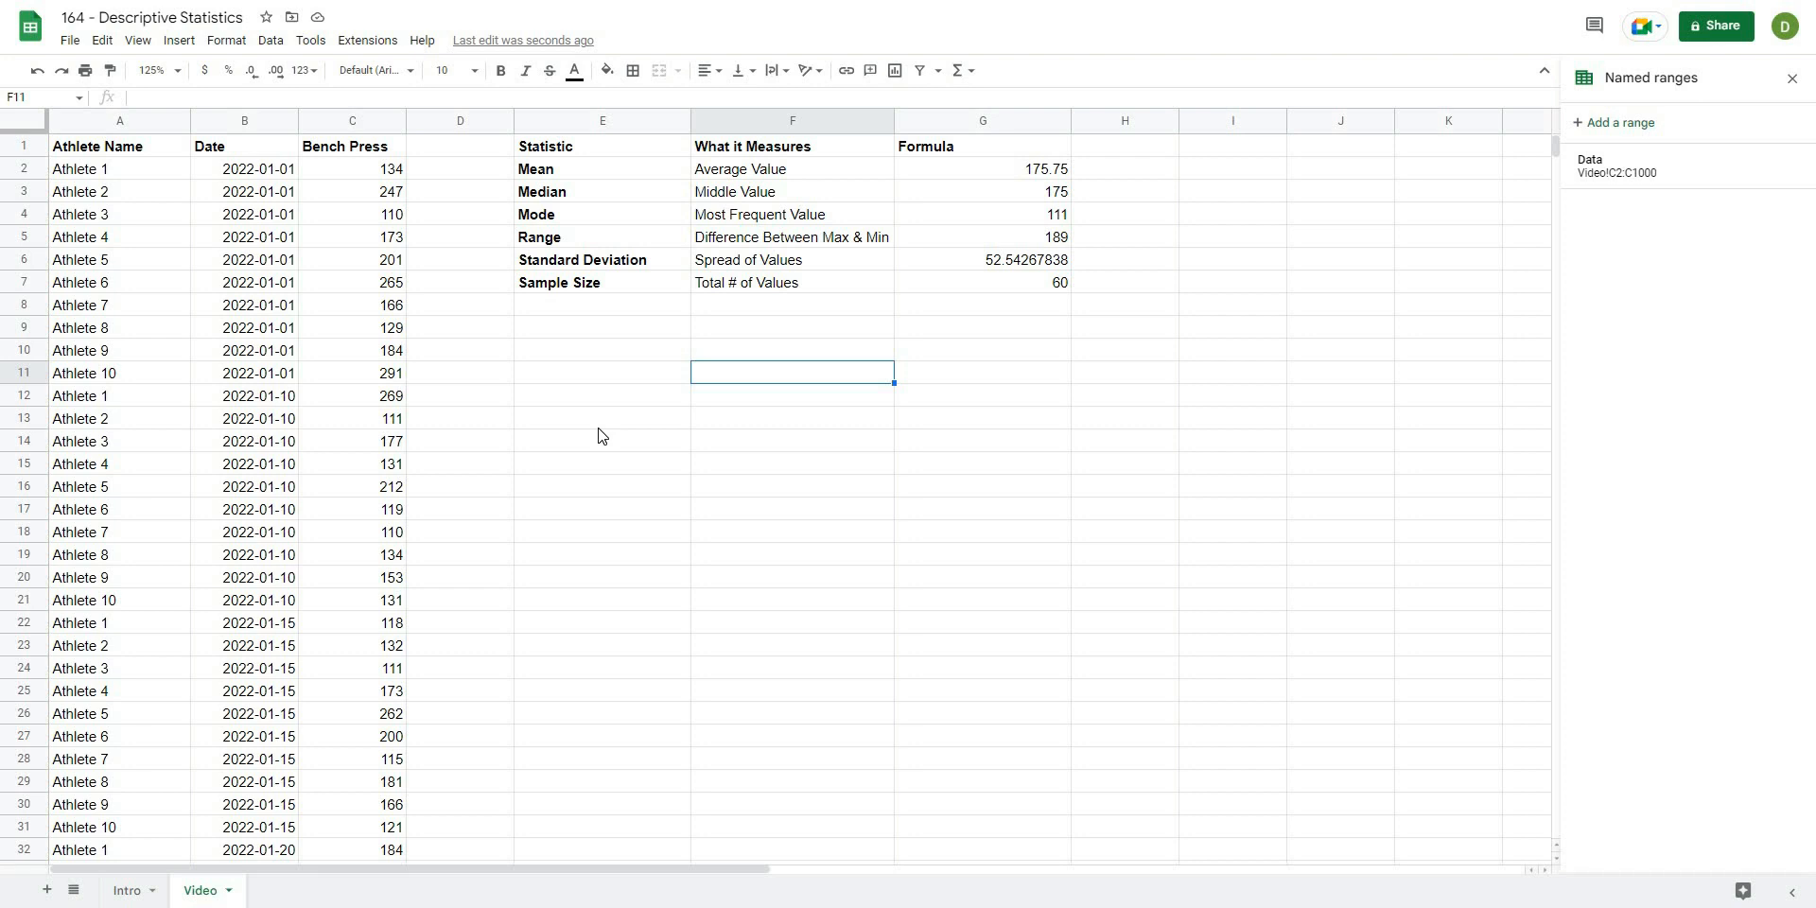
left_click(601, 440)
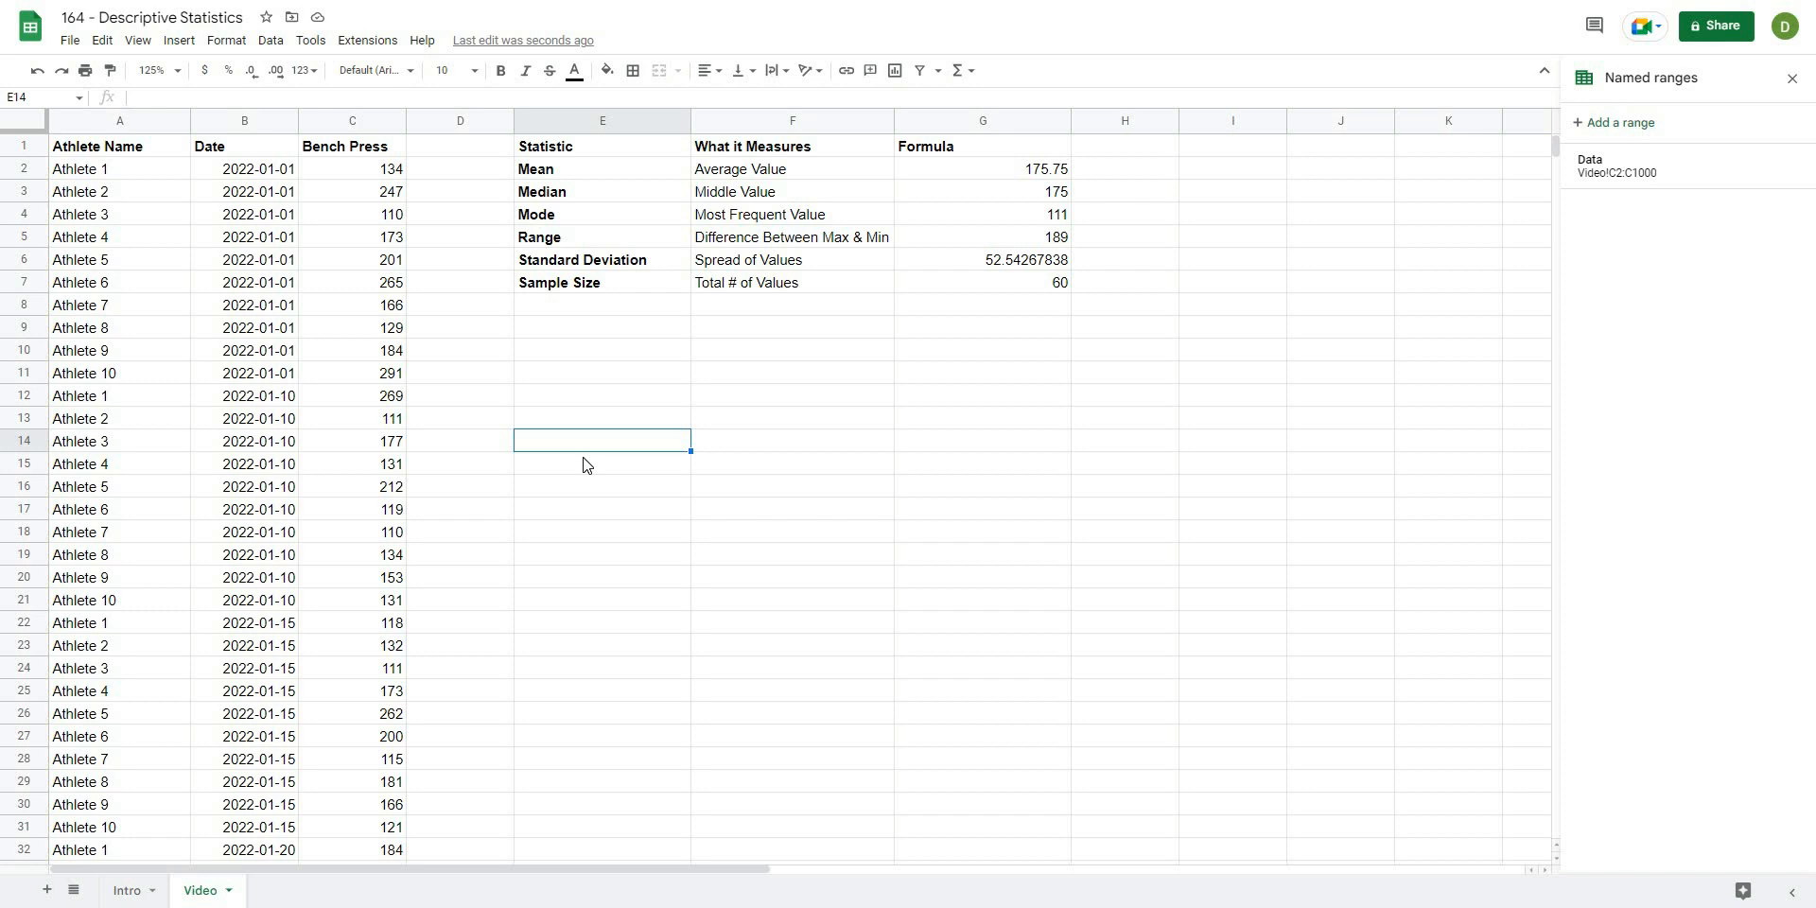
mouse_move(812, 503)
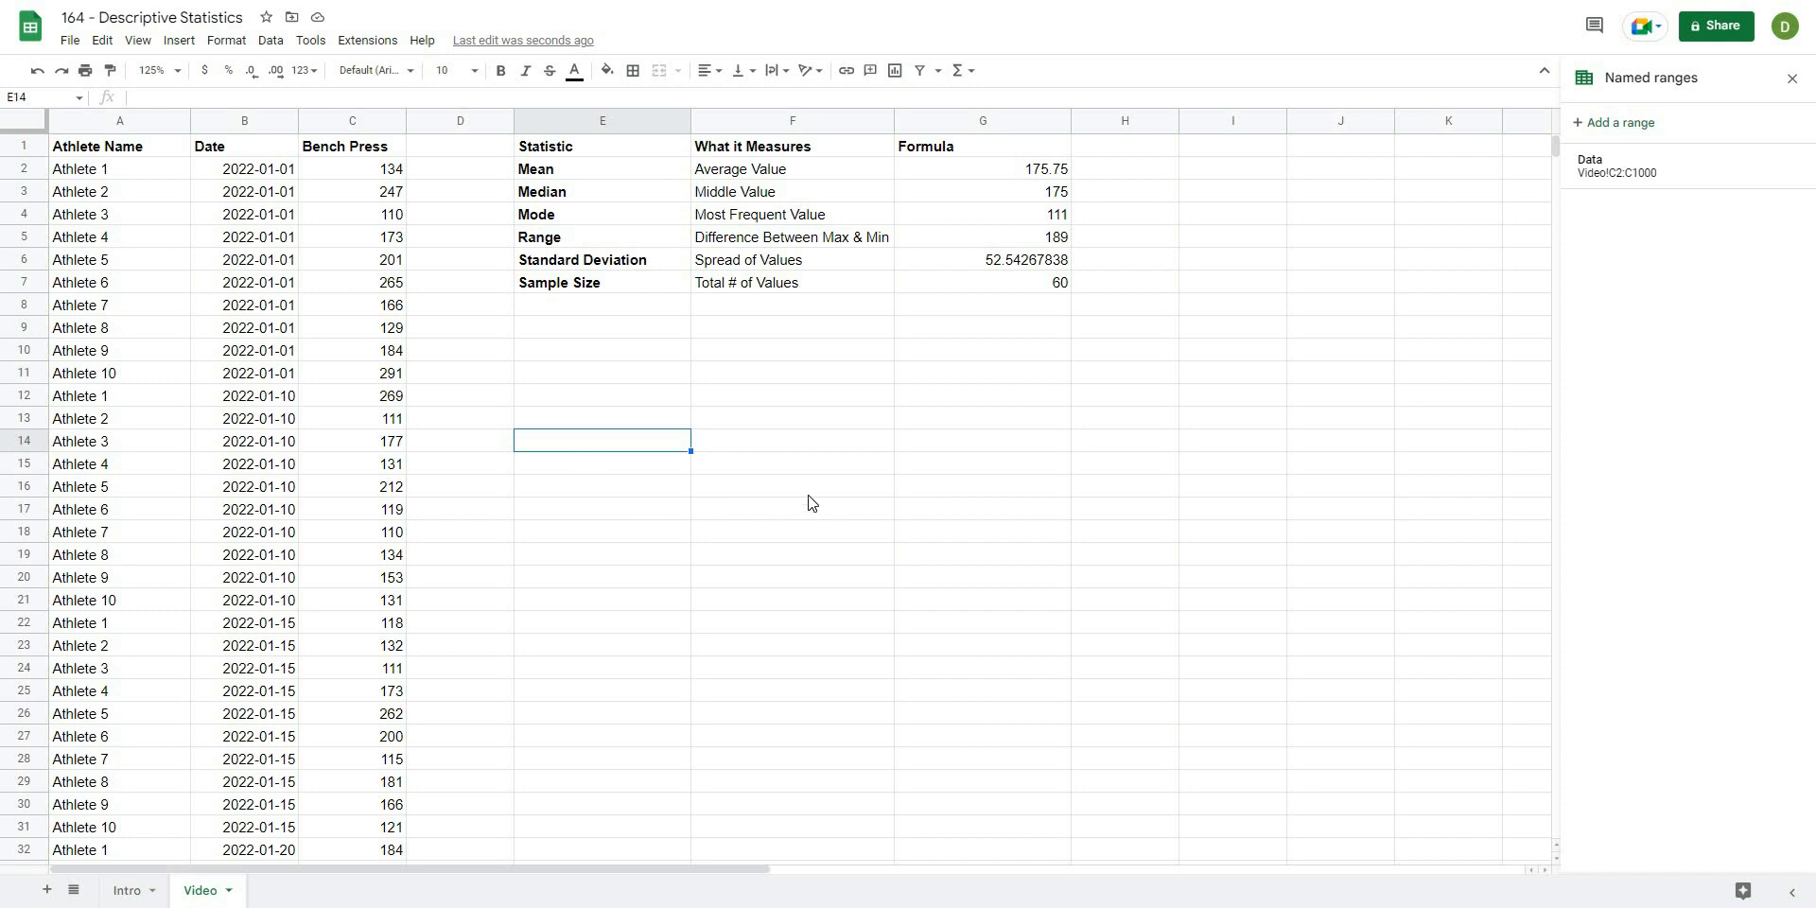
left_click(793, 509)
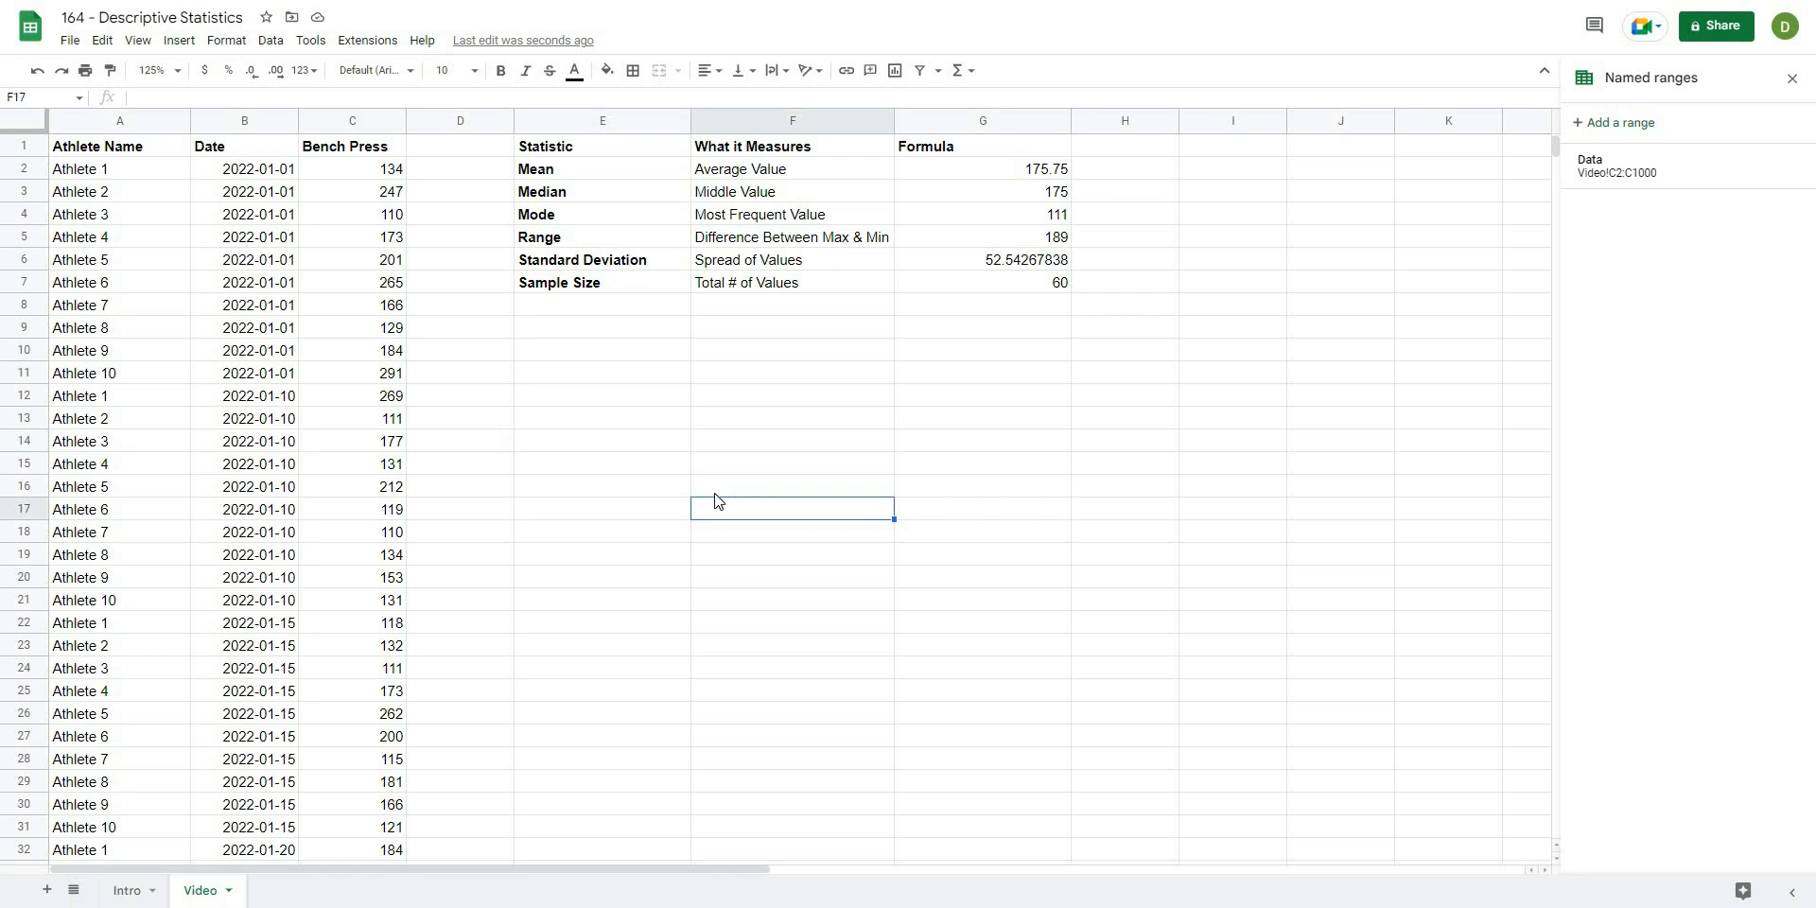
mouse_move(700, 511)
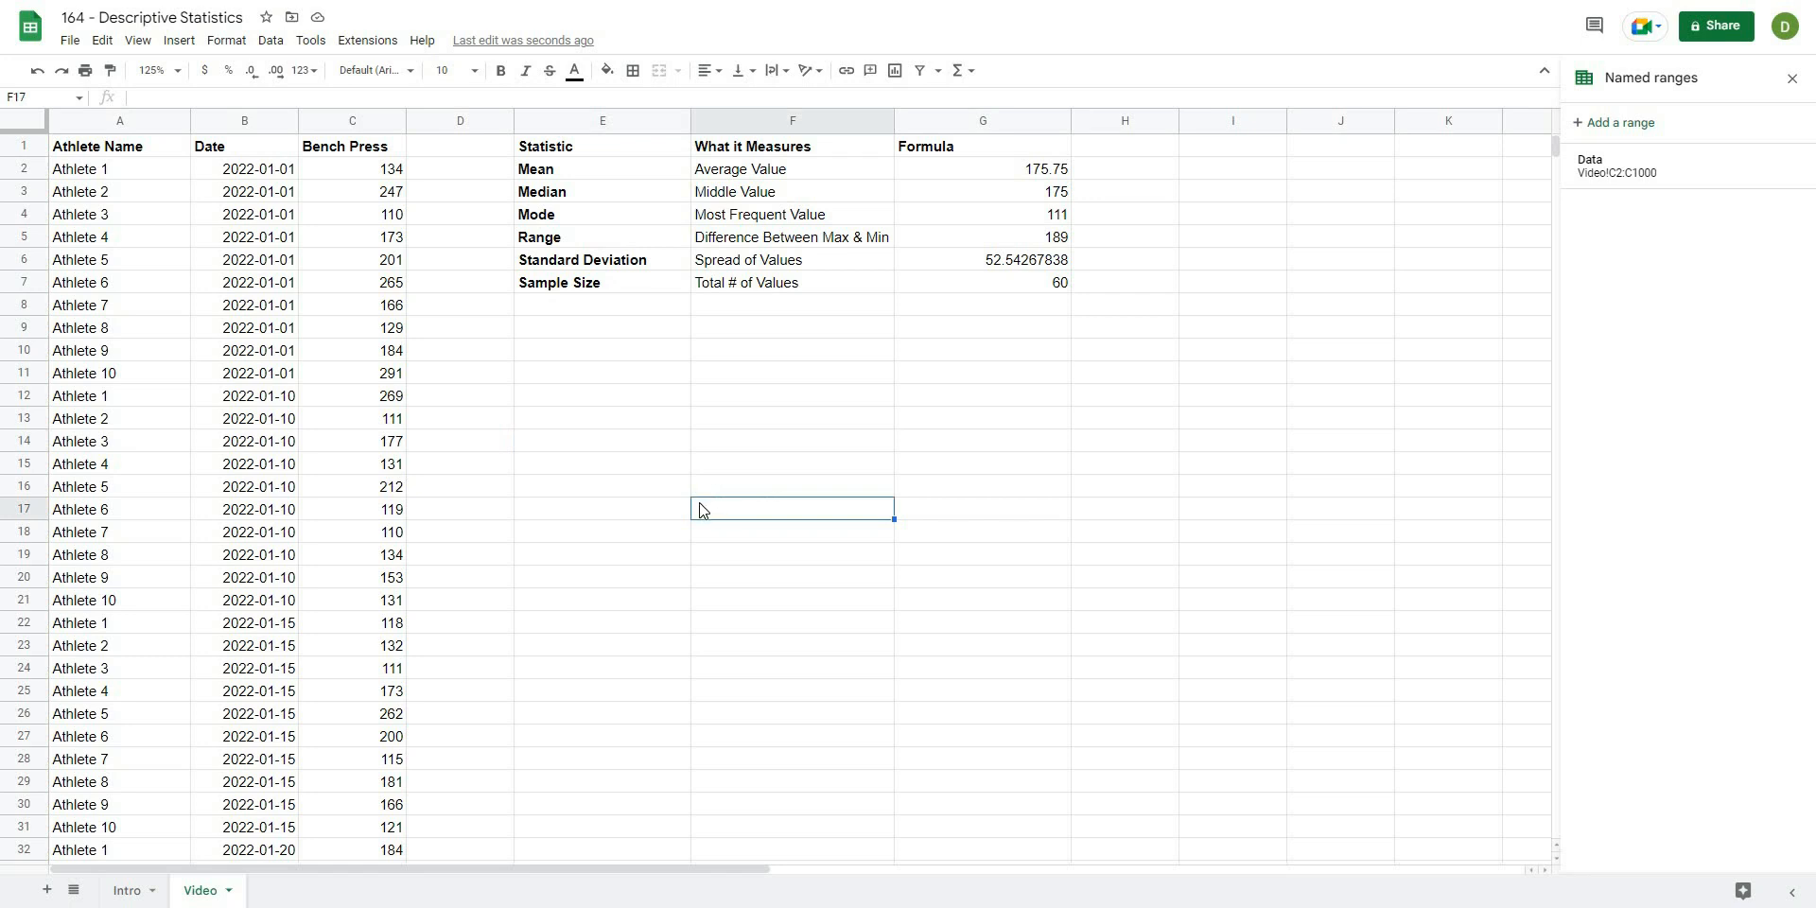
mouse_move(611, 466)
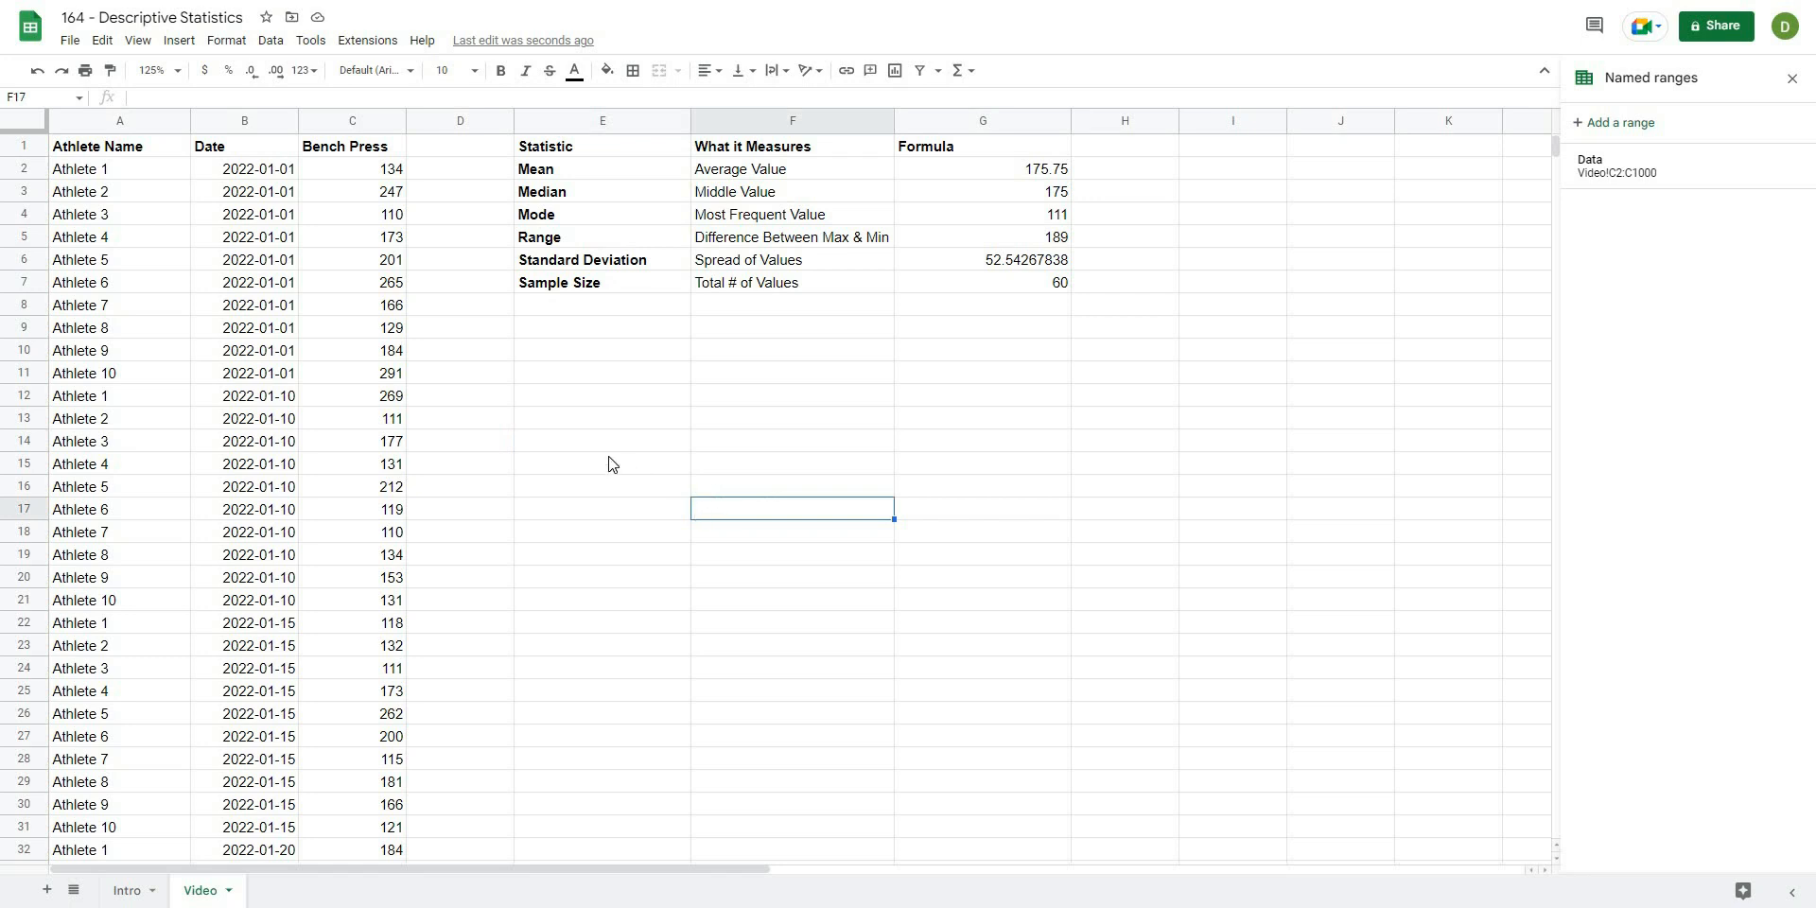
mouse_move(603, 479)
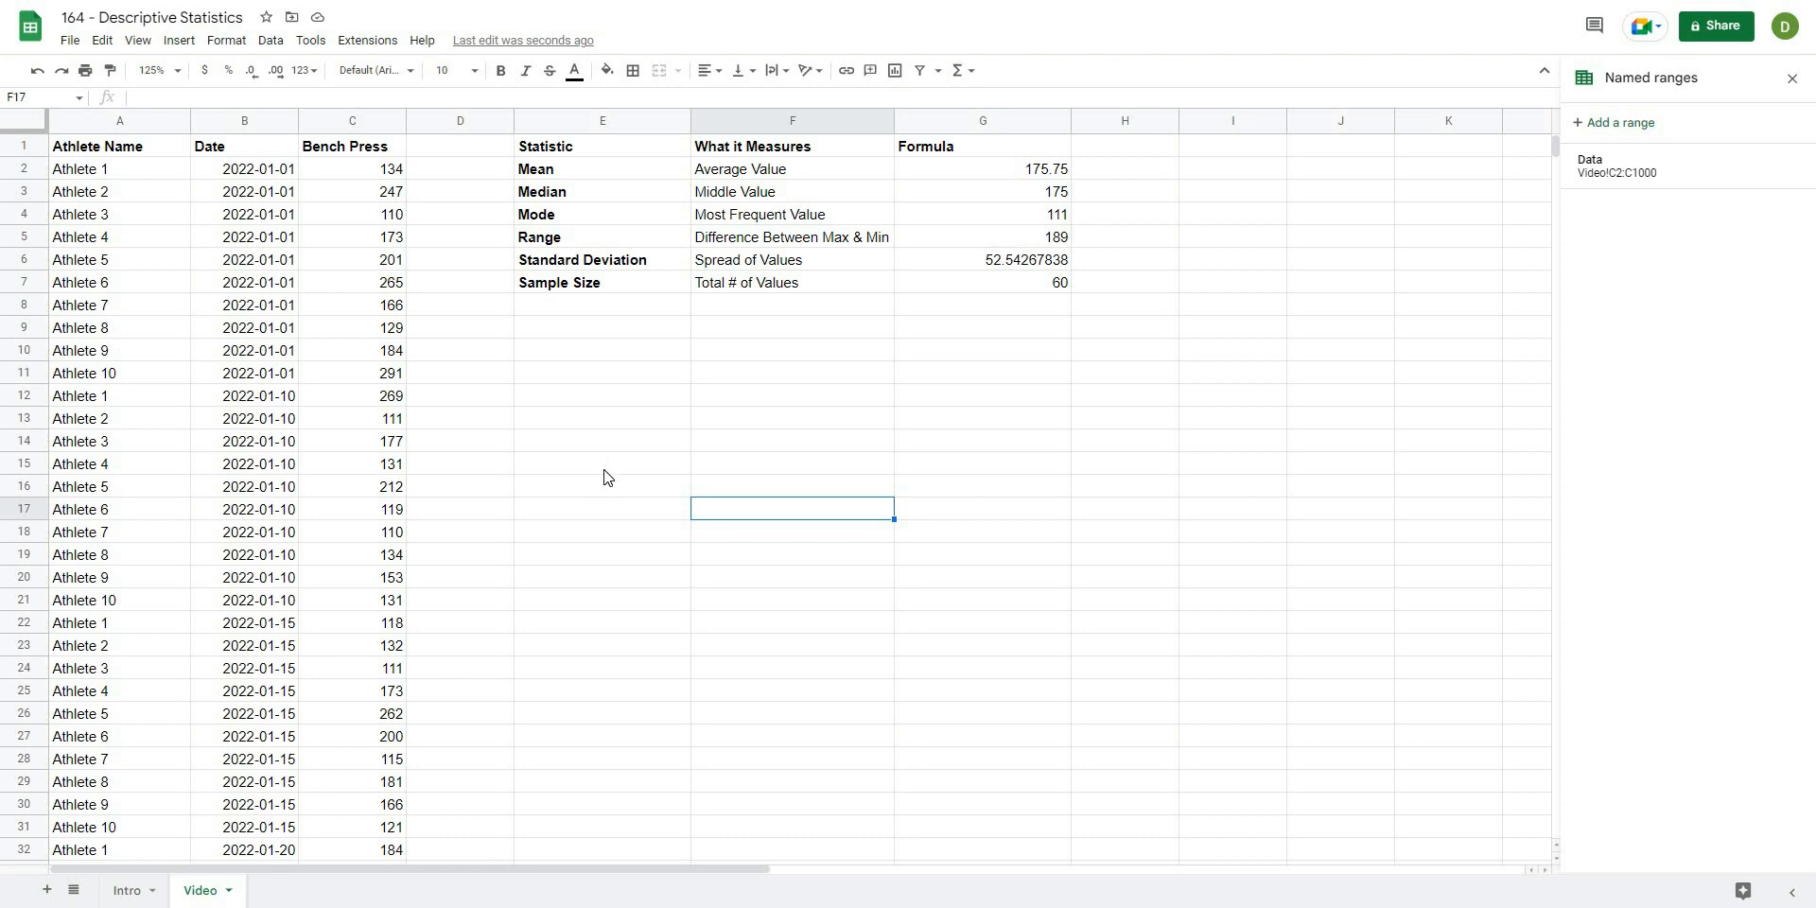
mouse_move(598, 494)
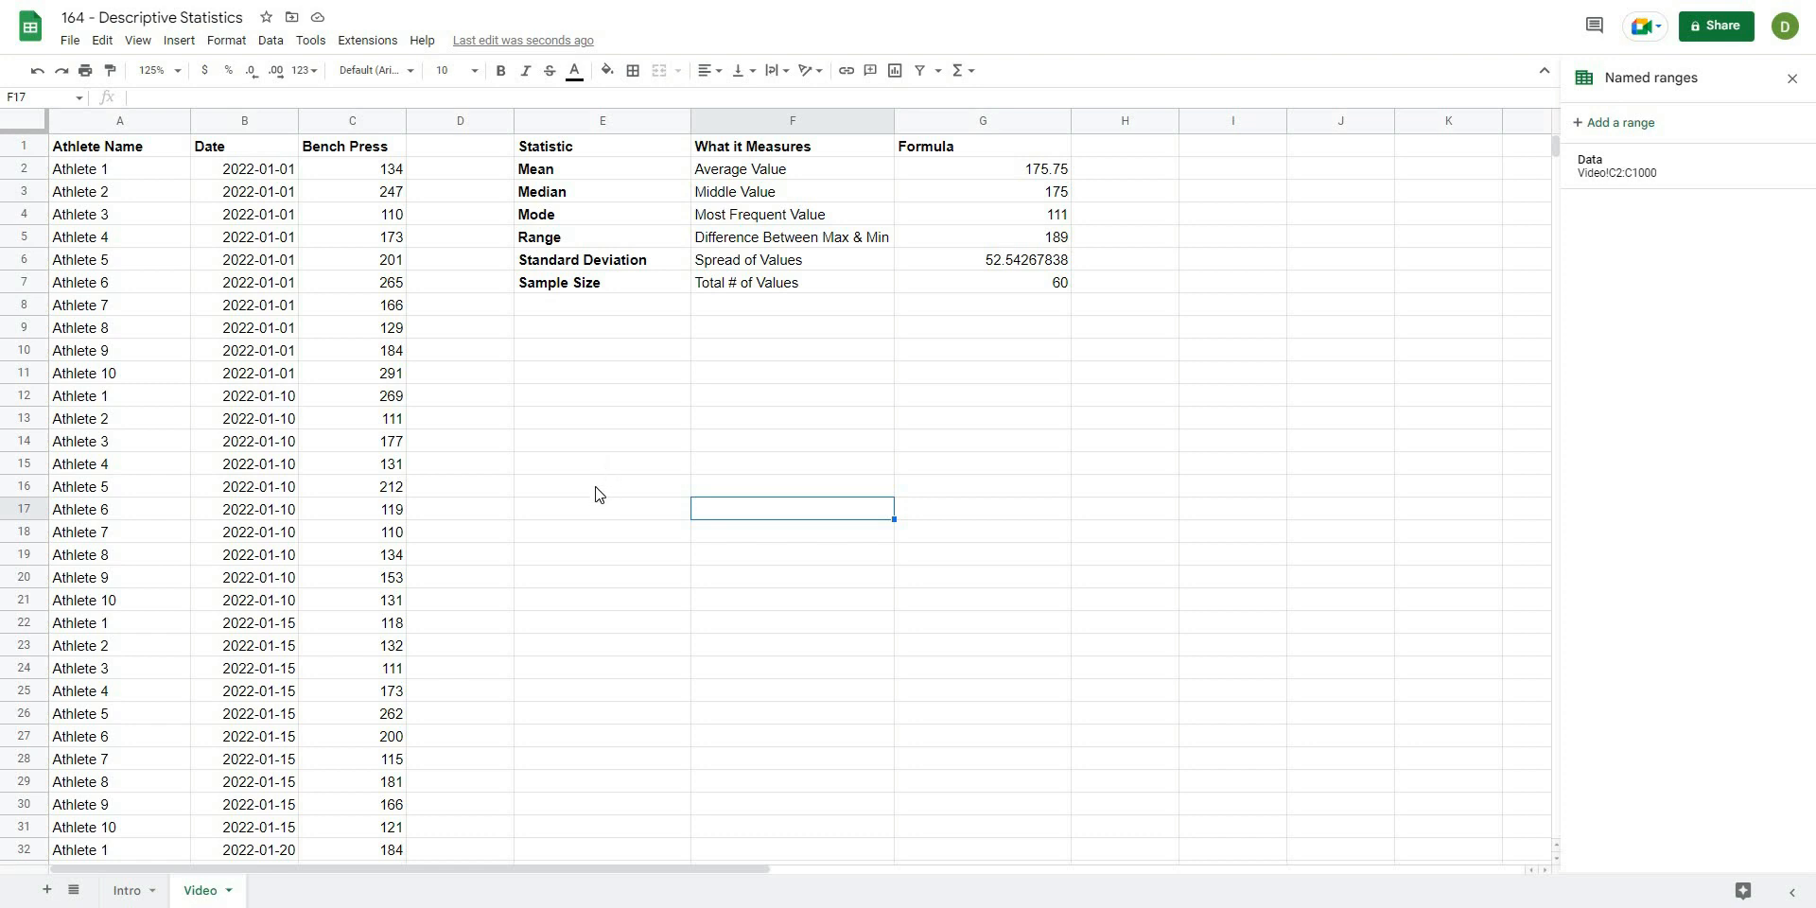